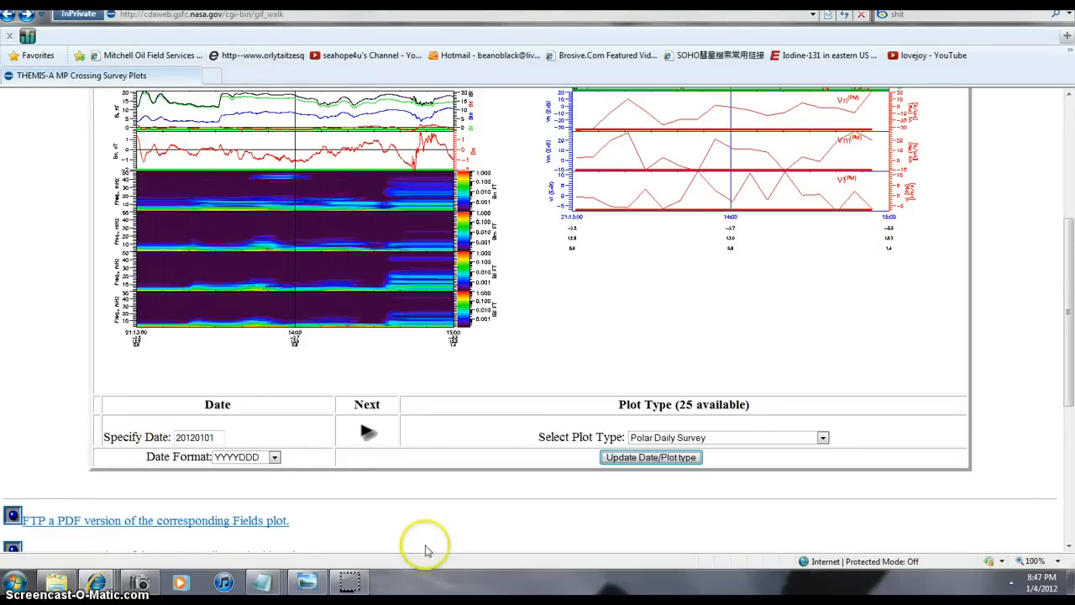
{"action": "mouse_move", "coordinate": [299, 494]}
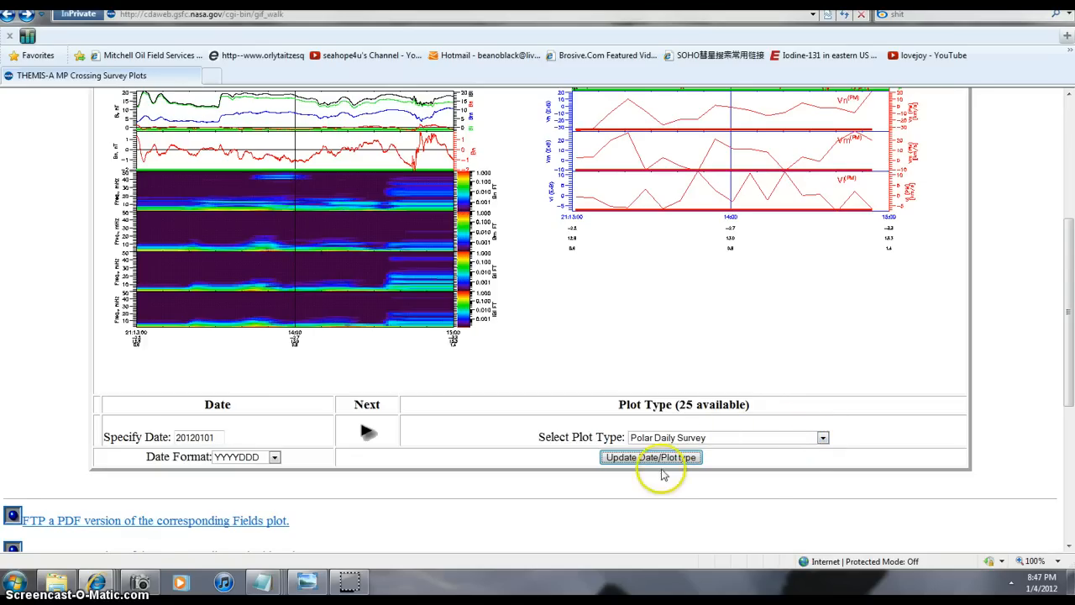
- Load the Polar Daily Survey plot and look it over from top to bottom
{"action": "left_click", "coordinate": [650, 457]}
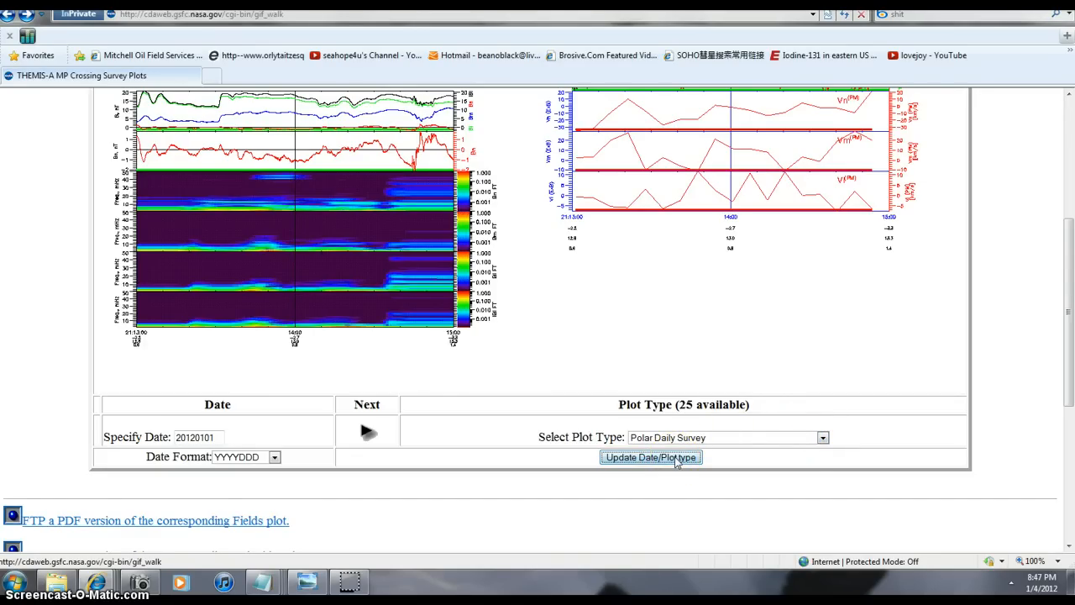
{"action": "mouse_move", "coordinate": [18, 14]}
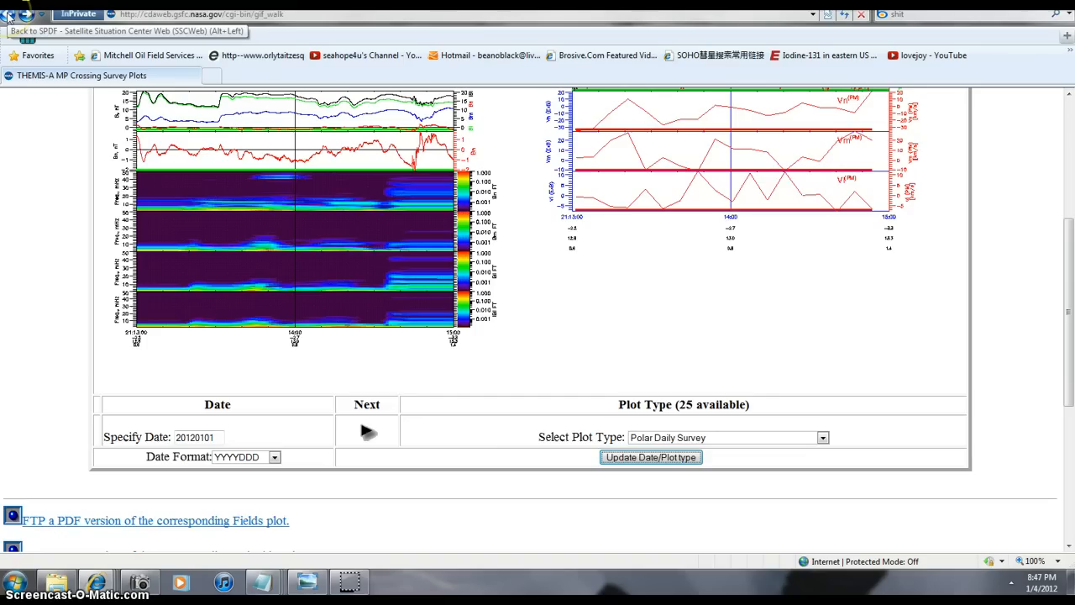
{"action": "mouse_move", "coordinate": [822, 436]}
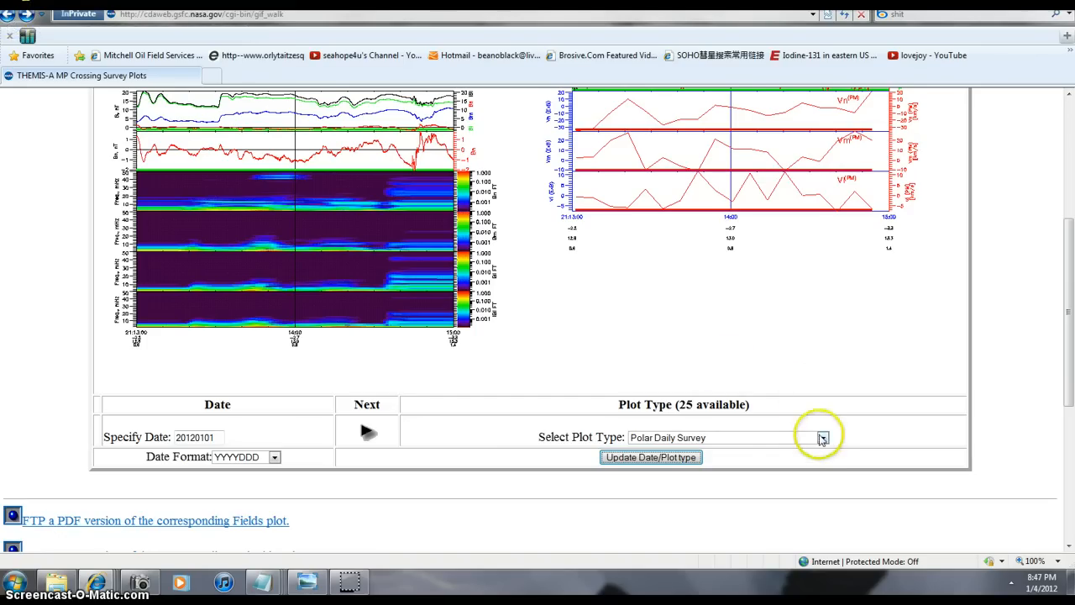
{"action": "left_click", "coordinate": [651, 457]}
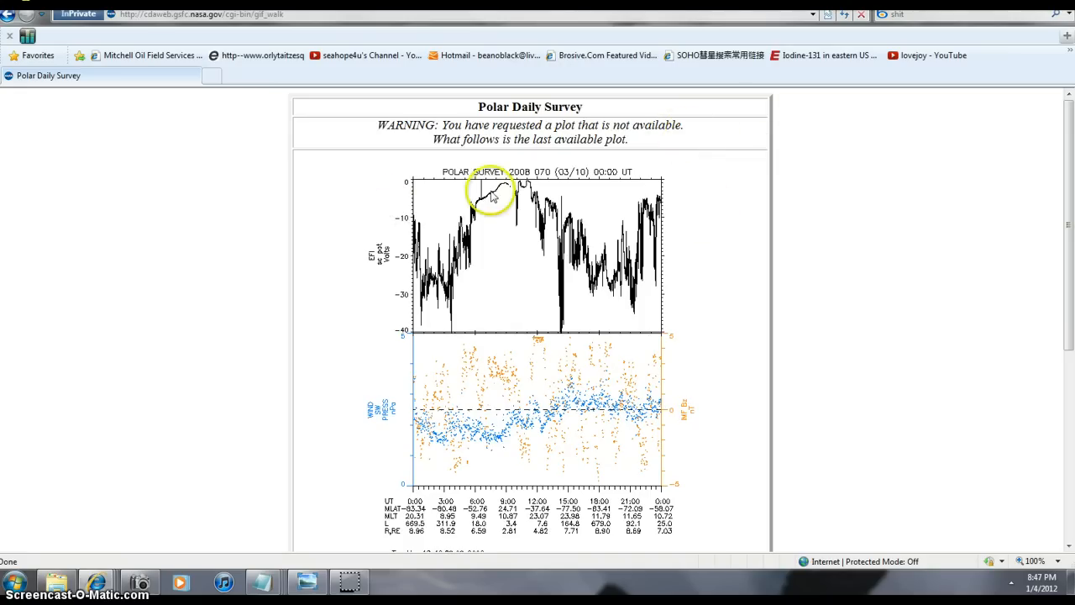
{"action": "scroll", "scroll_direction": "down", "scroll_amount": 3}
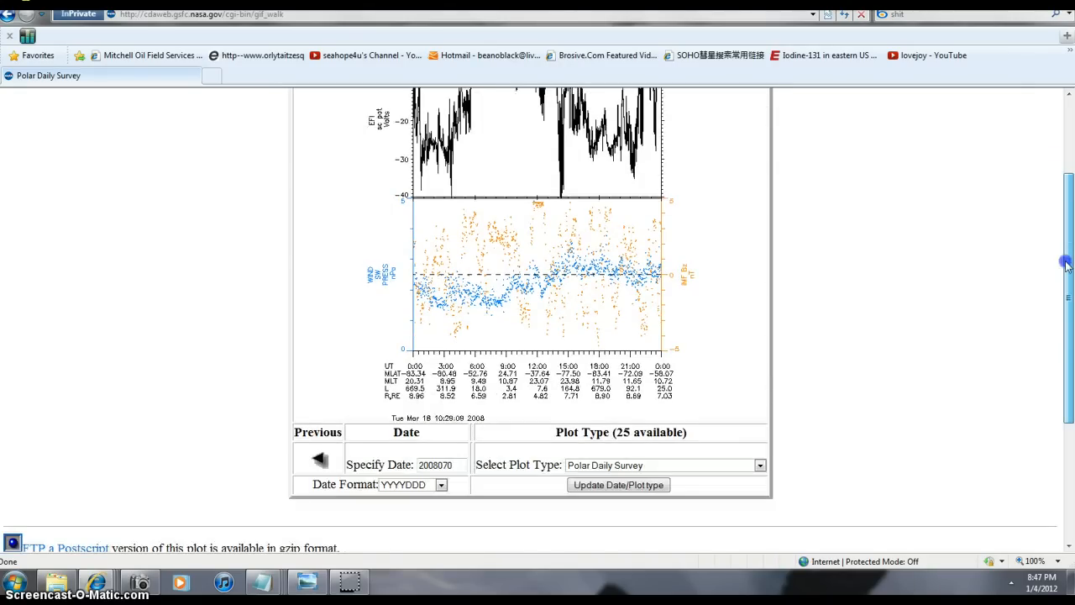
{"action": "scroll", "scroll_direction": "up", "scroll_amount": 3}
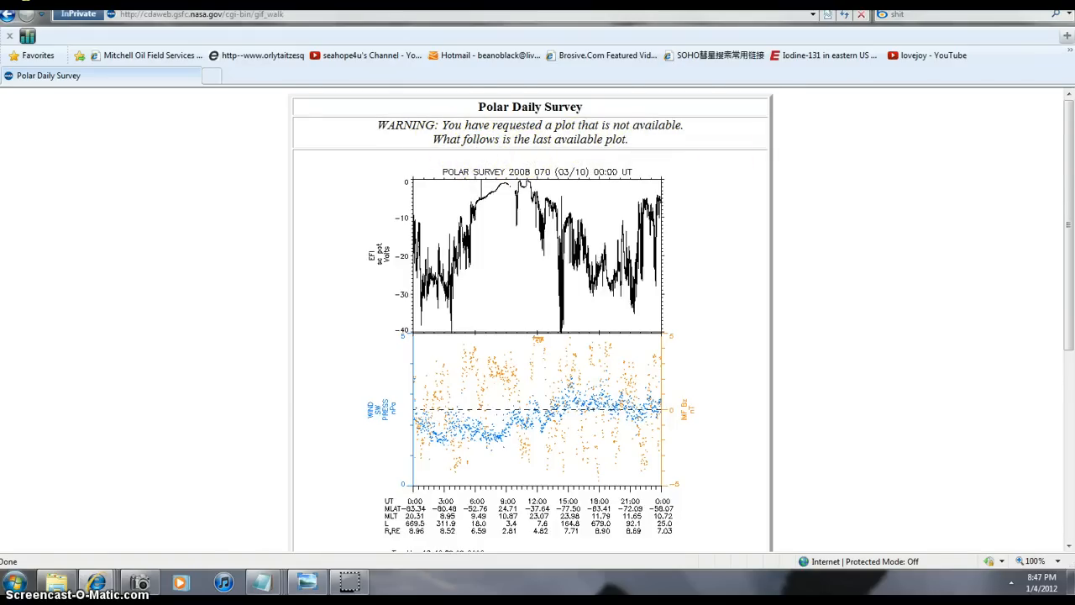
{"action": "scroll", "scroll_direction": "down", "scroll_amount": 3}
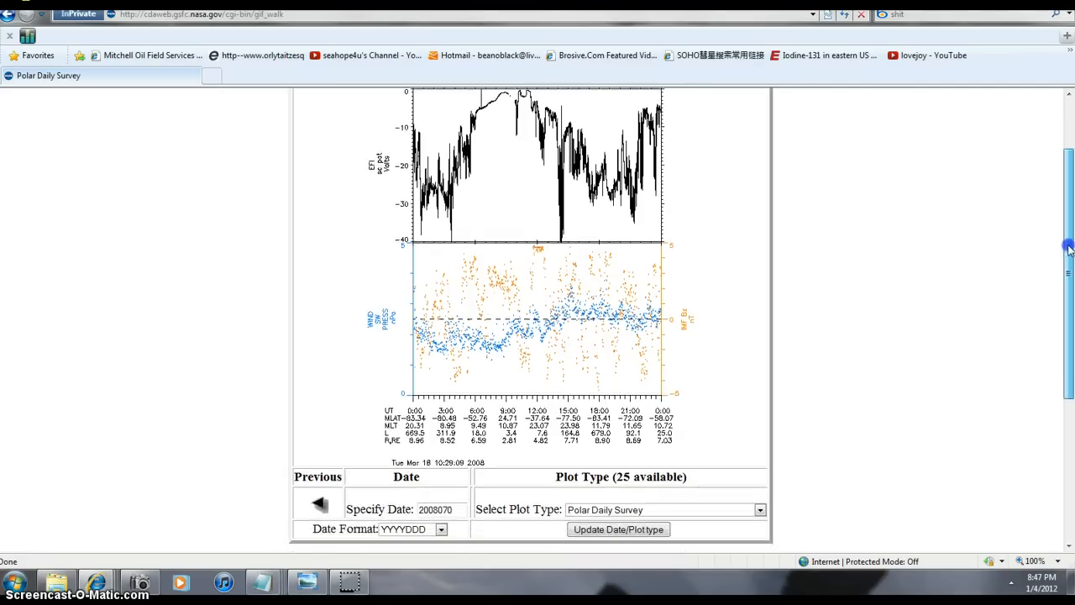
{"action": "scroll", "scroll_direction": "up", "scroll_amount": 3}
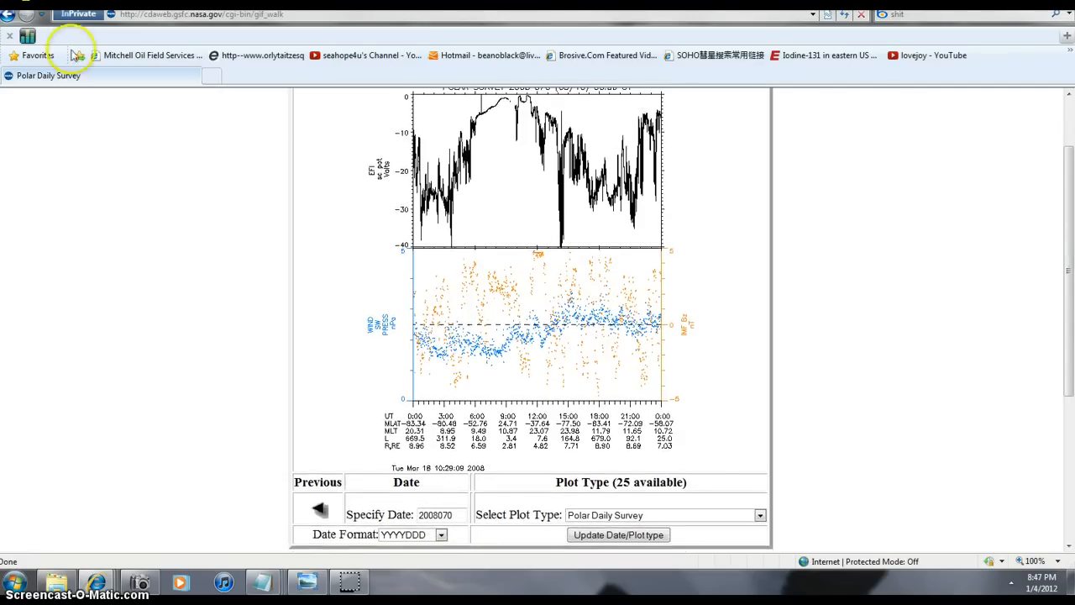
{"action": "mouse_move", "coordinate": [8, 14]}
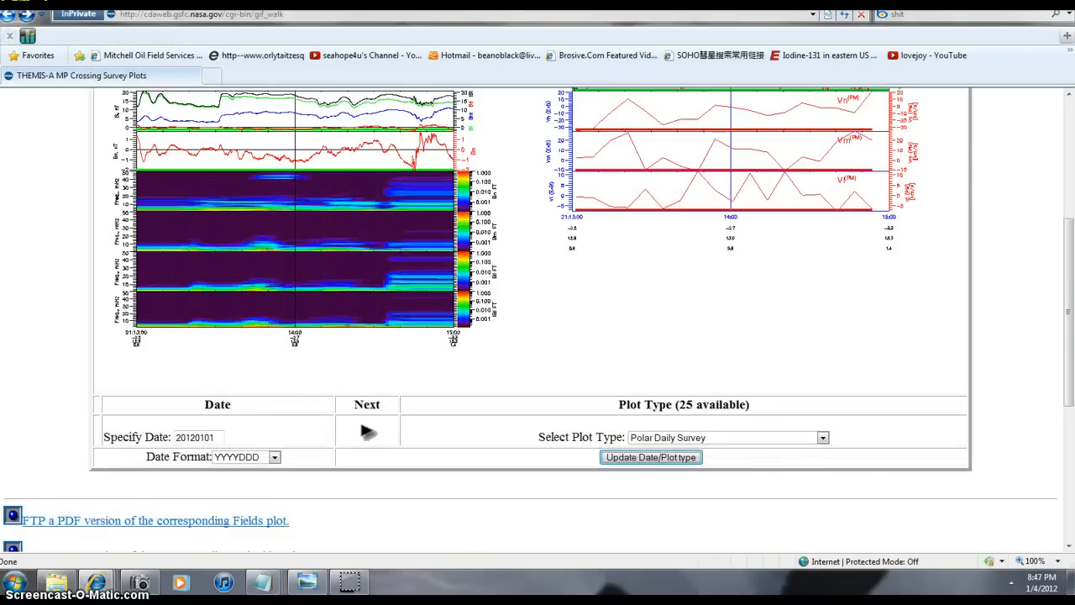
- Change the plot type to Polar Orbit and load the 2008 Polar Orbit plot
{"action": "left_click", "coordinate": [821, 437]}
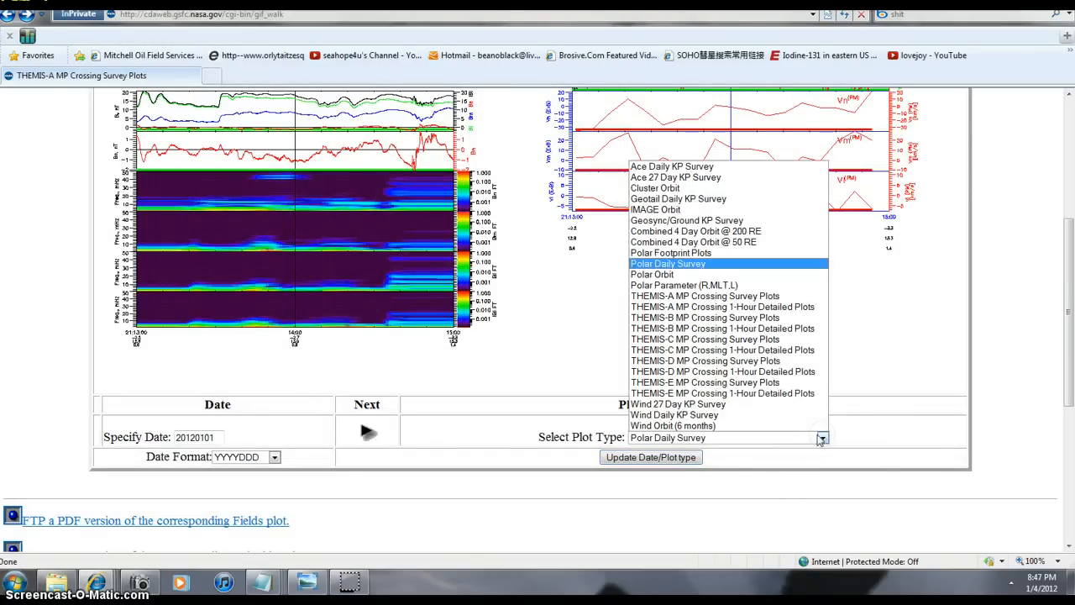
{"action": "mouse_move", "coordinate": [697, 208]}
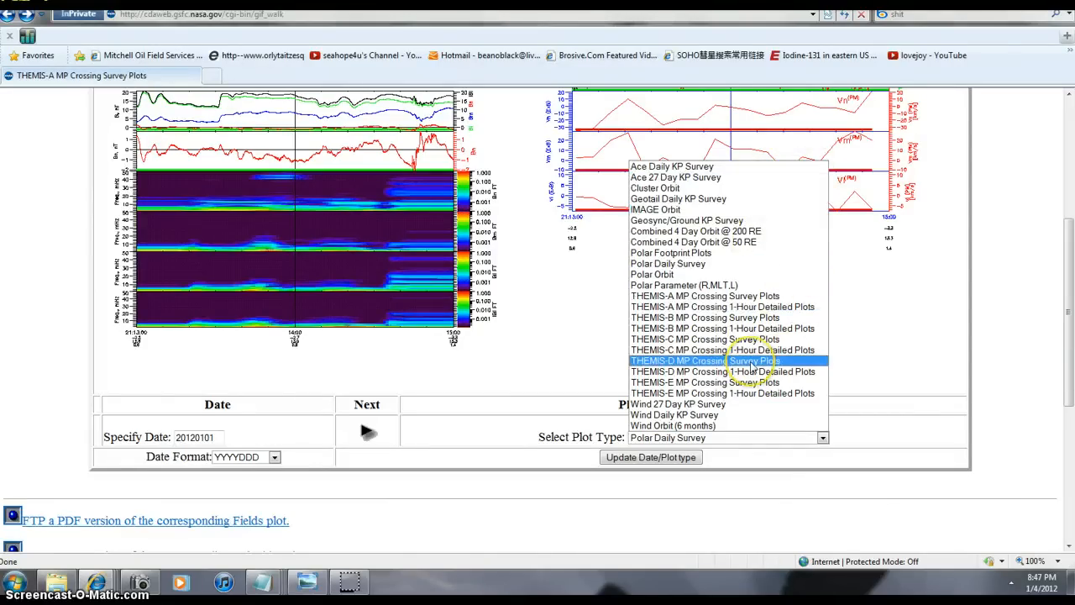
{"action": "mouse_move", "coordinate": [776, 371]}
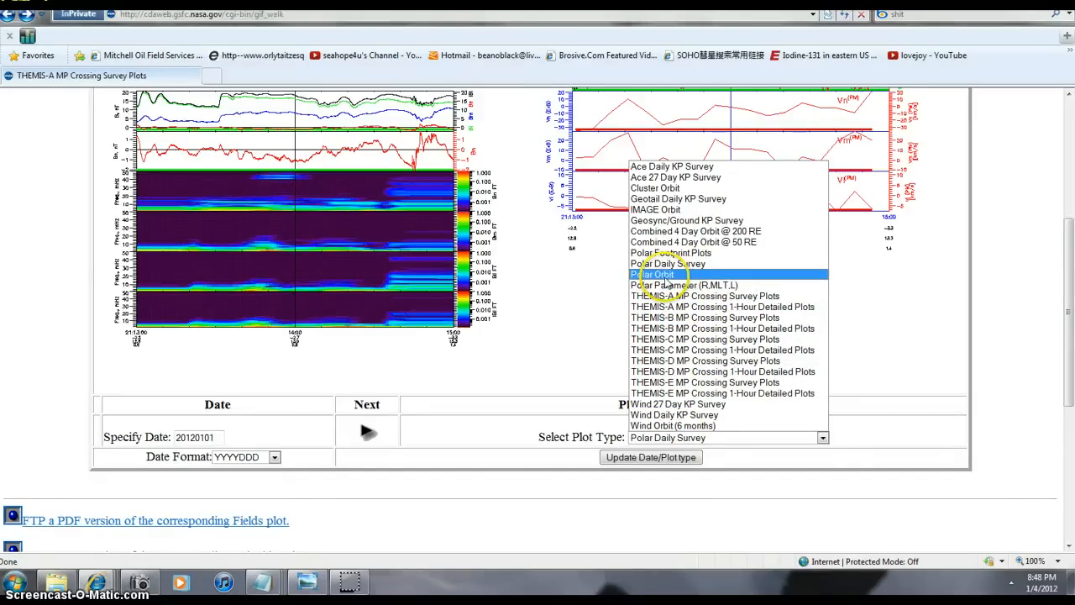
{"action": "left_click", "coordinate": [656, 274]}
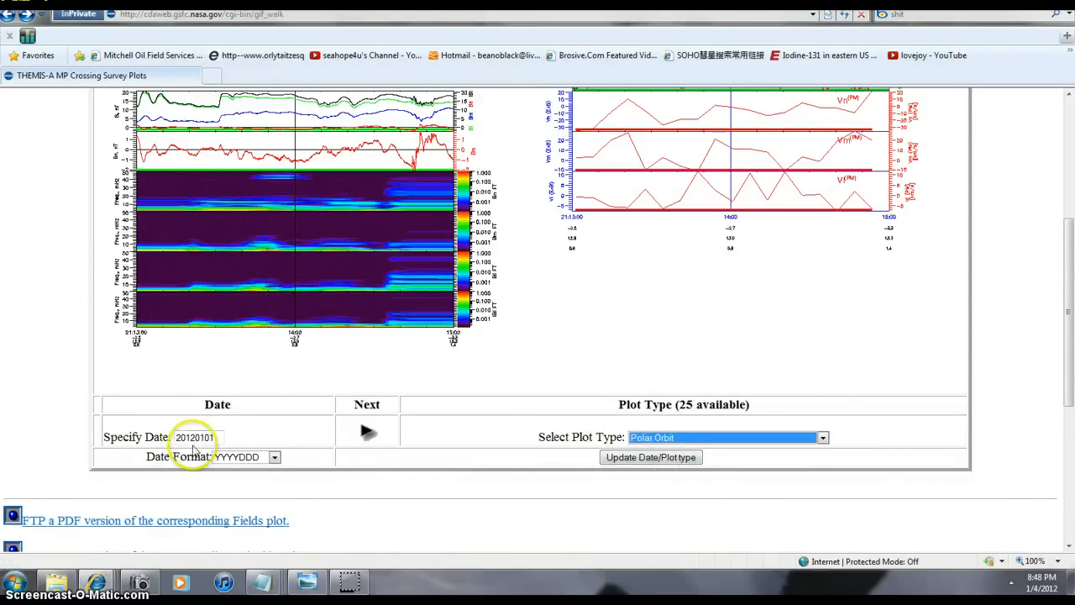
{"action": "left_click", "coordinate": [651, 457]}
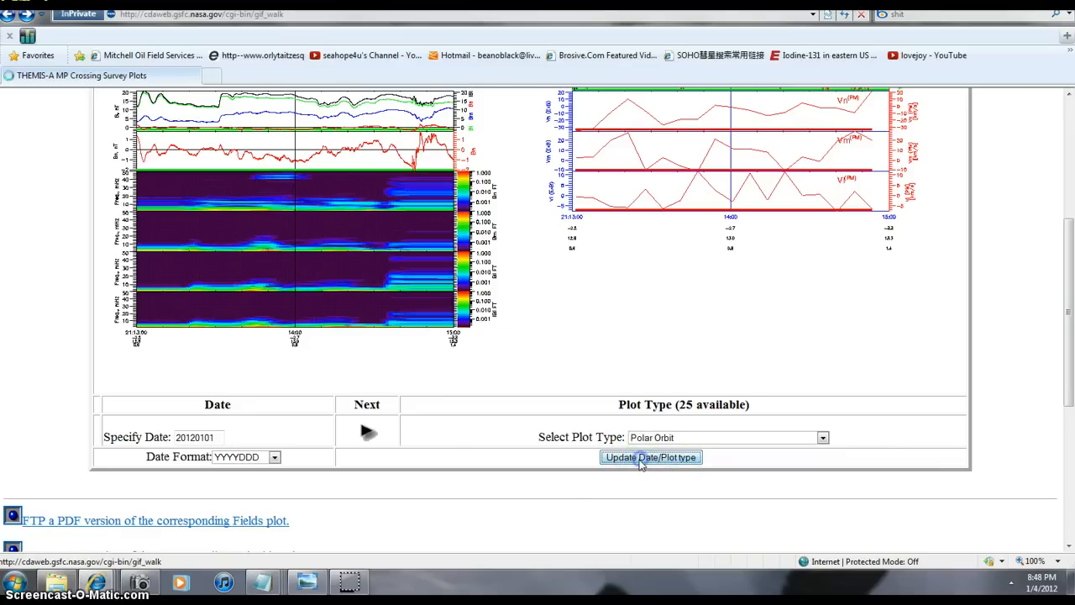
{"action": "left_click", "coordinate": [650, 457]}
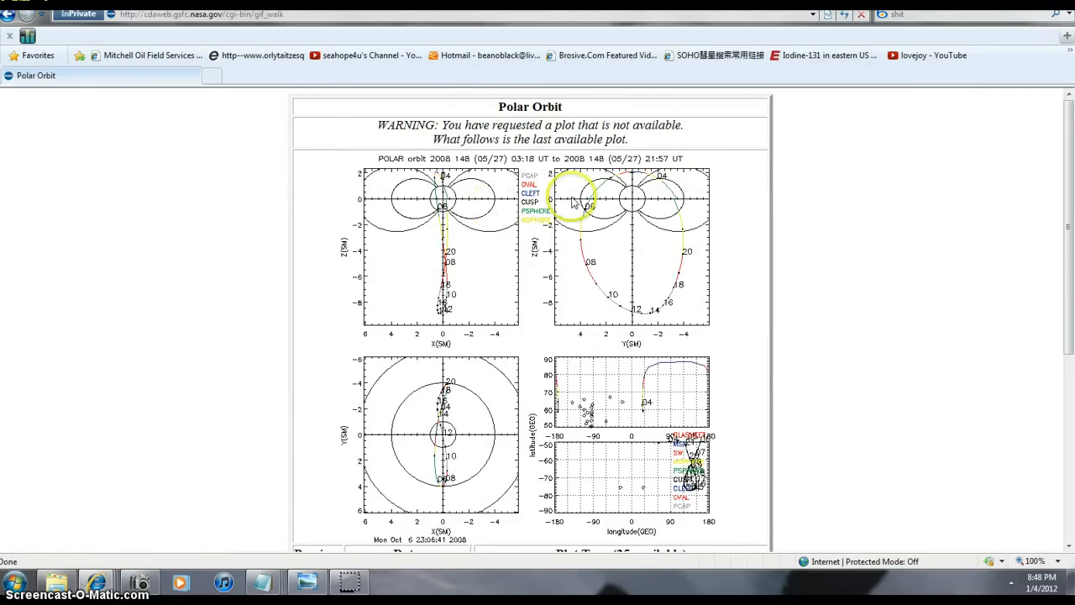
- Look over the Polar orbit plot before returning to the THEMIS-A crossing plots
{"action": "scroll", "scroll_direction": "down", "scroll_amount": 3}
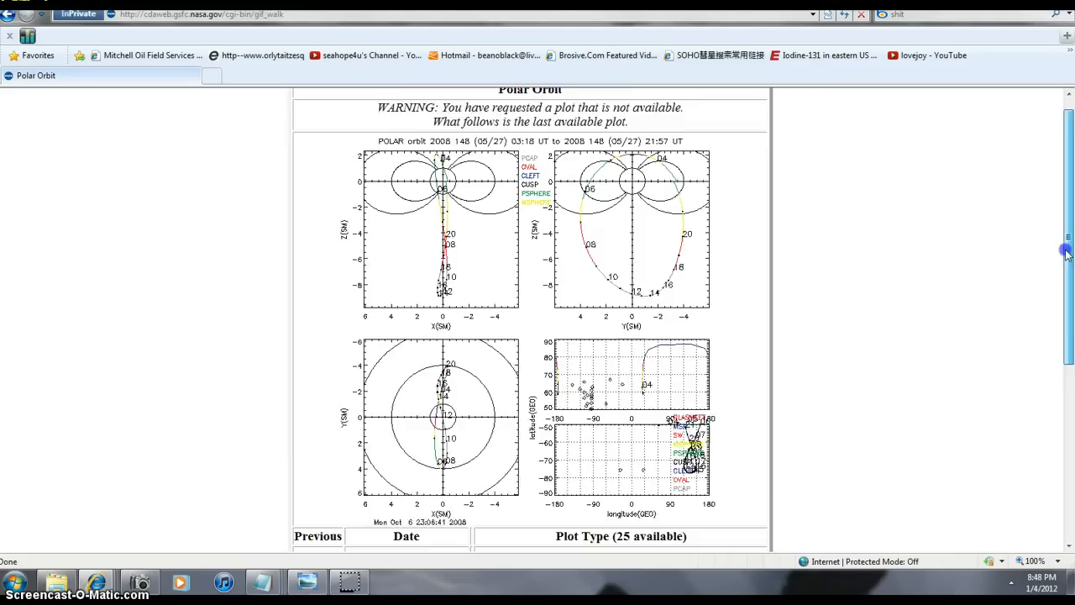
{"action": "scroll", "scroll_direction": "down", "scroll_amount": 3}
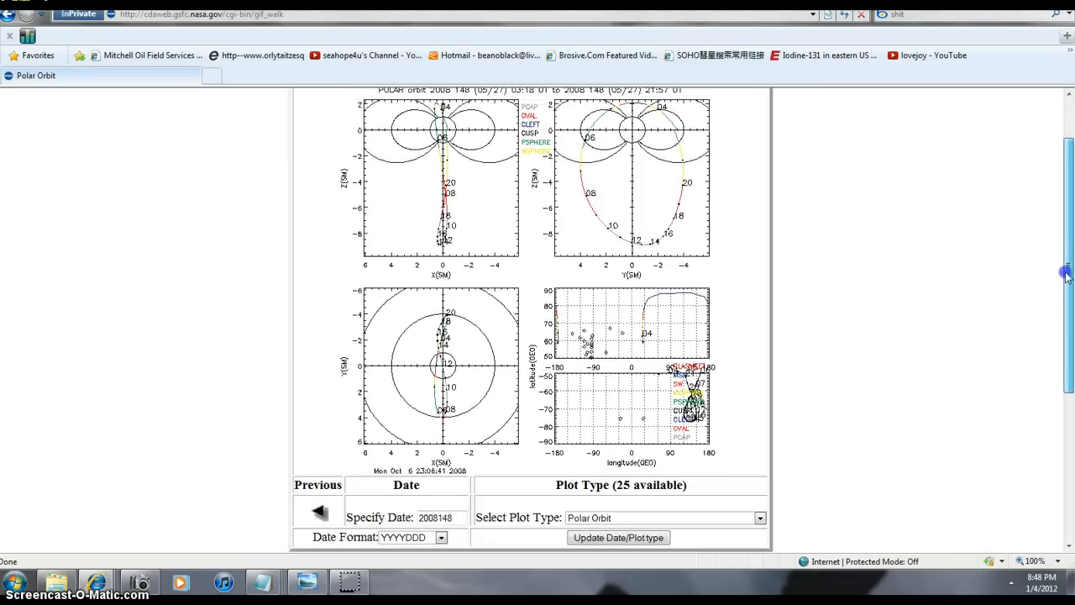
{"action": "scroll", "scroll_direction": "up", "scroll_amount": 3}
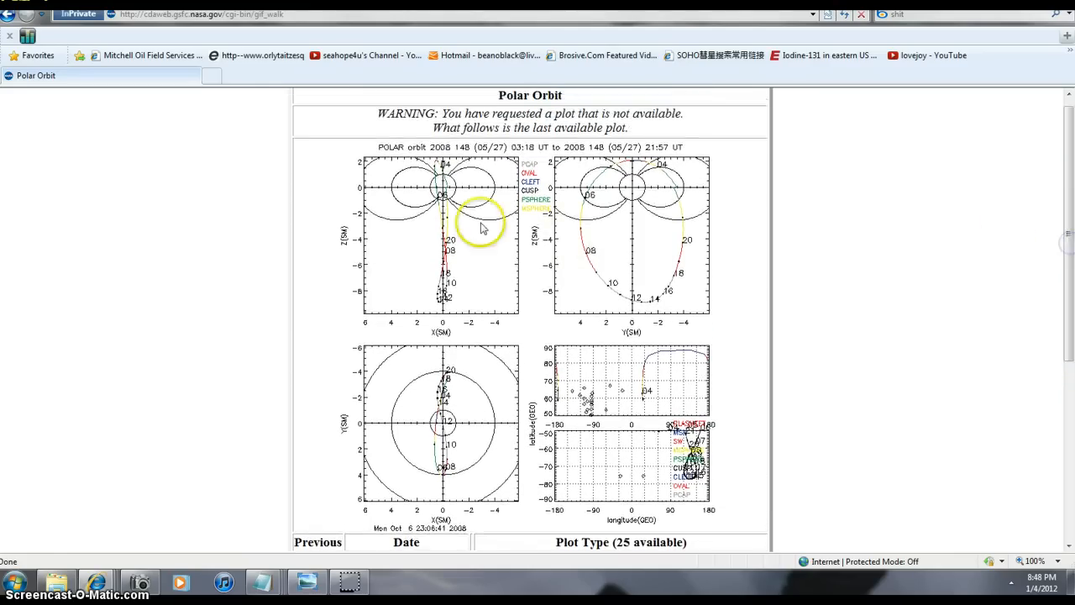
{"action": "mouse_move", "coordinate": [457, 171]}
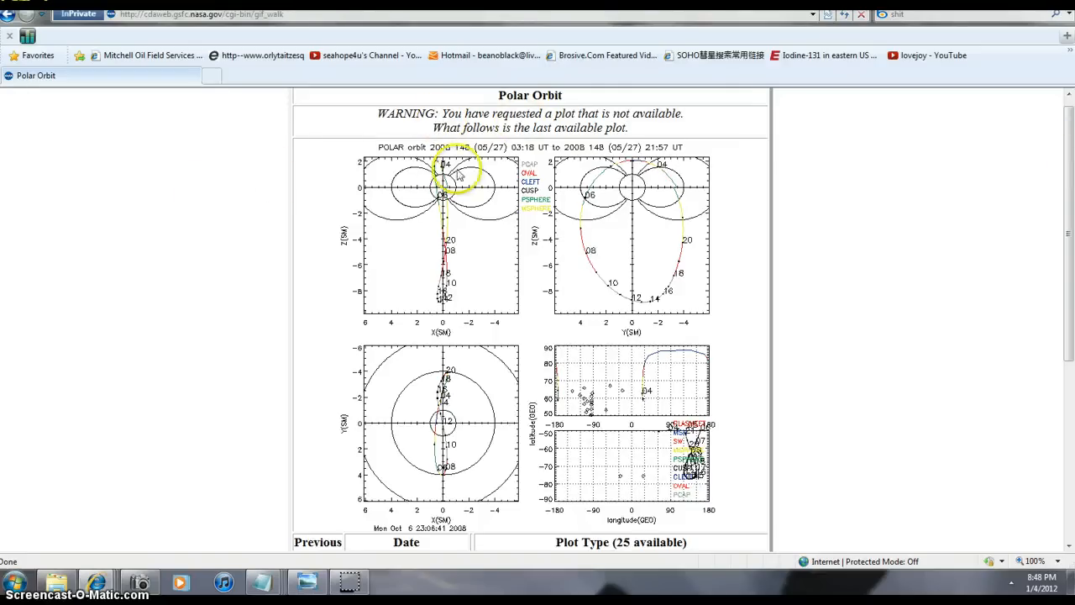
{"action": "mouse_move", "coordinate": [97, 554]}
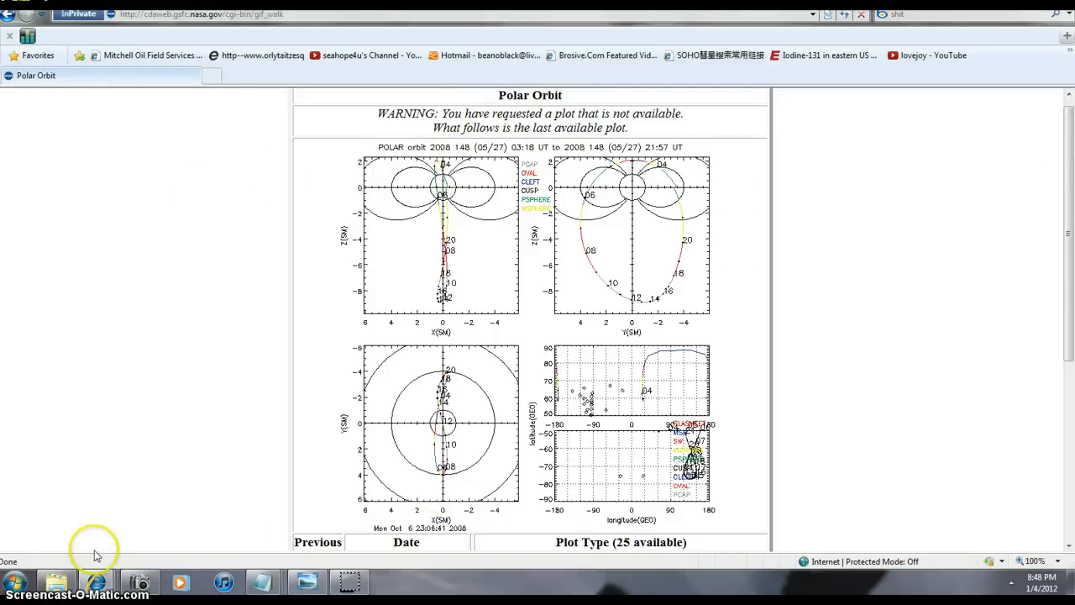
{"action": "mouse_move", "coordinate": [44, 118]}
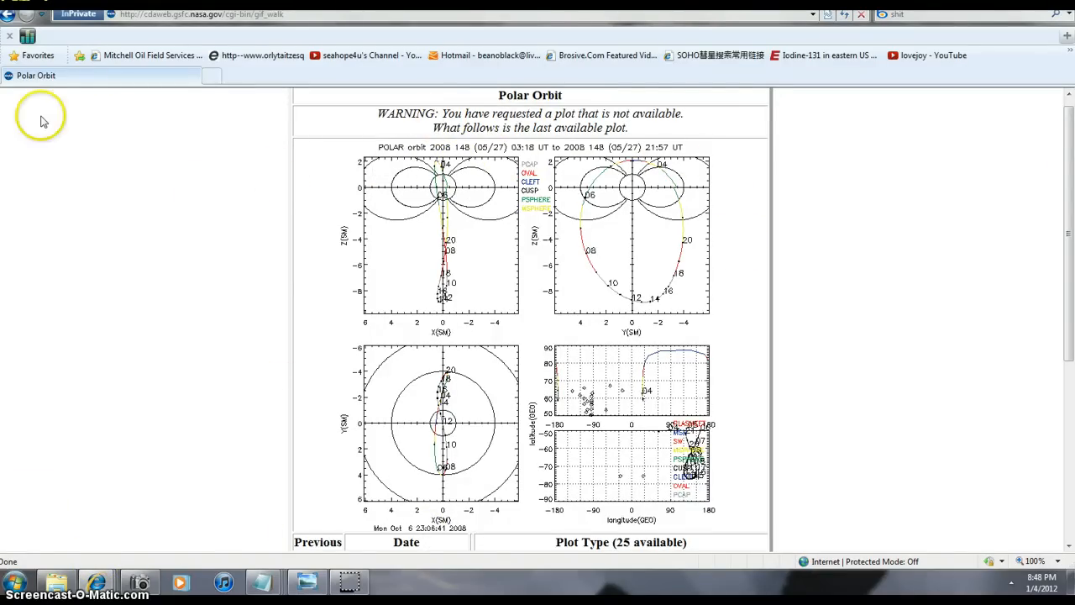
{"action": "scroll", "scroll_direction": "down", "scroll_amount": 3}
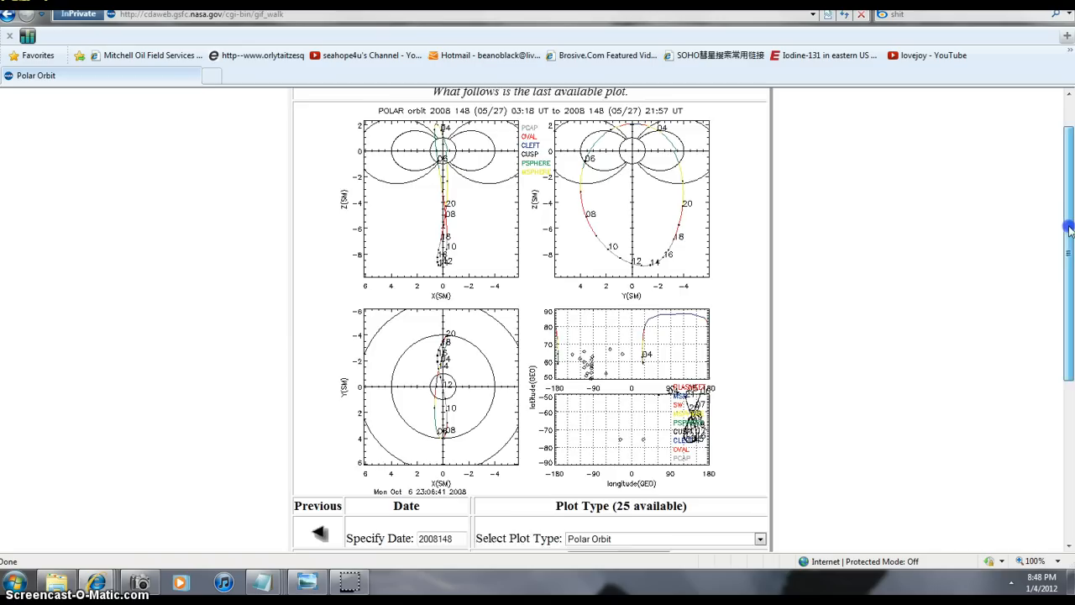
{"action": "scroll", "scroll_direction": "up", "scroll_amount": 3}
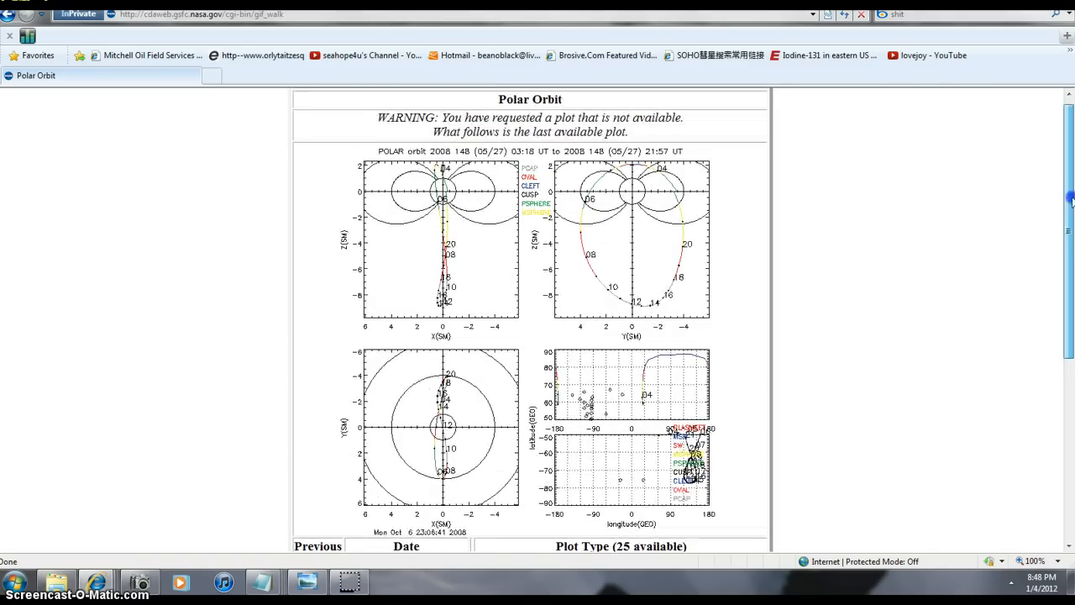
{"action": "scroll", "scroll_direction": "down", "scroll_amount": 3}
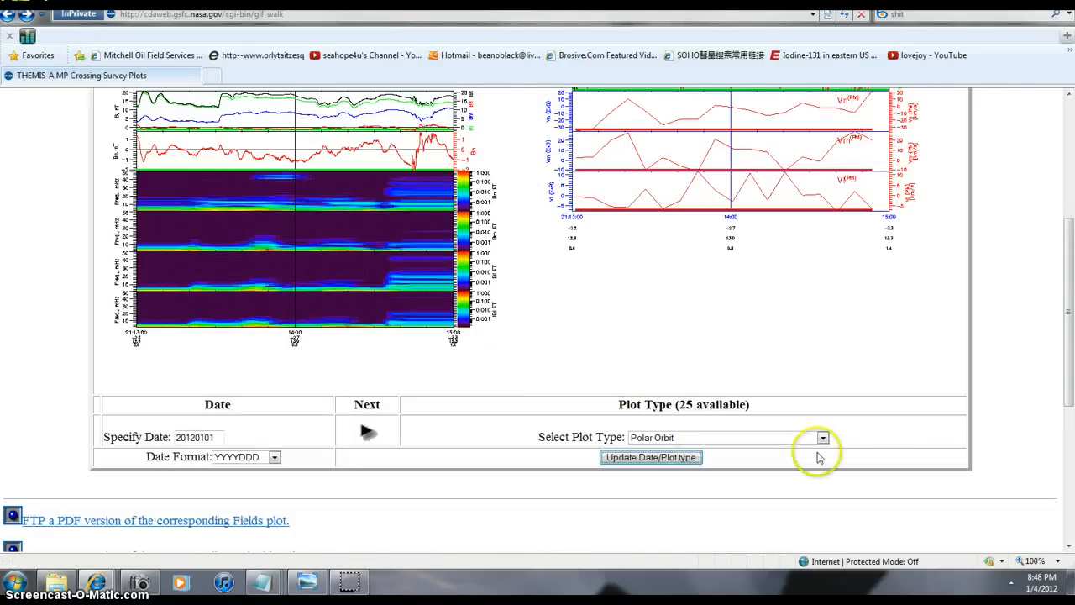
{"action": "left_click", "coordinate": [823, 437]}
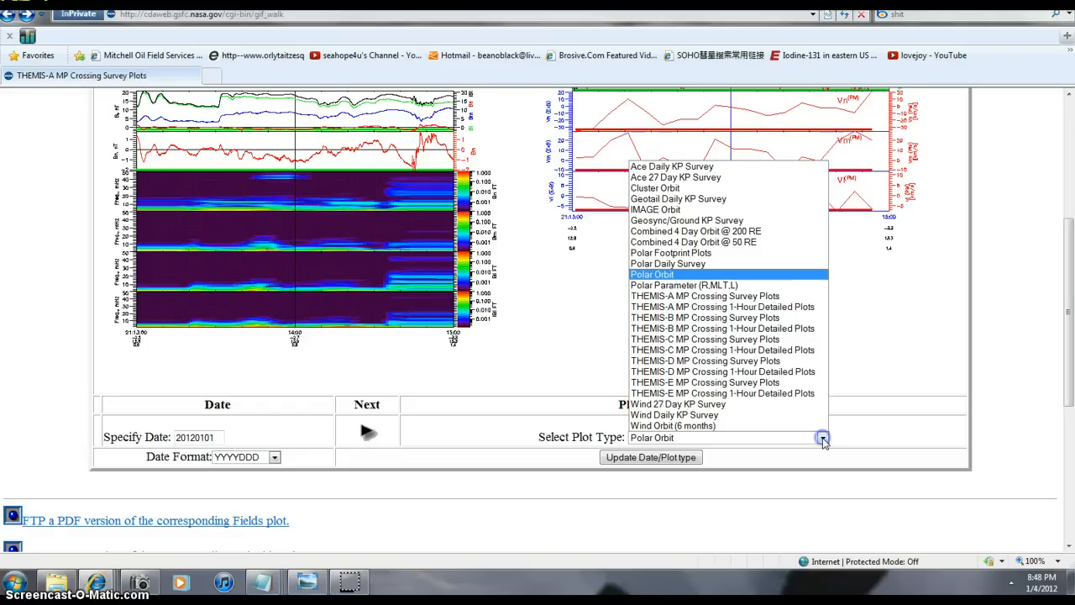
{"action": "mouse_move", "coordinate": [688, 275]}
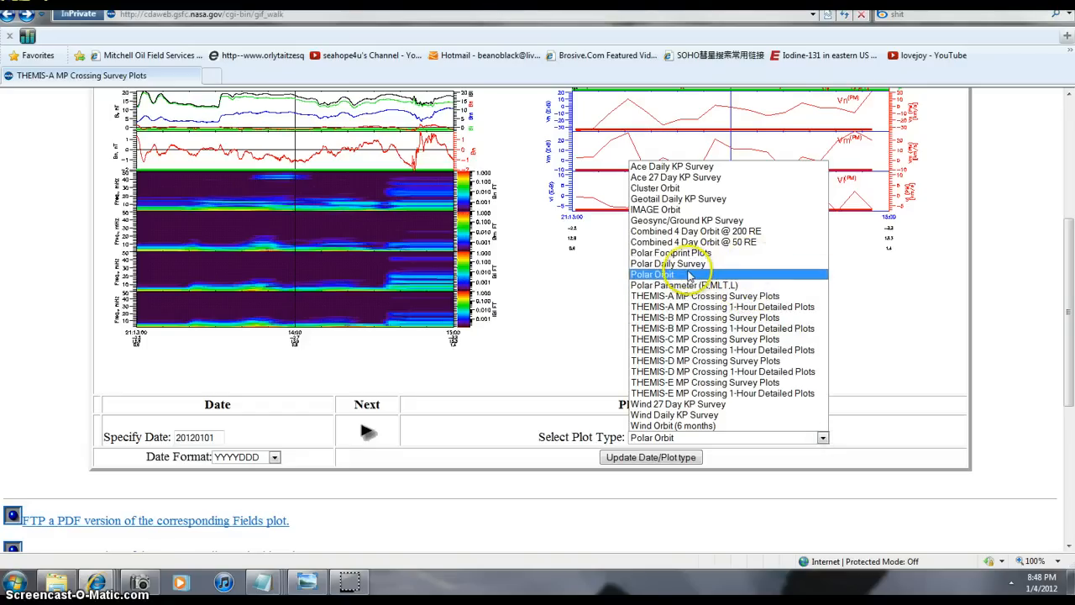
{"action": "left_click", "coordinate": [669, 262]}
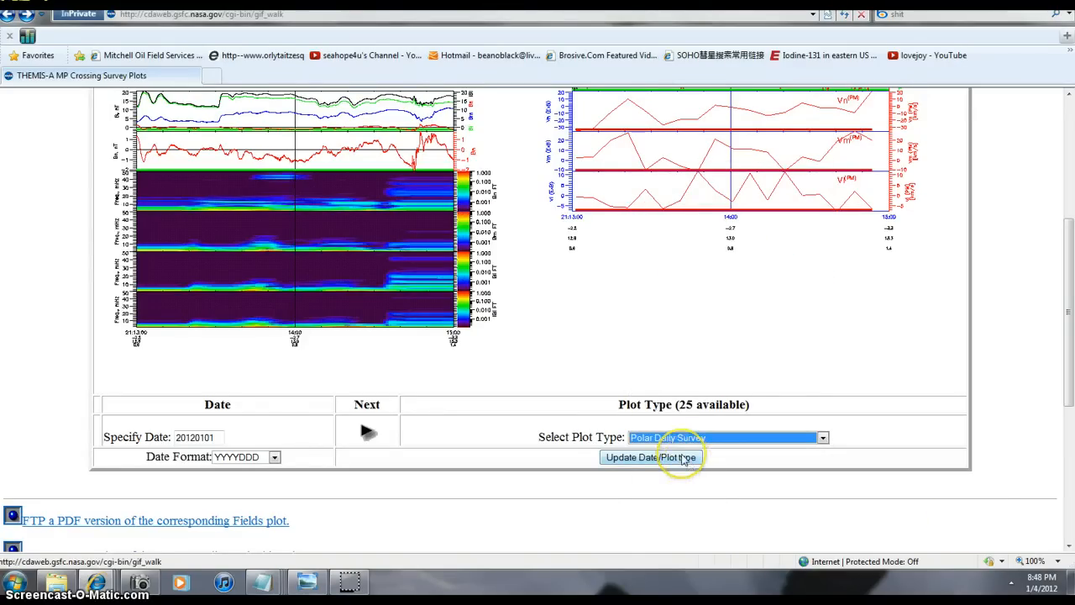
{"action": "left_click", "coordinate": [649, 457]}
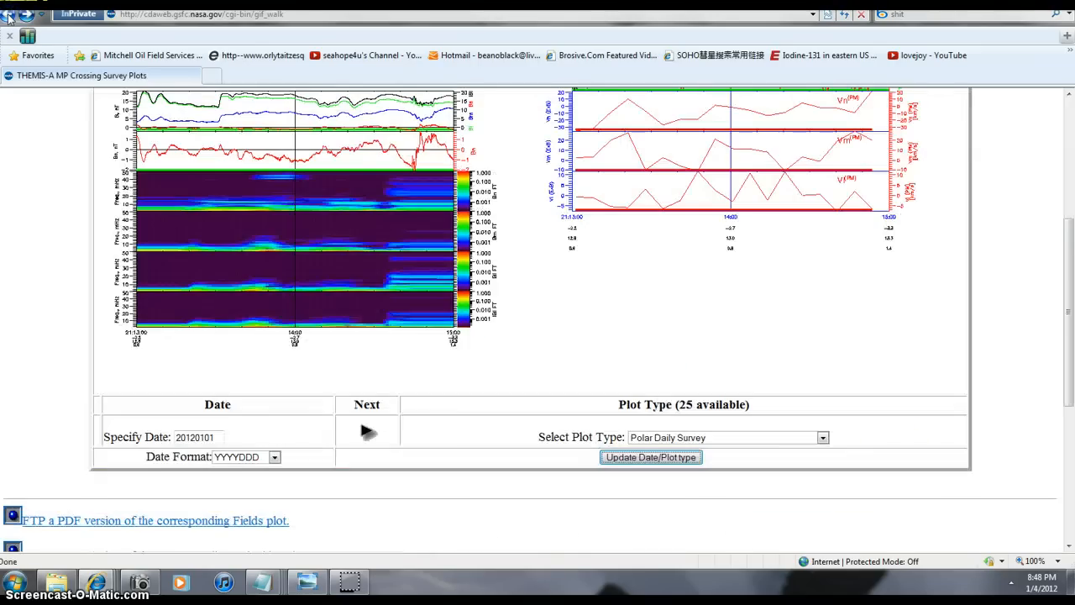
{"action": "left_click", "coordinate": [652, 457]}
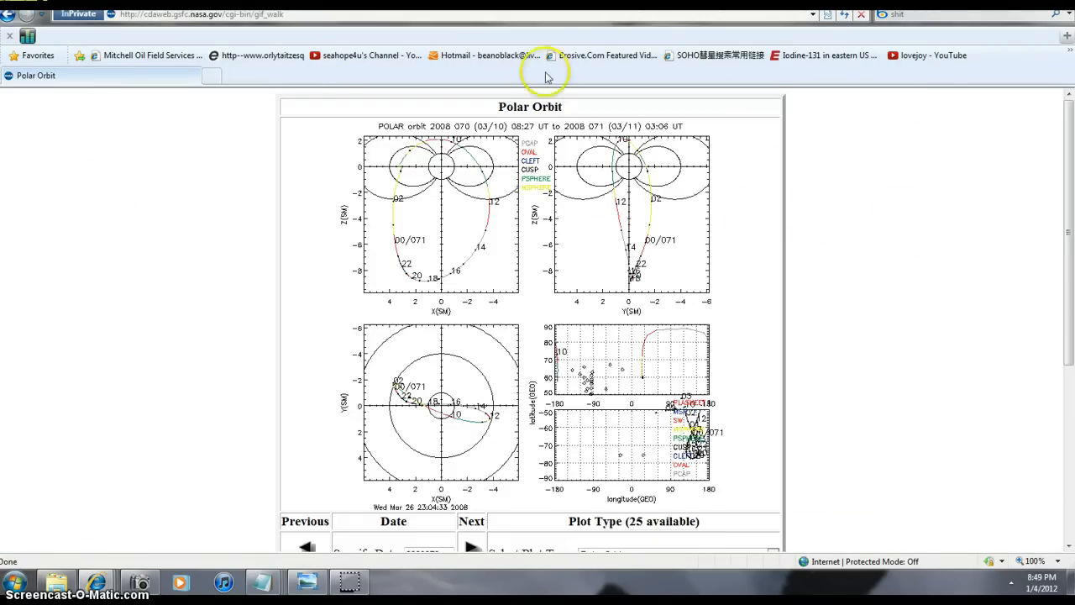
{"action": "scroll", "scroll_direction": "down", "scroll_amount": 3}
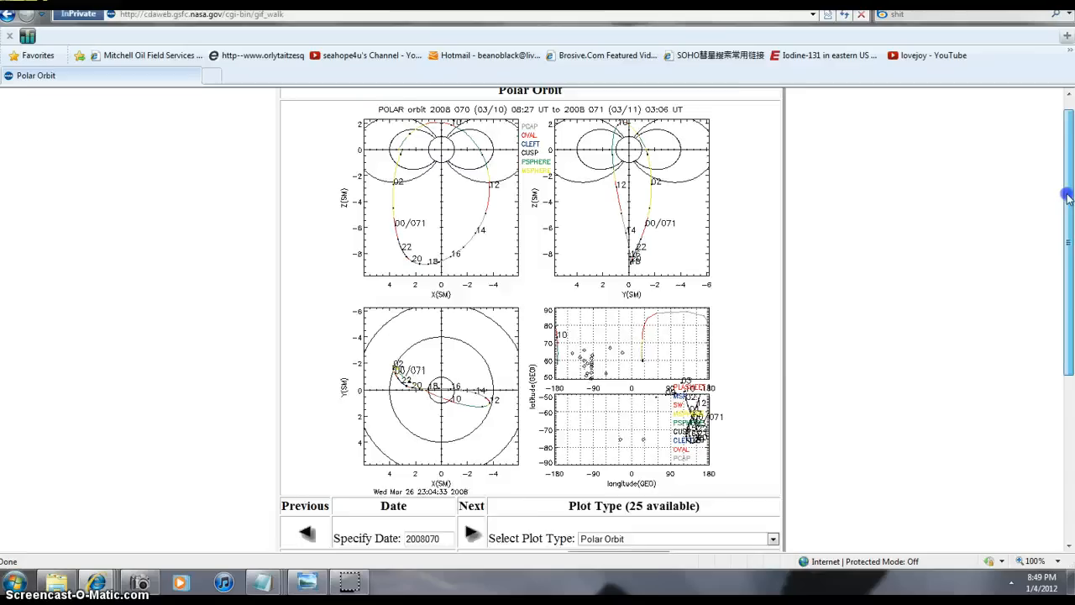
{"action": "scroll", "scroll_direction": "up", "scroll_amount": 3}
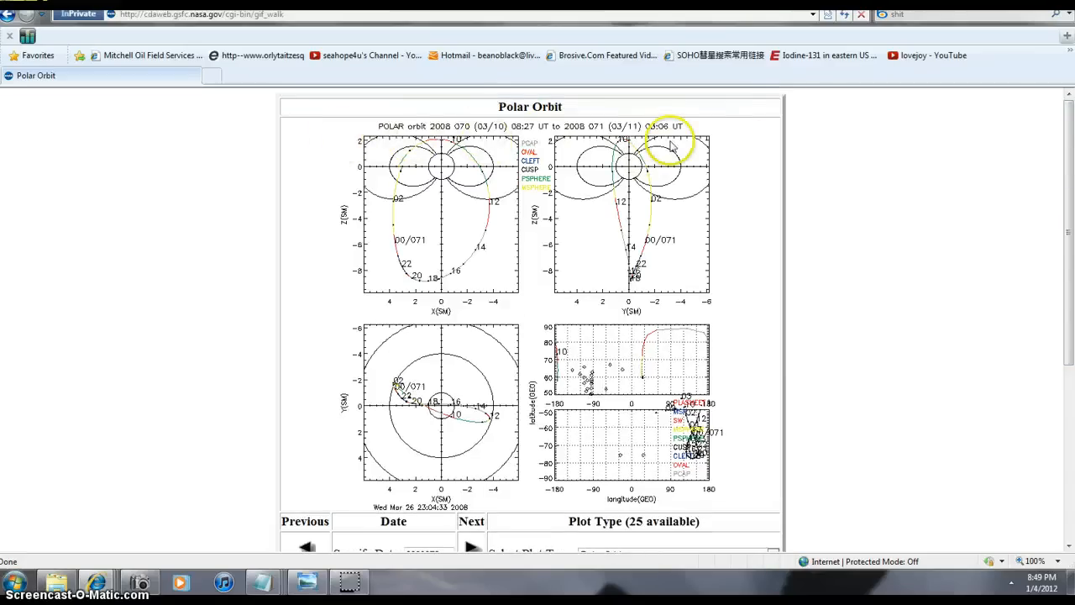
{"action": "mouse_move", "coordinate": [978, 269]}
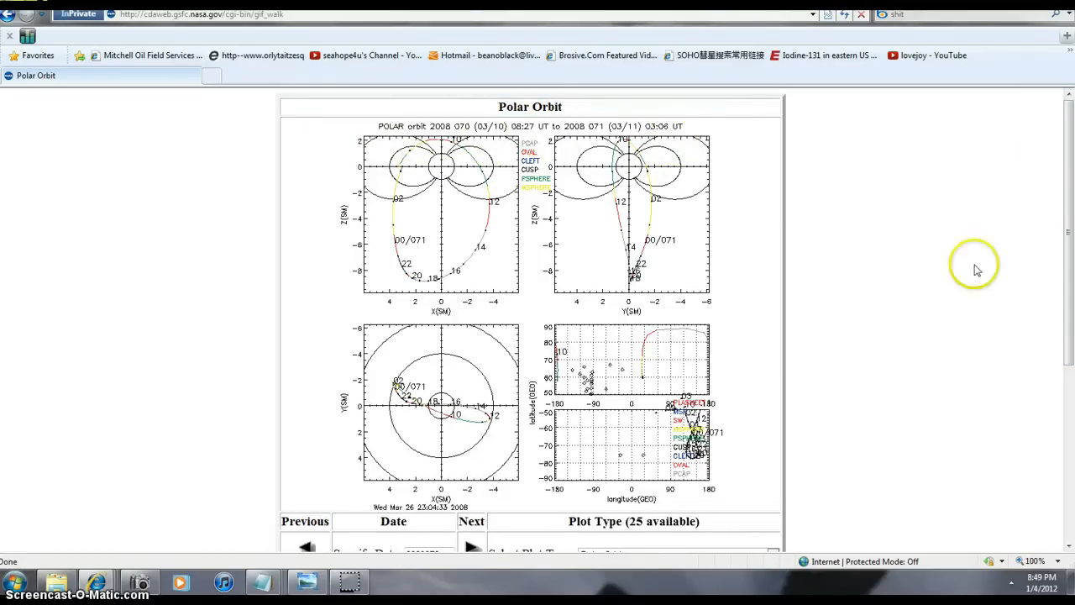
{"action": "mouse_move", "coordinate": [954, 252]}
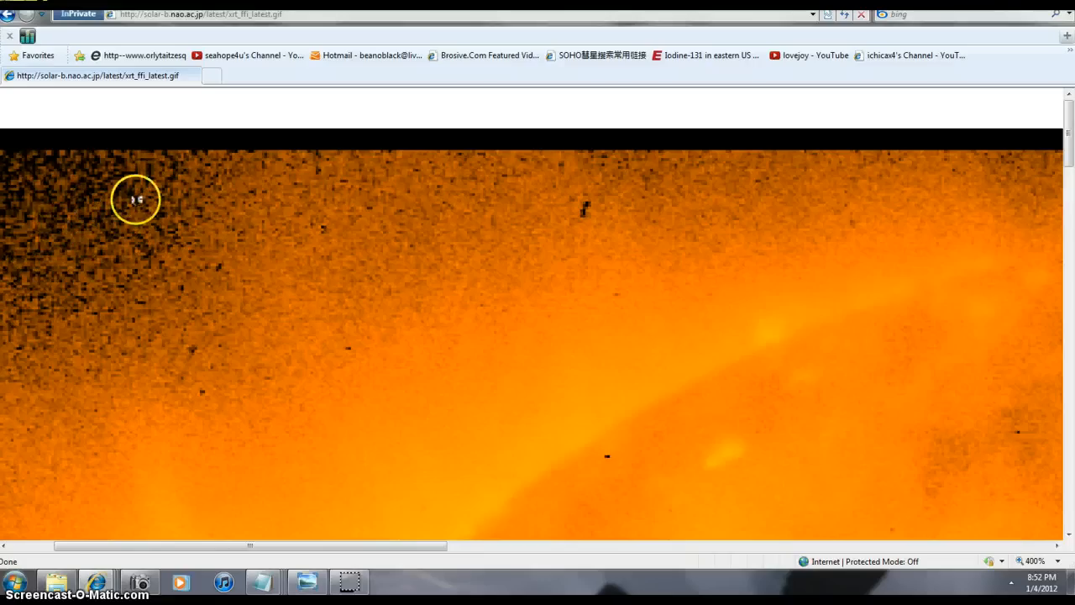
{"action": "mouse_move", "coordinate": [585, 232]}
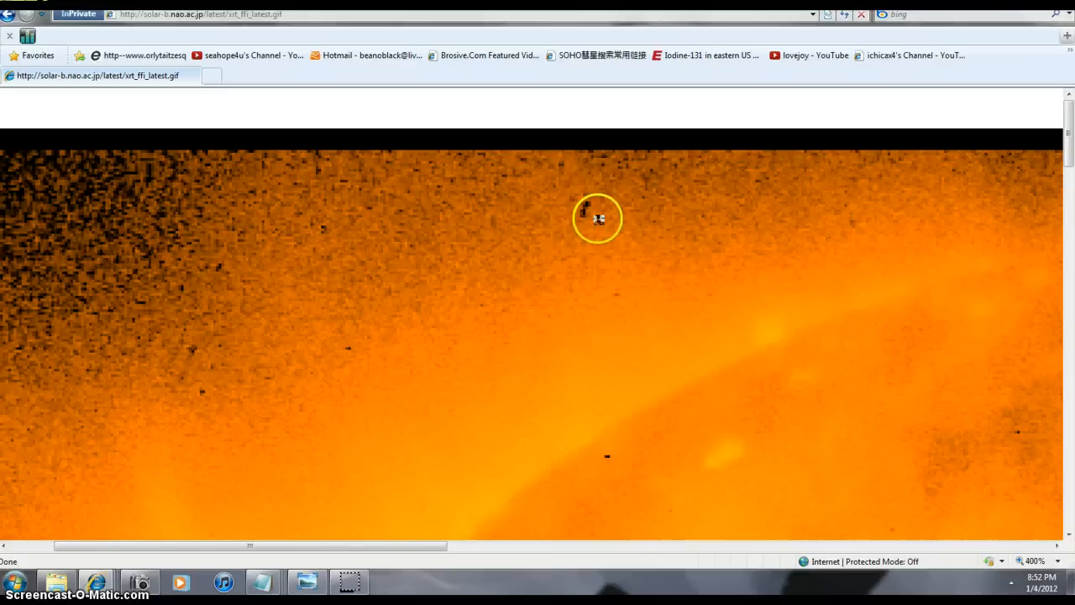
- Pan around the enlarged Hinode XRT solar image to examine its dark streak
{"action": "scroll", "scroll_direction": "down", "scroll_amount": 3}
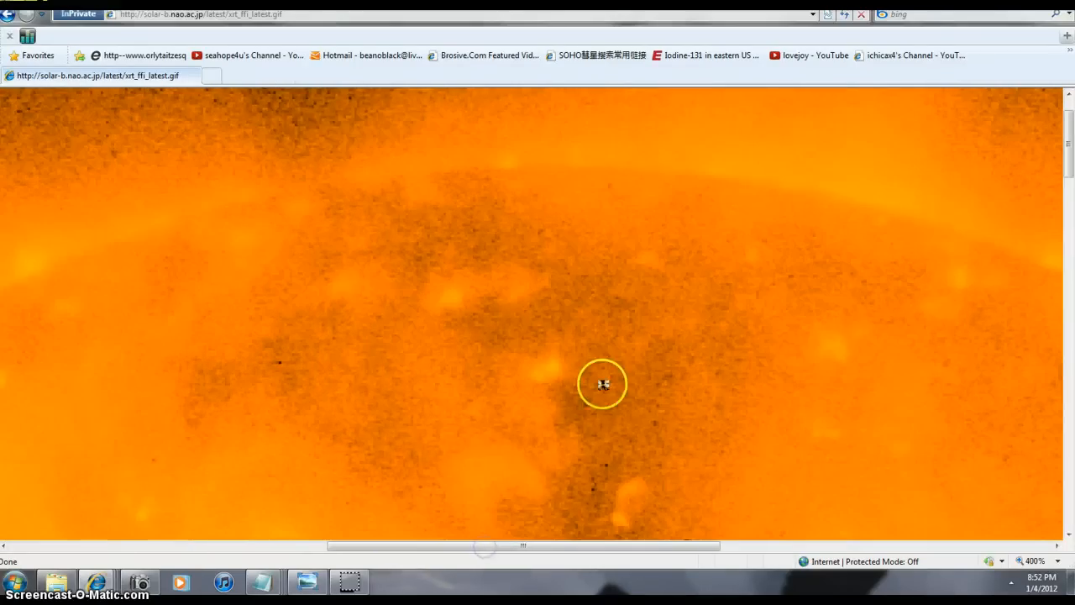
{"action": "mouse_move", "coordinate": [1053, 160]}
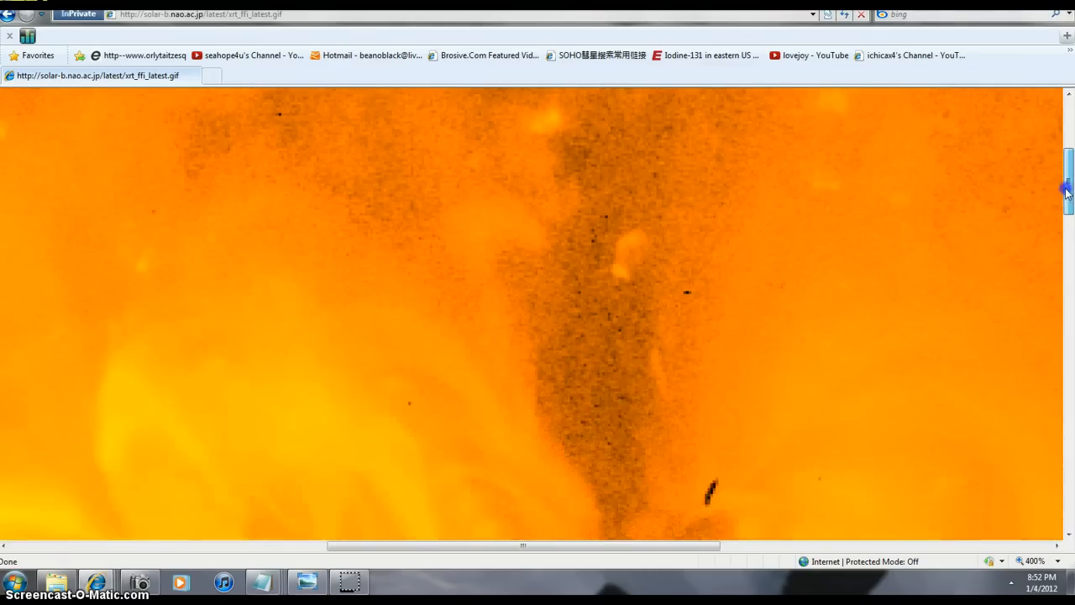
{"action": "mouse_move", "coordinate": [658, 108]}
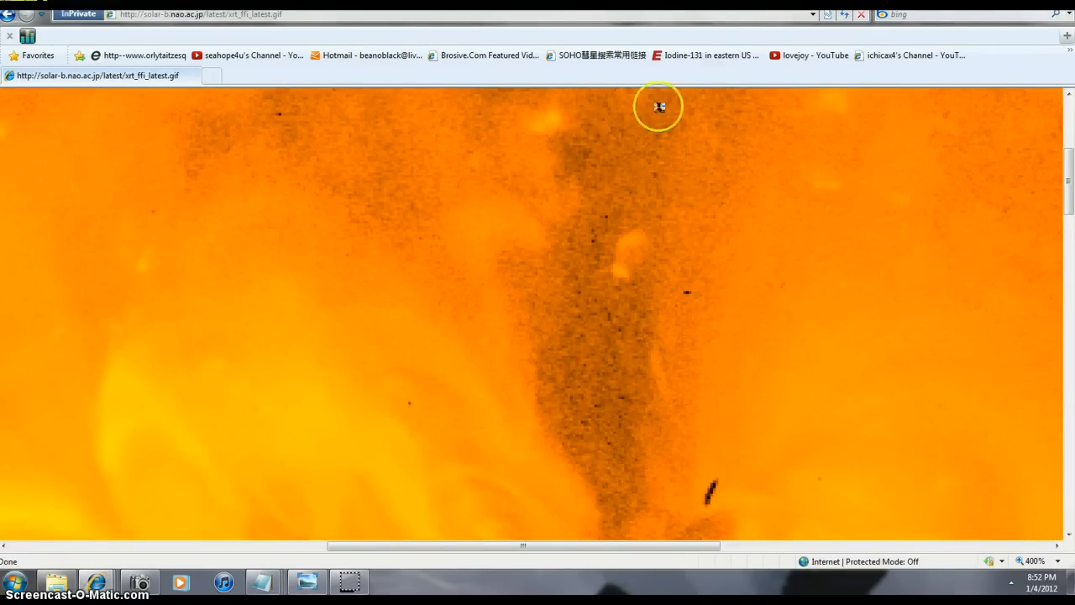
{"action": "mouse_move", "coordinate": [1069, 183]}
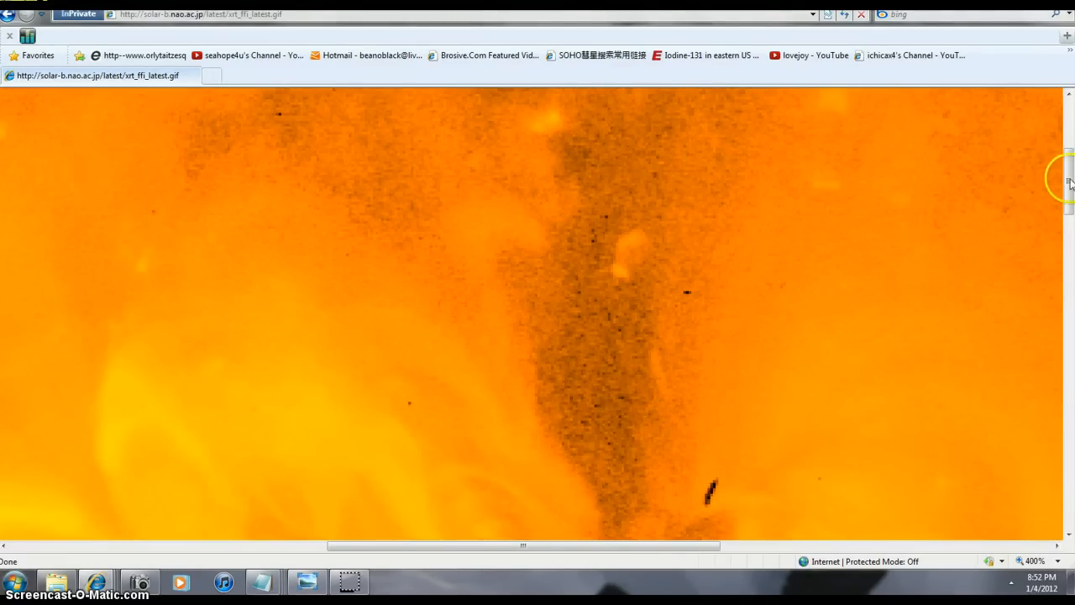
{"action": "scroll", "scroll_direction": "down", "scroll_amount": 3}
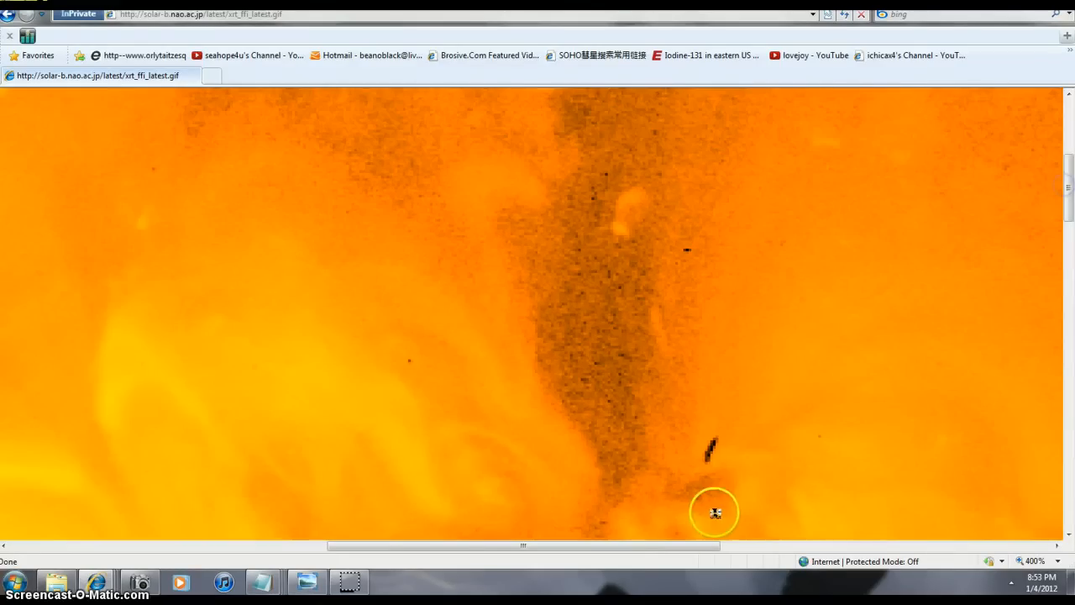
{"action": "mouse_move", "coordinate": [600, 353]}
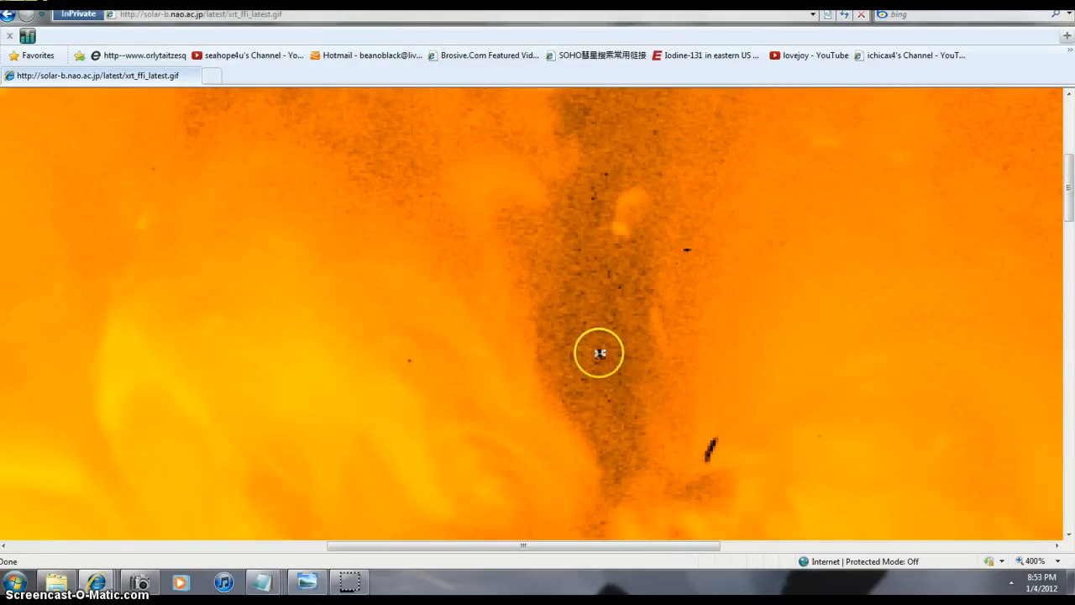
{"action": "mouse_move", "coordinate": [598, 351]}
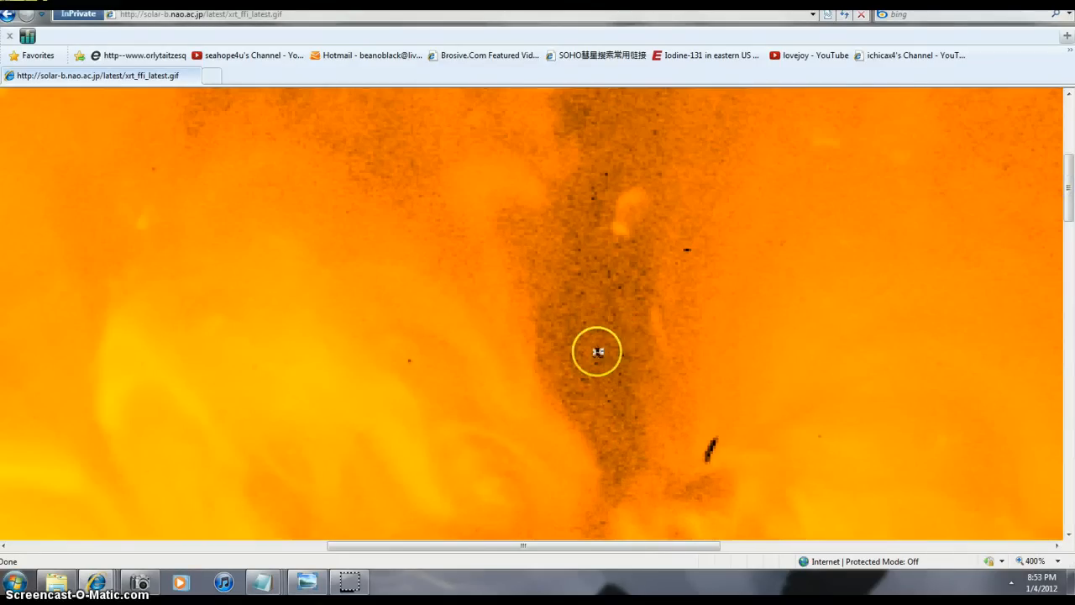
{"action": "left_click_drag", "start_coordinate": [524, 544], "coordinate": [709, 544]}
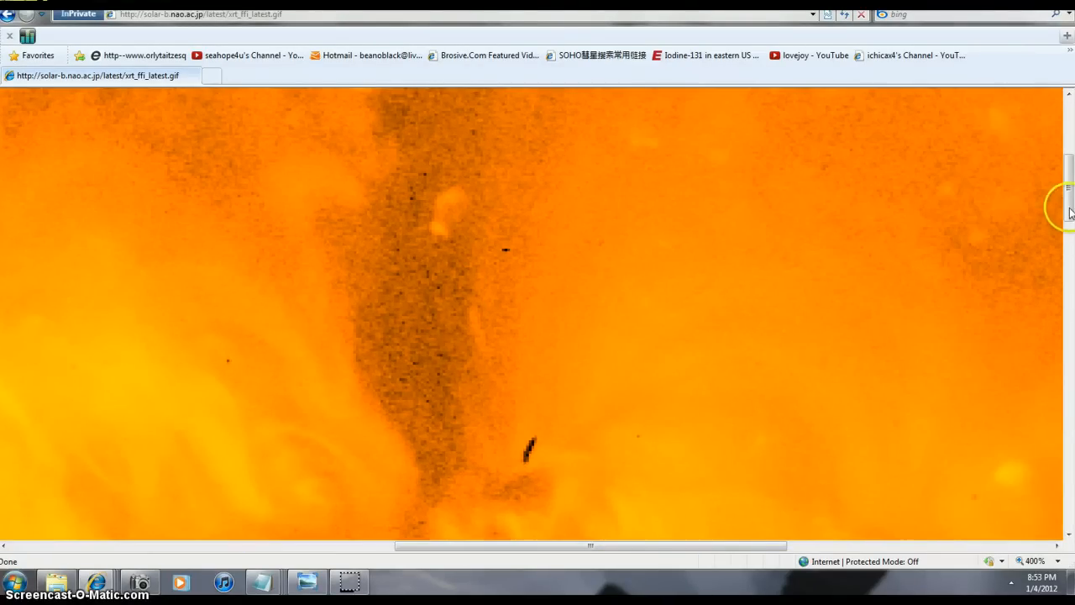
{"action": "scroll", "scroll_direction": "down", "scroll_amount": 3}
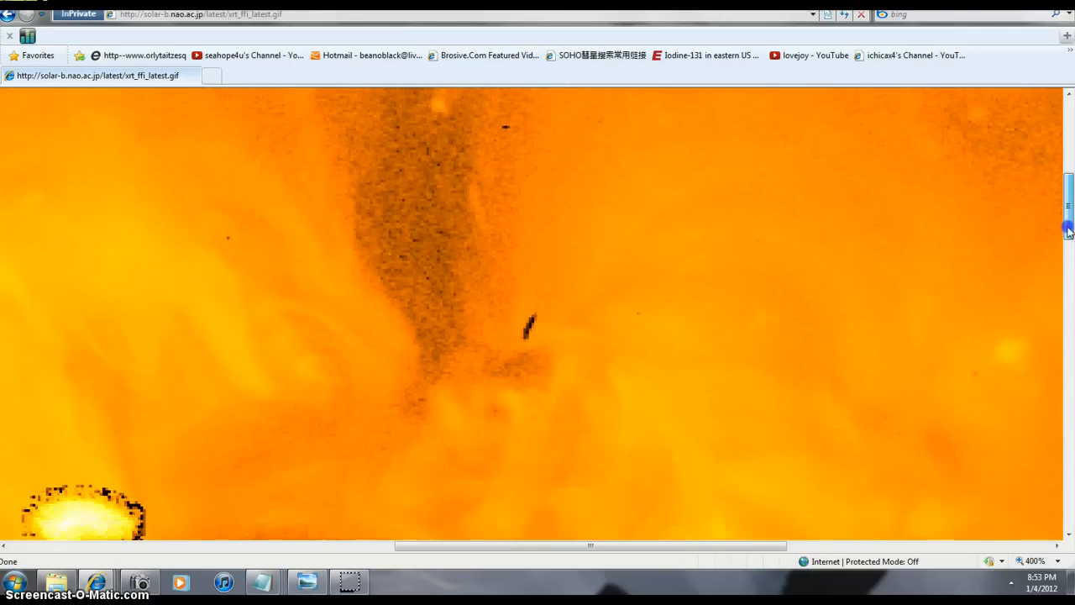
{"action": "scroll", "scroll_direction": "up", "scroll_amount": 3}
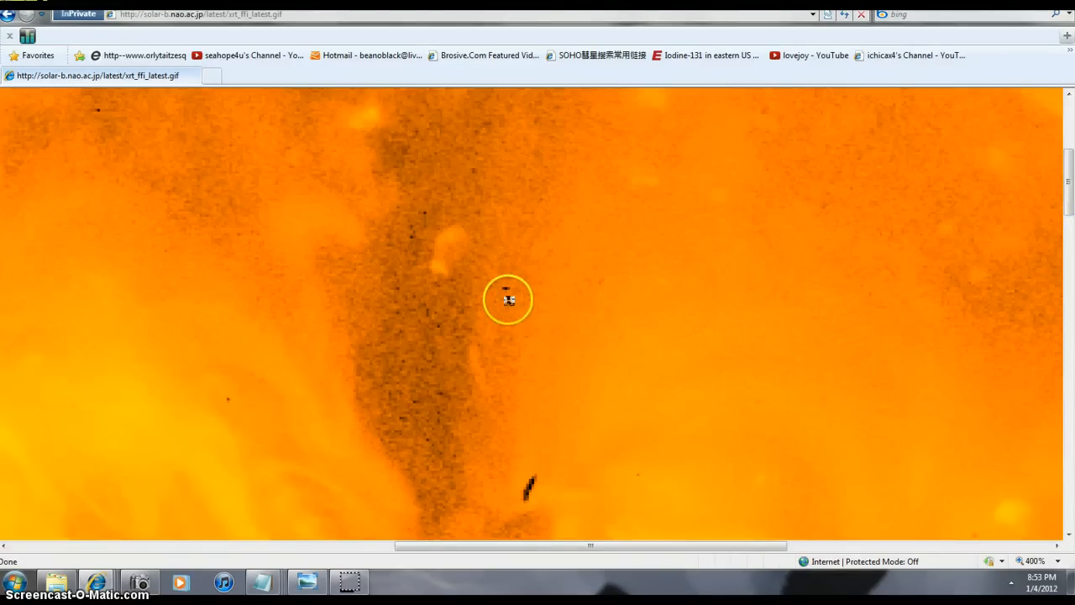
{"action": "mouse_move", "coordinate": [515, 262]}
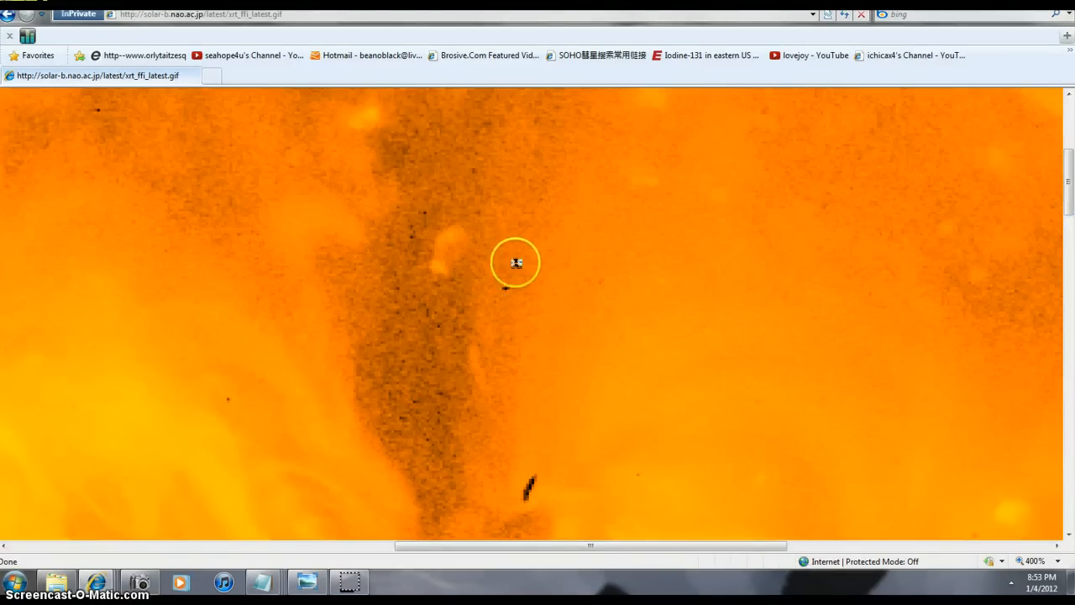
{"action": "mouse_move", "coordinate": [509, 294]}
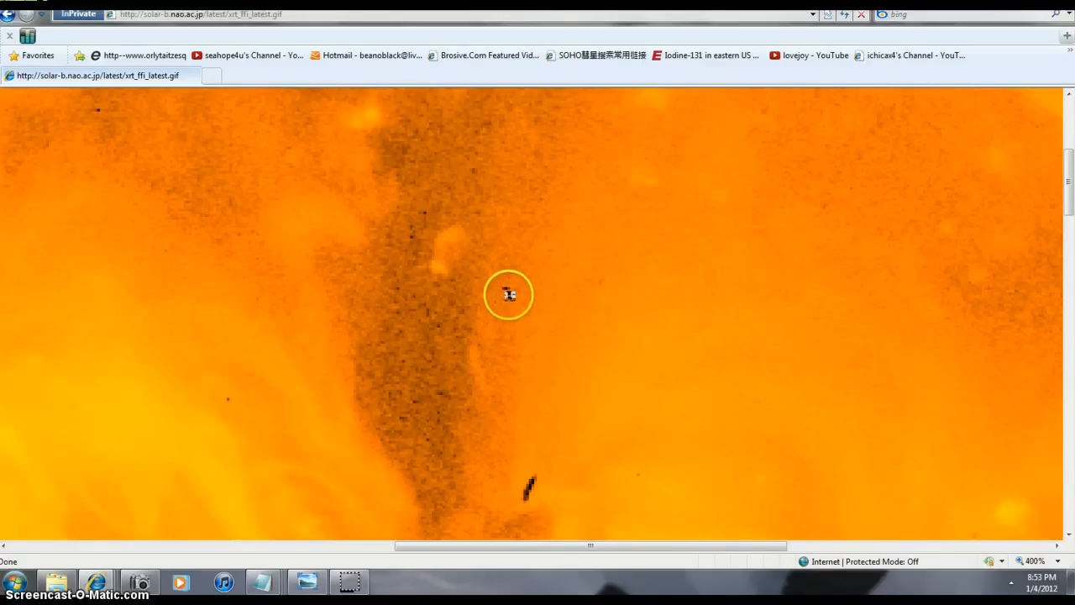
{"action": "mouse_move", "coordinate": [450, 410]}
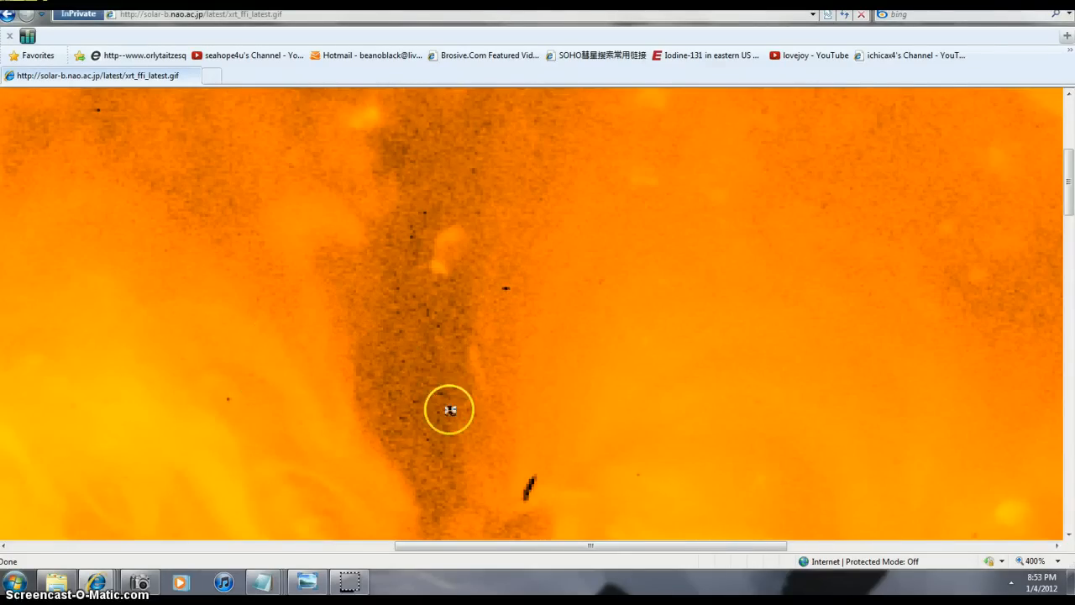
{"action": "mouse_move", "coordinate": [477, 201]}
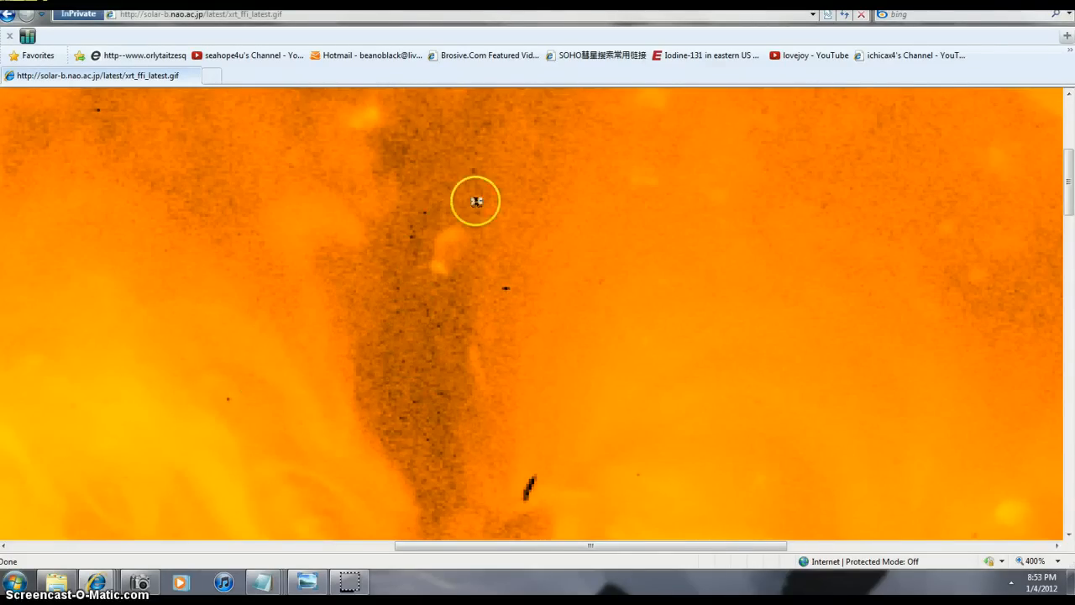
{"action": "mouse_move", "coordinate": [437, 390]}
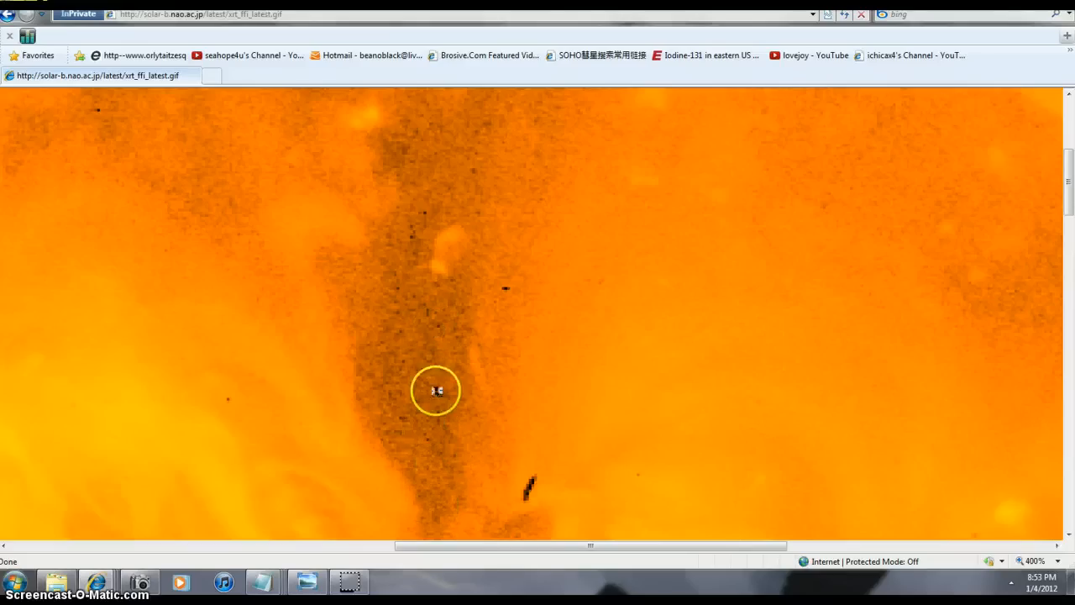
{"action": "mouse_move", "coordinate": [383, 561]}
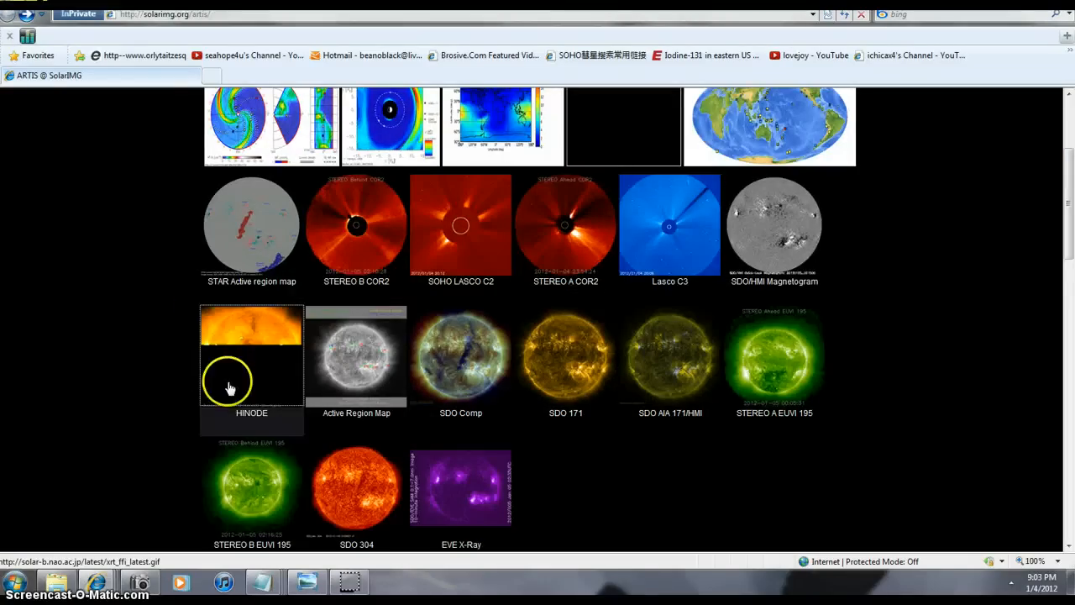
- Scroll through the SolarIMG dashboard's images and gauges, ending back at the top
{"action": "scroll", "scroll_direction": "down", "scroll_amount": 3}
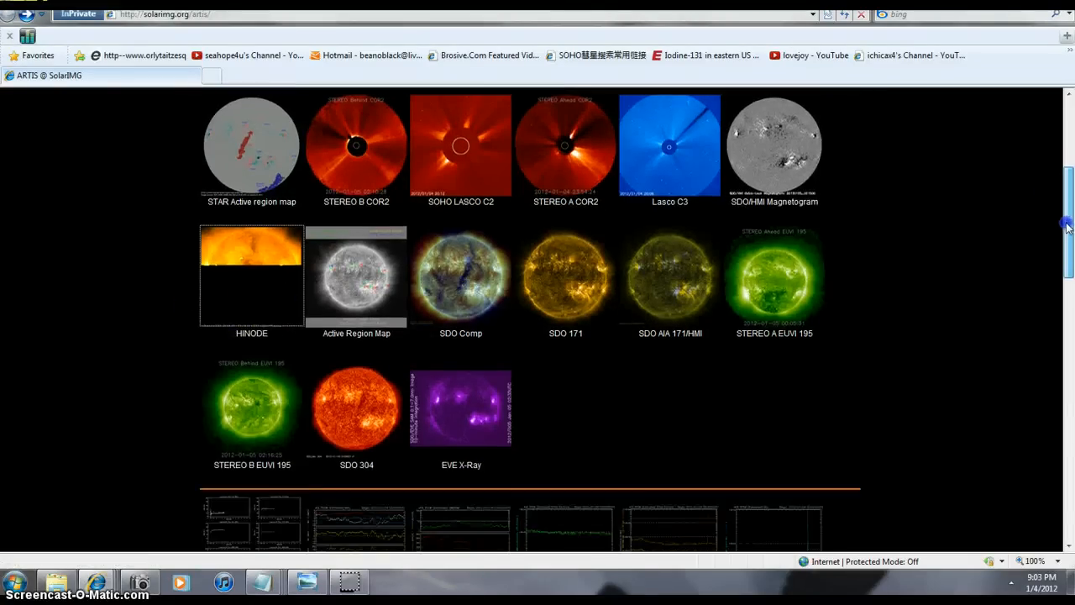
{"action": "scroll", "scroll_direction": "down", "scroll_amount": 3}
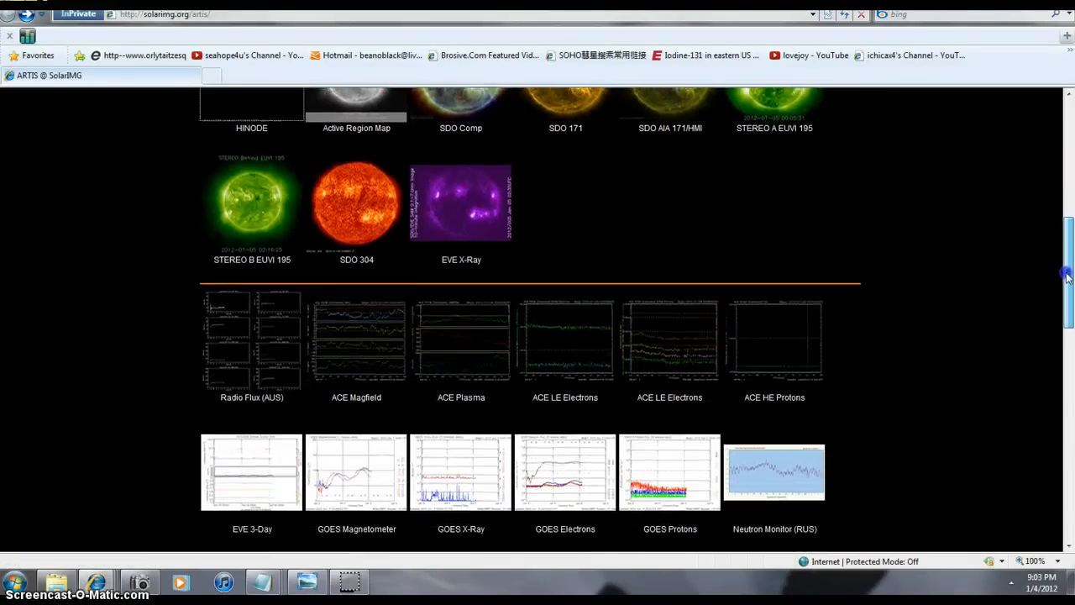
{"action": "scroll", "scroll_direction": "up", "scroll_amount": 3}
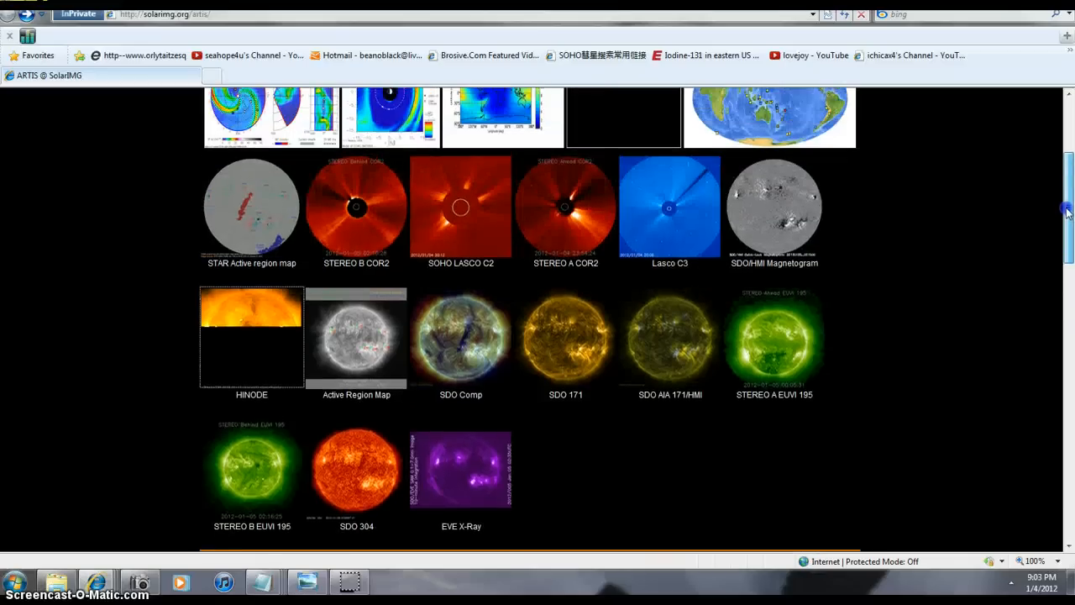
{"action": "mouse_move", "coordinate": [478, 337]}
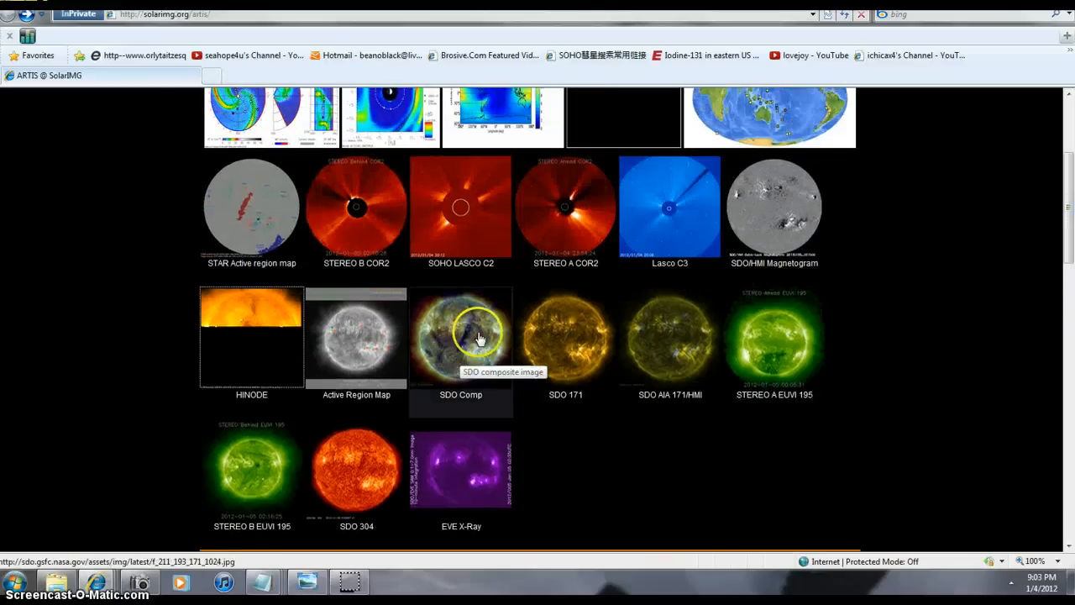
{"action": "mouse_move", "coordinate": [736, 450]}
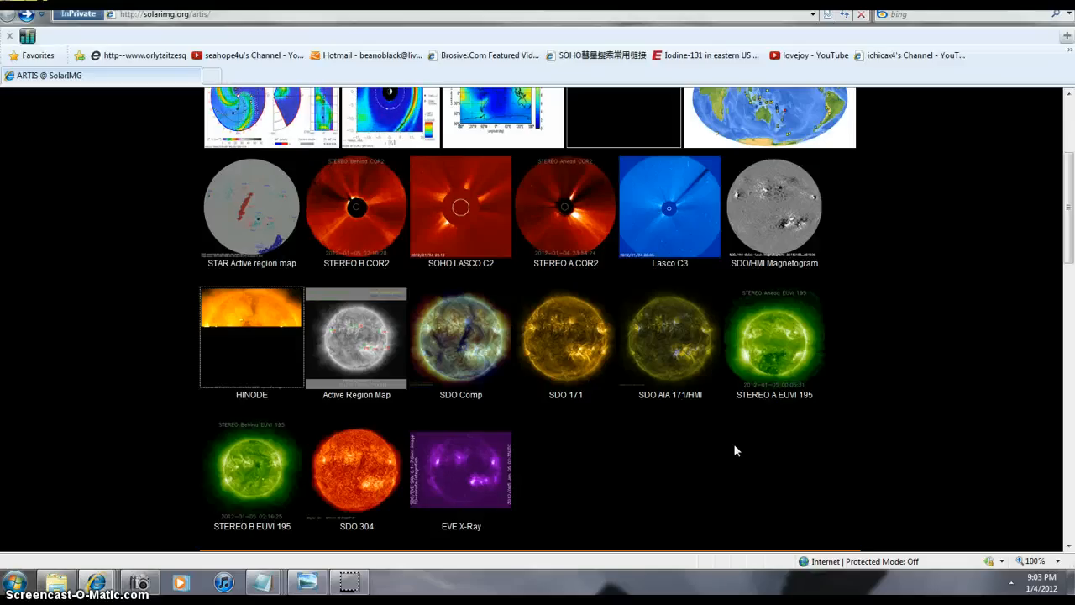
{"action": "mouse_move", "coordinate": [541, 463]}
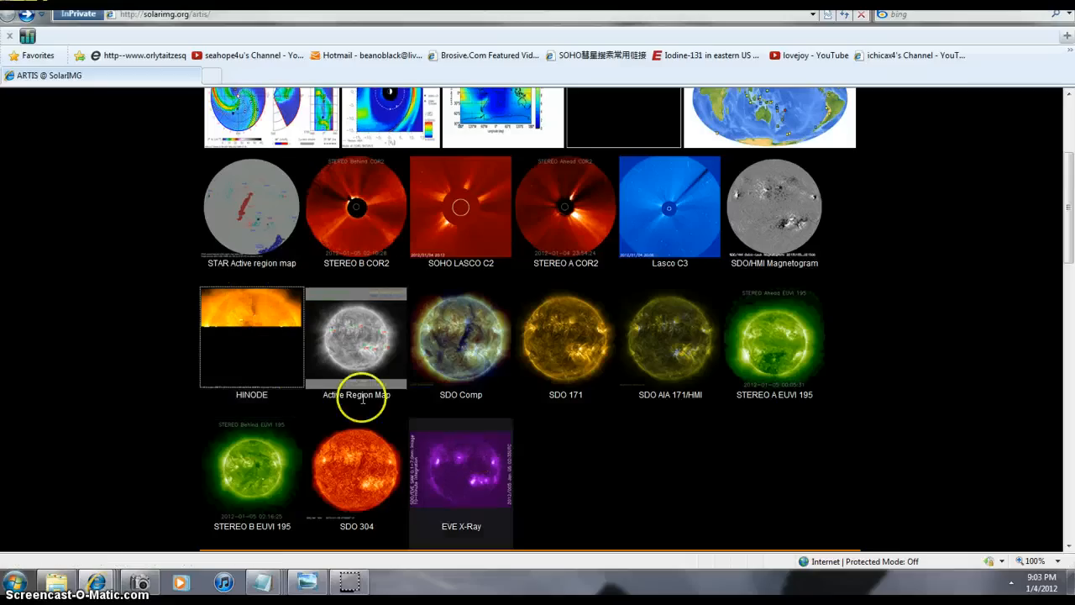
{"action": "mouse_move", "coordinate": [283, 403]}
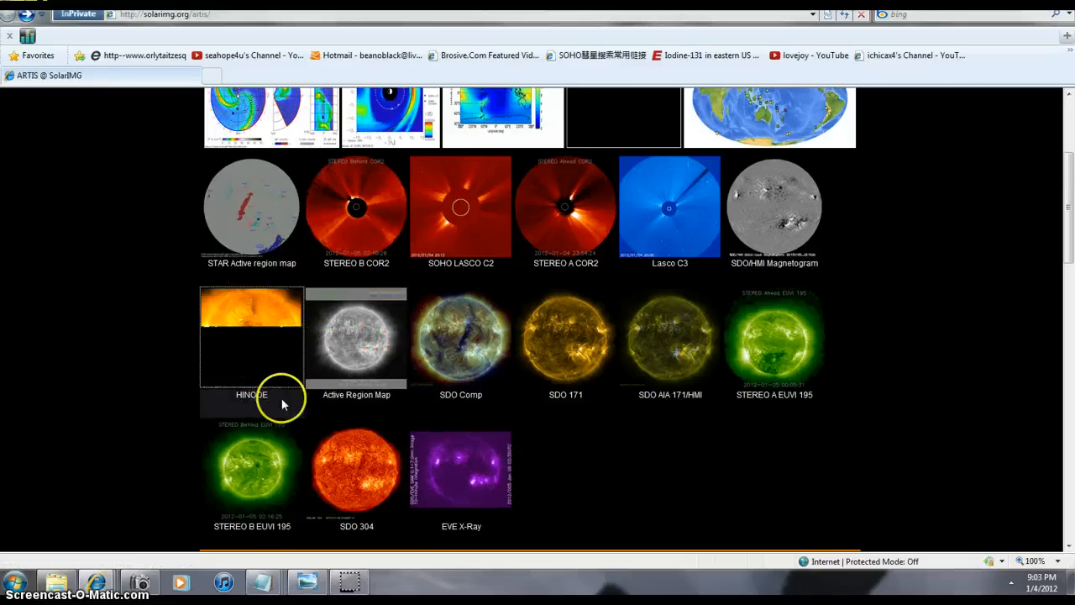
{"action": "mouse_move", "coordinate": [587, 423]}
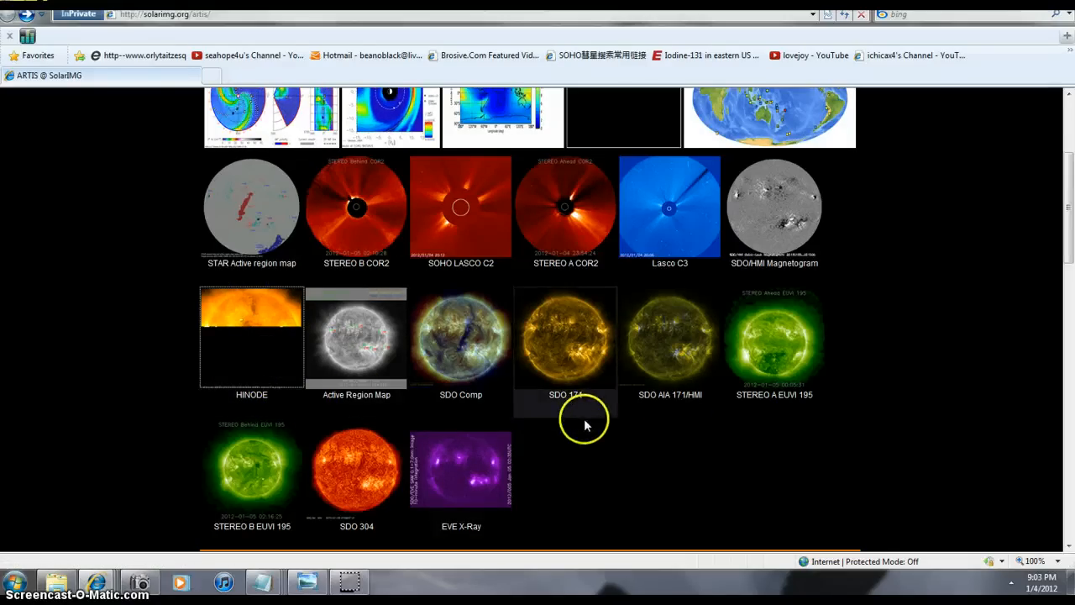
{"action": "scroll", "scroll_direction": "down", "scroll_amount": 3}
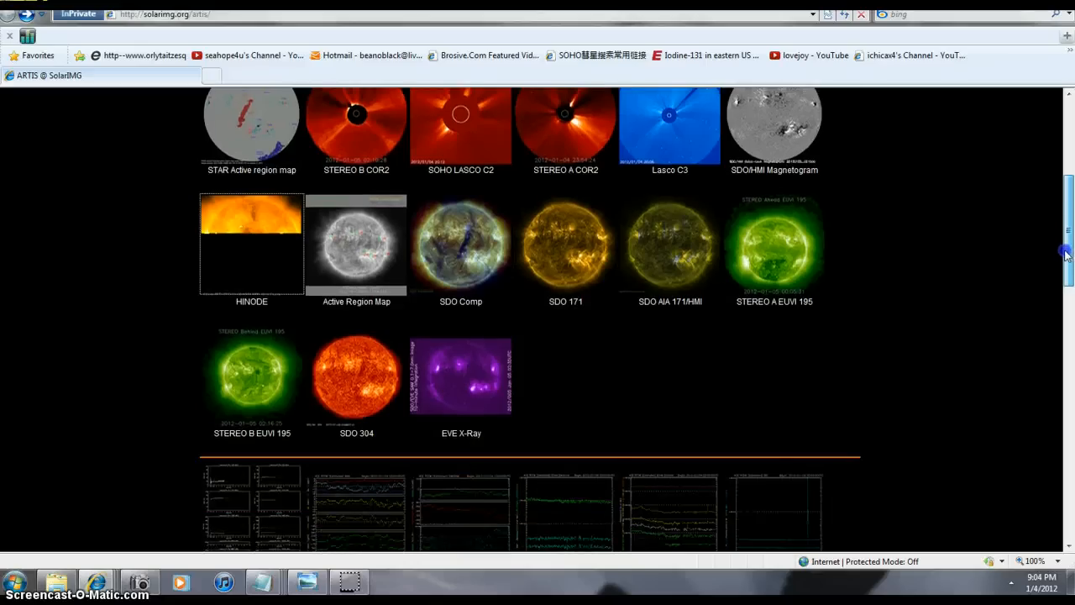
{"action": "scroll", "scroll_direction": "up", "scroll_amount": 3}
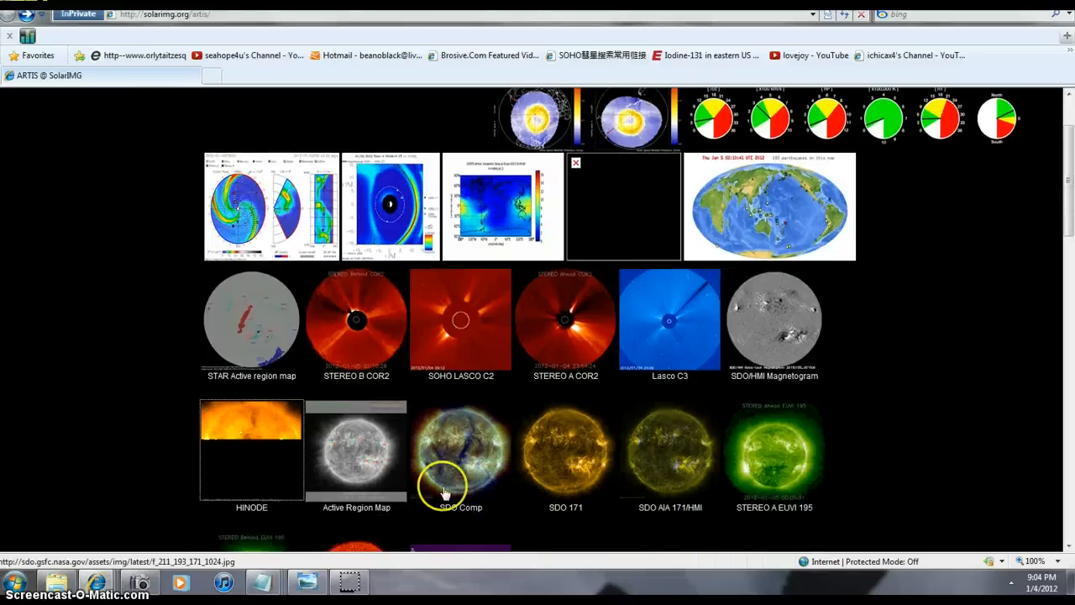
{"action": "mouse_move", "coordinate": [474, 470]}
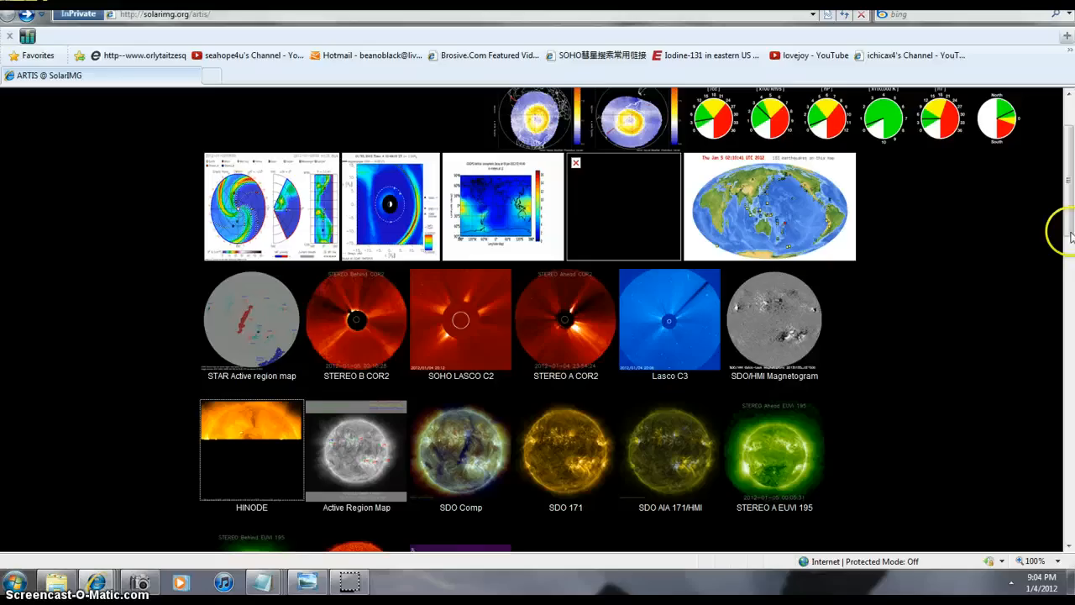
{"action": "scroll", "scroll_direction": "up", "scroll_amount": 3}
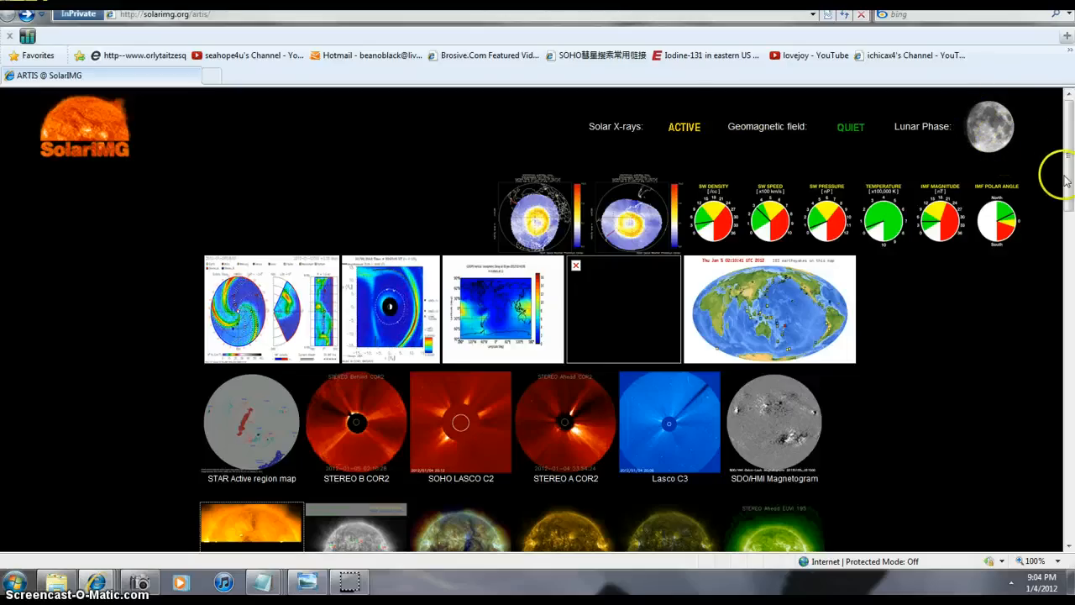
{"action": "mouse_move", "coordinate": [1000, 178]}
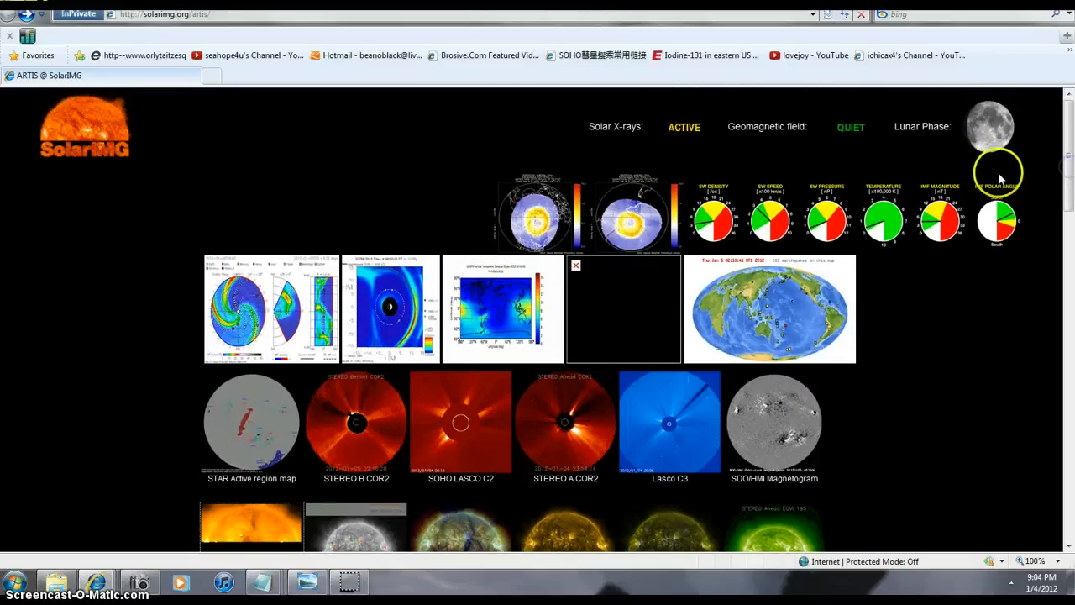
- Set the page magnification to 400% and pan across the first enlarged gauges
{"action": "left_click", "coordinate": [1035, 561]}
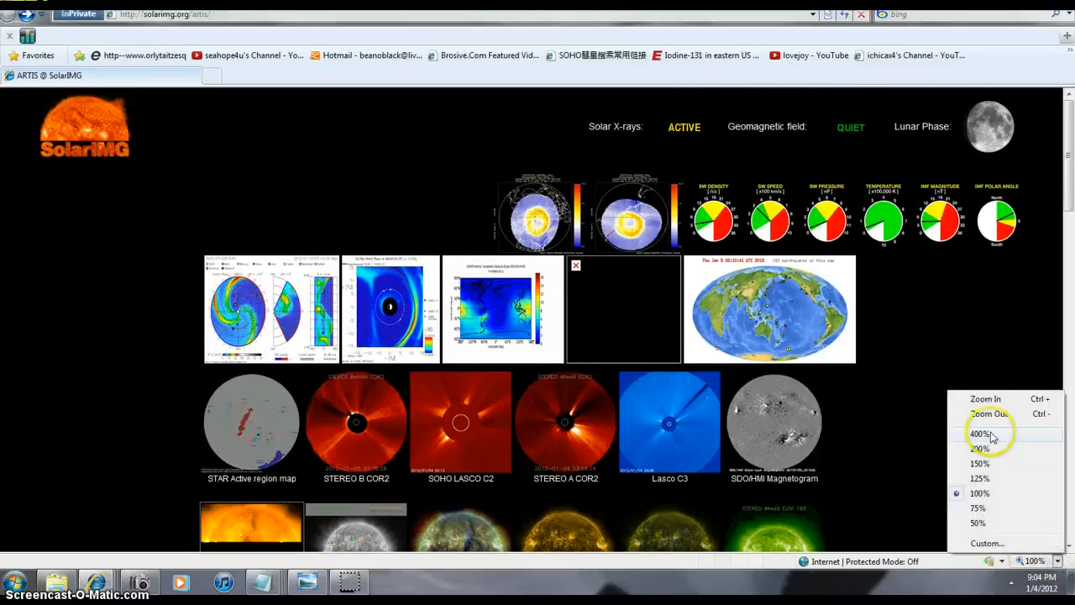
{"action": "left_click", "coordinate": [979, 434]}
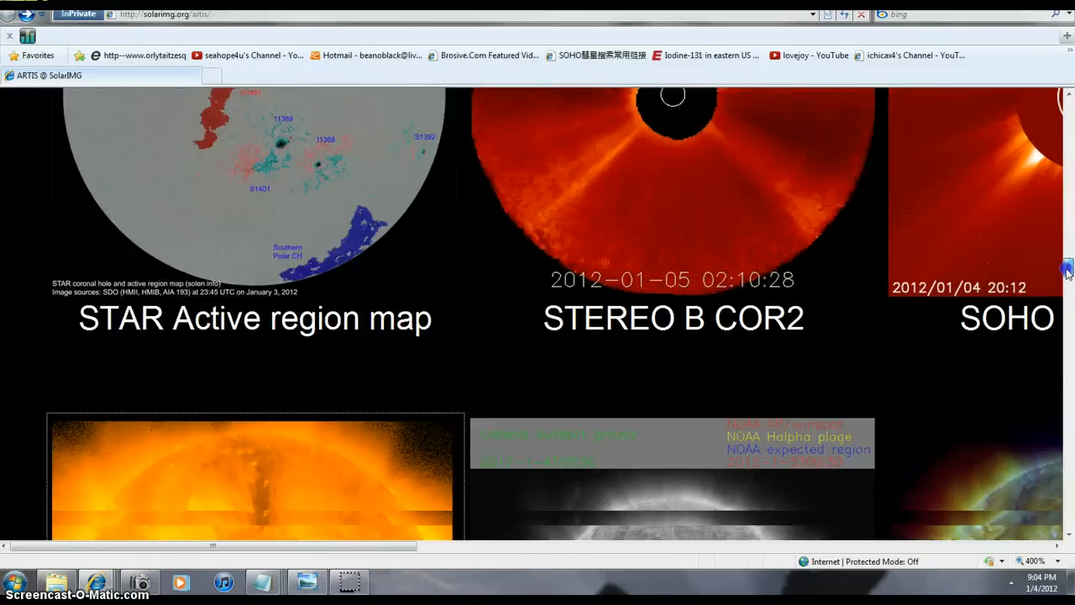
{"action": "scroll", "scroll_direction": "down", "scroll_amount": 3}
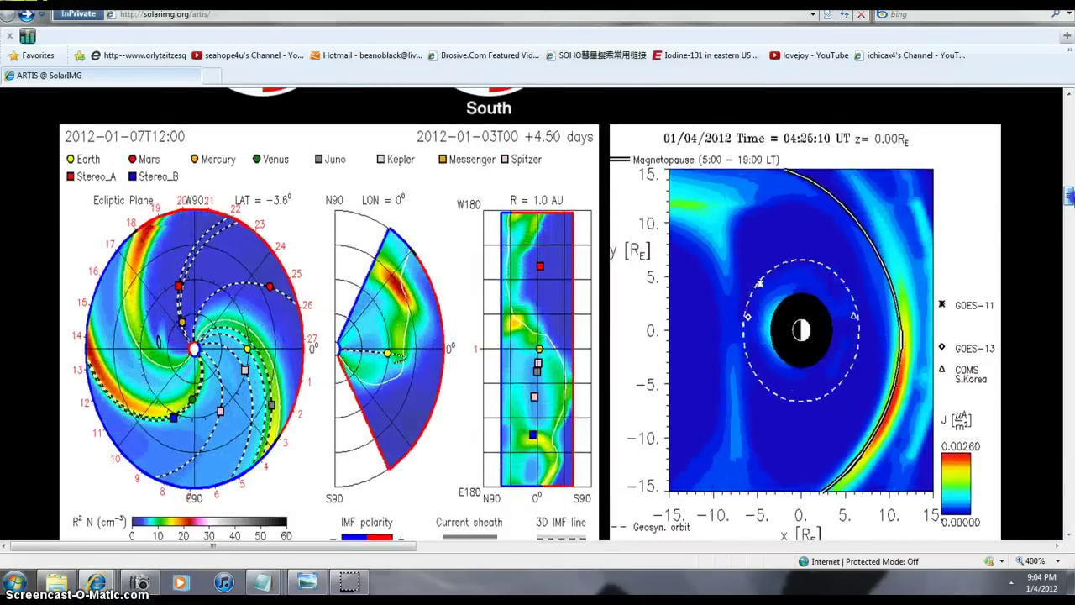
{"action": "scroll", "scroll_direction": "down", "scroll_amount": 3}
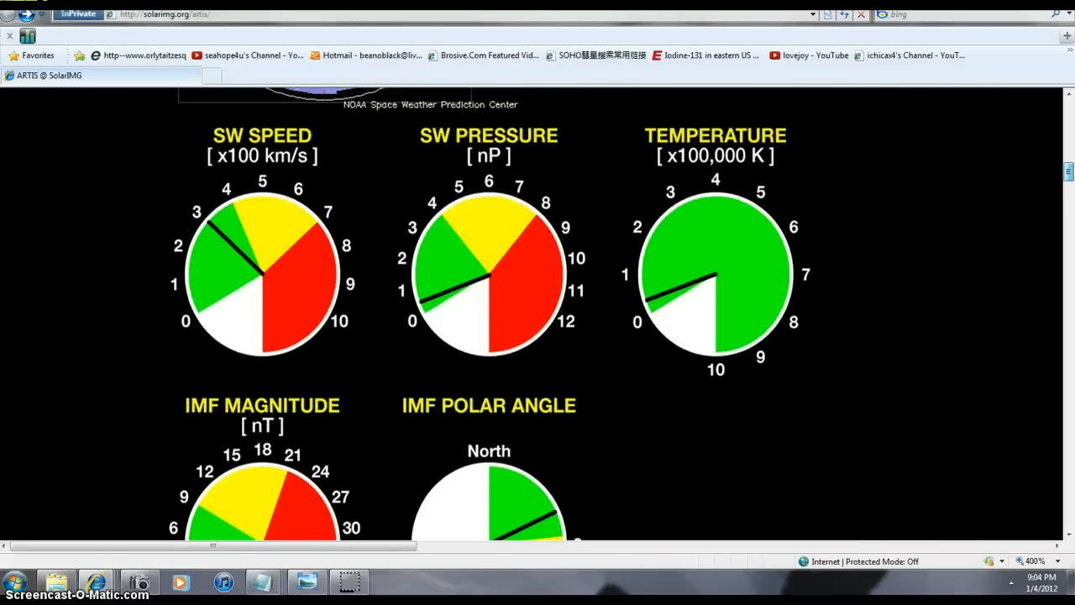
{"action": "left_click_drag", "start_coordinate": [215, 546], "coordinate": [433, 546]}
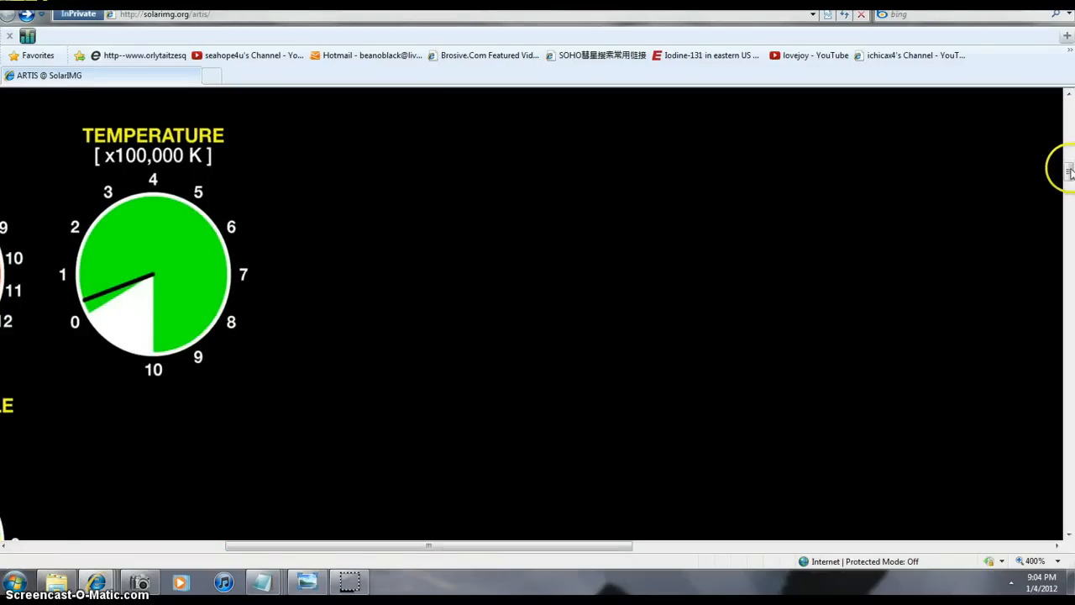
{"action": "scroll", "scroll_direction": "up", "scroll_amount": 3}
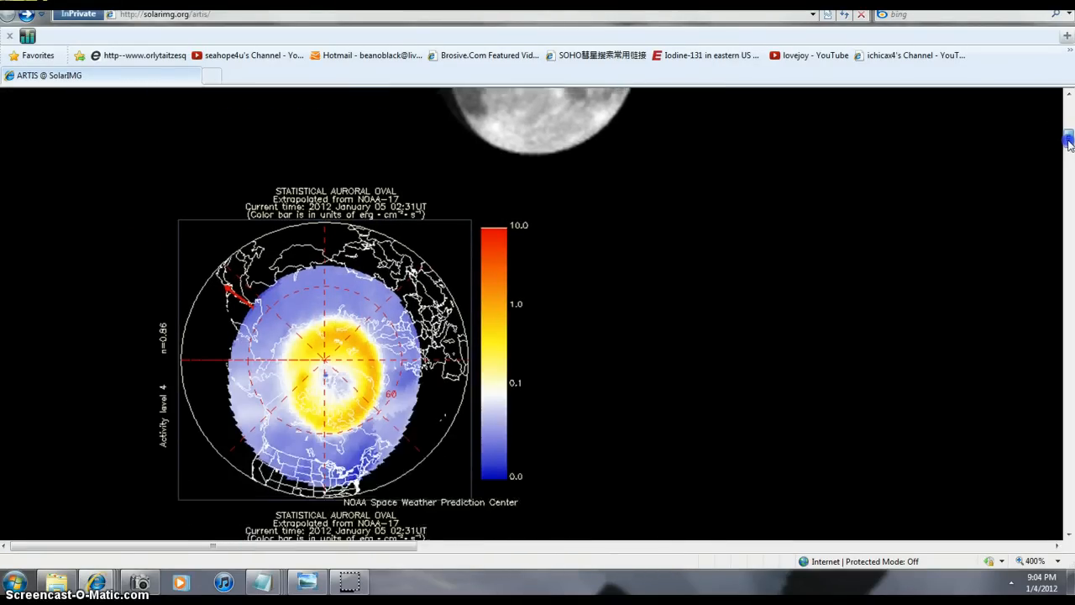
- Scroll down past auroral ovals, solar wind gauges and earthquake map to the solar telescope images
{"action": "scroll", "scroll_direction": "down", "scroll_amount": 3}
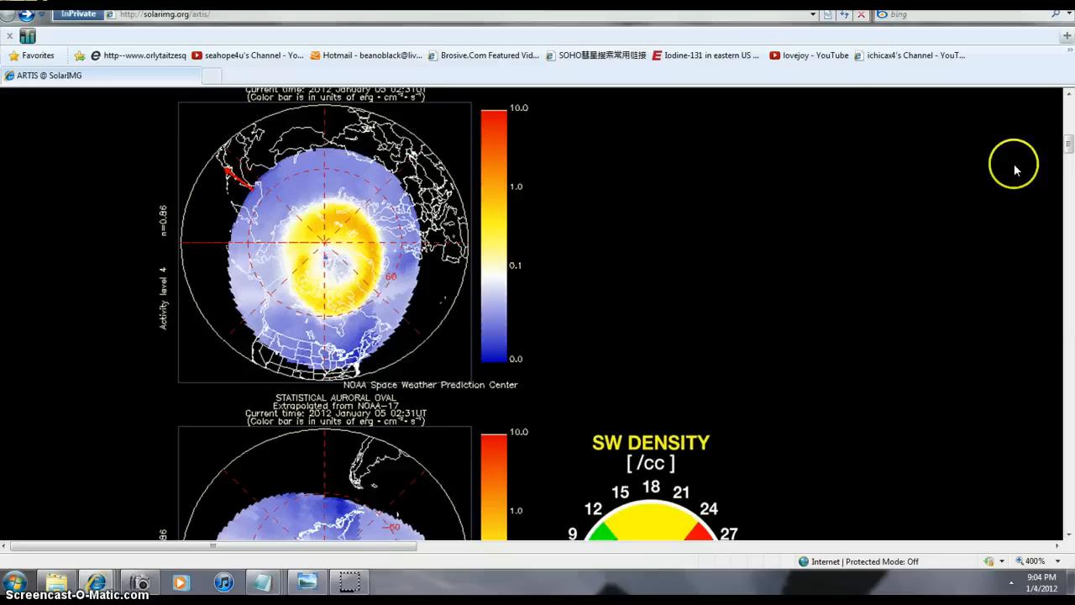
{"action": "scroll", "scroll_direction": "down", "scroll_amount": 3}
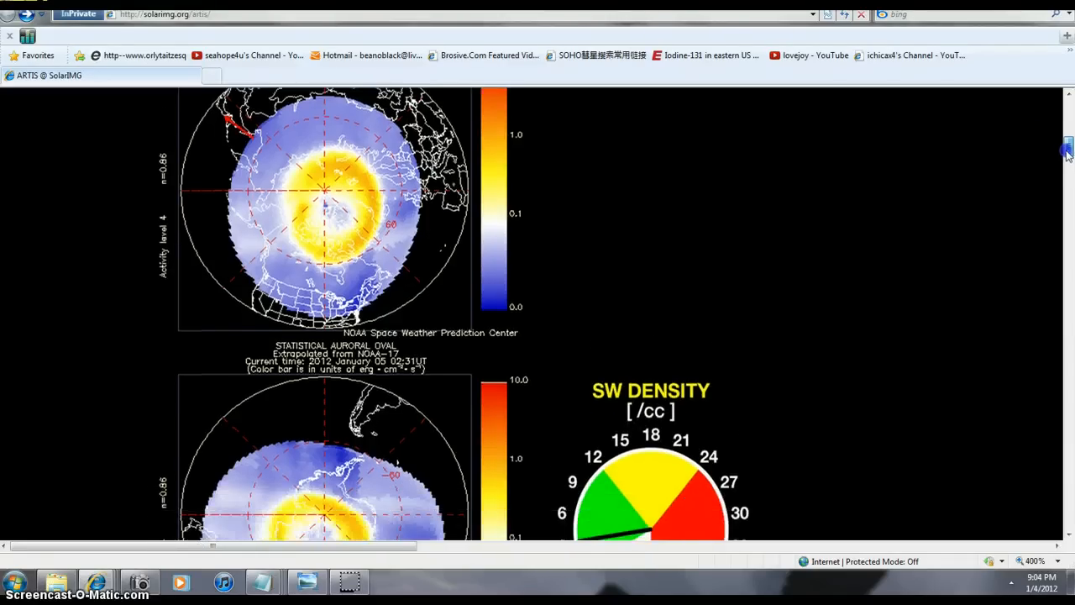
{"action": "scroll", "scroll_direction": "down", "scroll_amount": 3}
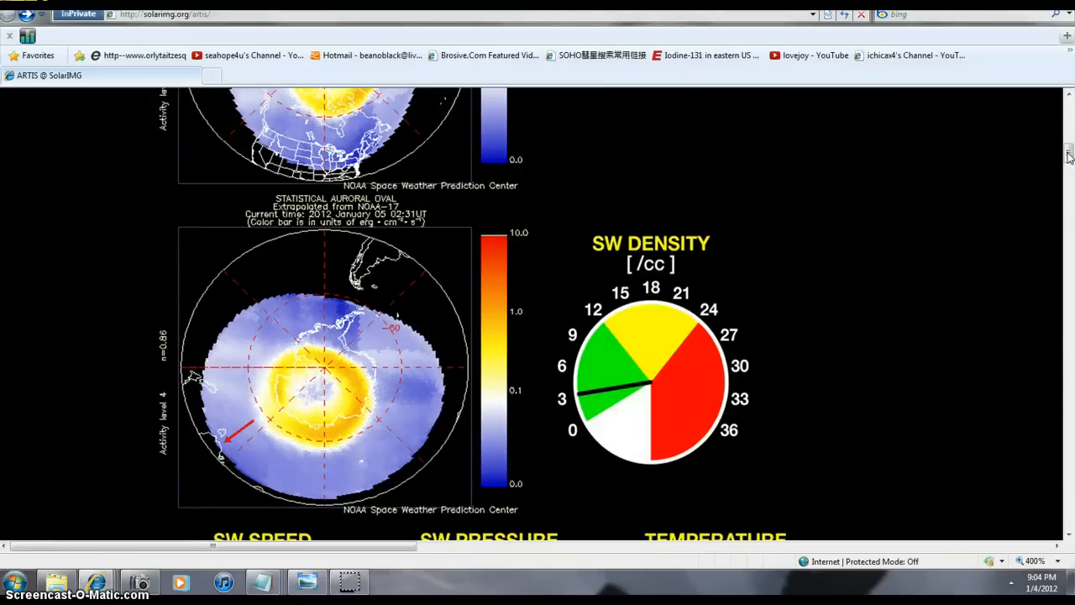
{"action": "scroll", "scroll_direction": "down", "scroll_amount": 3}
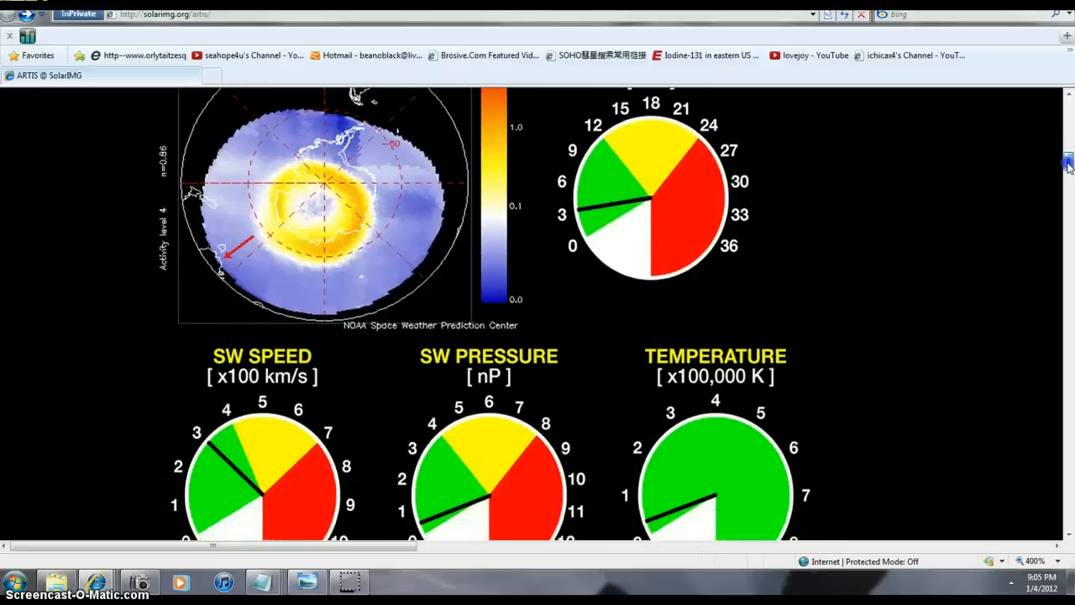
{"action": "scroll", "scroll_direction": "up", "scroll_amount": 3}
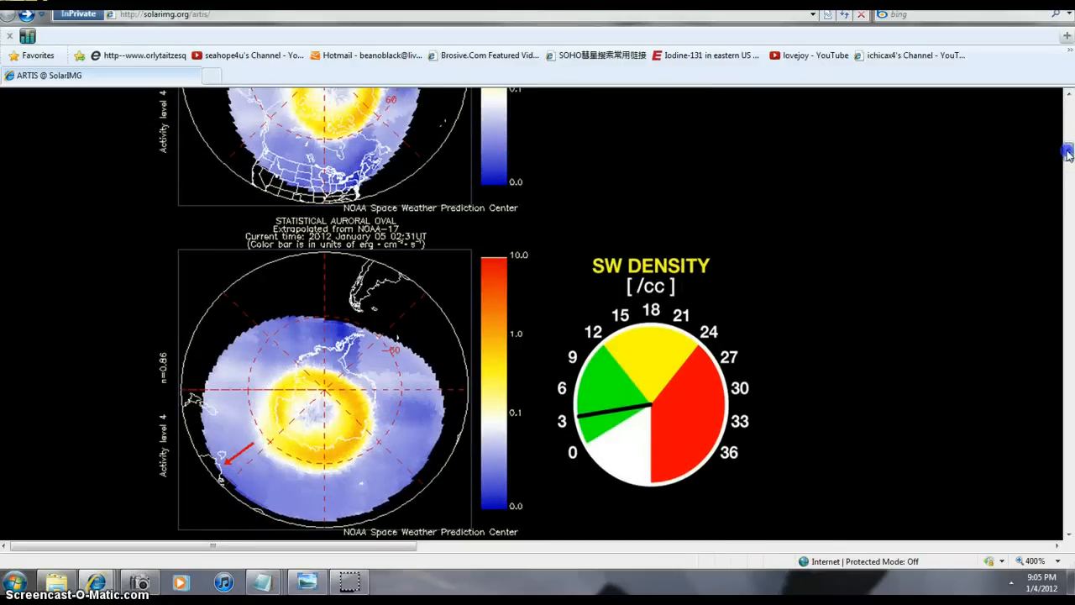
{"action": "scroll", "scroll_direction": "up", "scroll_amount": 3}
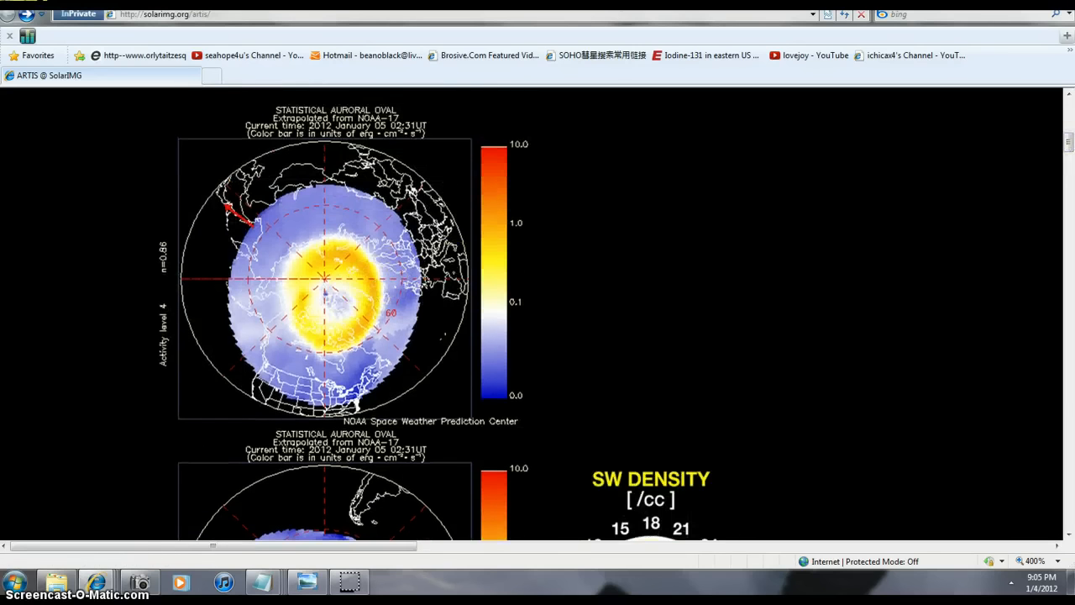
{"action": "scroll", "scroll_direction": "down", "scroll_amount": 3}
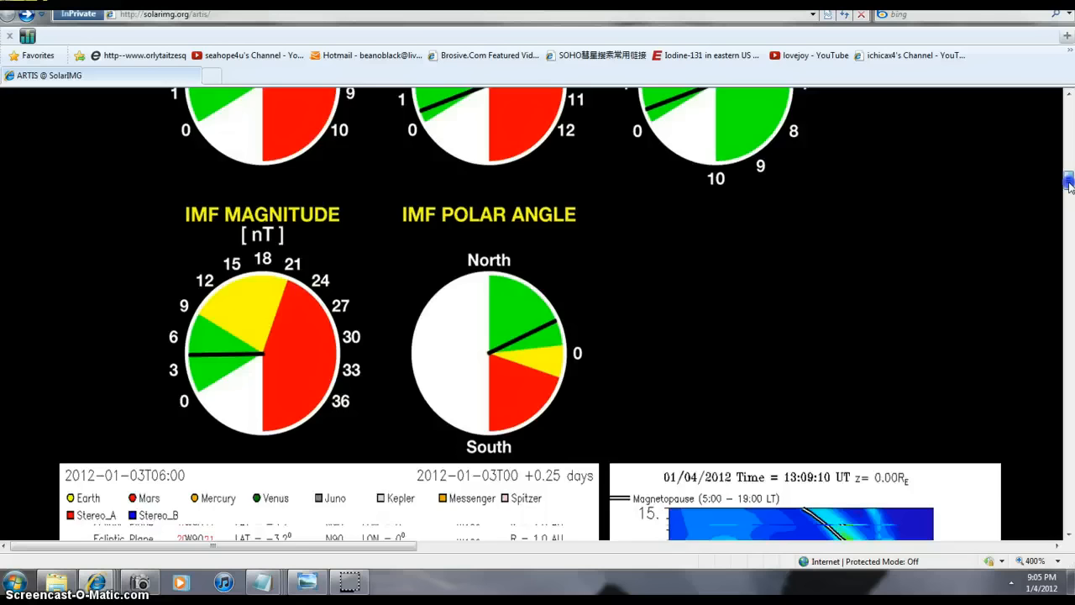
{"action": "scroll", "scroll_direction": "down", "scroll_amount": 3}
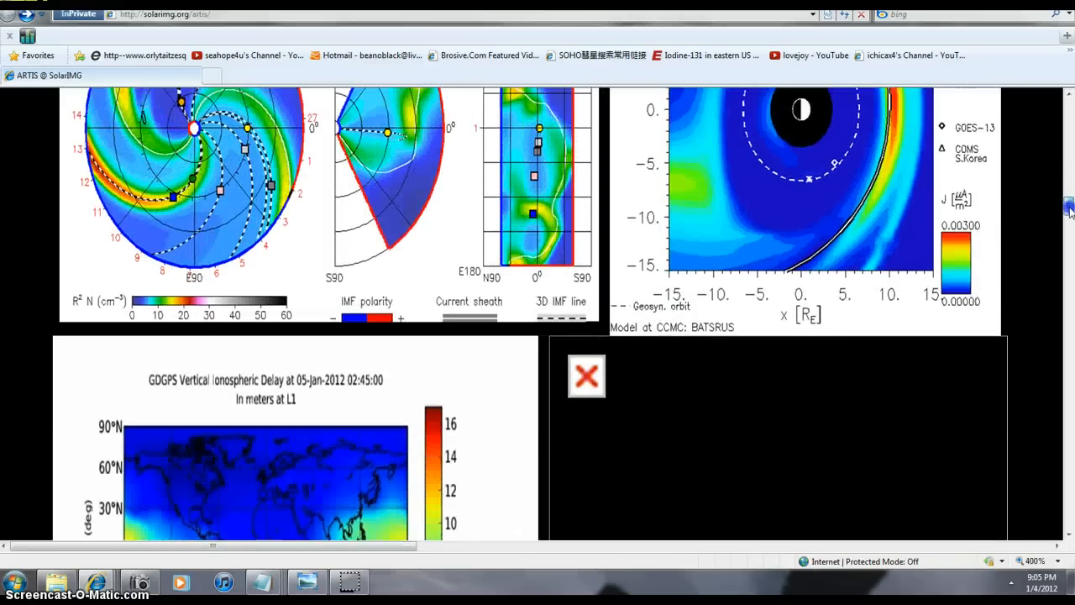
{"action": "scroll", "scroll_direction": "down", "scroll_amount": 3}
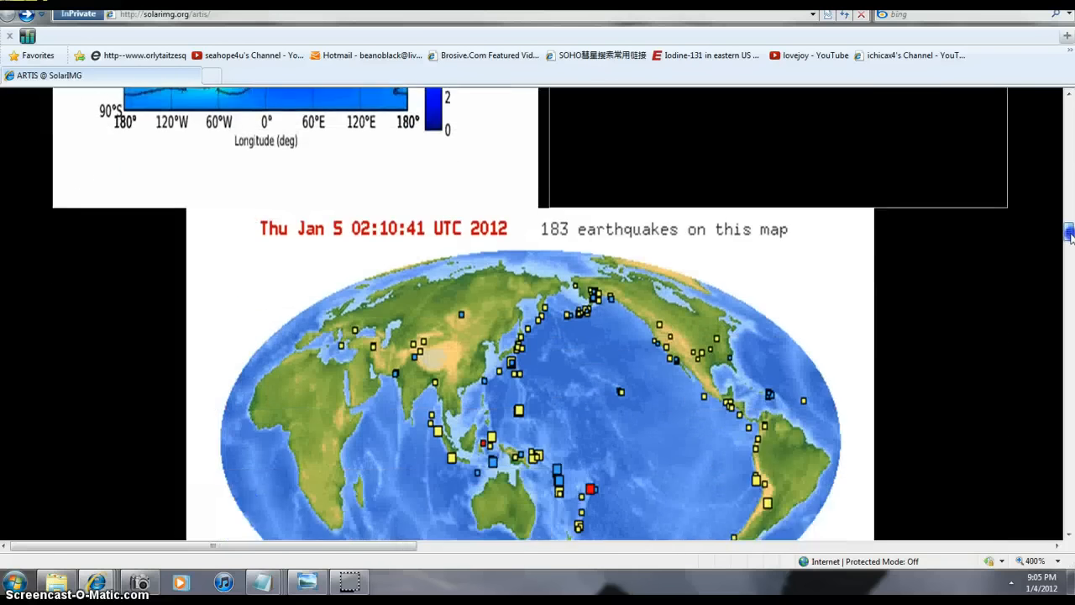
{"action": "scroll", "scroll_direction": "down", "scroll_amount": 3}
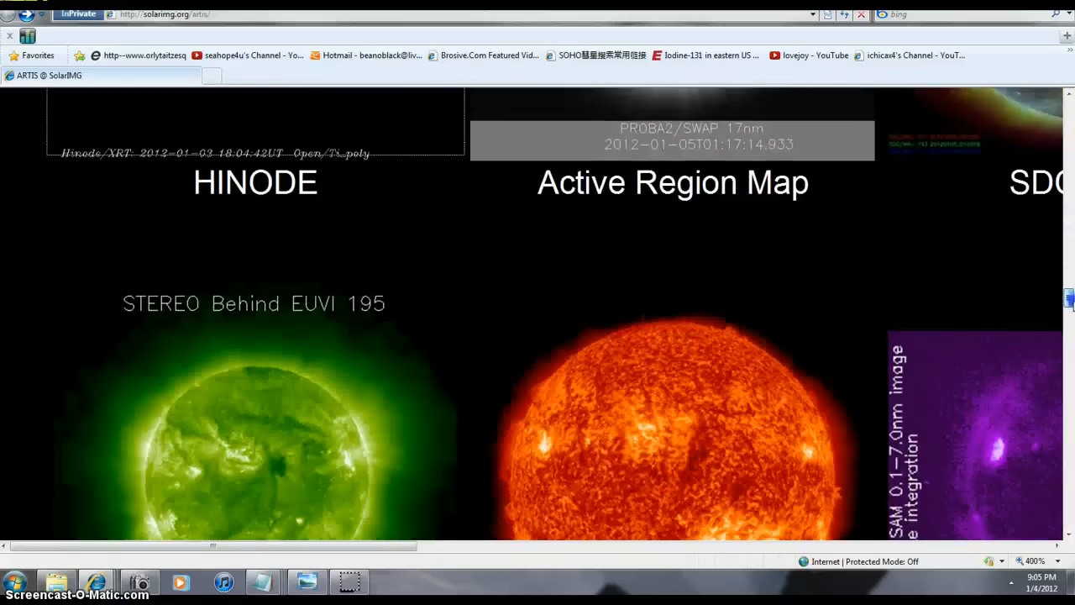
{"action": "scroll", "scroll_direction": "down", "scroll_amount": 3}
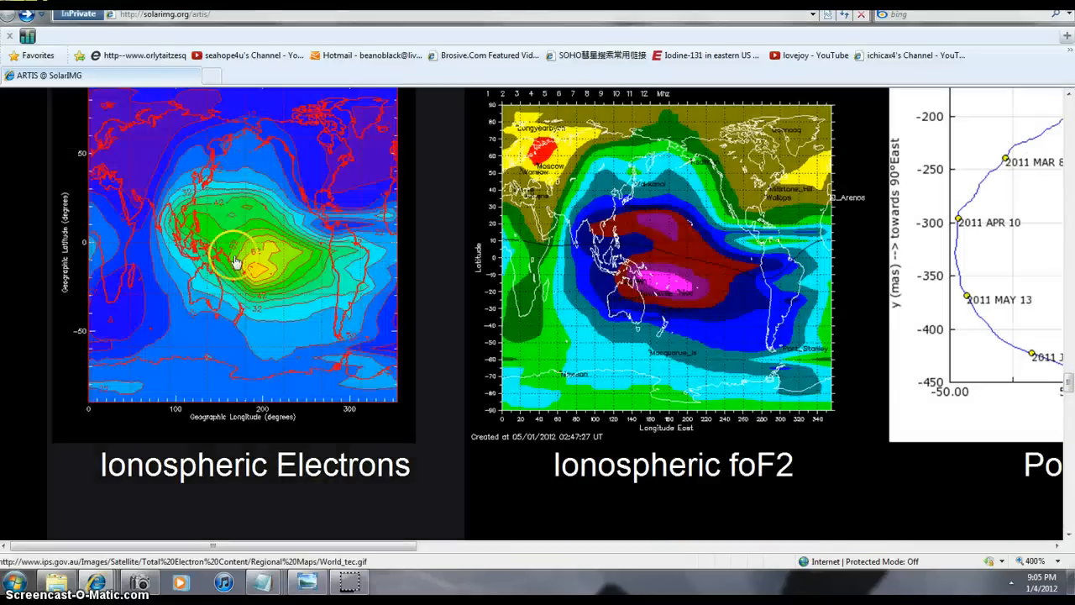
{"action": "mouse_move", "coordinate": [255, 275]}
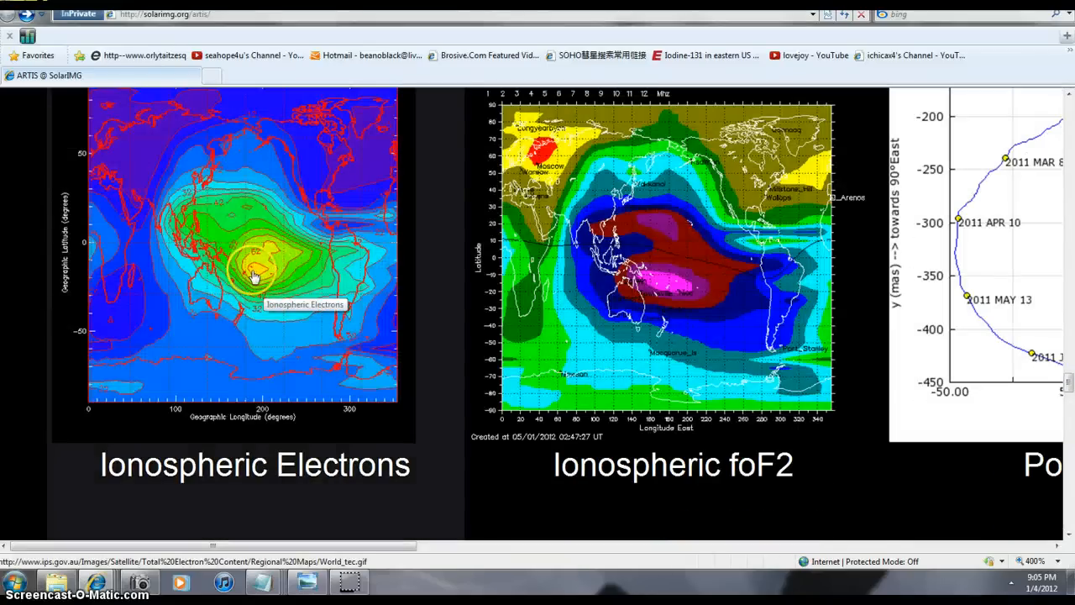
{"action": "mouse_move", "coordinate": [668, 288]}
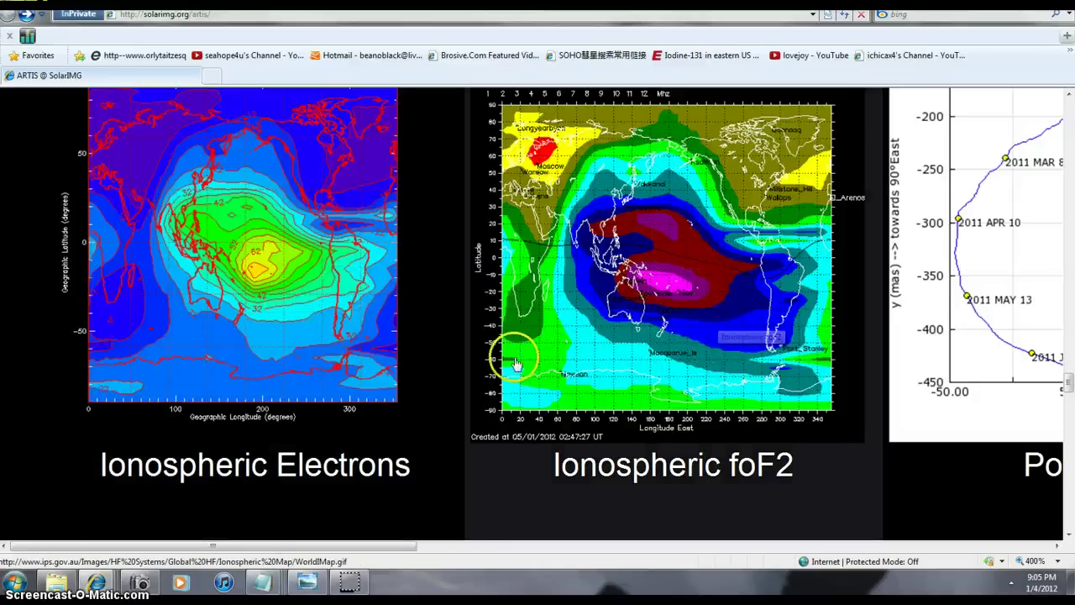
{"action": "mouse_move", "coordinate": [356, 554]}
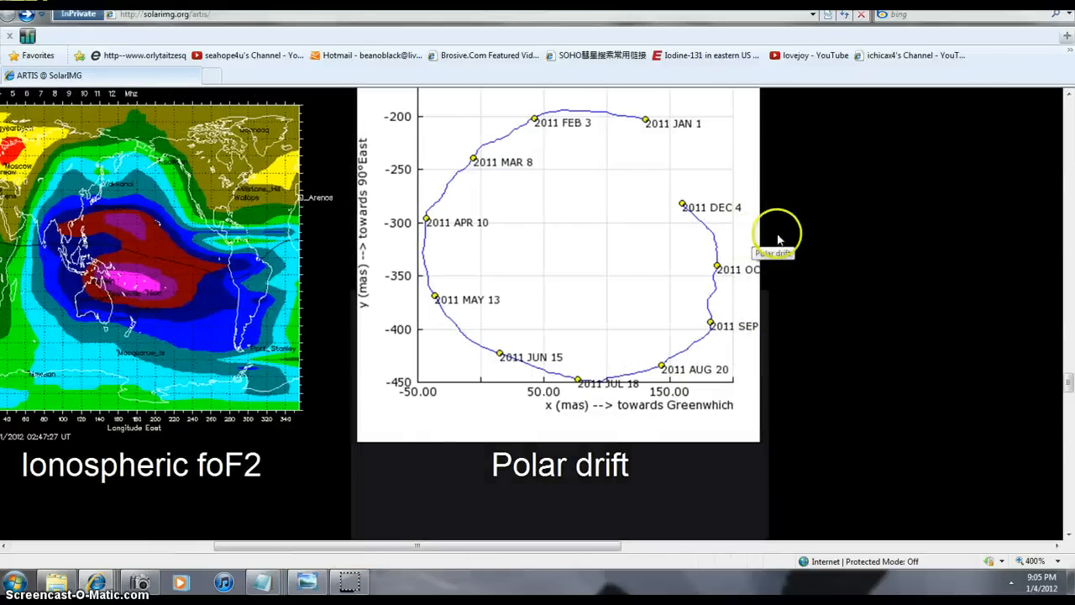
{"action": "mouse_move", "coordinate": [966, 118]}
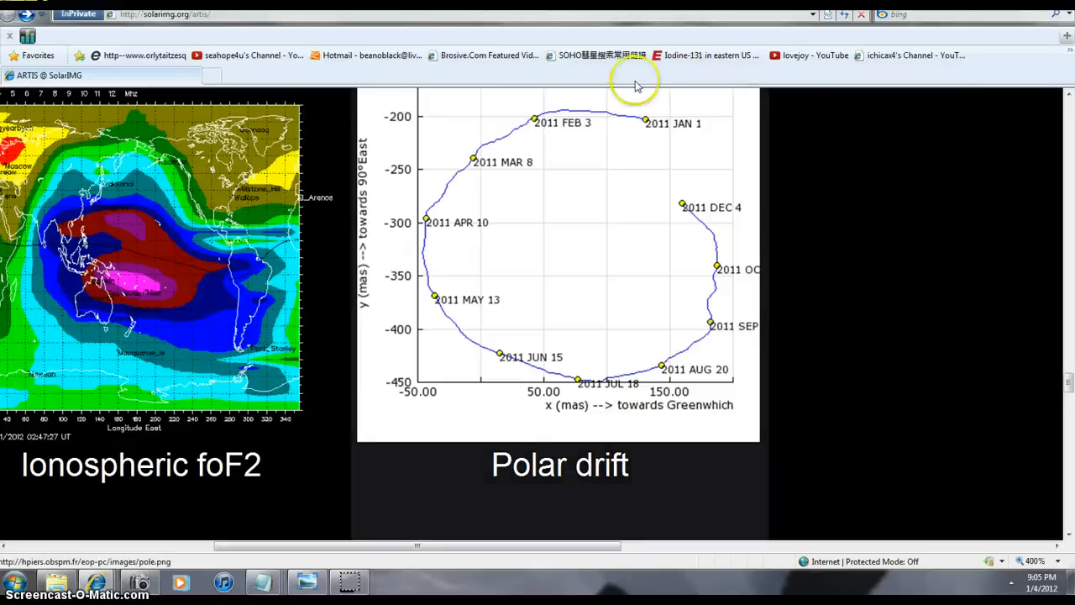
{"action": "mouse_move", "coordinate": [865, 390]}
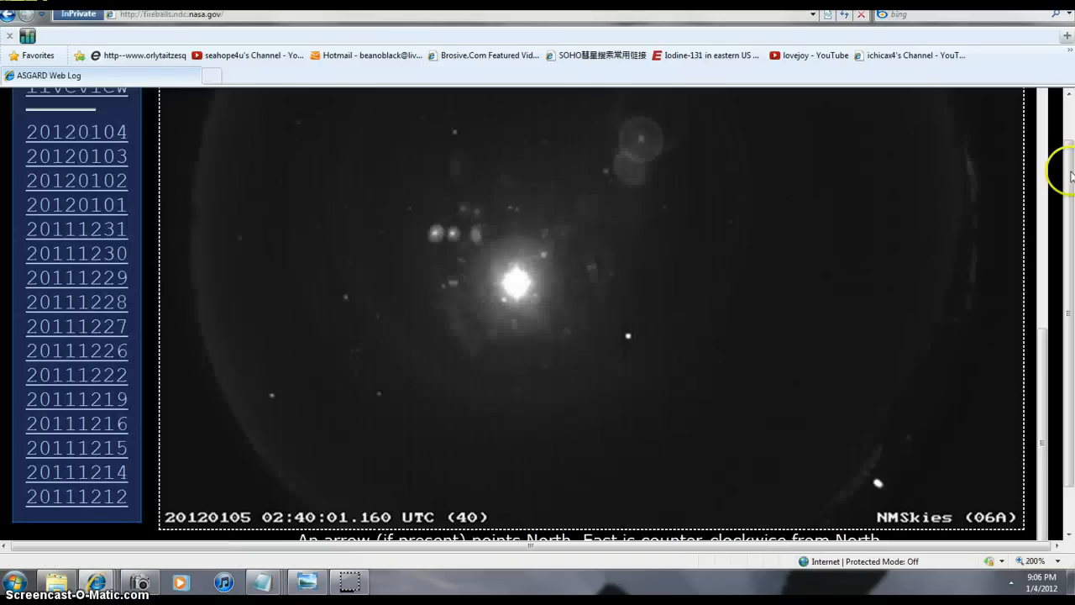
- Scroll through the ASGARD 2012-01-05 all-sky image and the camera thumbnails beneath it
{"action": "scroll", "scroll_direction": "down", "scroll_amount": 3}
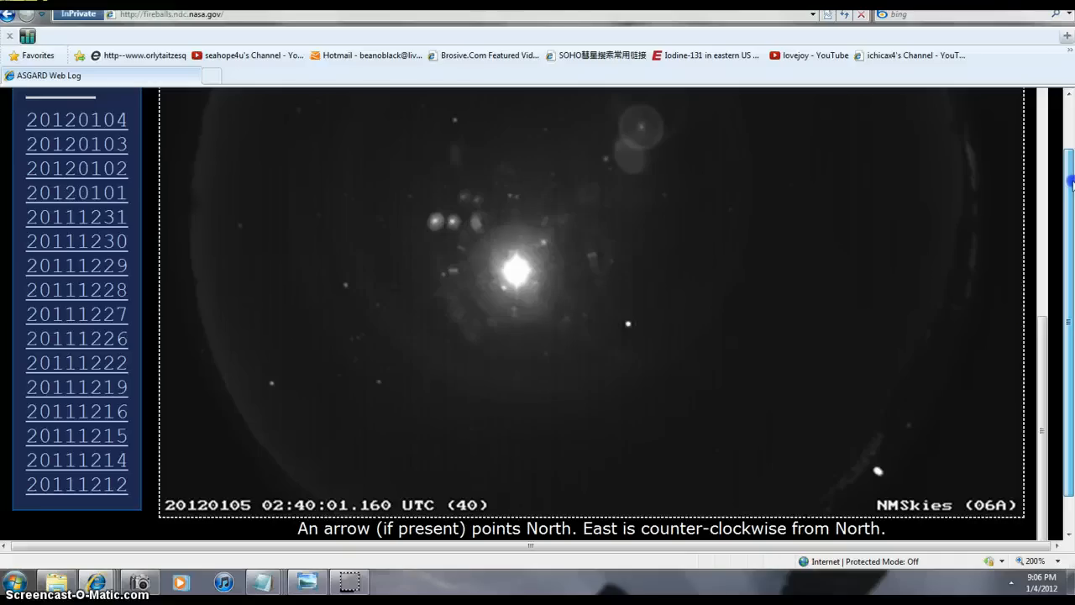
{"action": "mouse_move", "coordinate": [1066, 187]}
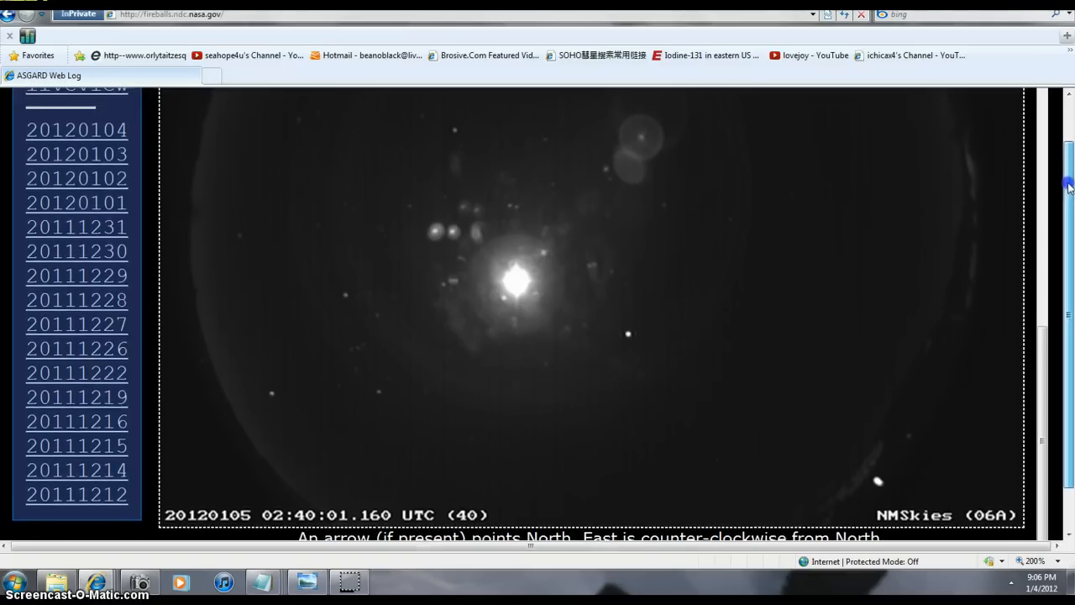
{"action": "scroll", "scroll_direction": "down", "scroll_amount": 3}
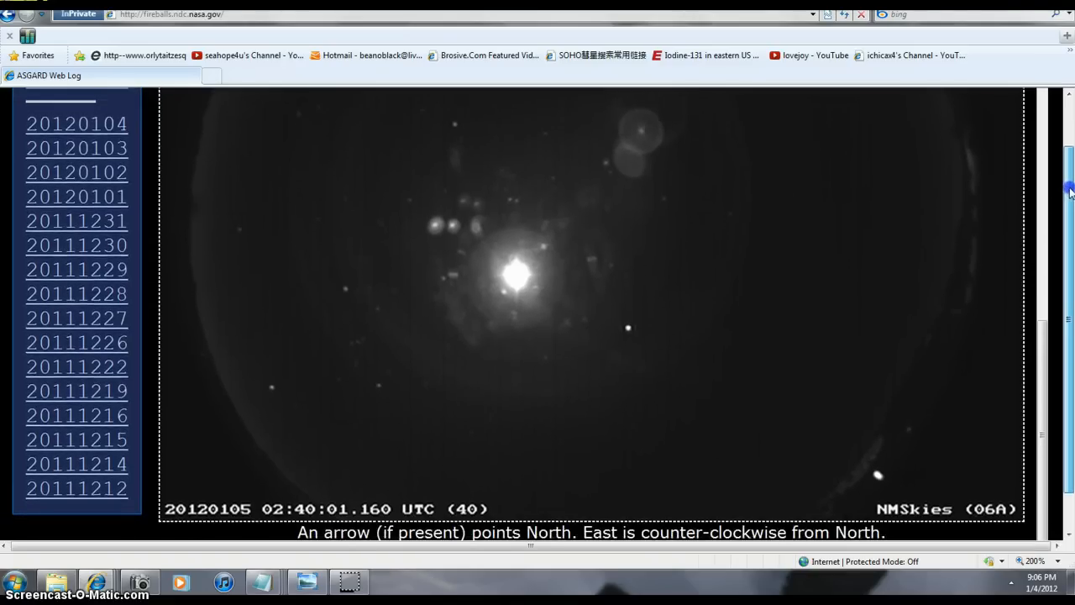
{"action": "scroll", "scroll_direction": "up", "scroll_amount": 3}
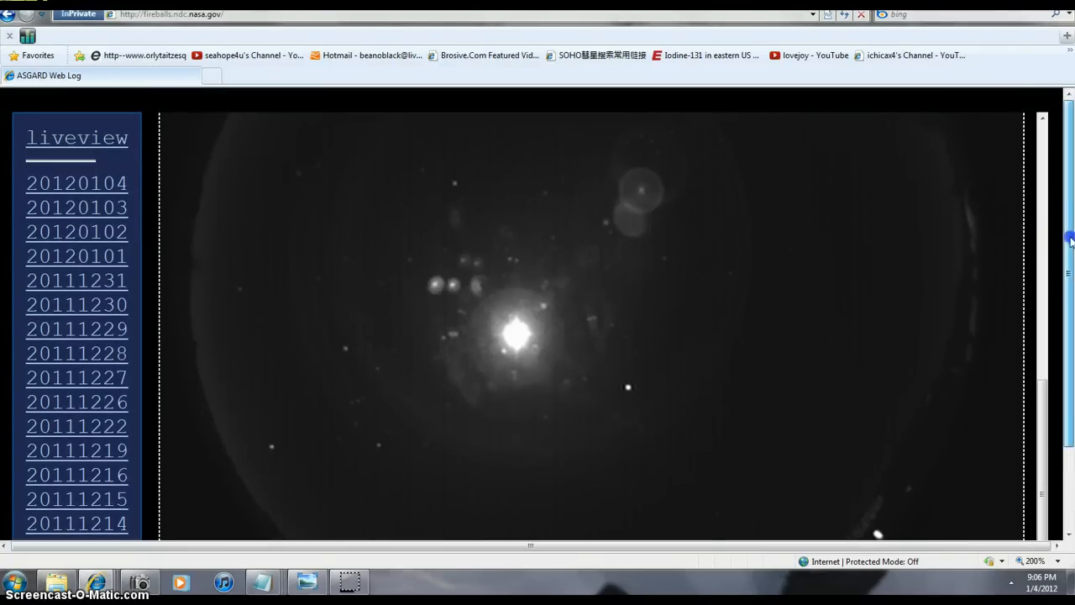
{"action": "left_click_drag", "start_coordinate": [1041, 238], "coordinate": [1041, 395]}
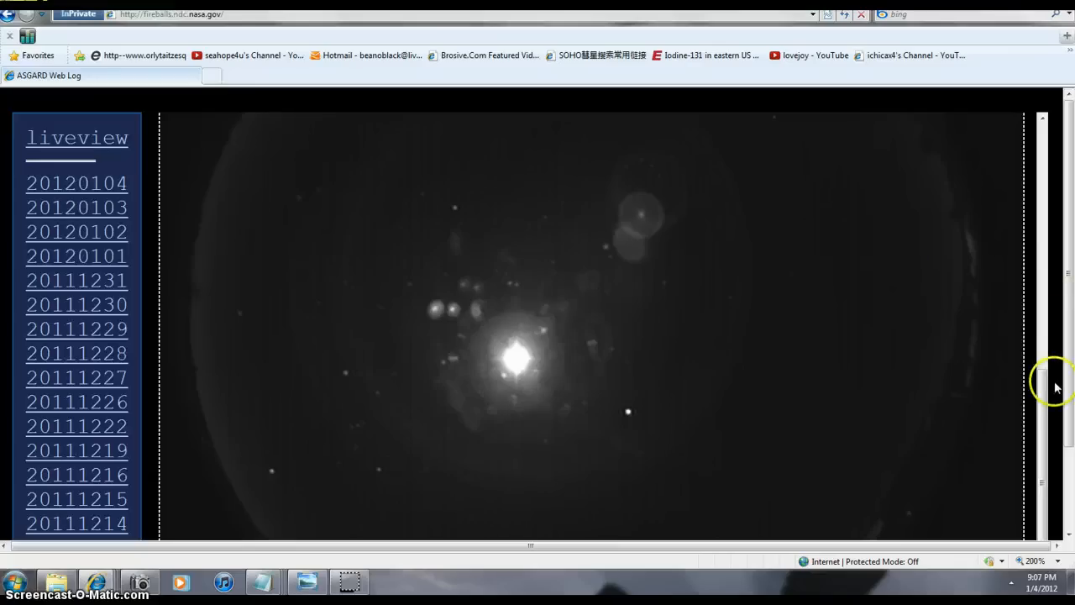
{"action": "scroll", "scroll_direction": "up", "scroll_amount": 3}
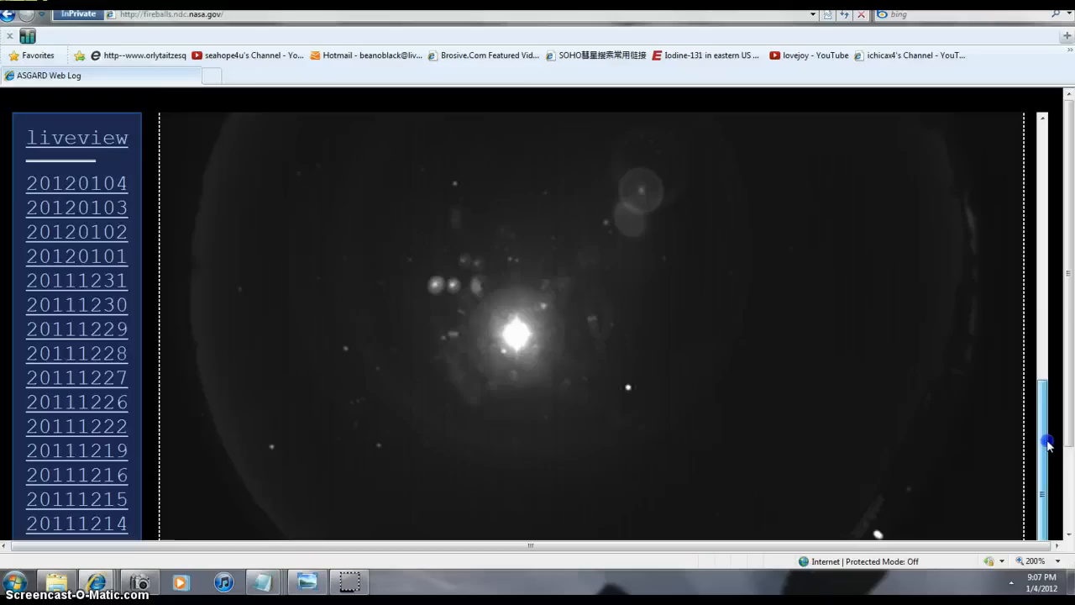
{"action": "scroll", "scroll_direction": "down", "scroll_amount": 3}
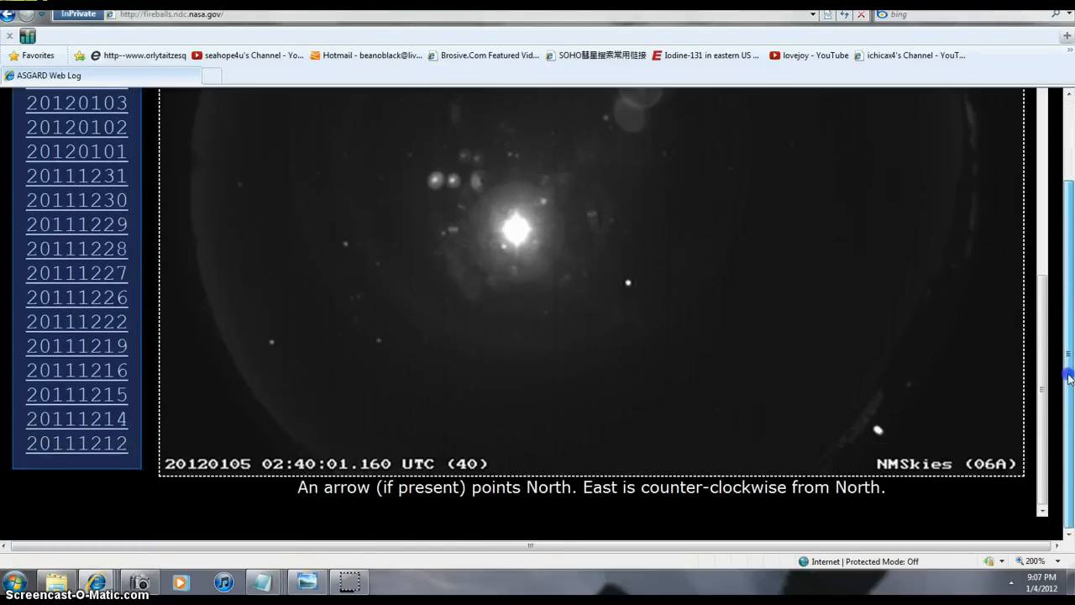
{"action": "scroll", "scroll_direction": "up", "scroll_amount": 3}
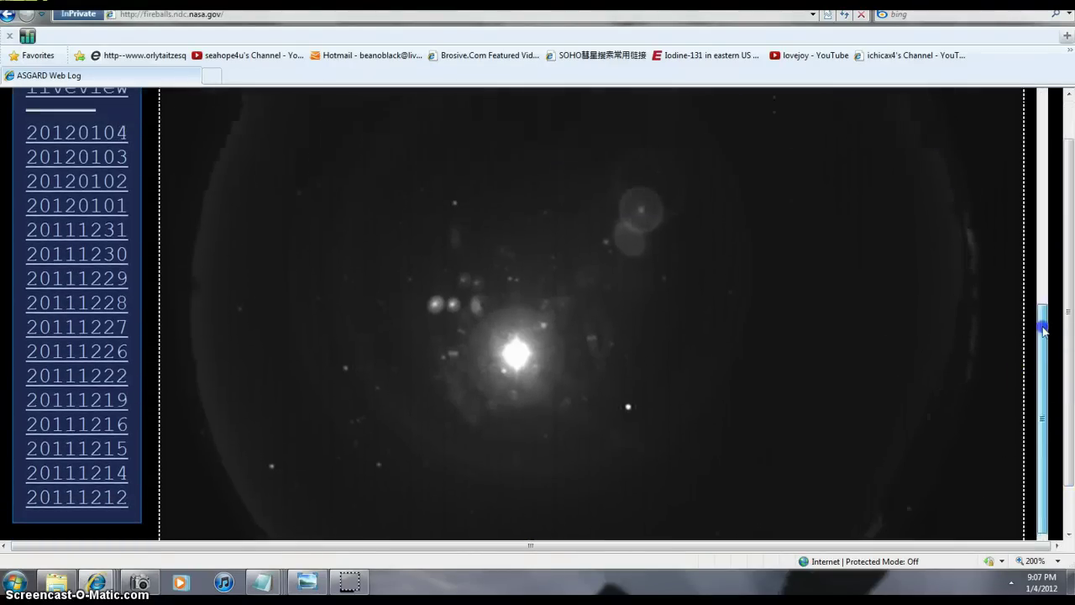
{"action": "scroll", "scroll_direction": "up", "scroll_amount": 3}
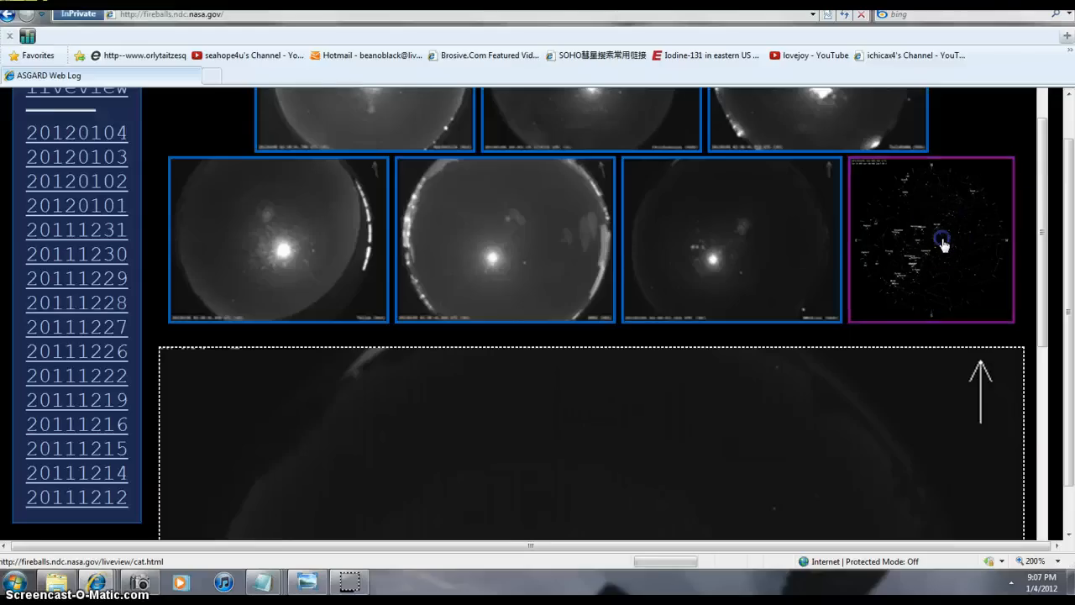
{"action": "scroll", "scroll_direction": "down", "scroll_amount": 3}
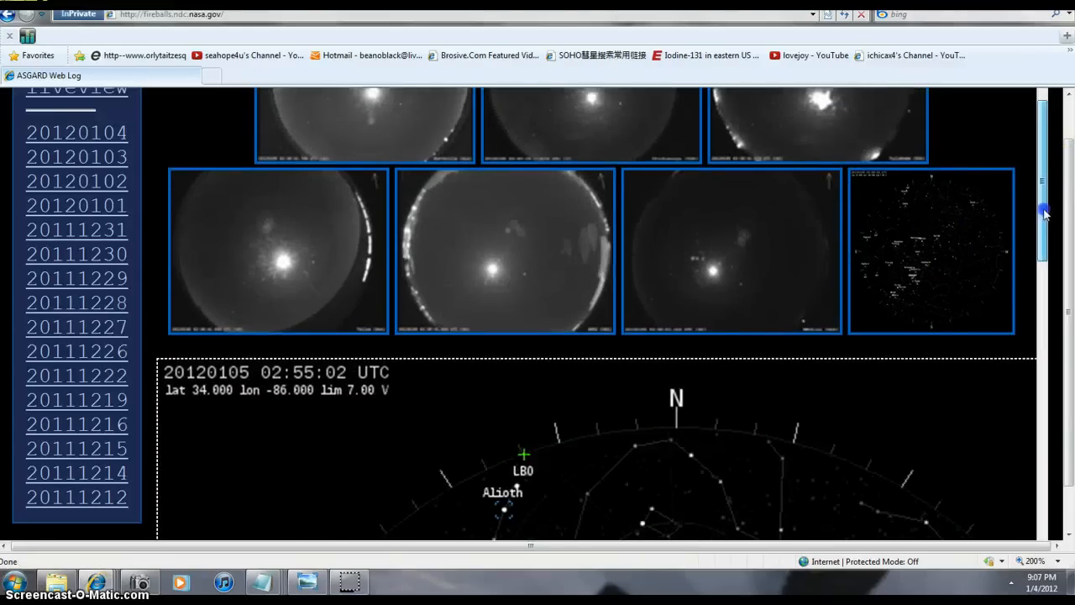
{"action": "scroll", "scroll_direction": "down", "scroll_amount": 3}
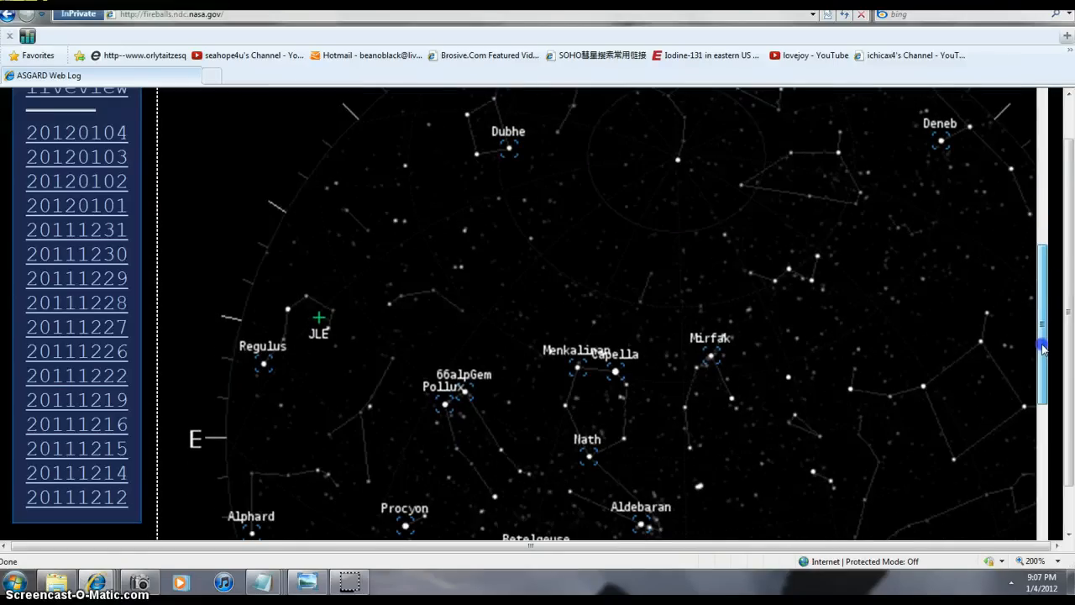
{"action": "scroll", "scroll_direction": "down", "scroll_amount": 3}
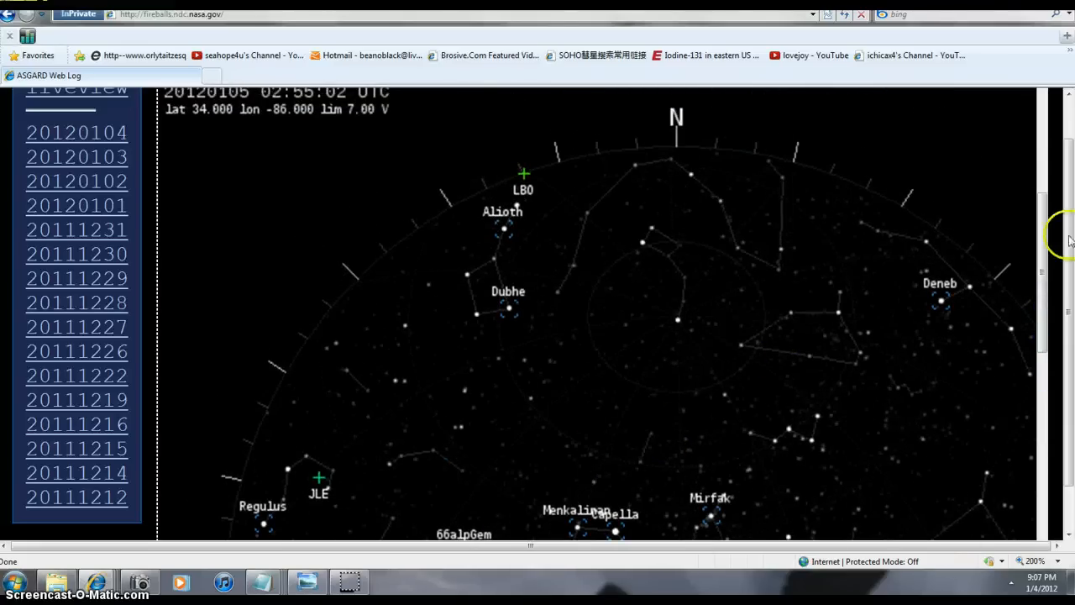
{"action": "scroll", "scroll_direction": "down", "scroll_amount": 3}
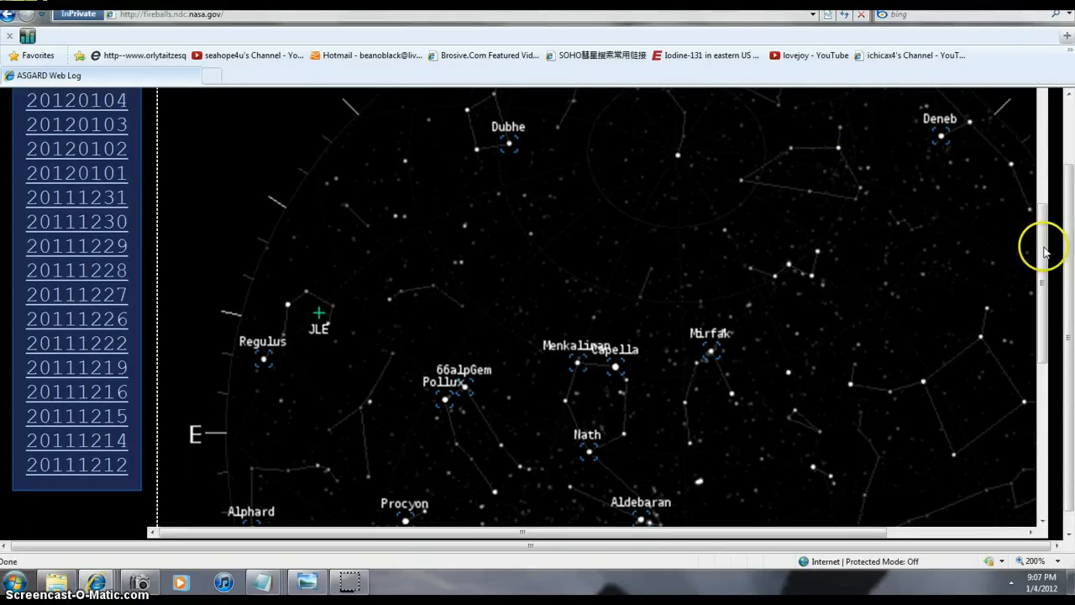
{"action": "scroll", "scroll_direction": "down", "scroll_amount": 3}
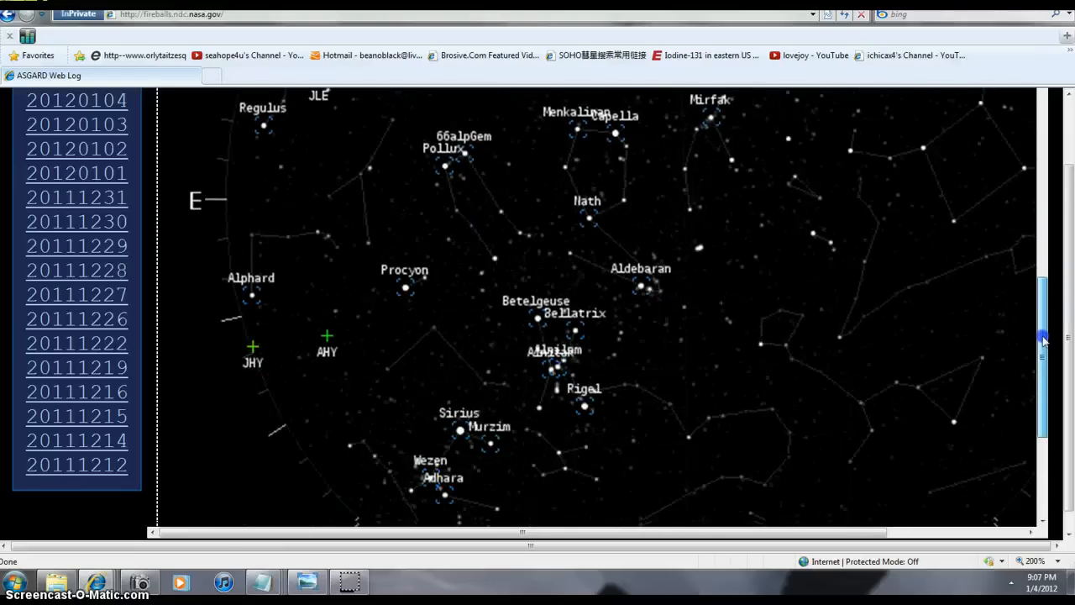
{"action": "scroll", "scroll_direction": "down", "scroll_amount": 3}
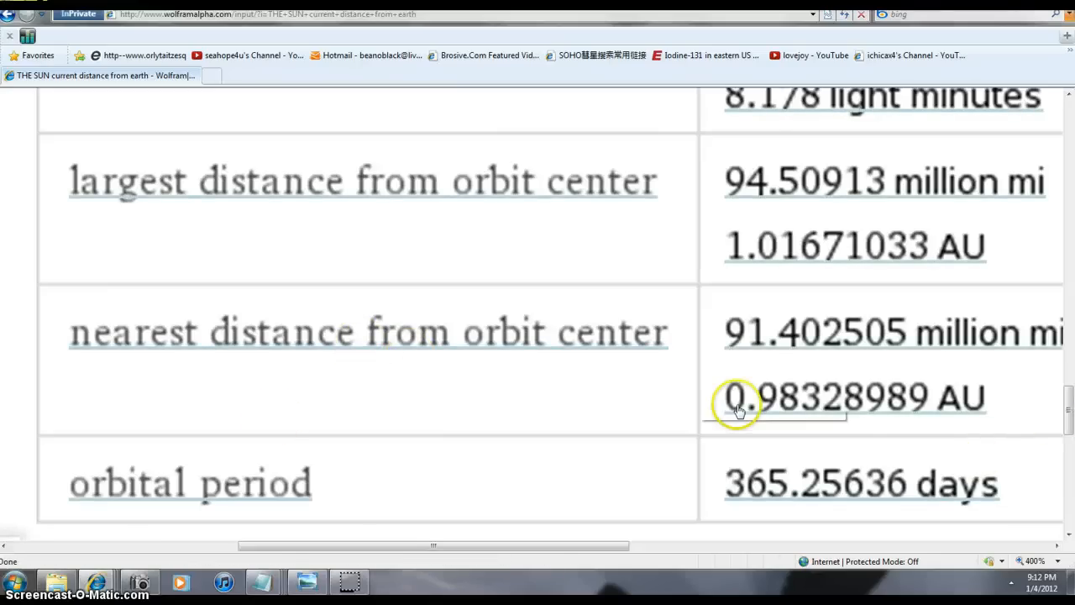
{"action": "mouse_move", "coordinate": [739, 411]}
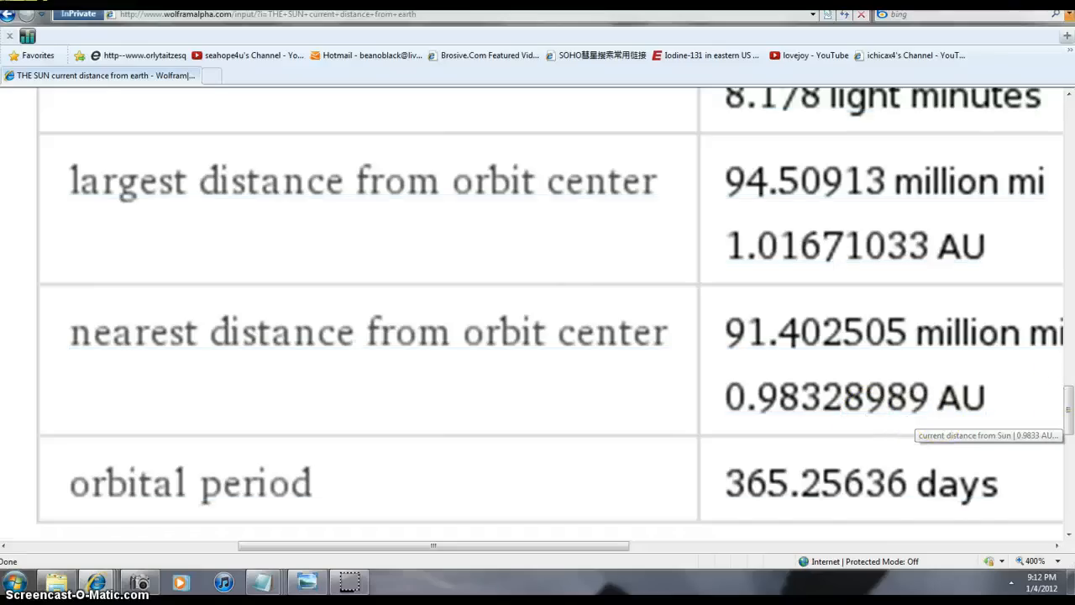
{"action": "mouse_move", "coordinate": [826, 420]}
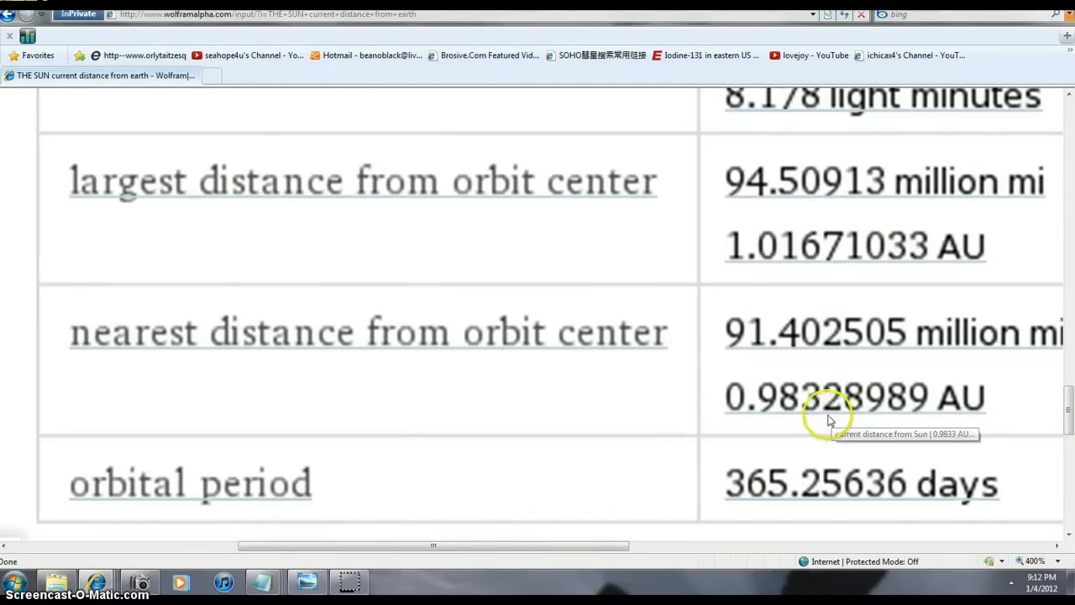
{"action": "mouse_move", "coordinate": [860, 418]}
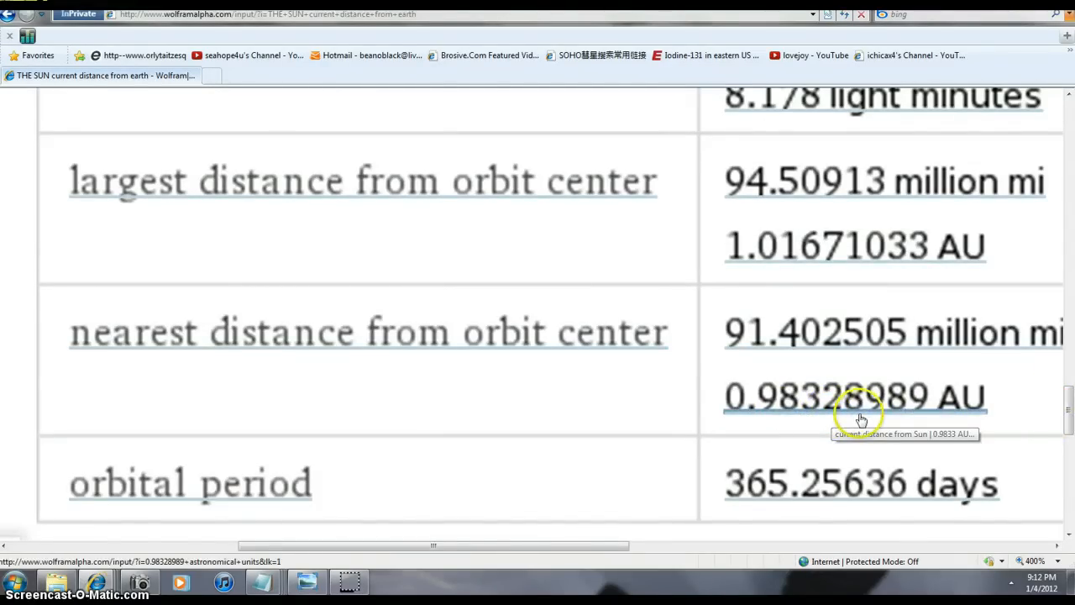
{"action": "scroll", "scroll_direction": "down", "scroll_amount": 3}
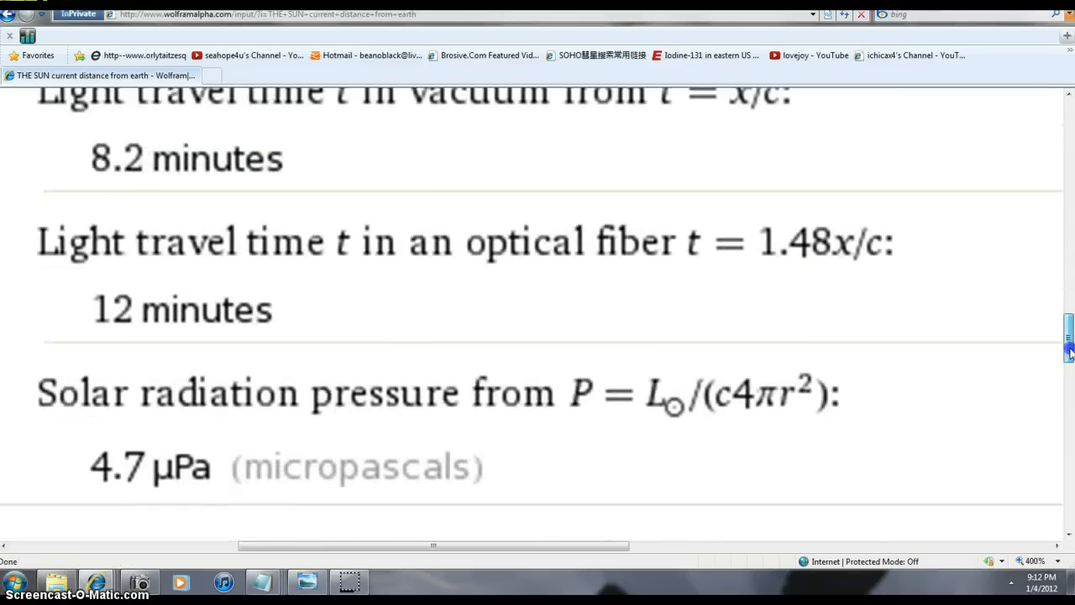
{"action": "scroll", "scroll_direction": "up", "scroll_amount": 3}
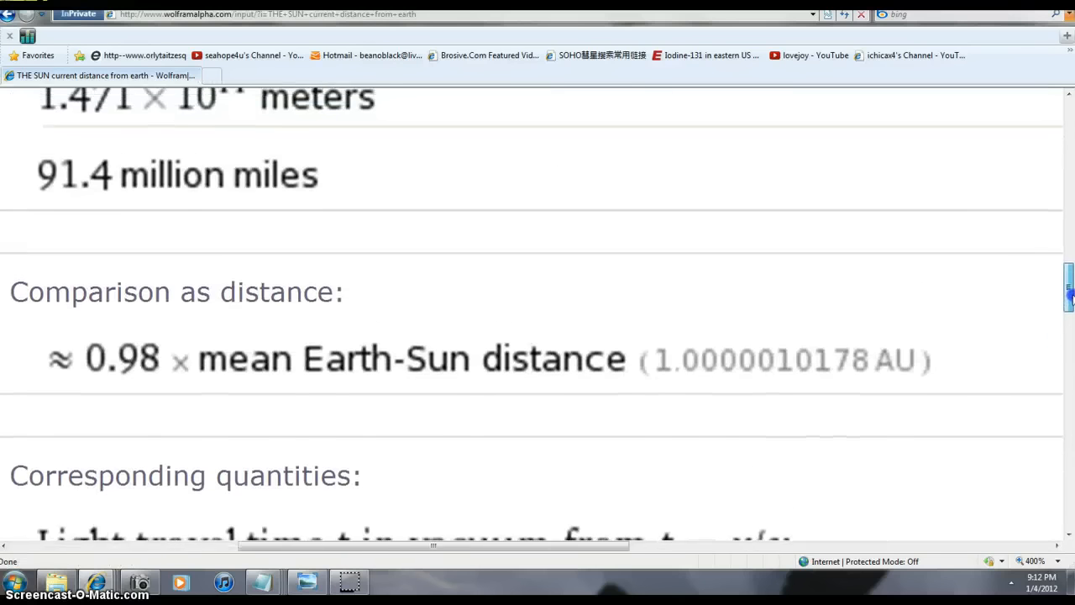
{"action": "scroll", "scroll_direction": "up", "scroll_amount": 3}
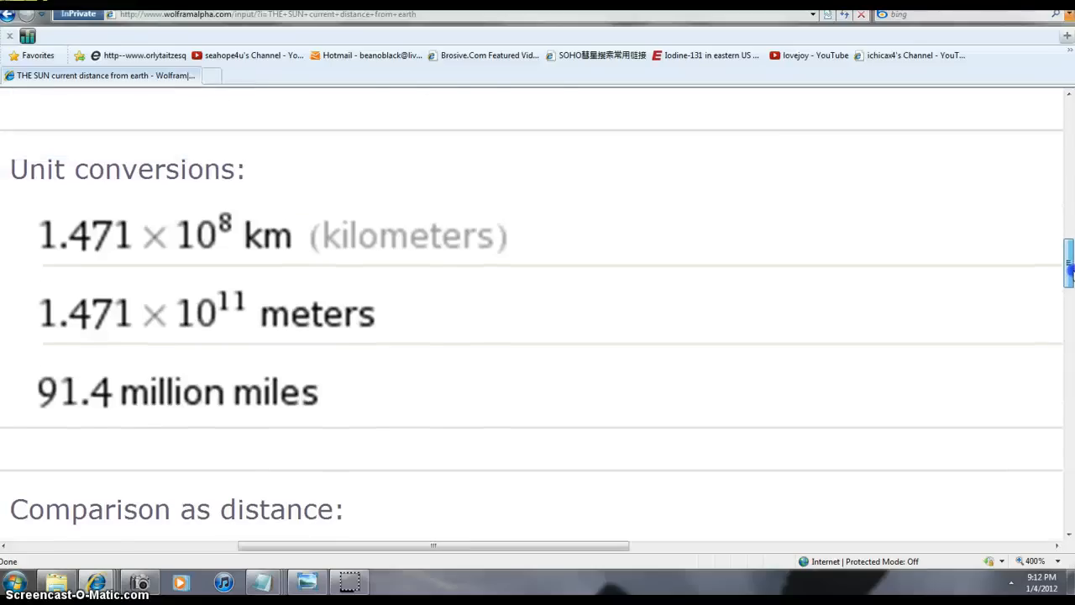
{"action": "scroll", "scroll_direction": "up", "scroll_amount": 3}
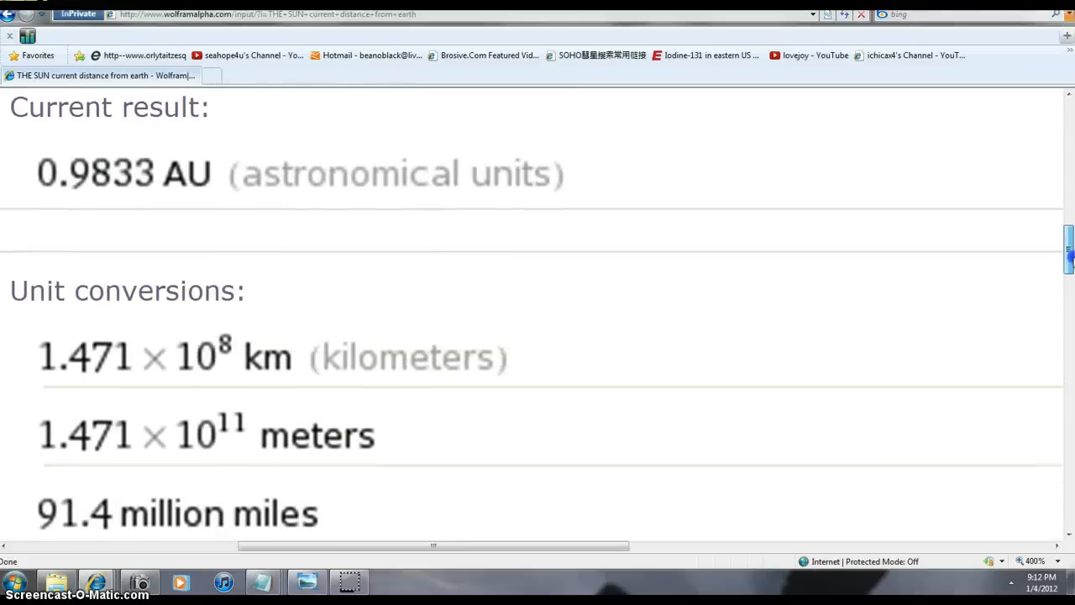
{"action": "scroll", "scroll_direction": "up", "scroll_amount": 3}
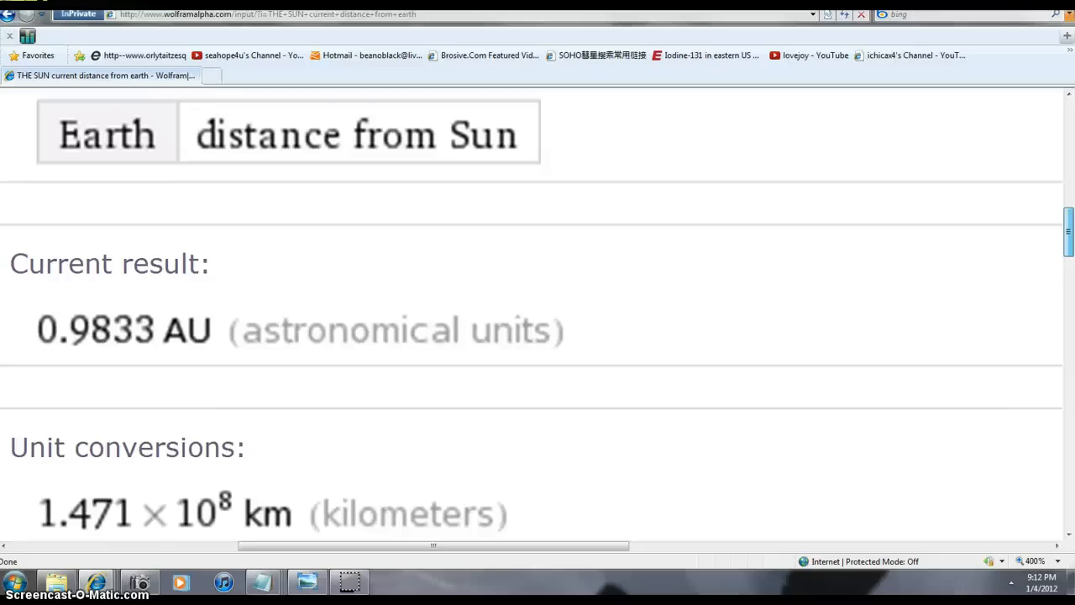
{"action": "scroll", "scroll_direction": "down", "scroll_amount": 3}
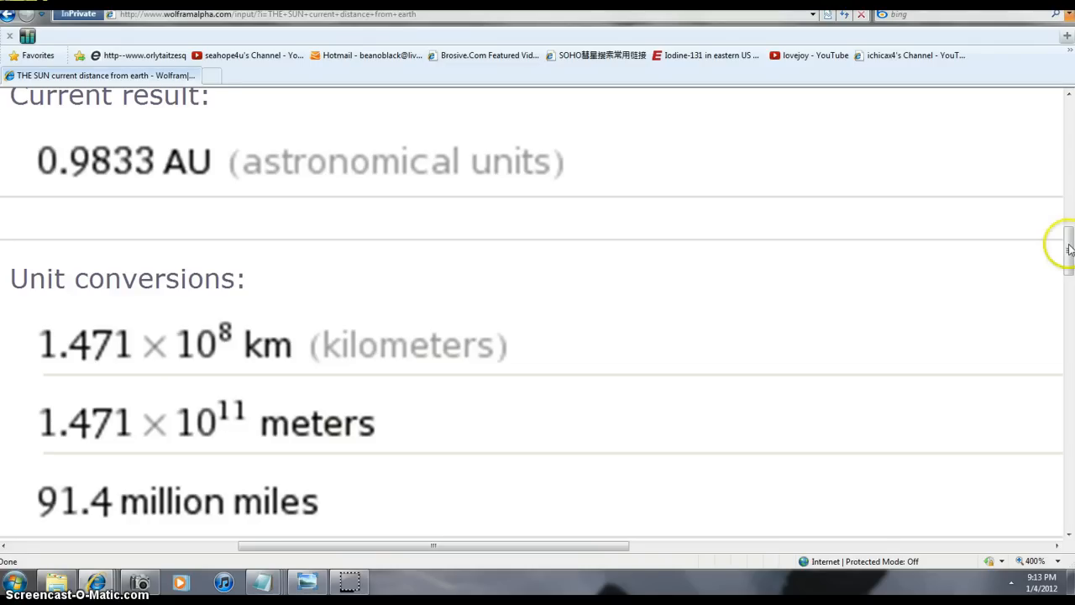
{"action": "mouse_move", "coordinate": [1066, 248]}
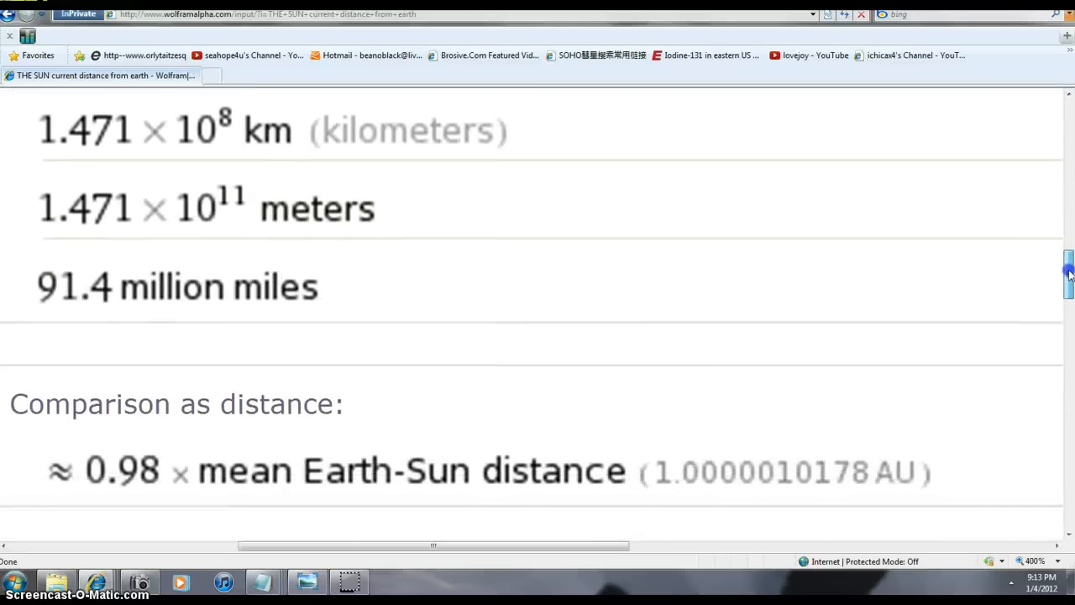
{"action": "scroll", "scroll_direction": "down", "scroll_amount": 3}
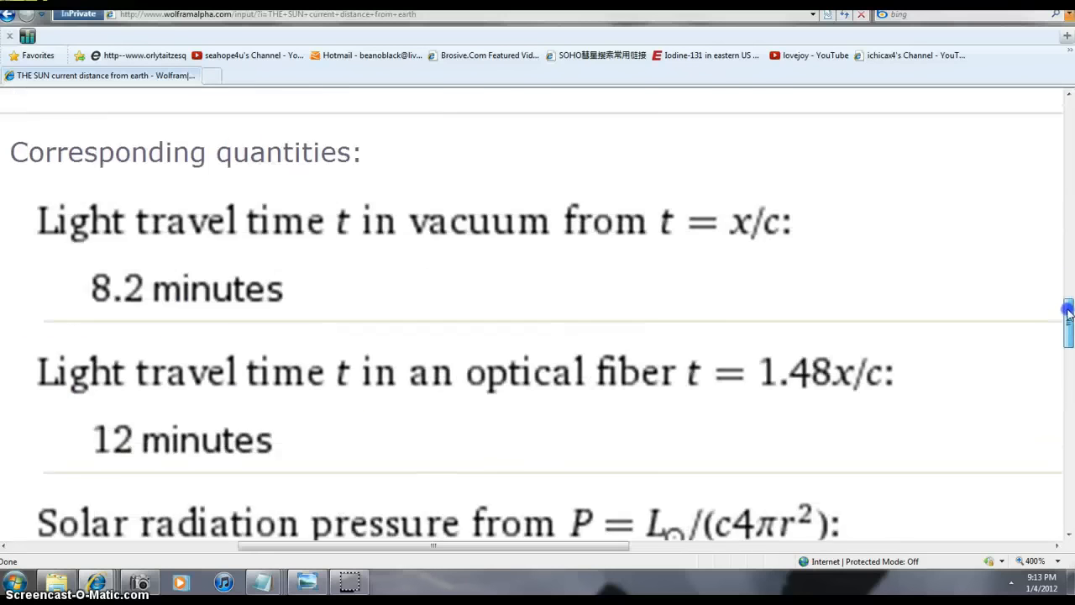
{"action": "scroll", "scroll_direction": "down", "scroll_amount": 3}
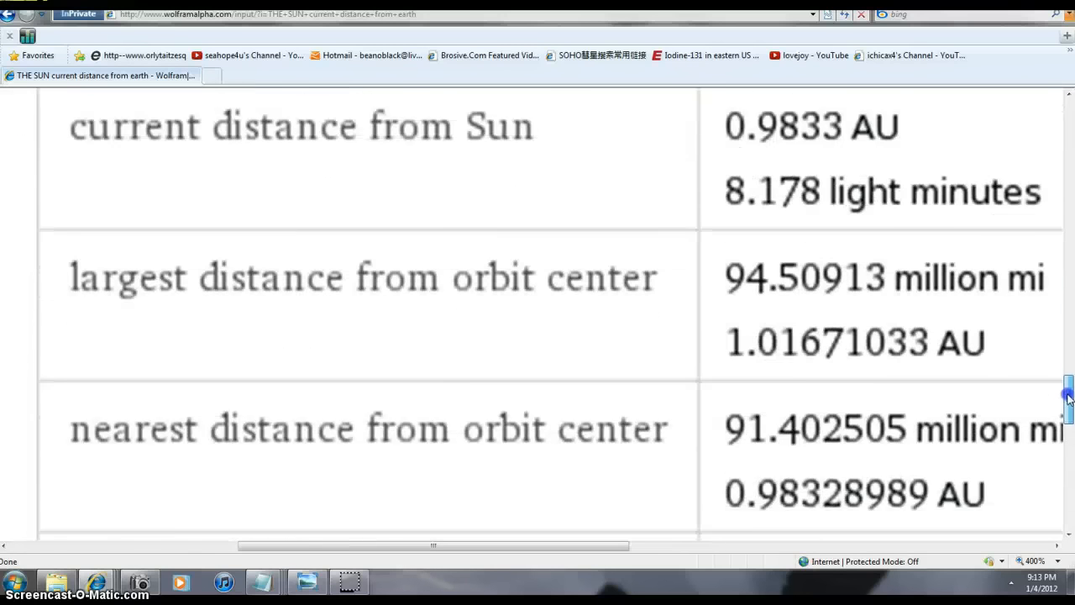
{"action": "scroll", "scroll_direction": "down", "scroll_amount": 3}
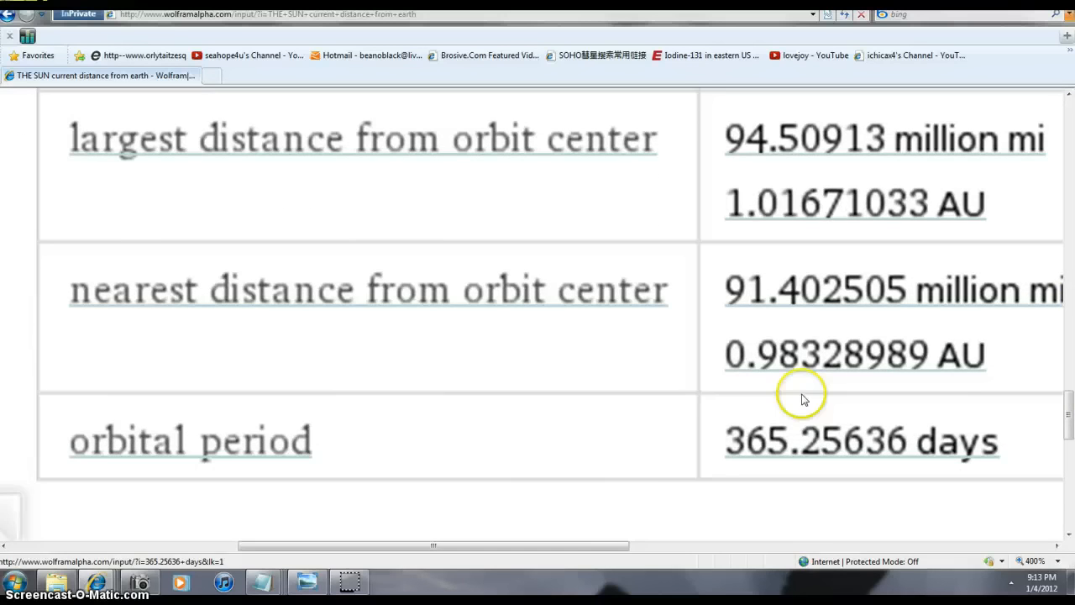
{"action": "mouse_move", "coordinate": [850, 353]}
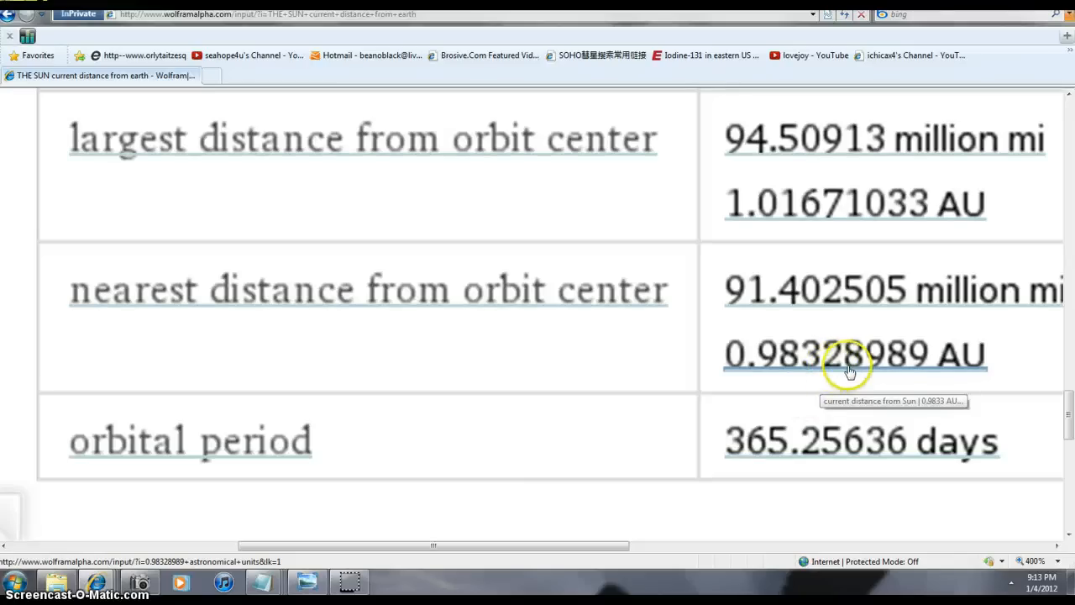
{"action": "mouse_move", "coordinate": [843, 376]}
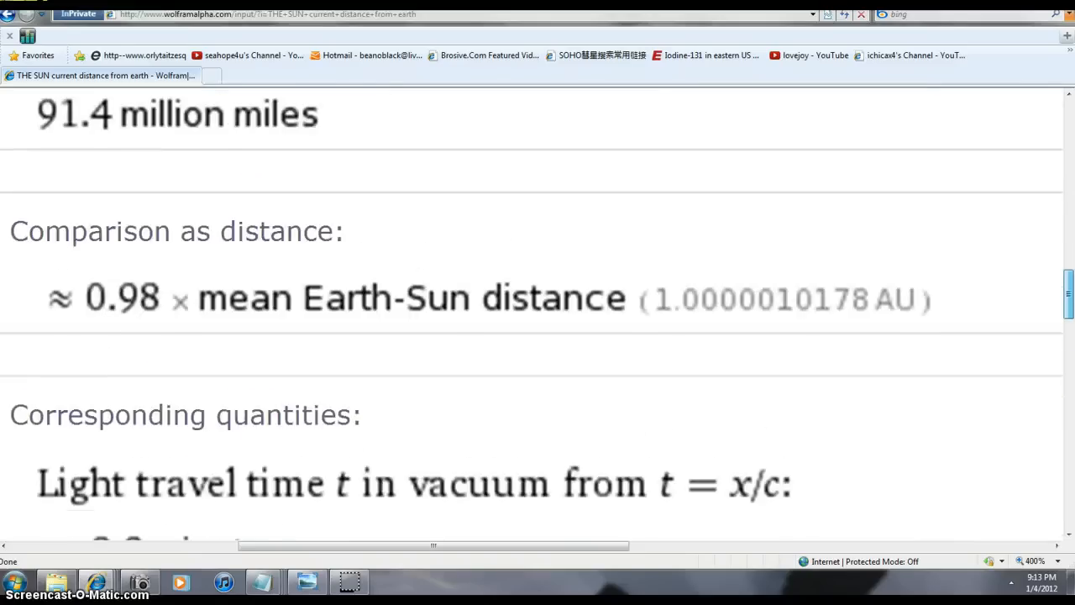
{"action": "scroll", "scroll_direction": "up", "scroll_amount": 3}
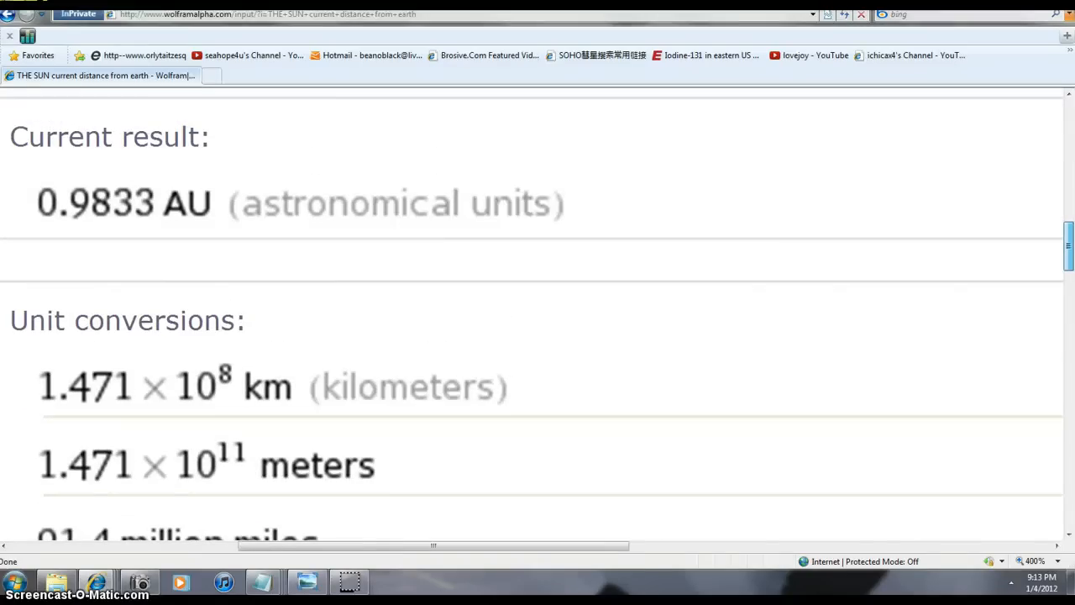
{"action": "scroll", "scroll_direction": "down", "scroll_amount": 3}
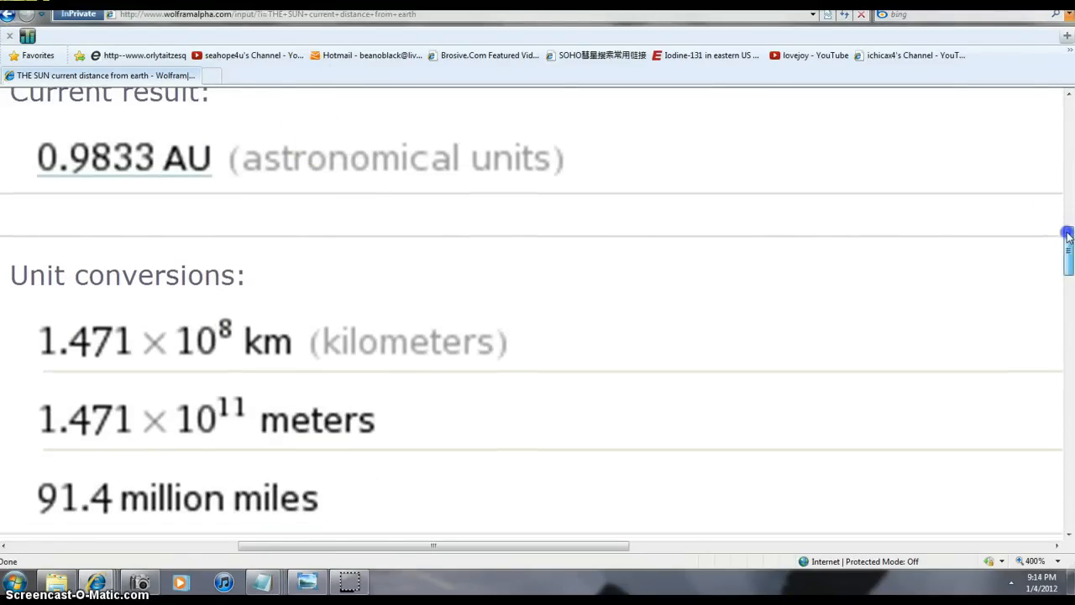
{"action": "scroll", "scroll_direction": "down", "scroll_amount": 3}
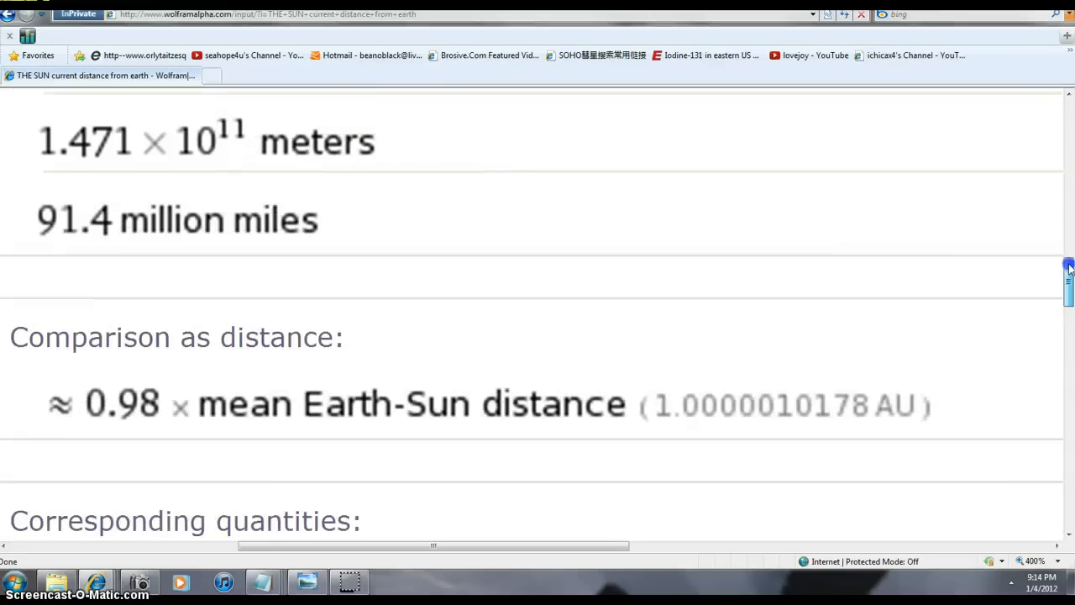
{"action": "scroll", "scroll_direction": "down", "scroll_amount": 3}
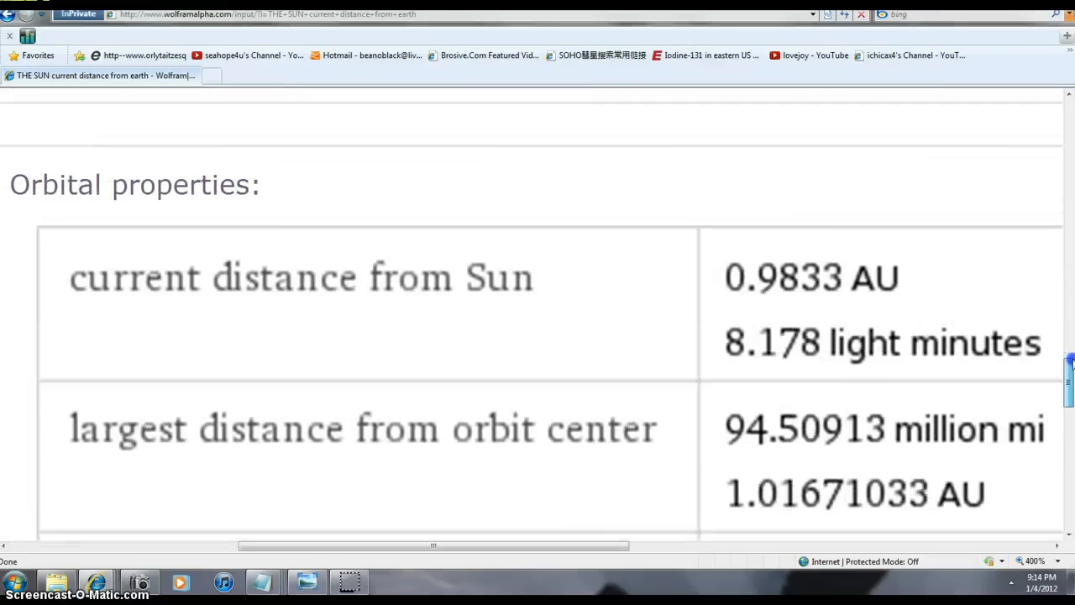
{"action": "scroll", "scroll_direction": "down", "scroll_amount": 3}
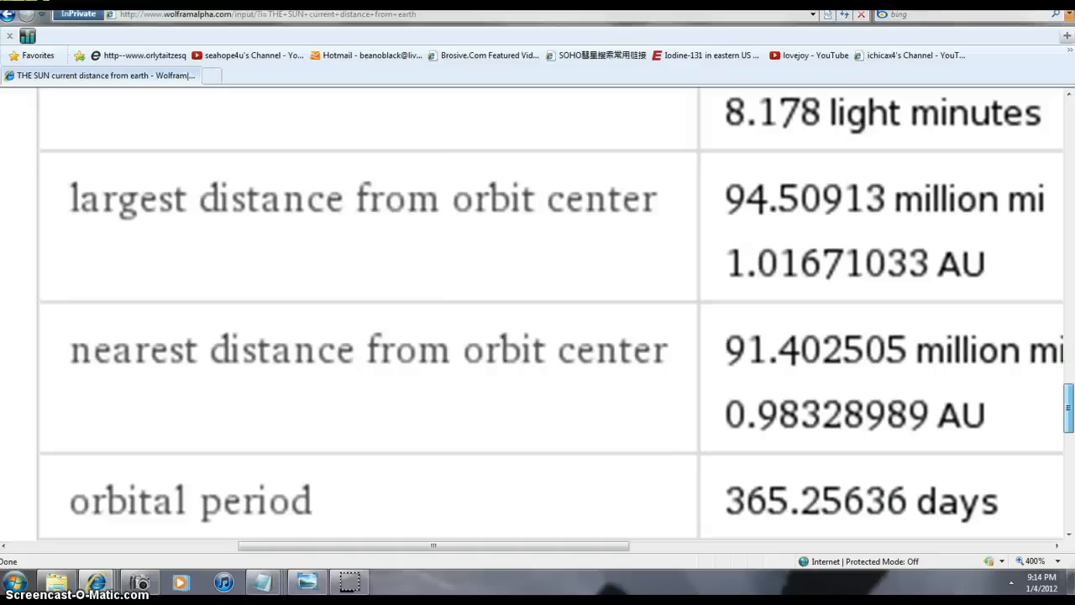
{"action": "mouse_move", "coordinate": [837, 385]}
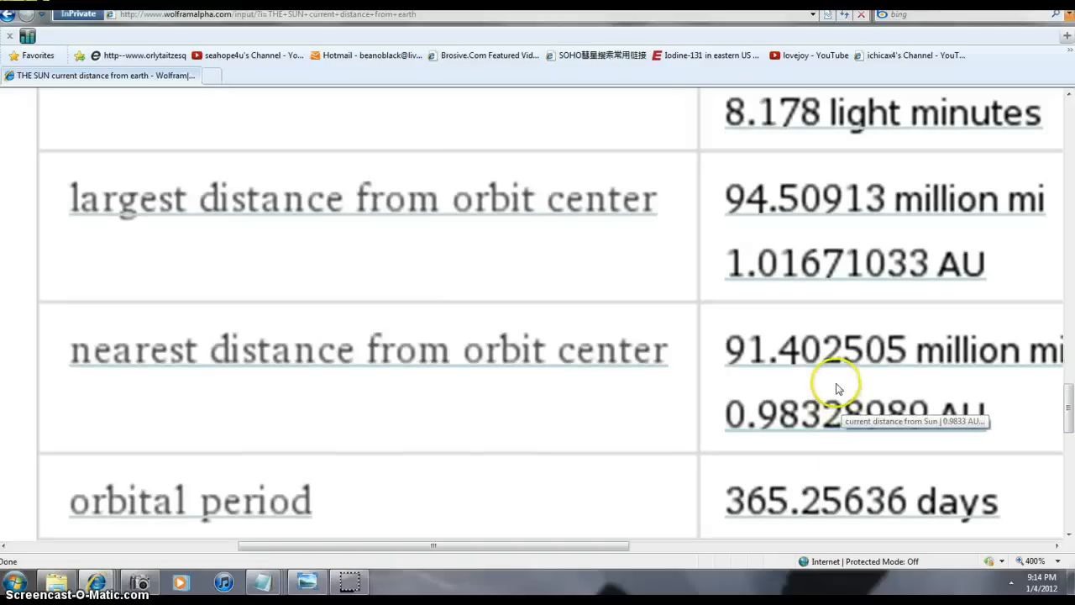
{"action": "mouse_move", "coordinate": [732, 413]}
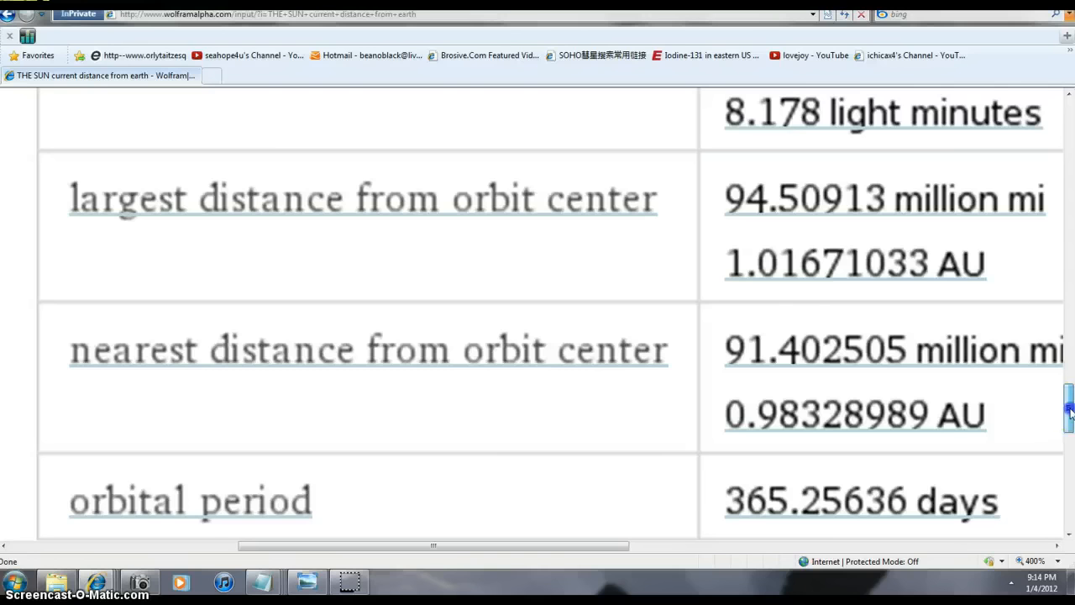
{"action": "scroll", "scroll_direction": "up", "scroll_amount": 3}
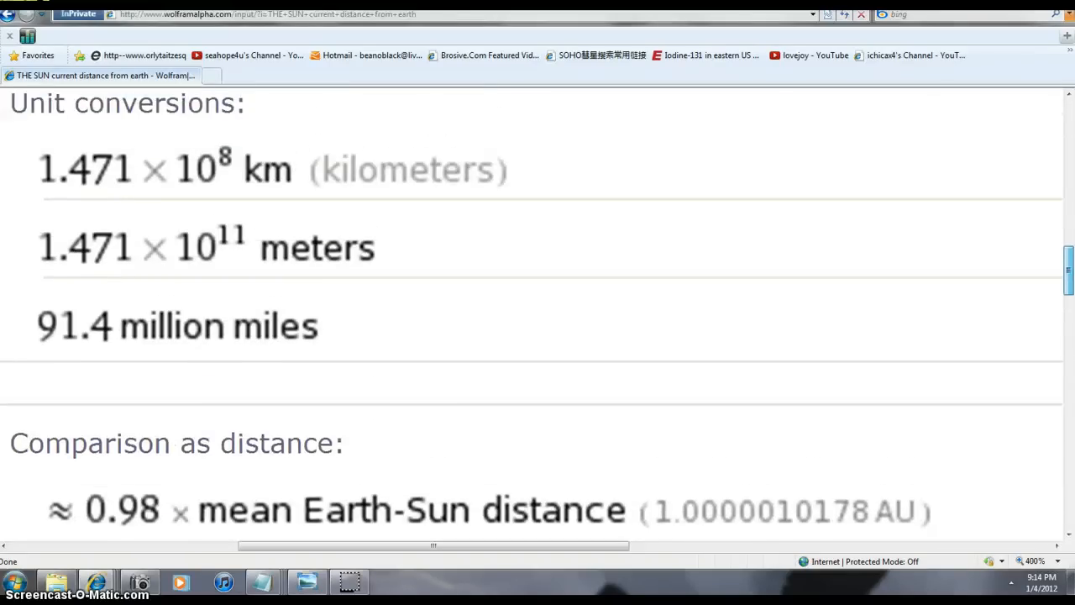
{"action": "scroll", "scroll_direction": "up", "scroll_amount": 3}
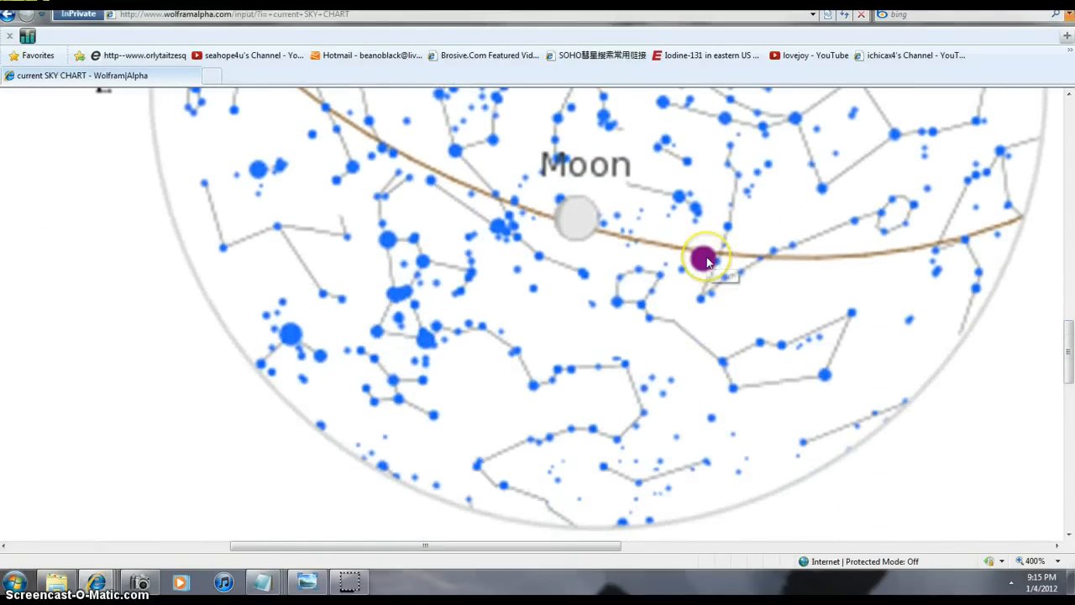
{"action": "scroll", "scroll_direction": "down", "scroll_amount": 3}
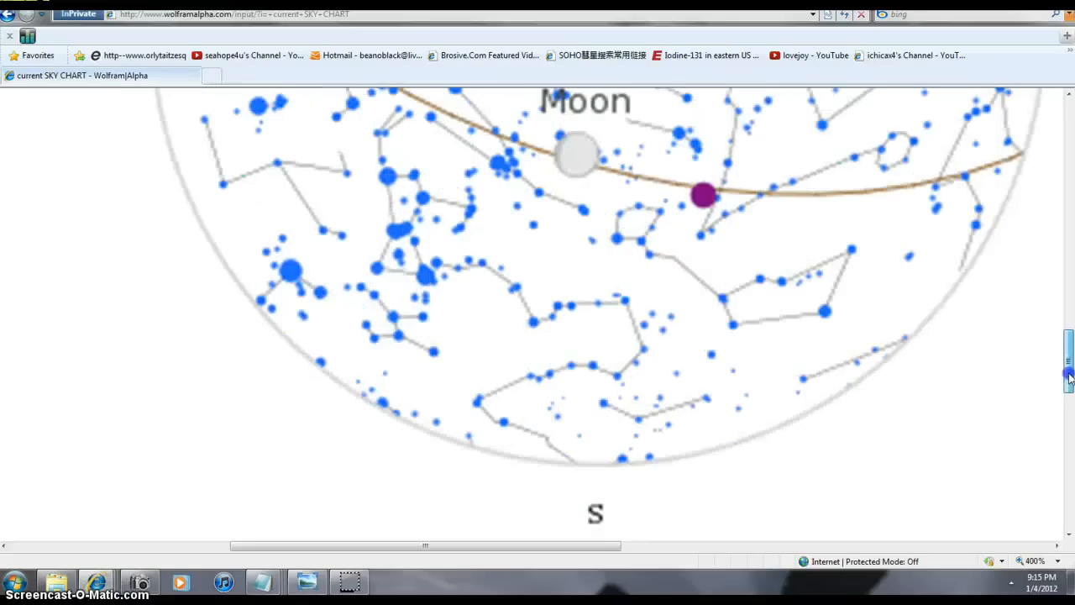
{"action": "mouse_move", "coordinate": [578, 158]}
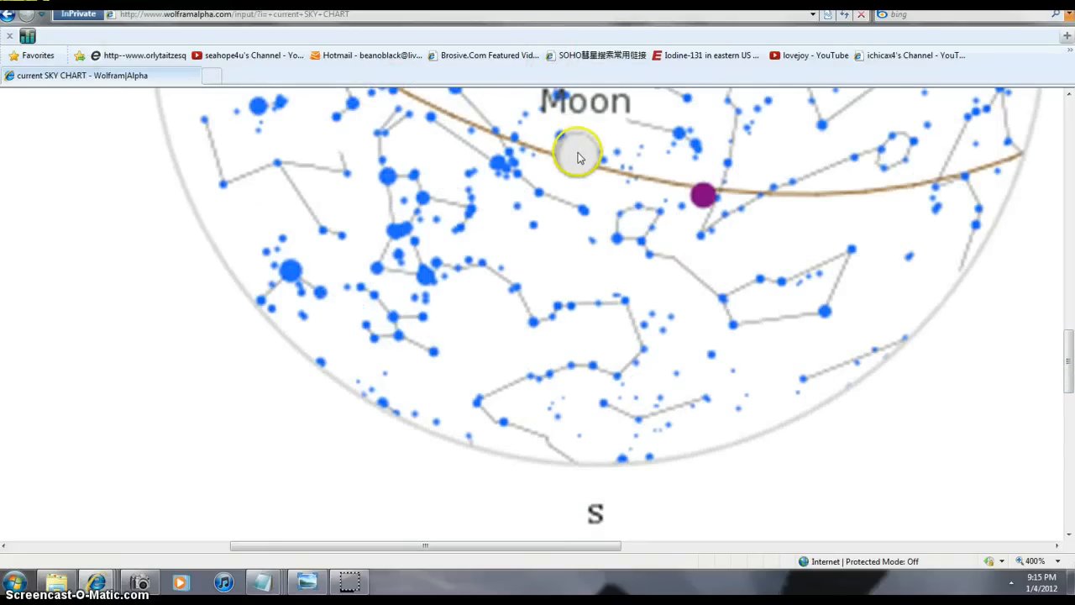
{"action": "mouse_move", "coordinate": [702, 198]}
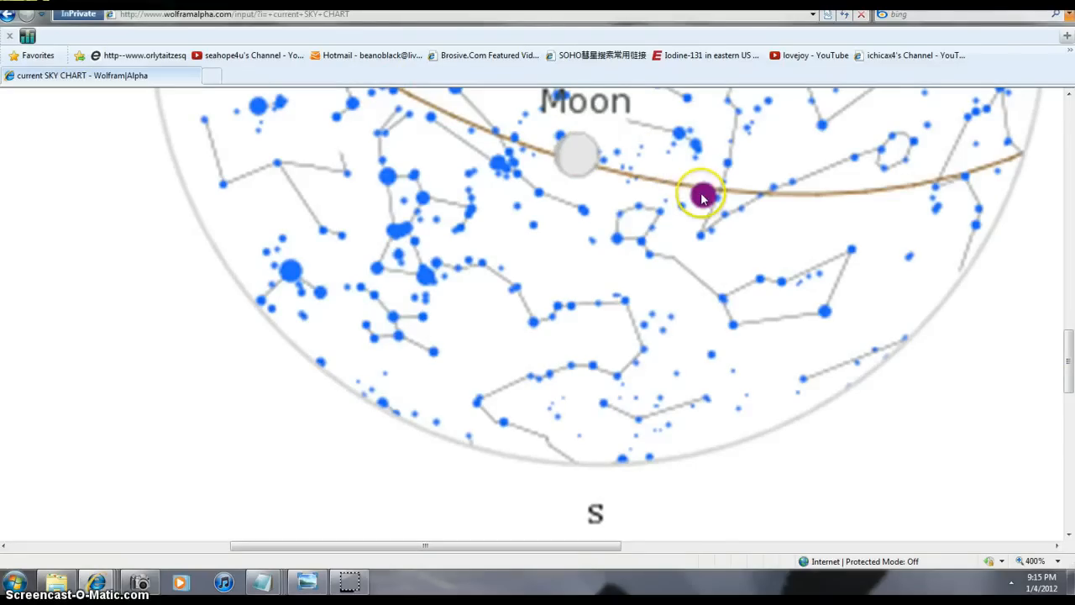
{"action": "mouse_move", "coordinate": [94, 14]}
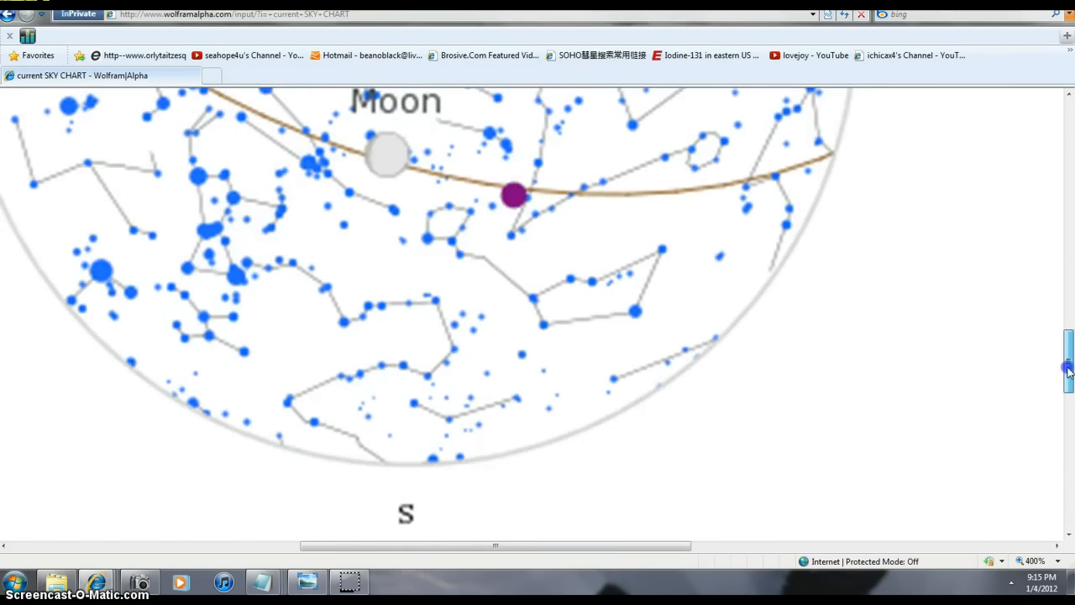
{"action": "scroll", "scroll_direction": "up", "scroll_amount": 3}
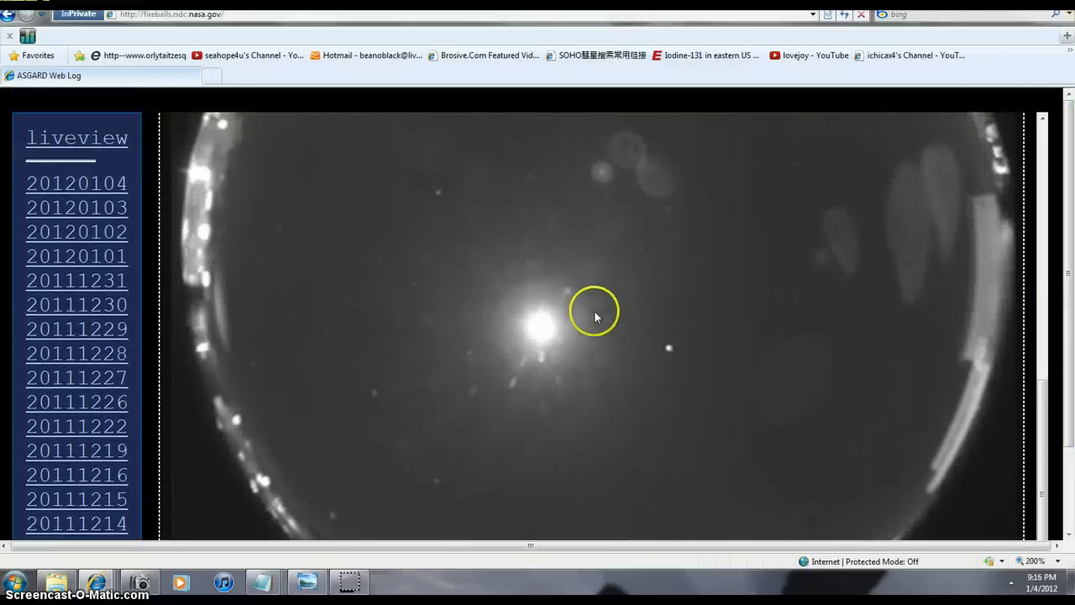
{"action": "mouse_move", "coordinate": [201, 247]}
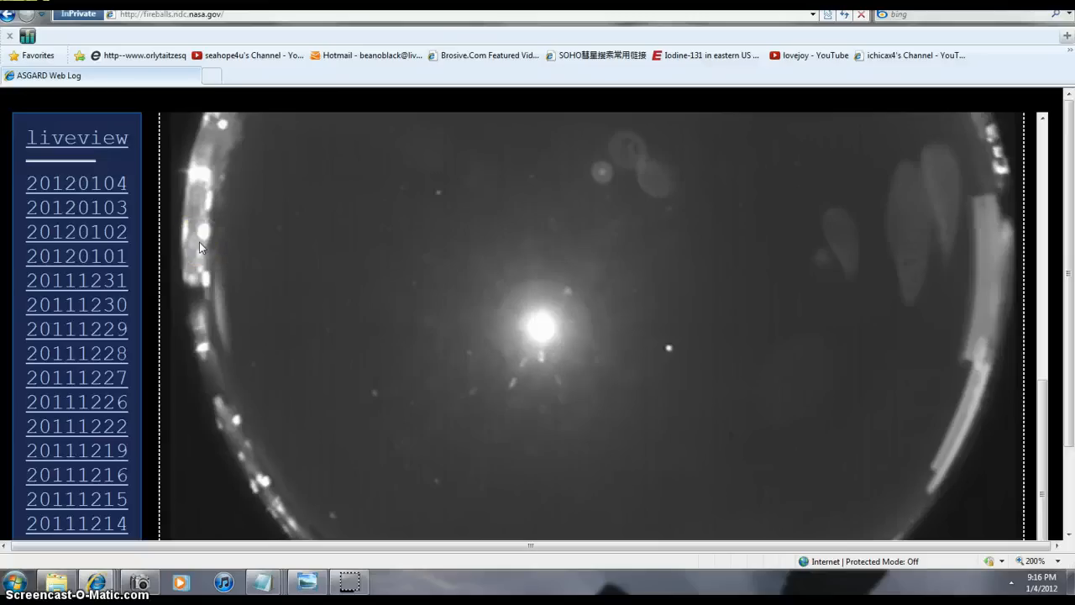
{"action": "mouse_move", "coordinate": [606, 215]}
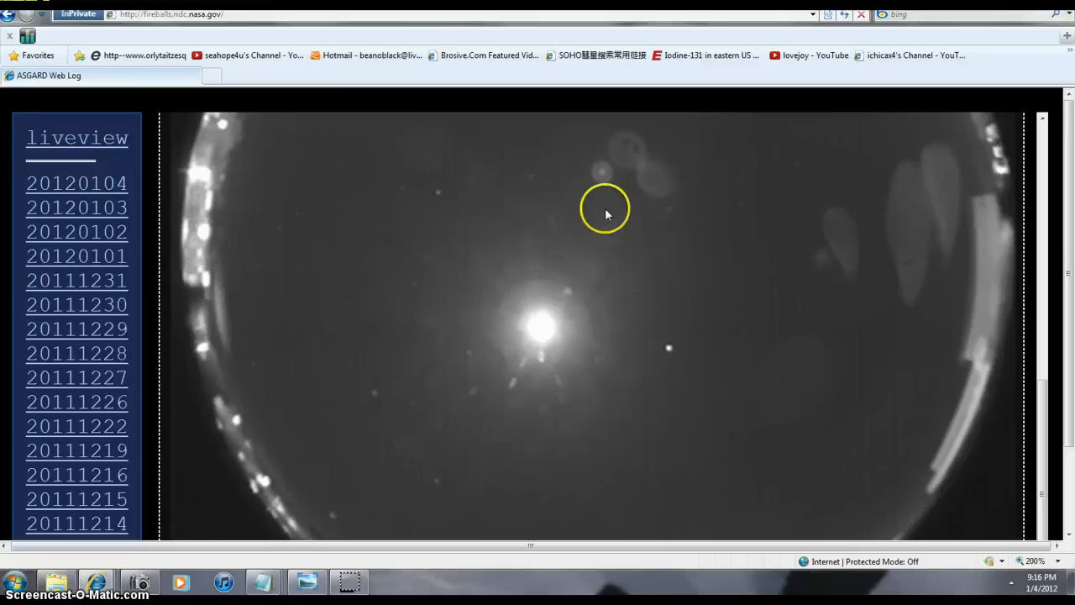
{"action": "mouse_move", "coordinate": [235, 259]}
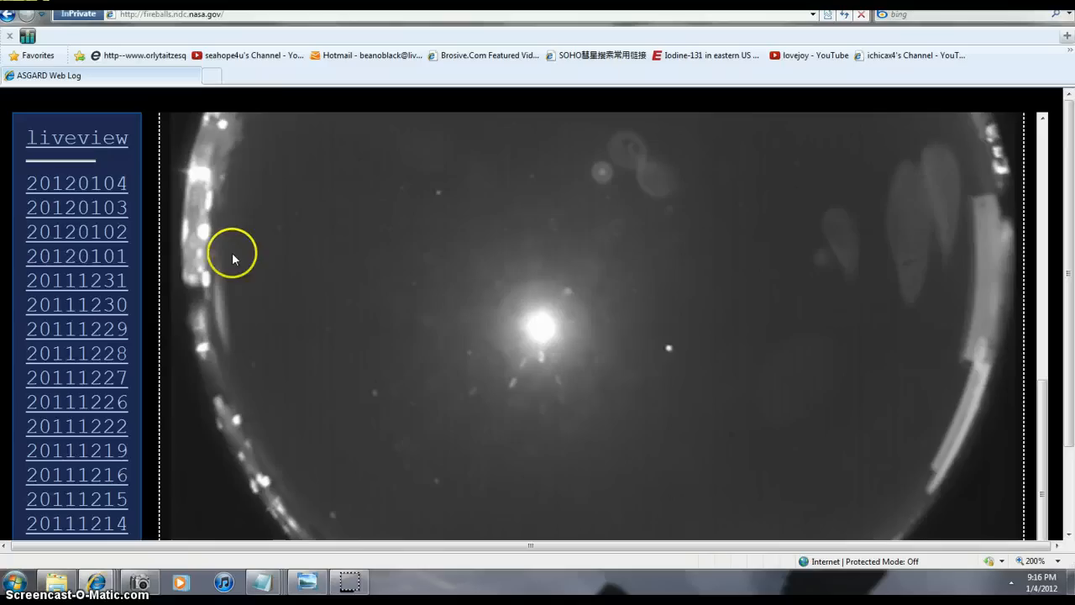
{"action": "mouse_move", "coordinate": [210, 243]}
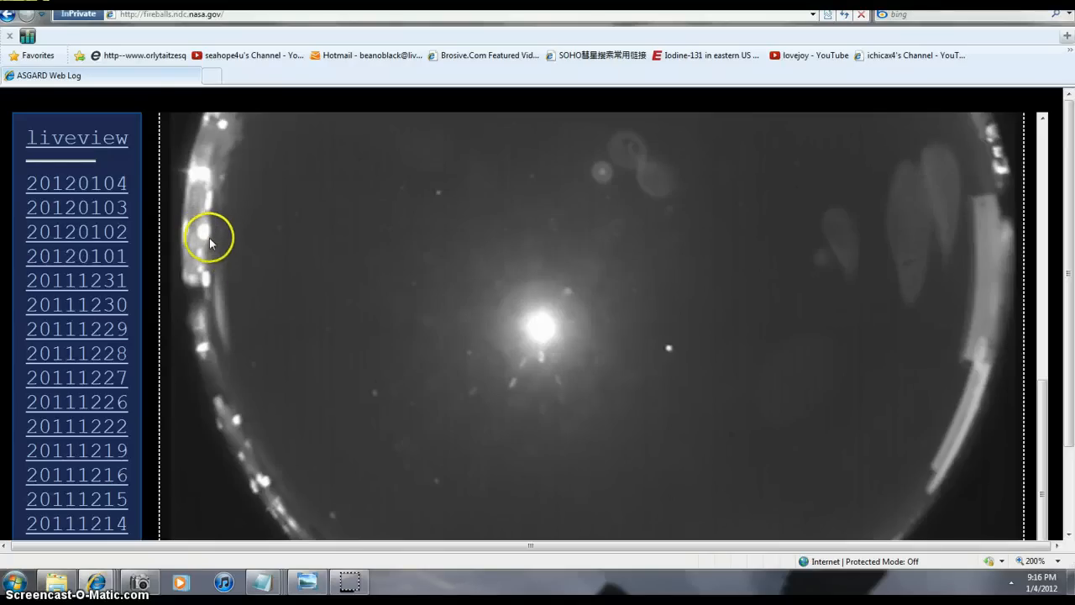
{"action": "mouse_move", "coordinate": [318, 91]}
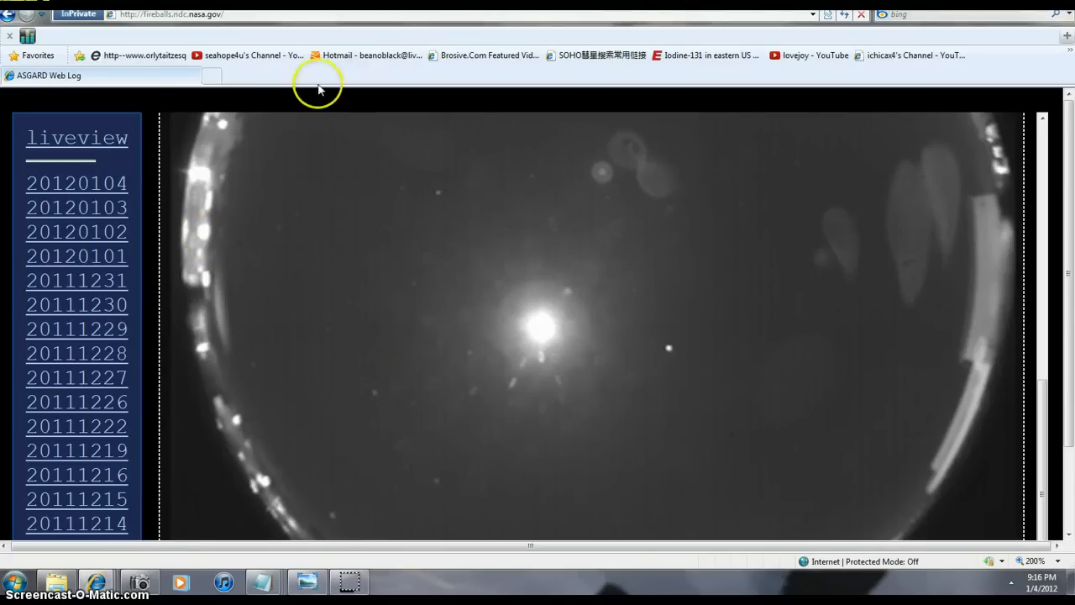
{"action": "mouse_move", "coordinate": [339, 347]}
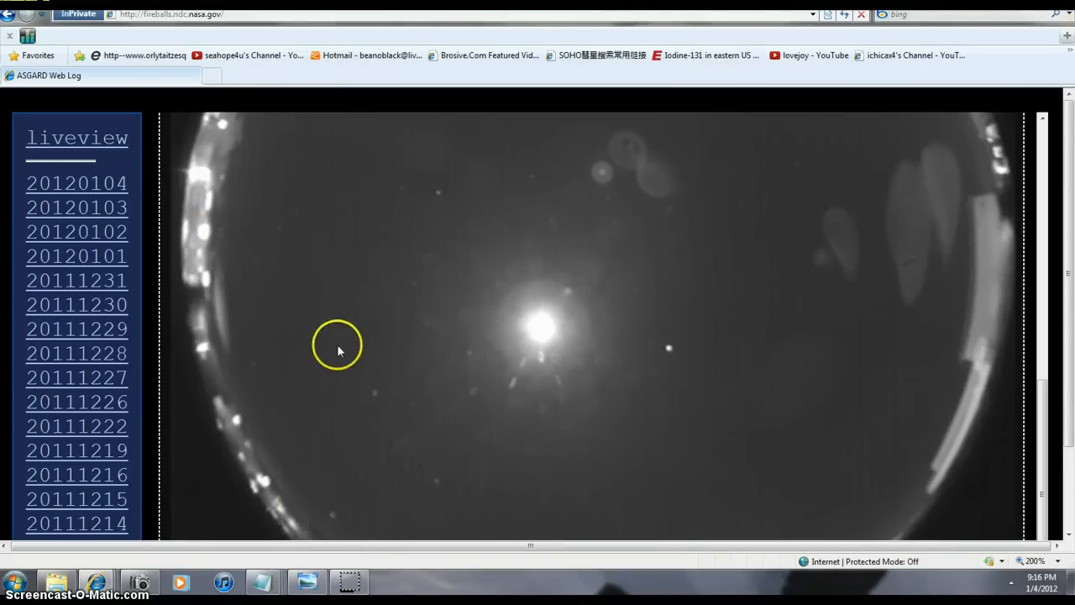
{"action": "mouse_move", "coordinate": [547, 340]}
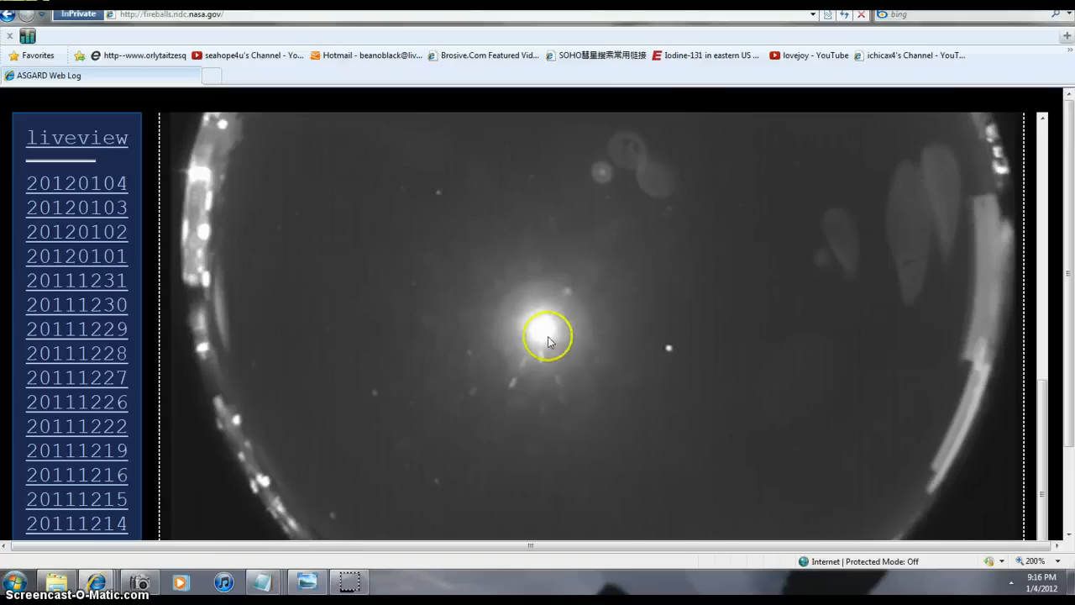
{"action": "mouse_move", "coordinate": [639, 225]}
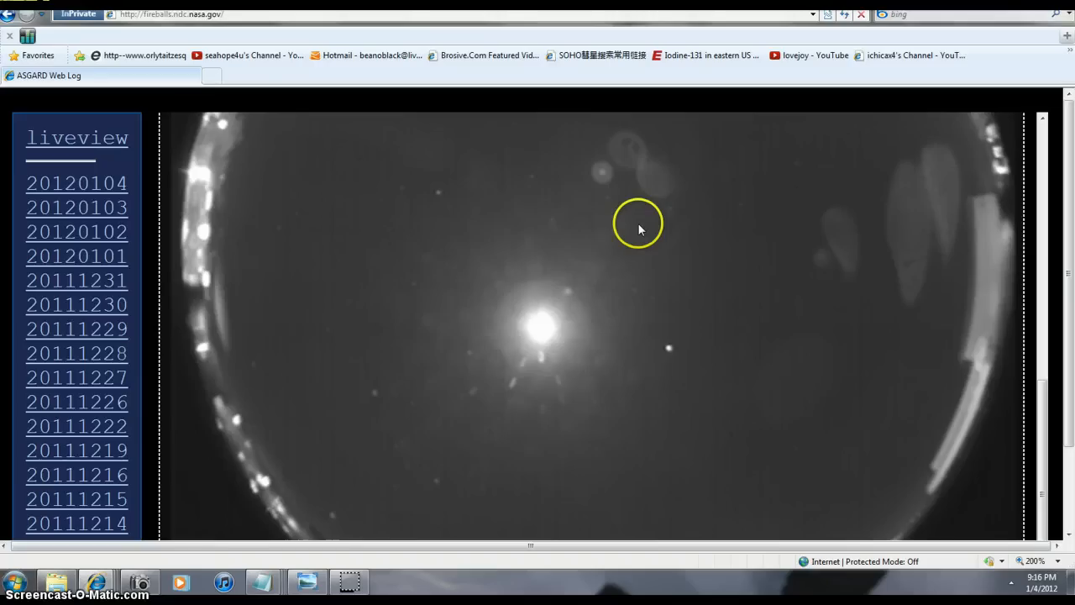
{"action": "mouse_move", "coordinate": [615, 200]}
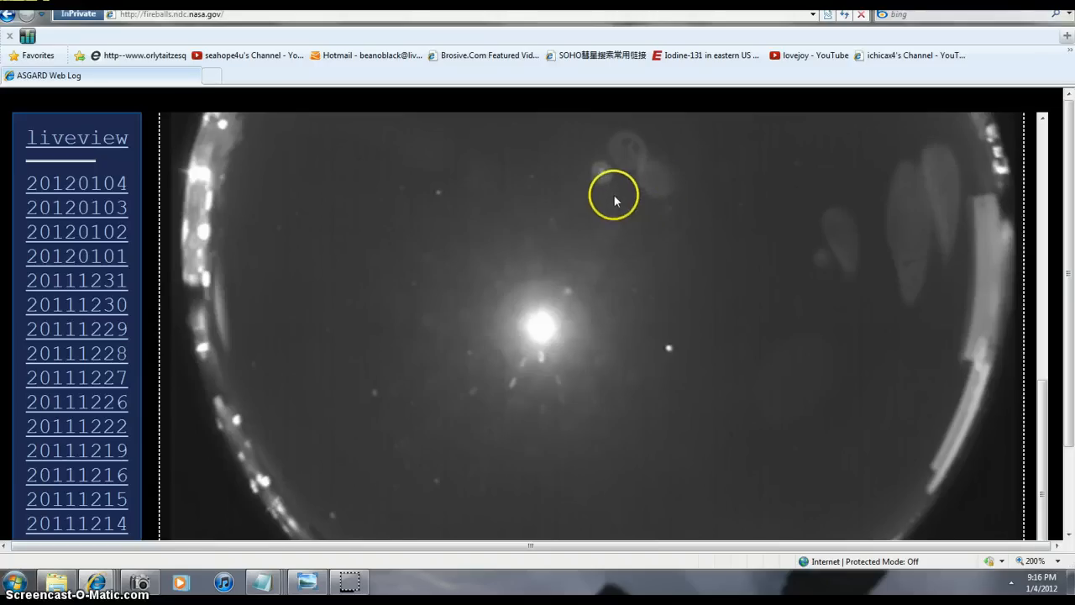
{"action": "mouse_move", "coordinate": [628, 150]}
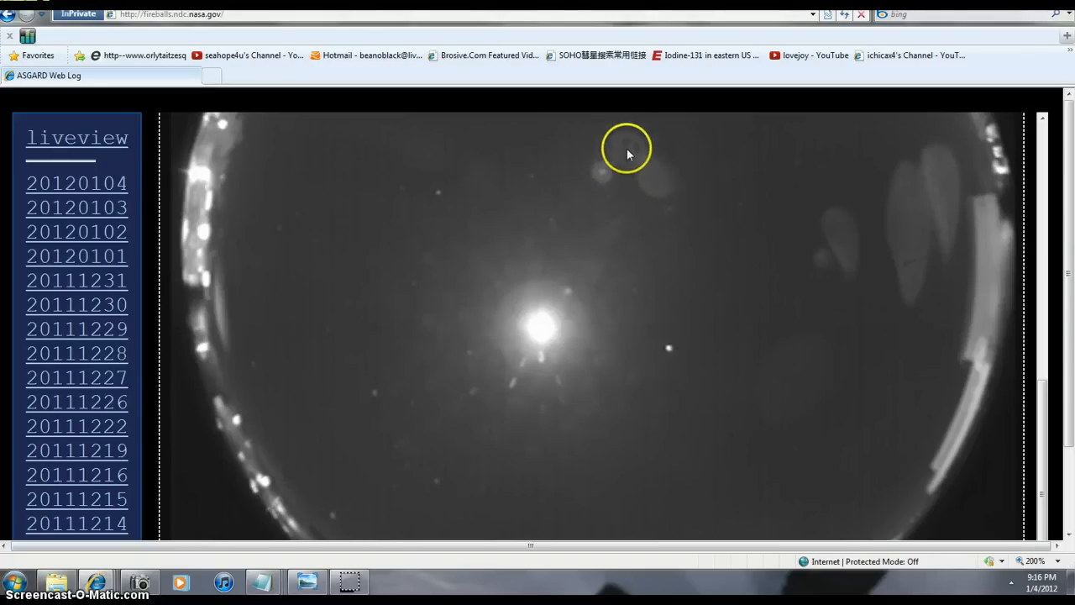
{"action": "mouse_move", "coordinate": [641, 250]}
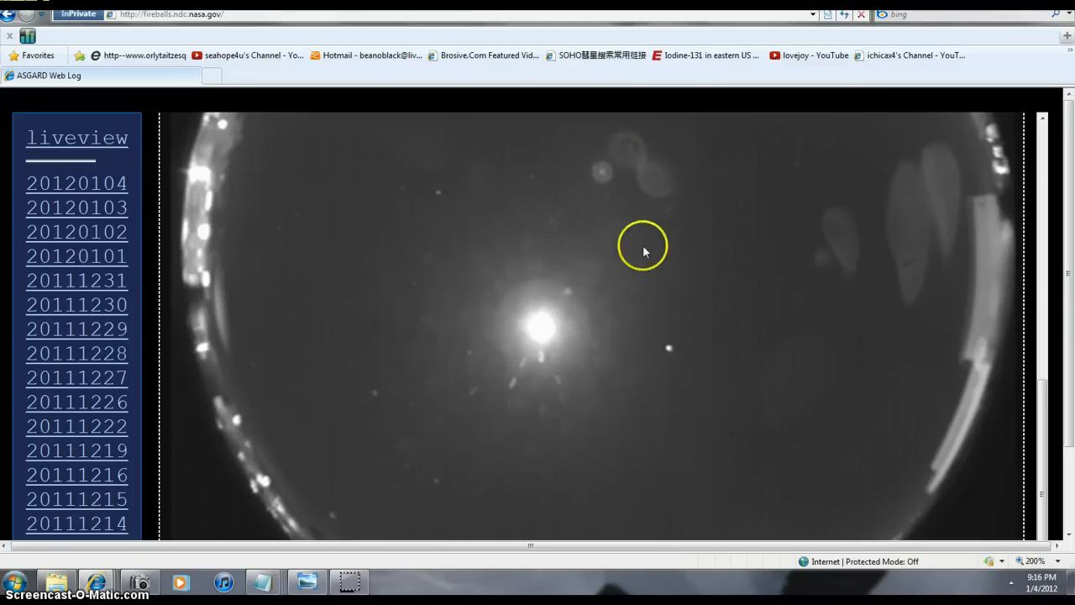
{"action": "mouse_move", "coordinate": [665, 183]}
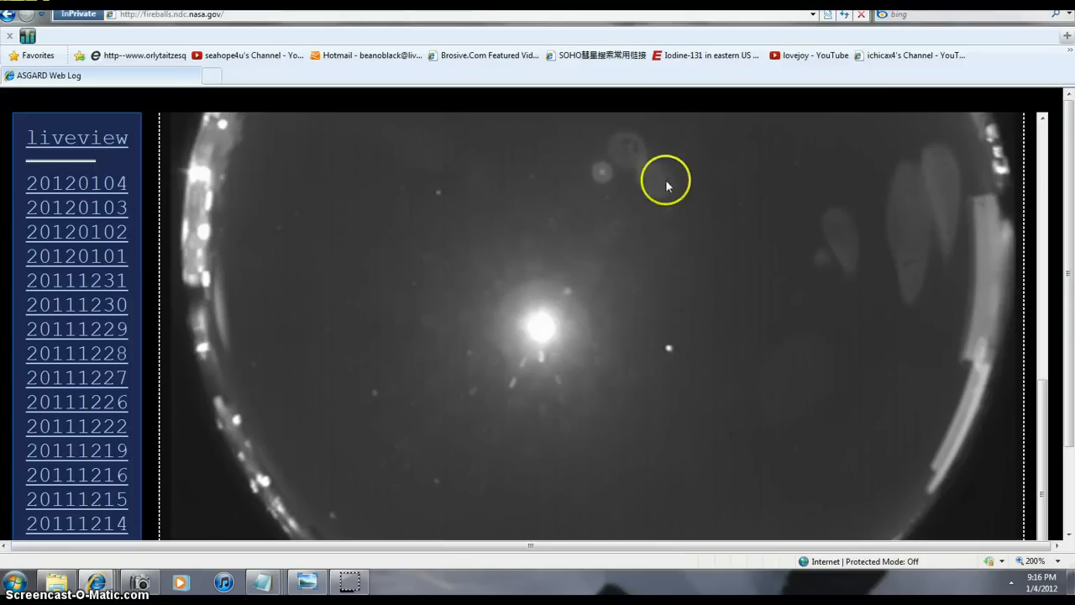
{"action": "mouse_move", "coordinate": [602, 242]}
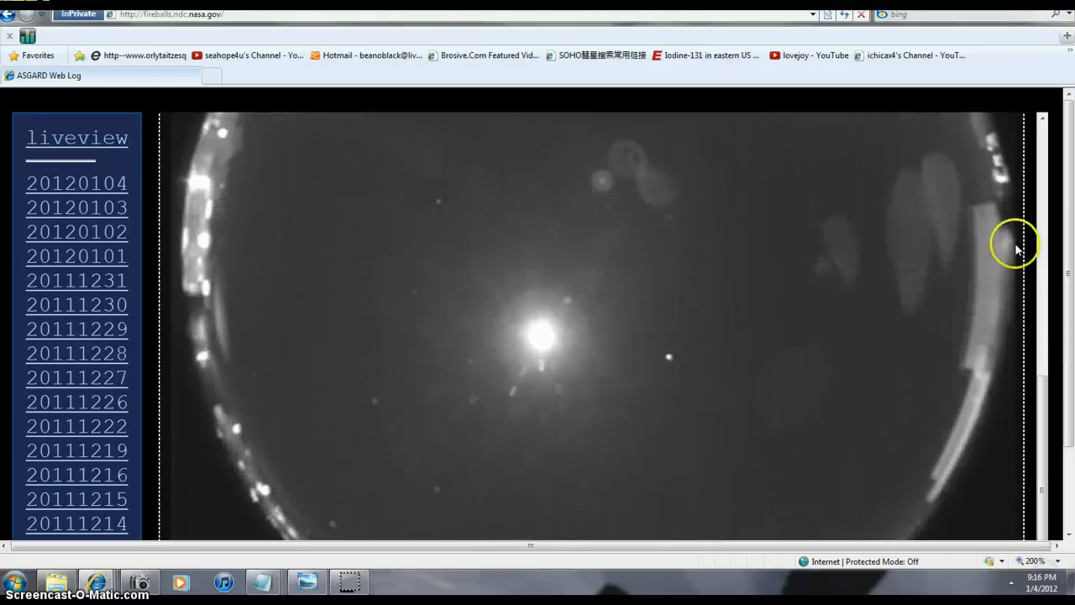
{"action": "mouse_move", "coordinate": [561, 323]}
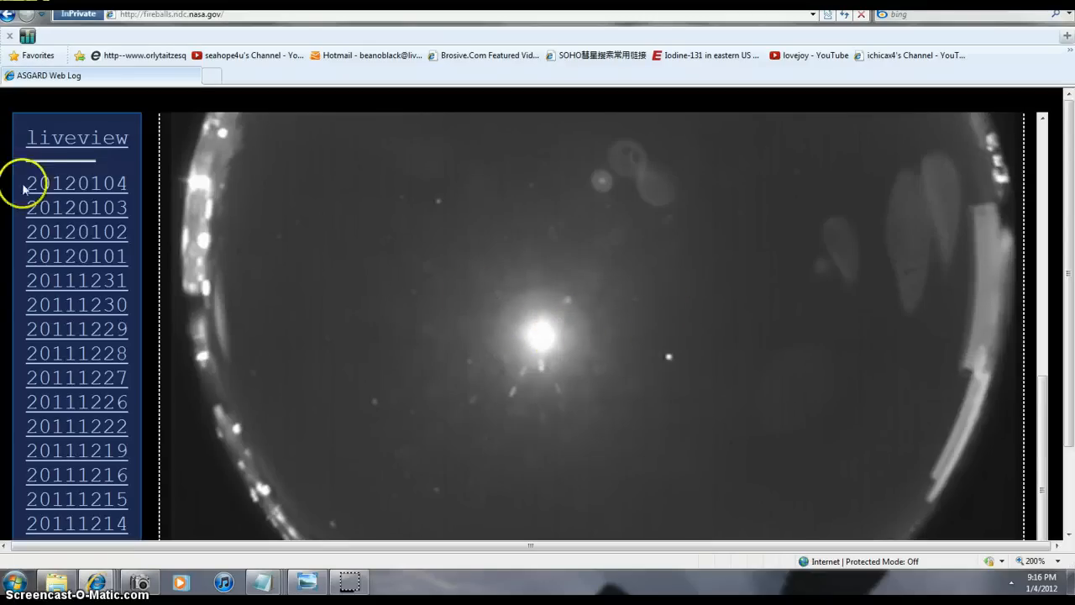
{"action": "mouse_move", "coordinate": [671, 363]}
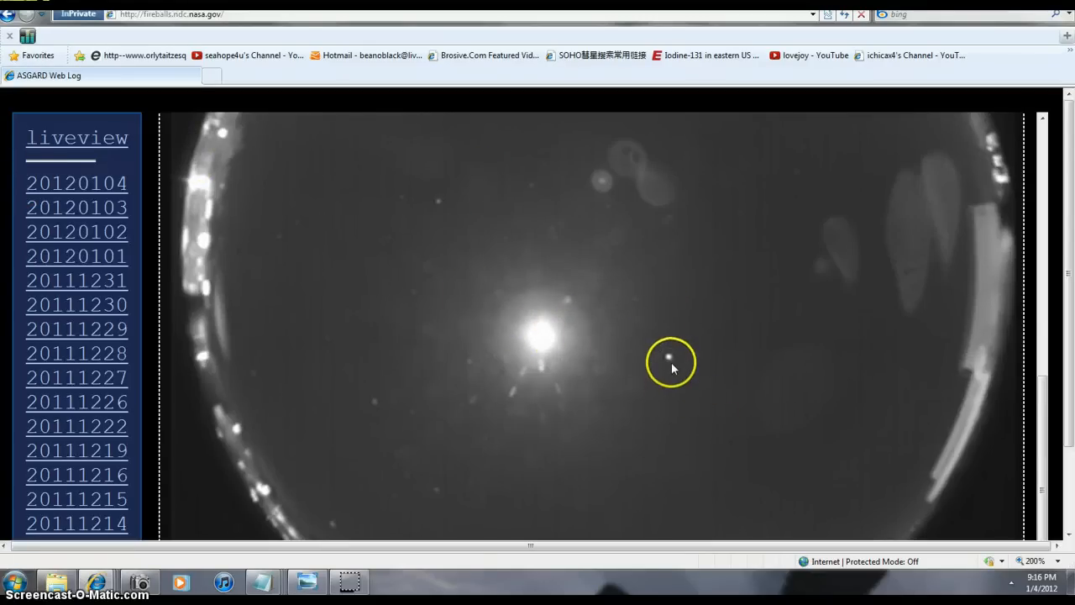
{"action": "mouse_move", "coordinate": [659, 185]}
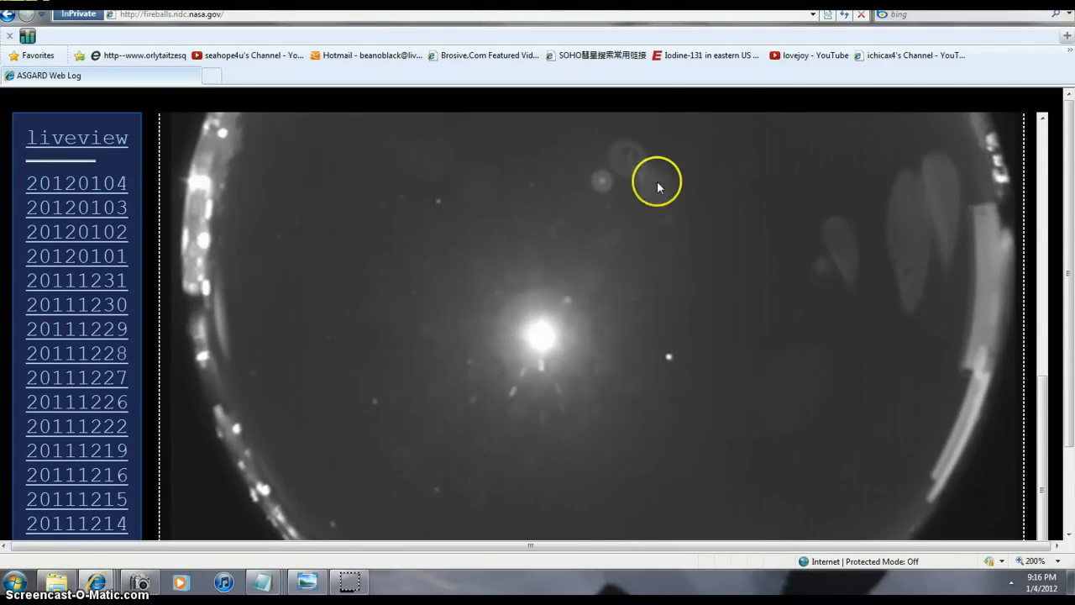
{"action": "mouse_move", "coordinate": [961, 276]}
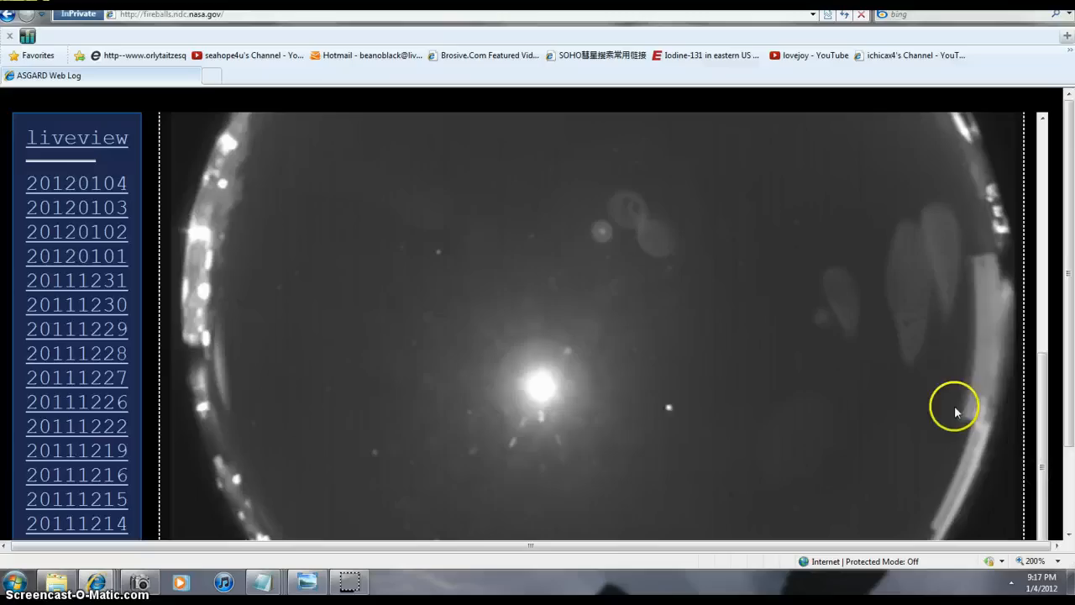
{"action": "mouse_move", "coordinate": [1008, 173]}
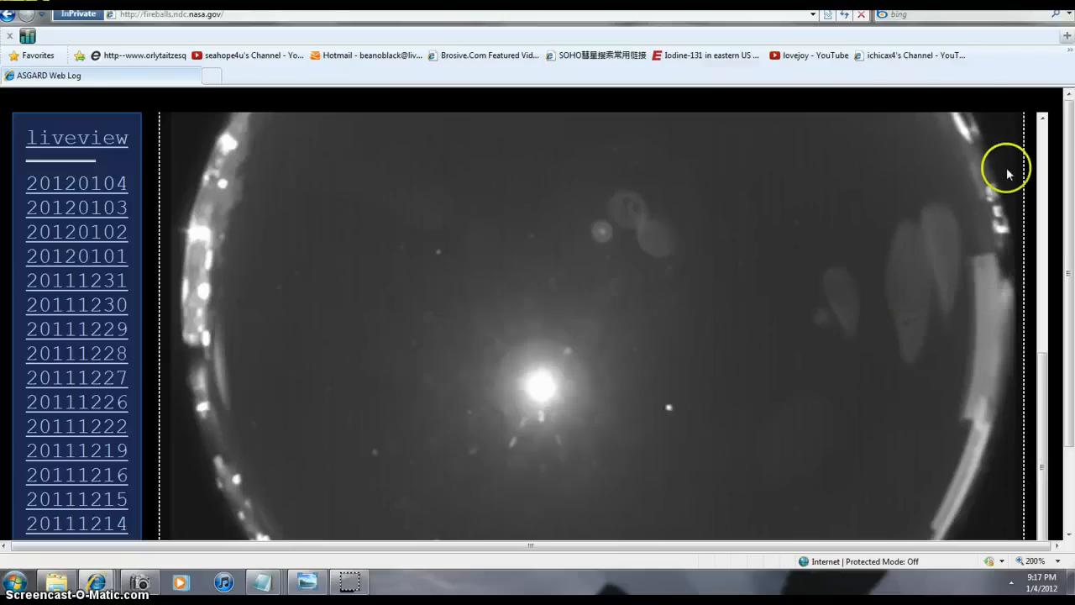
{"action": "mouse_move", "coordinate": [1045, 376]}
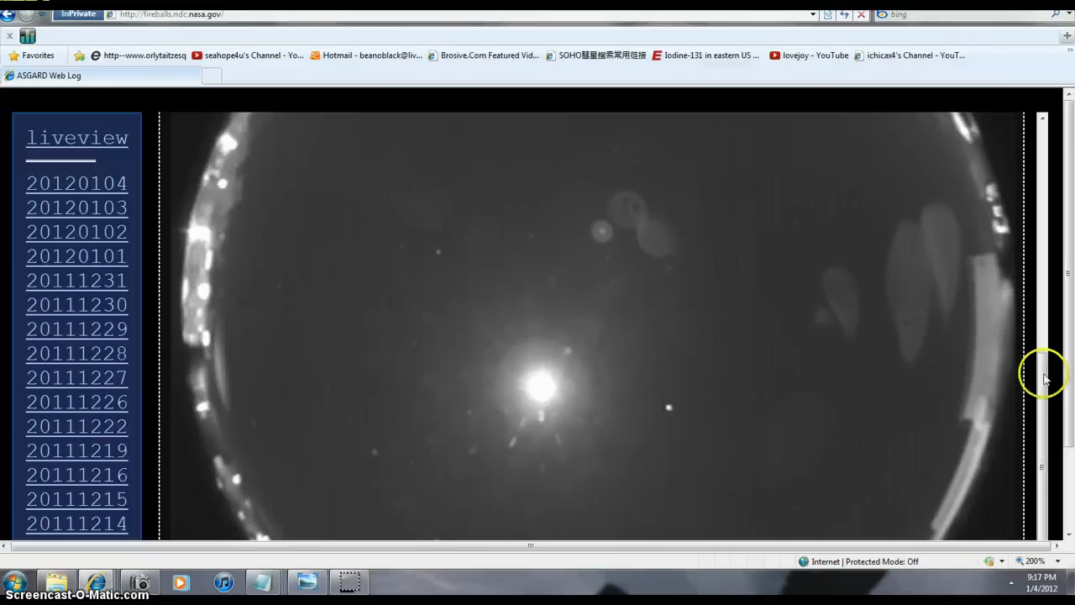
{"action": "scroll", "scroll_direction": "down", "scroll_amount": 3}
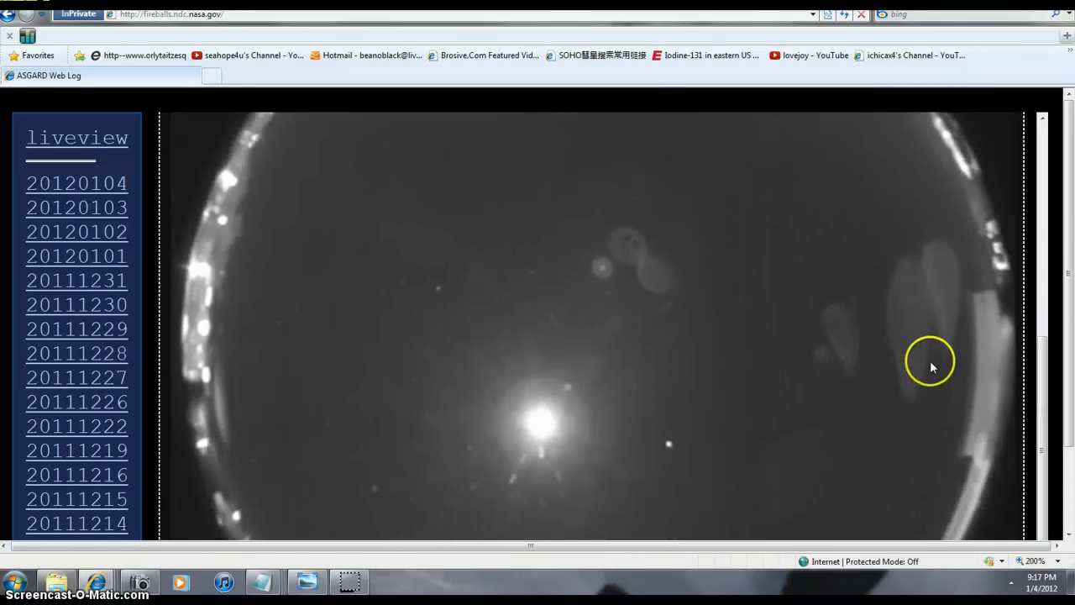
{"action": "mouse_move", "coordinate": [815, 380]}
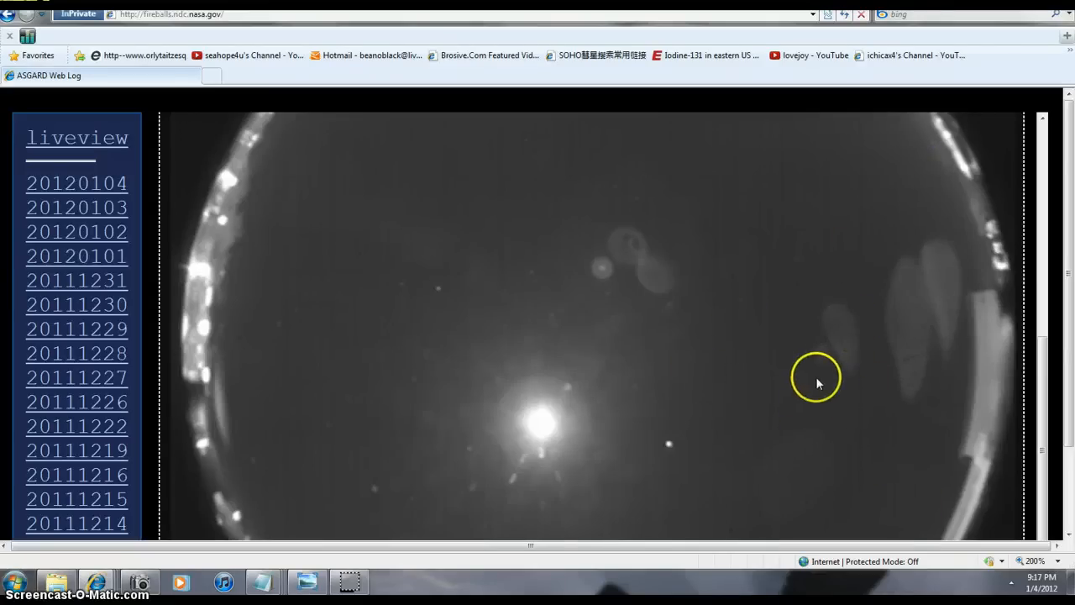
{"action": "mouse_move", "coordinate": [706, 296]}
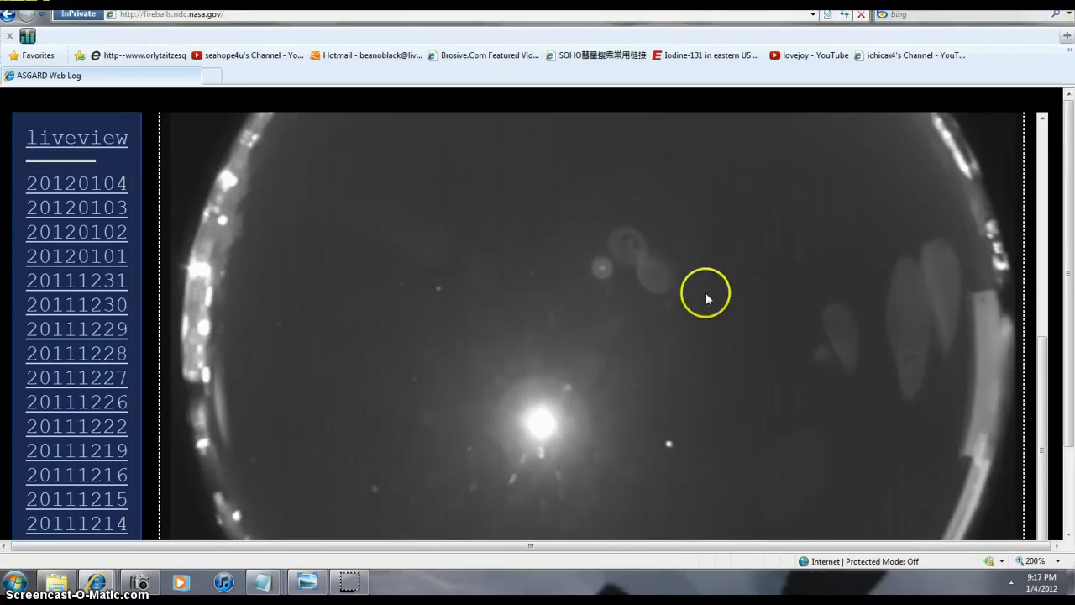
{"action": "mouse_move", "coordinate": [601, 289]}
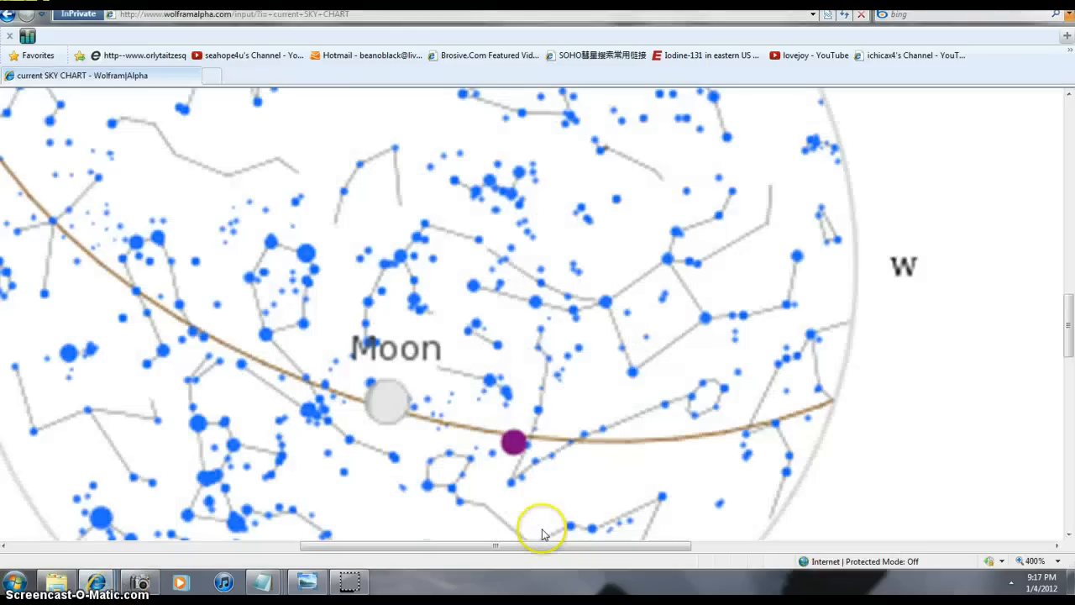
{"action": "mouse_move", "coordinate": [514, 444]}
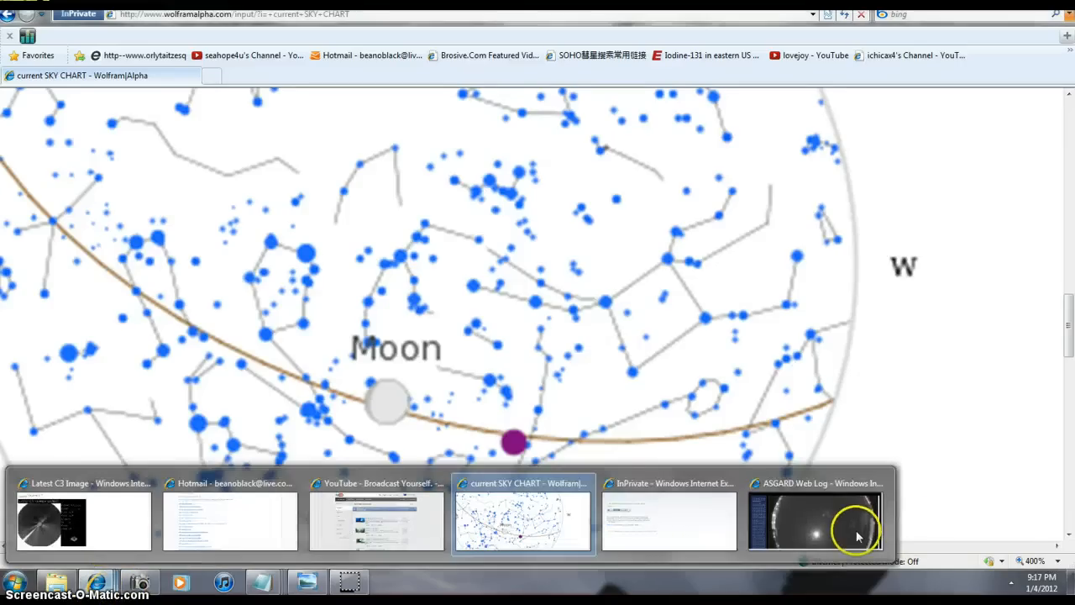
- Switch from the Wolfram|Alpha sky chart back to the ASGARD all-sky liveview window
{"action": "left_click", "coordinate": [815, 518]}
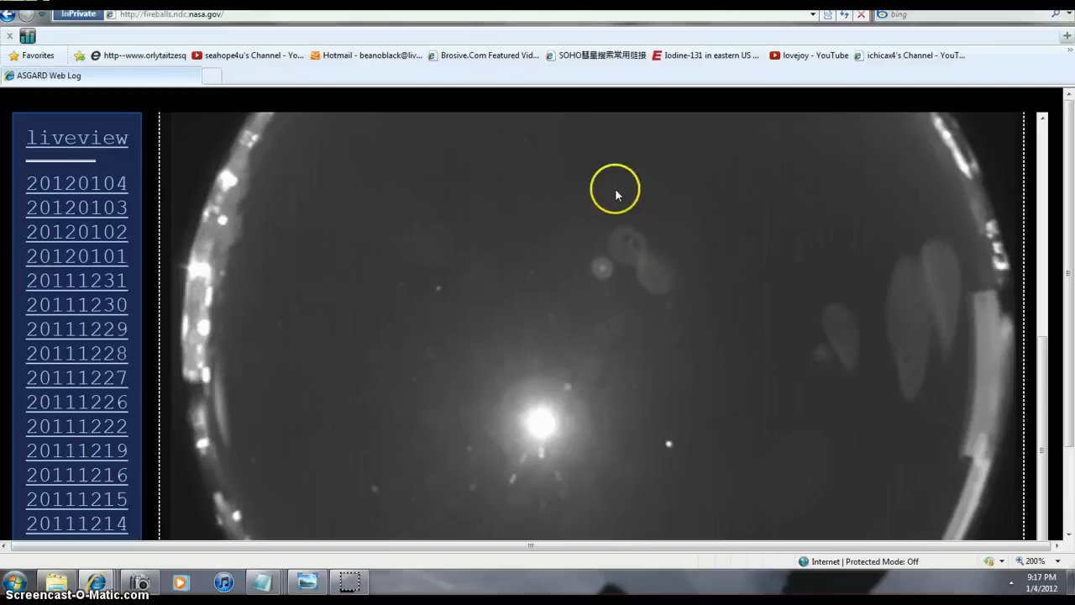
{"action": "mouse_move", "coordinate": [612, 259]}
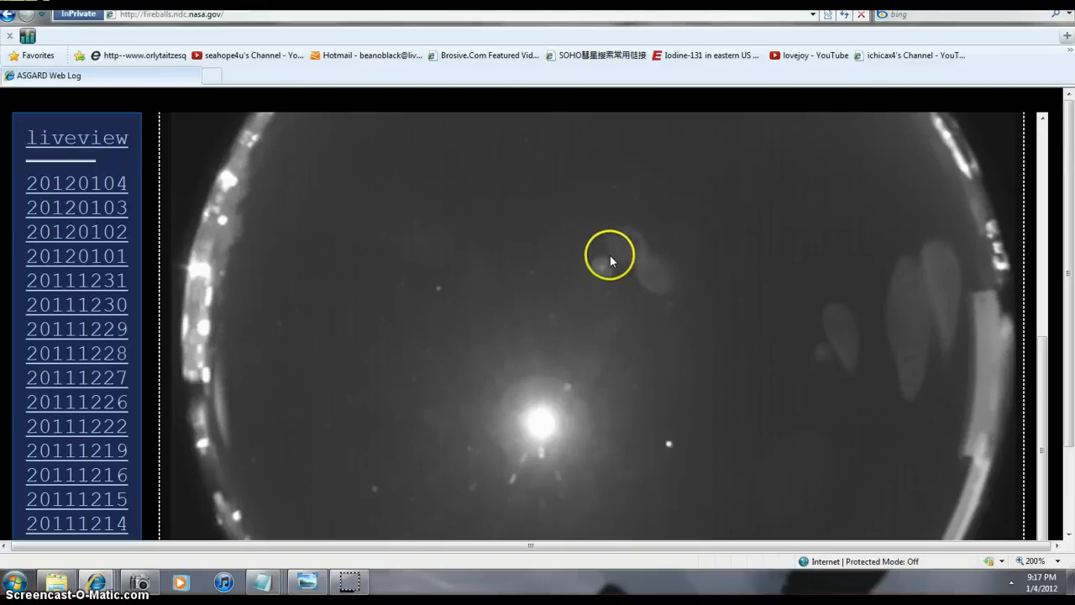
{"action": "mouse_move", "coordinate": [669, 435]}
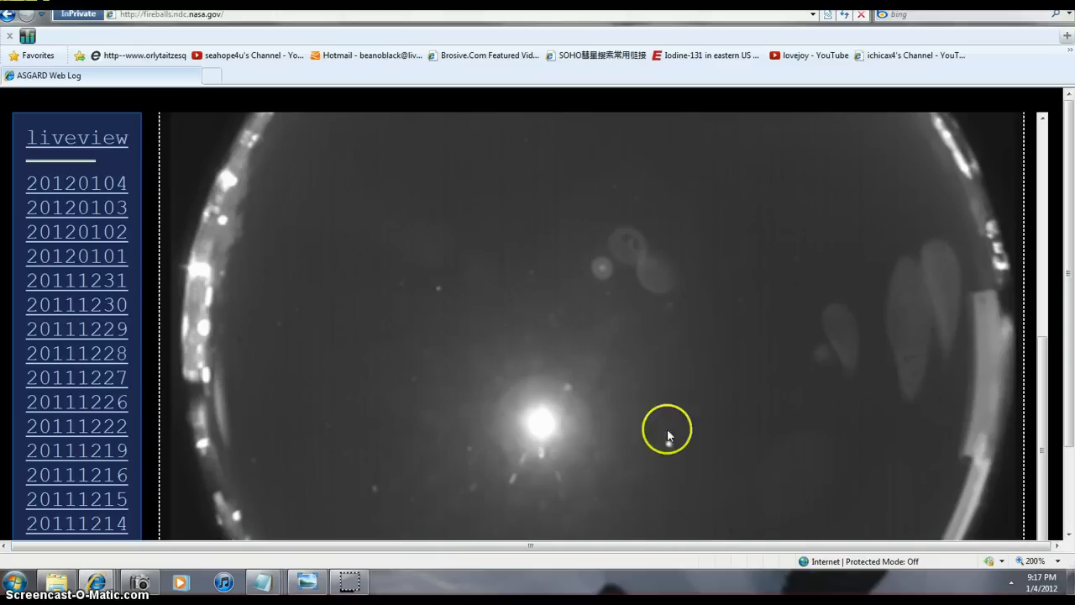
{"action": "mouse_move", "coordinate": [601, 281]}
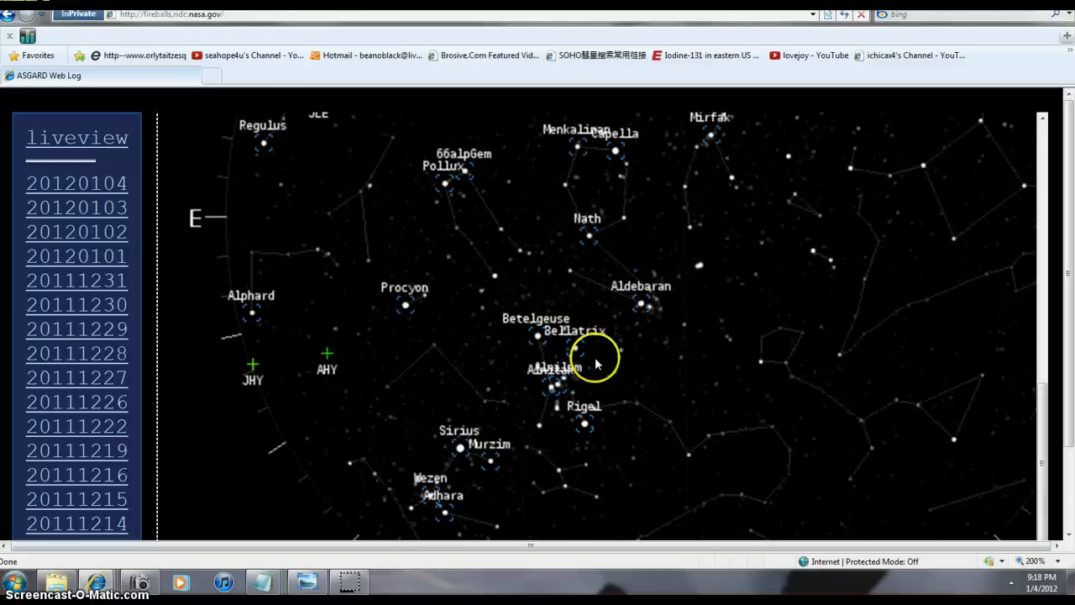
{"action": "mouse_move", "coordinate": [494, 336]}
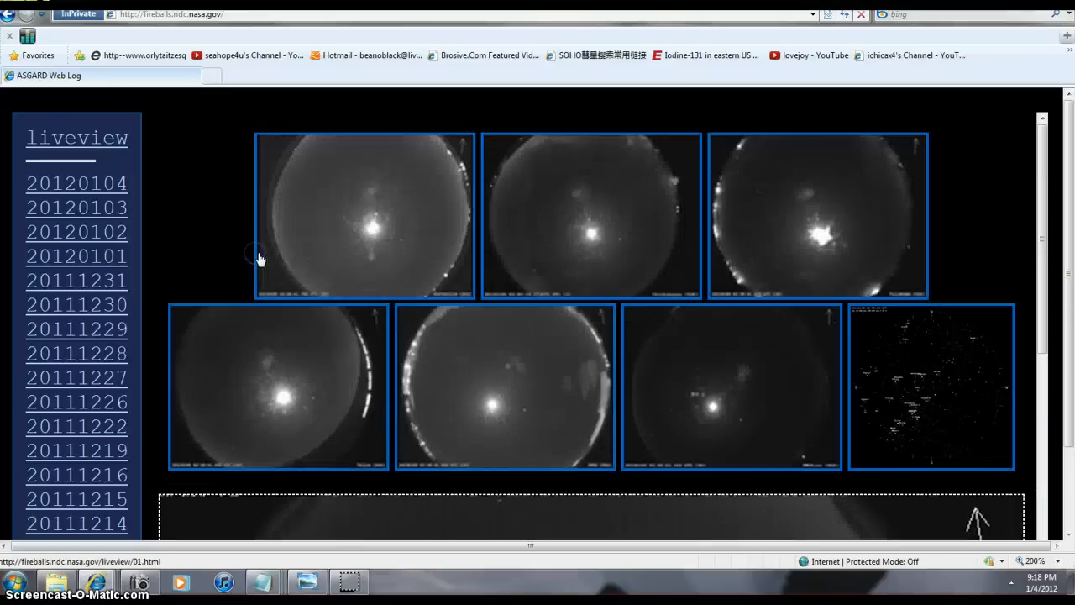
{"action": "scroll", "scroll_direction": "down", "scroll_amount": 3}
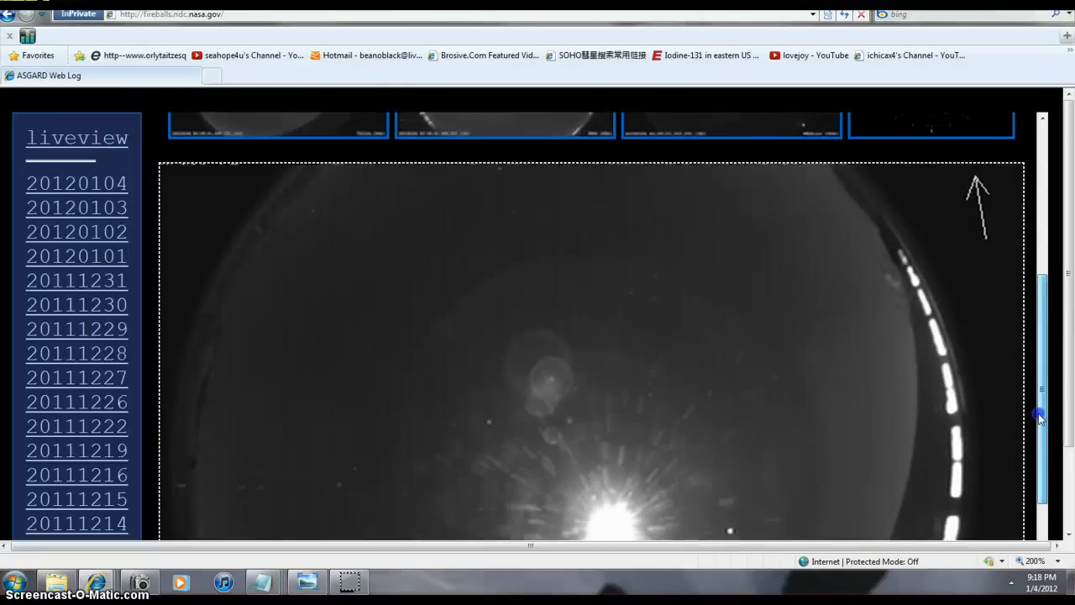
{"action": "scroll", "scroll_direction": "down", "scroll_amount": 3}
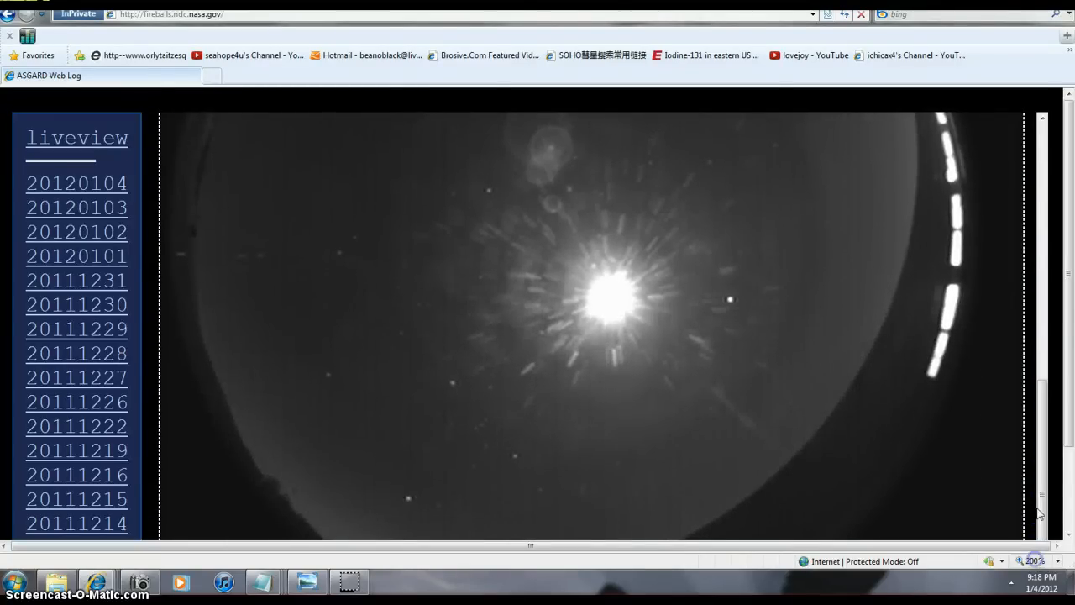
{"action": "scroll", "scroll_direction": "down", "scroll_amount": 3}
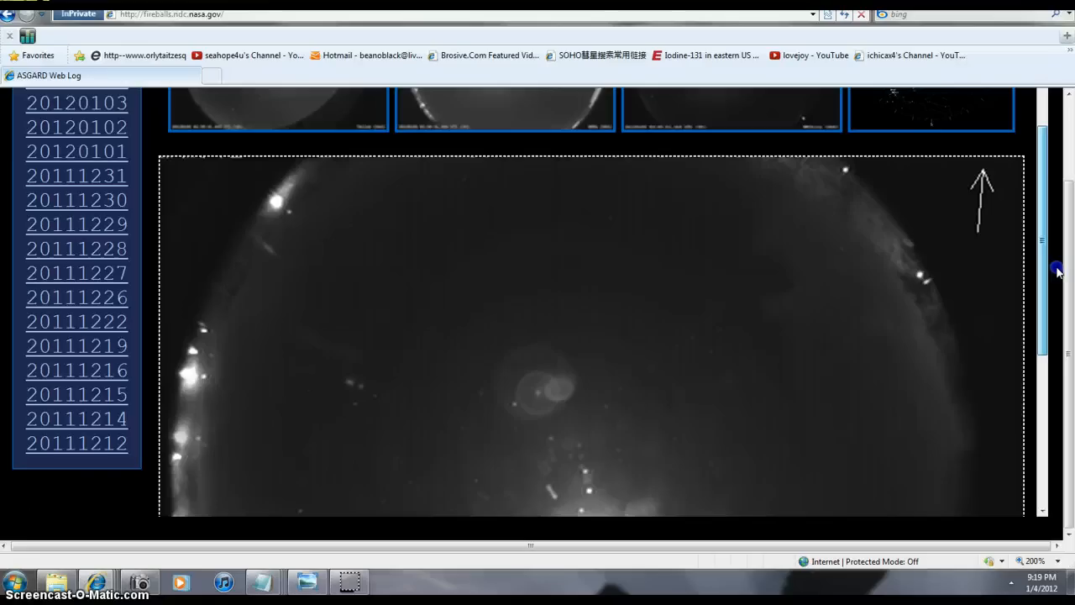
{"action": "scroll", "scroll_direction": "up", "scroll_amount": 3}
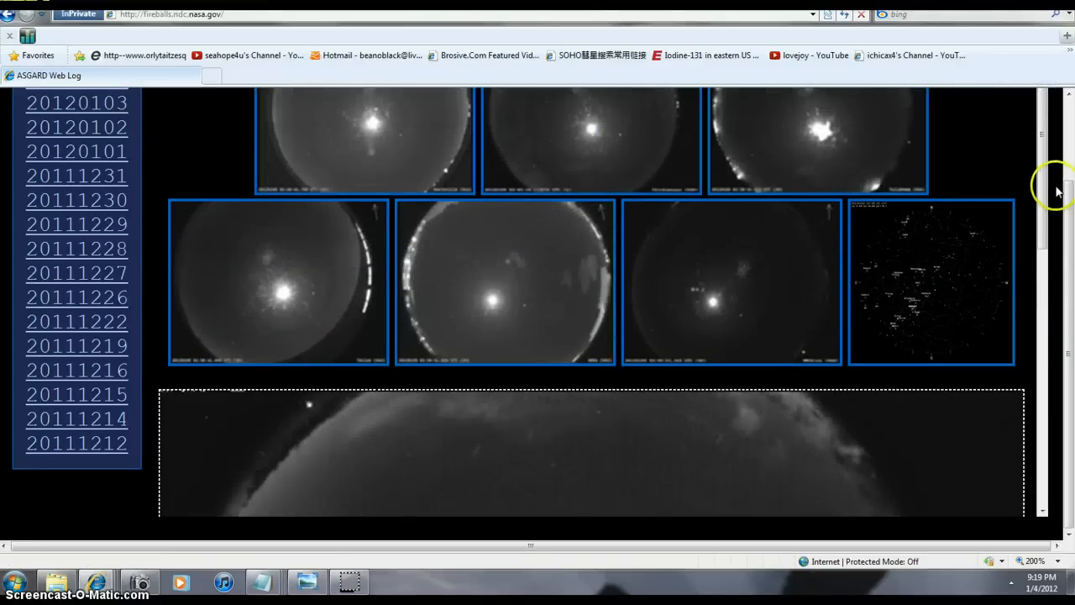
{"action": "scroll", "scroll_direction": "down", "scroll_amount": 3}
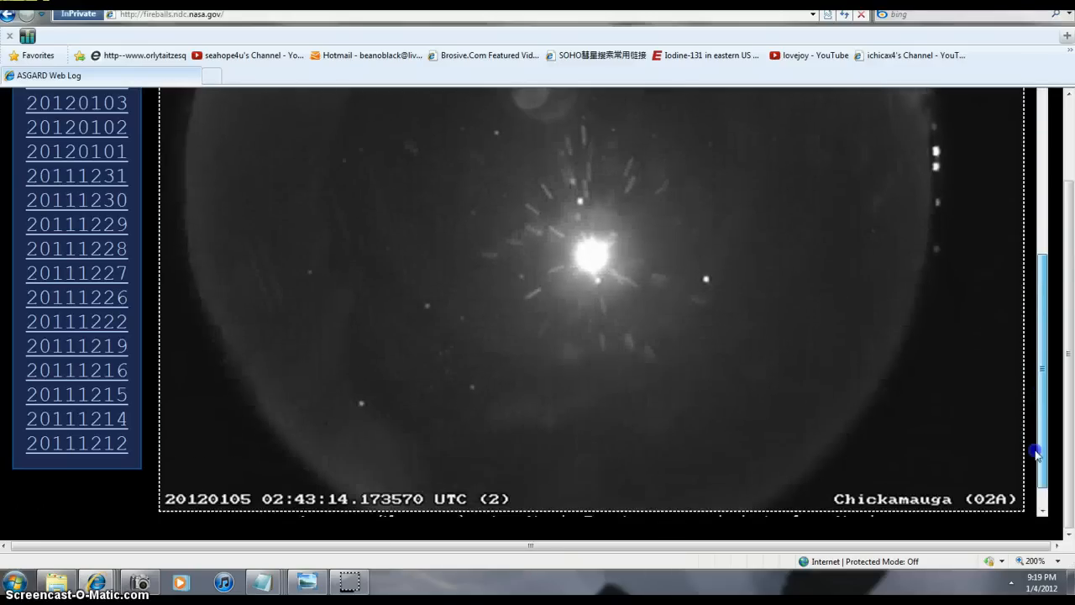
{"action": "scroll", "scroll_direction": "down", "scroll_amount": 3}
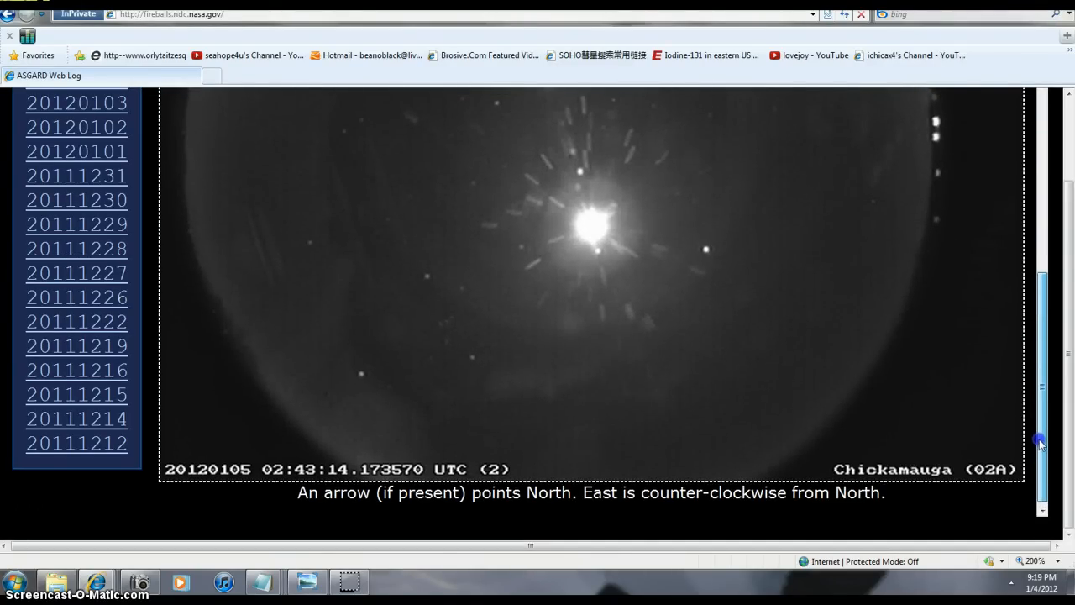
{"action": "scroll", "scroll_direction": "down", "scroll_amount": 3}
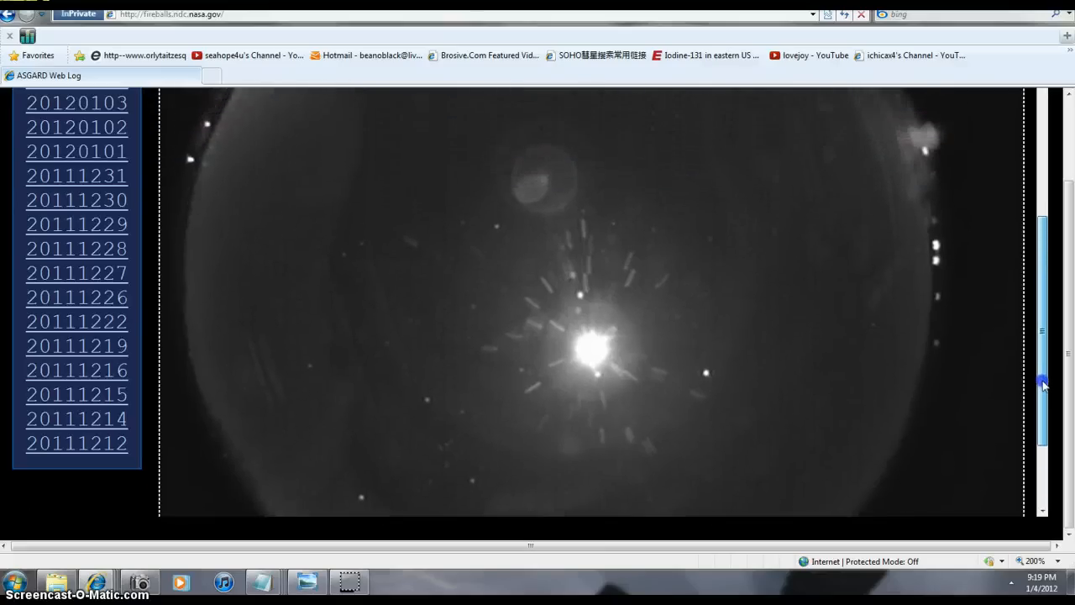
{"action": "scroll", "scroll_direction": "up", "scroll_amount": 3}
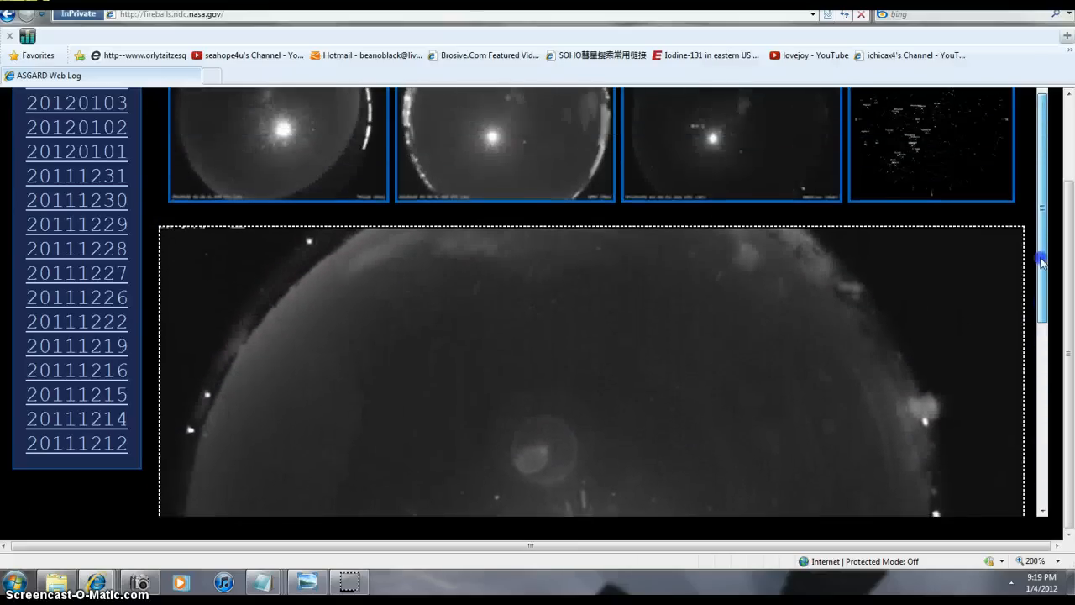
{"action": "scroll", "scroll_direction": "down", "scroll_amount": 3}
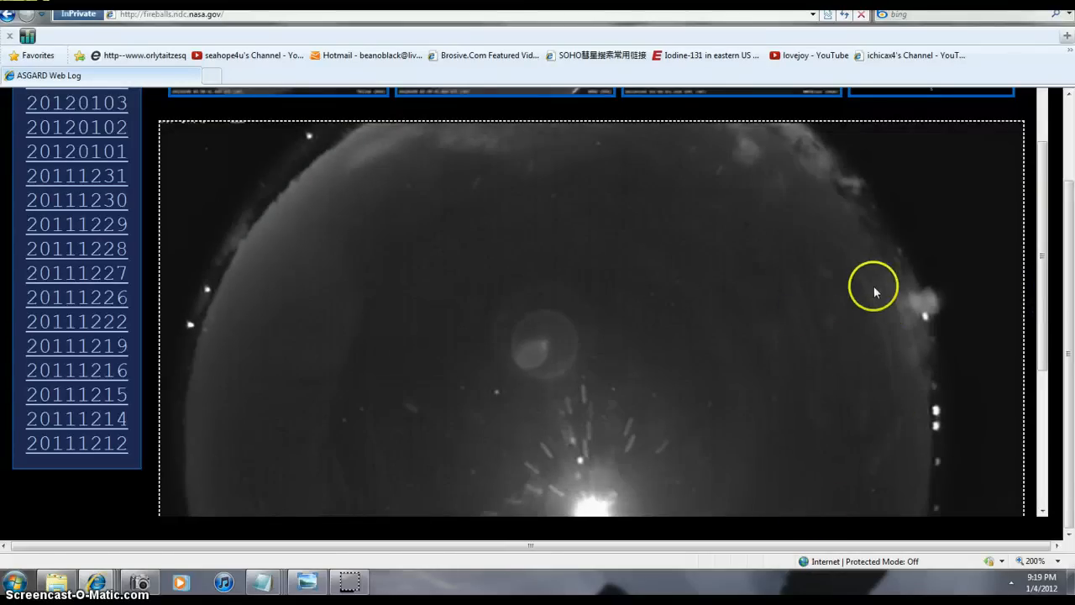
{"action": "mouse_move", "coordinate": [870, 302]}
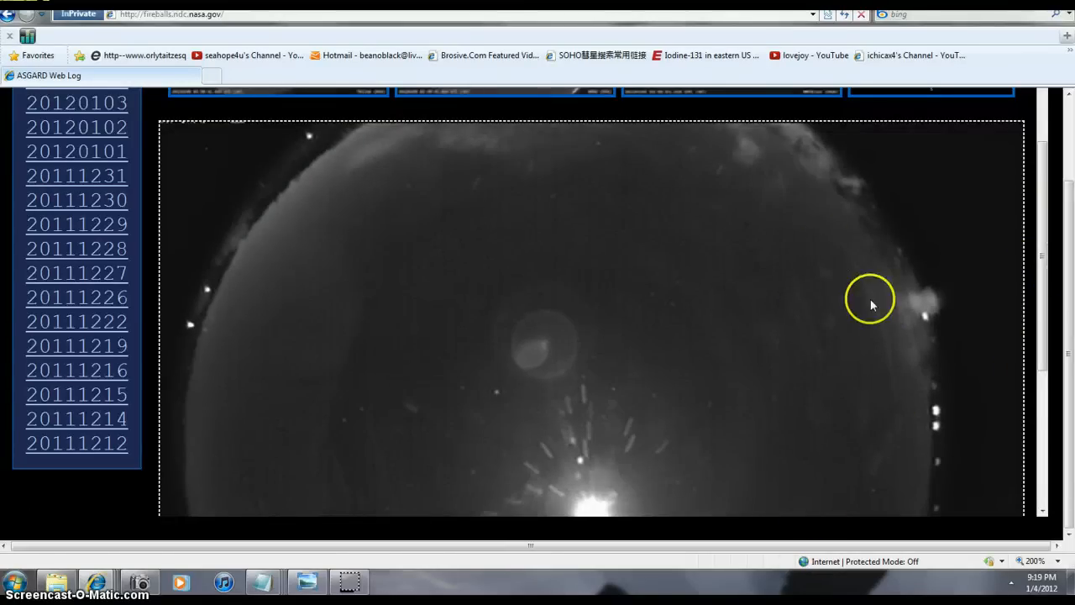
{"action": "mouse_move", "coordinate": [772, 333]}
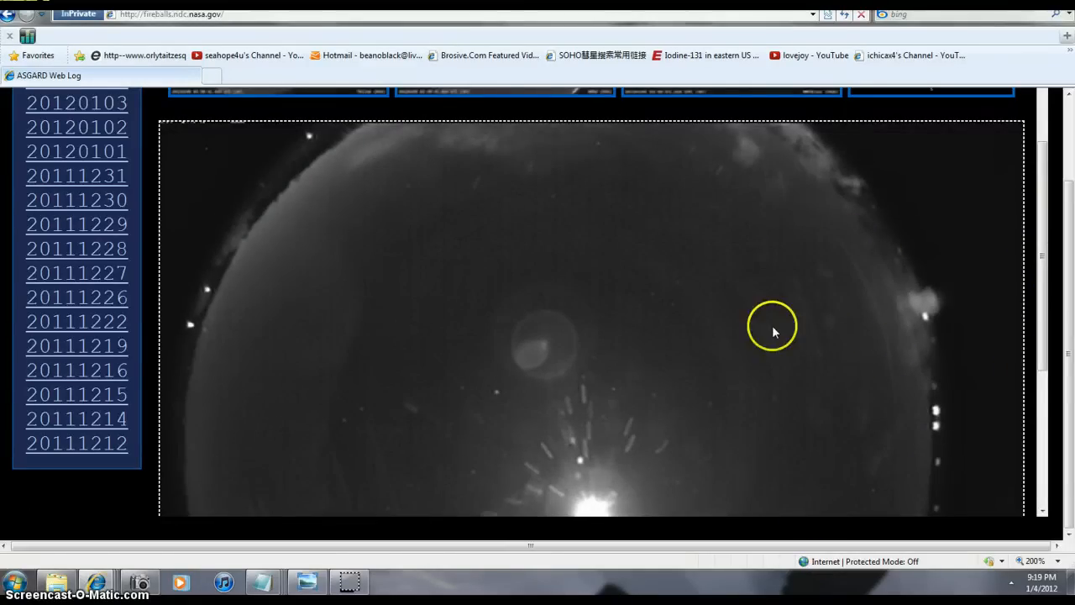
{"action": "scroll", "scroll_direction": "down", "scroll_amount": 3}
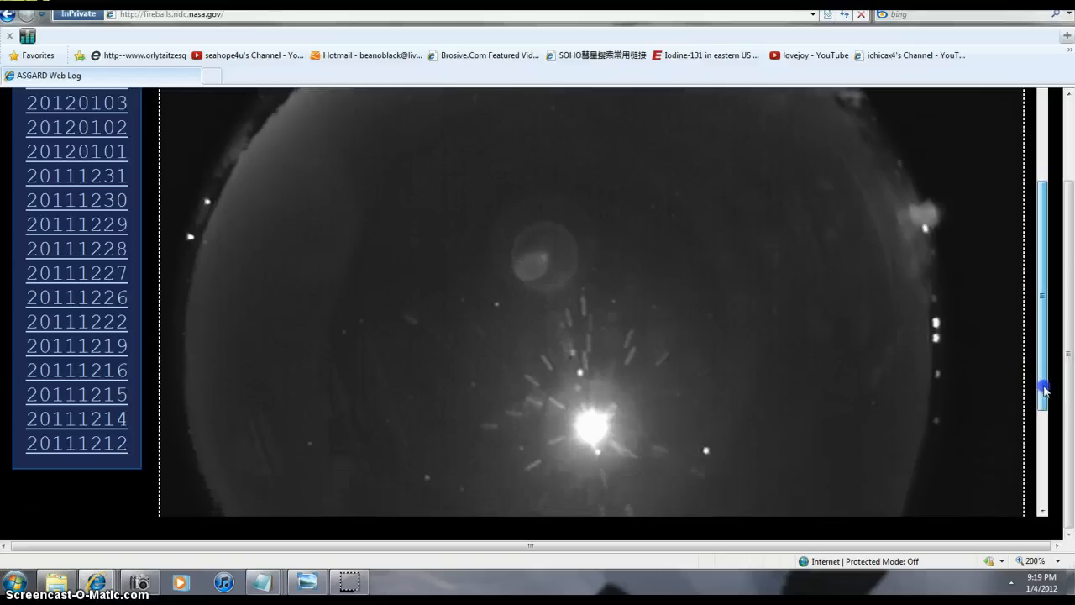
{"action": "scroll", "scroll_direction": "up", "scroll_amount": 3}
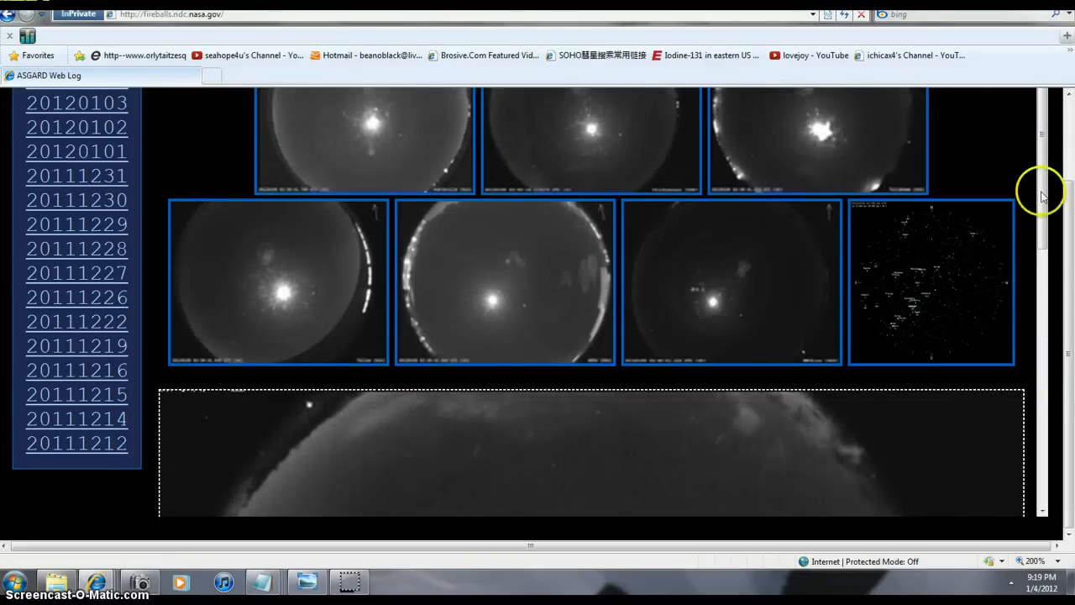
{"action": "mouse_move", "coordinate": [376, 145]}
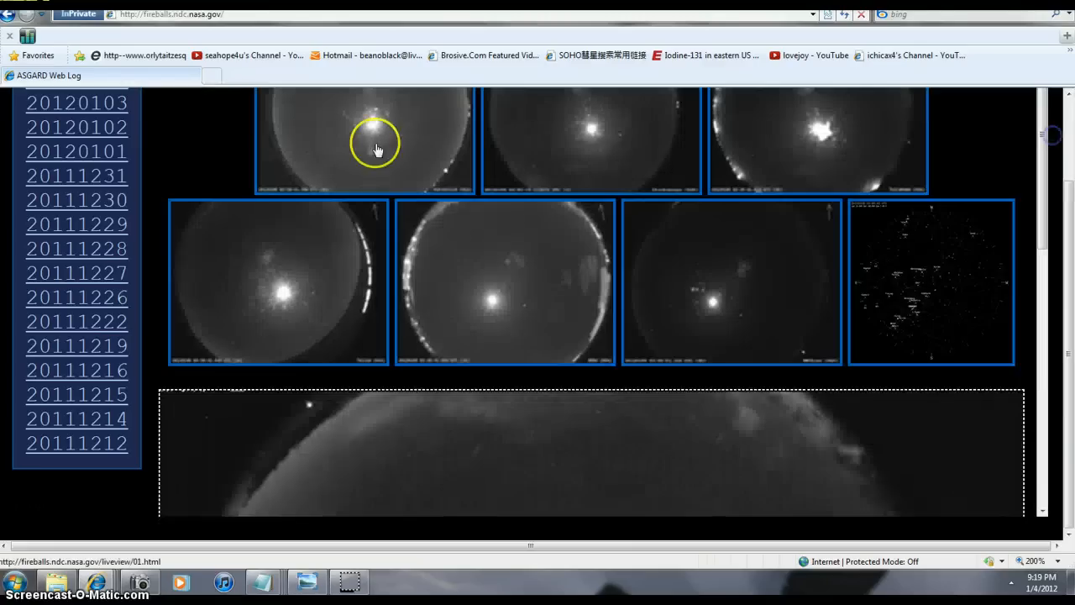
- Scroll over the Huntsville (01A) all-sky fireball image and then another station's view
{"action": "scroll", "scroll_direction": "down", "scroll_amount": 3}
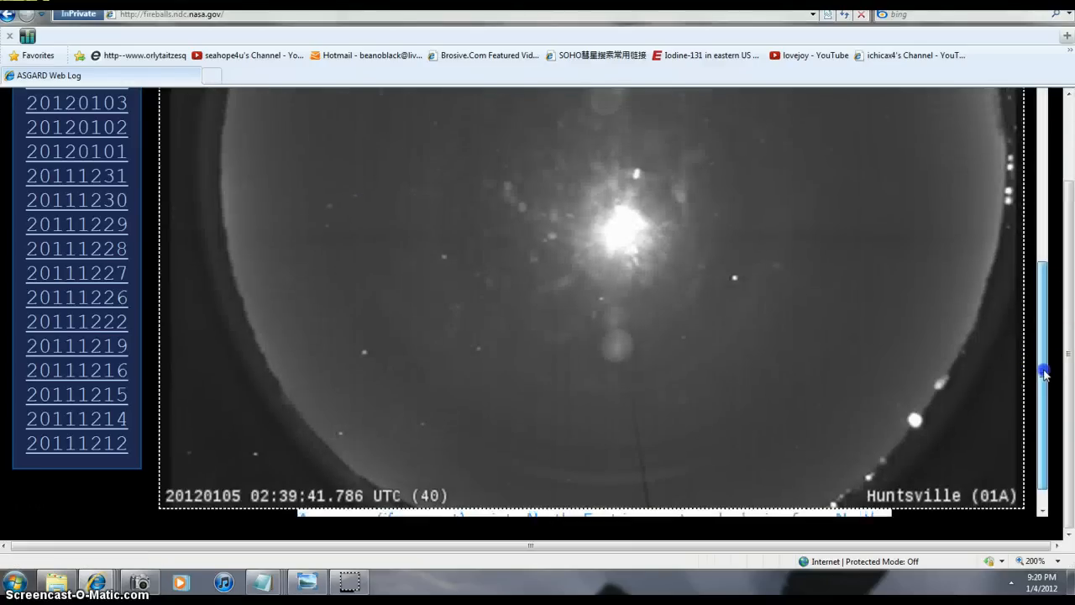
{"action": "scroll", "scroll_direction": "up", "scroll_amount": 3}
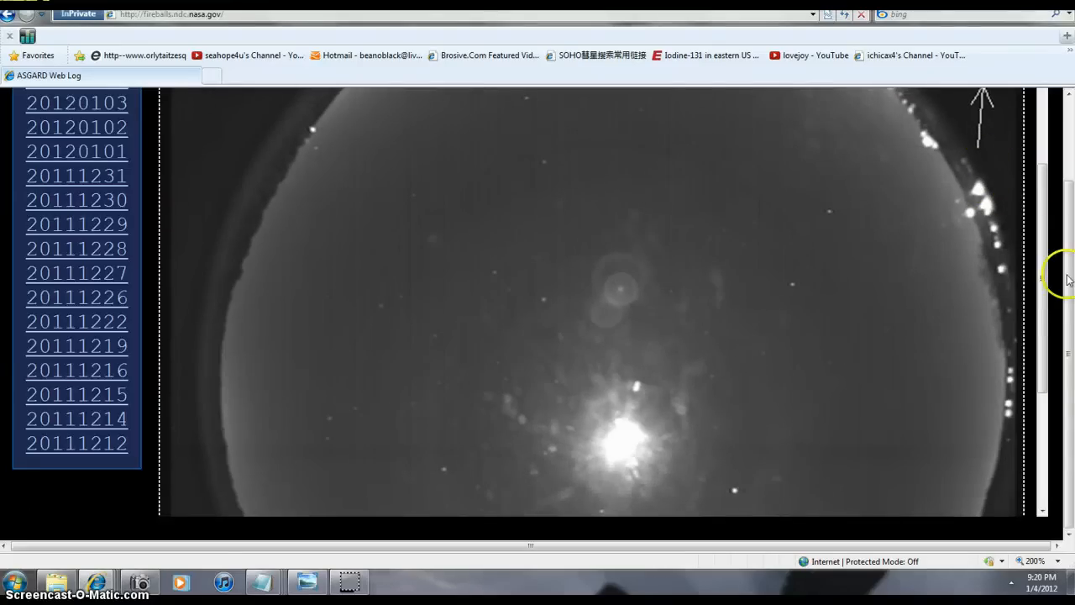
{"action": "scroll", "scroll_direction": "up", "scroll_amount": 3}
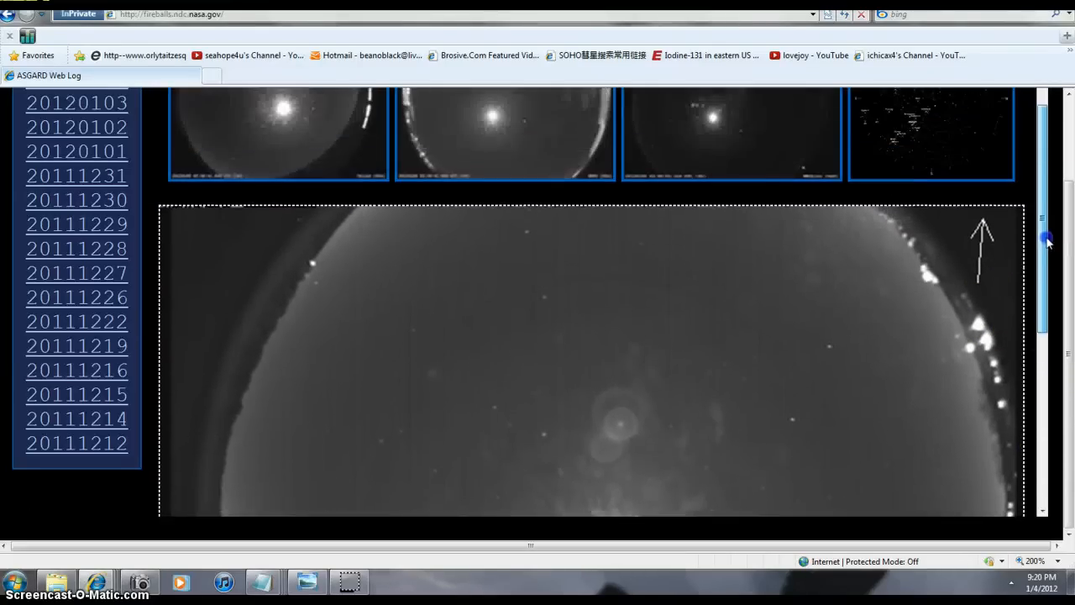
{"action": "scroll", "scroll_direction": "up", "scroll_amount": 3}
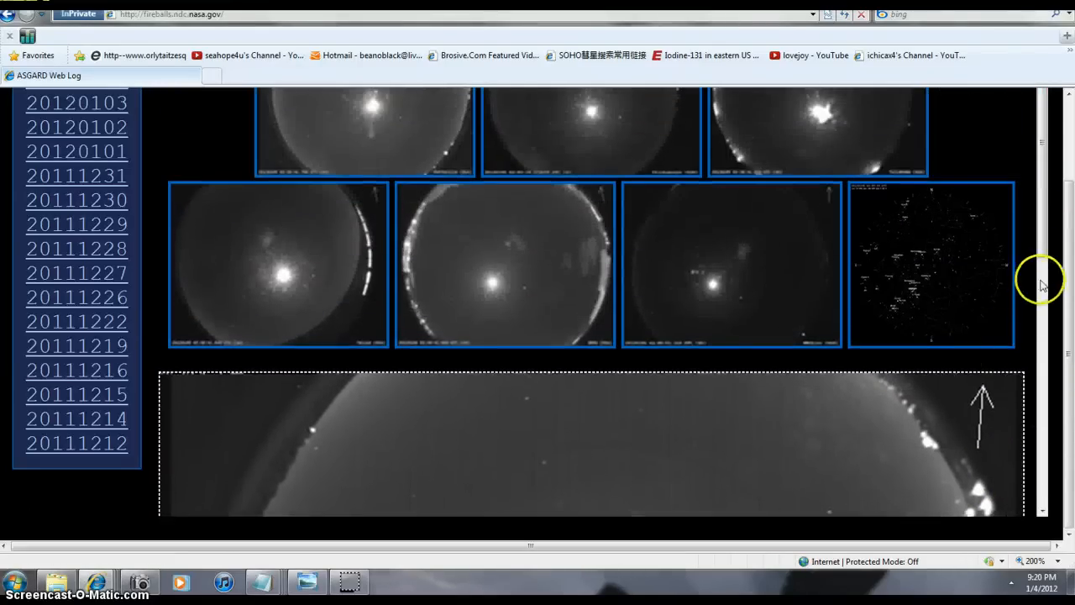
{"action": "scroll", "scroll_direction": "down", "scroll_amount": 3}
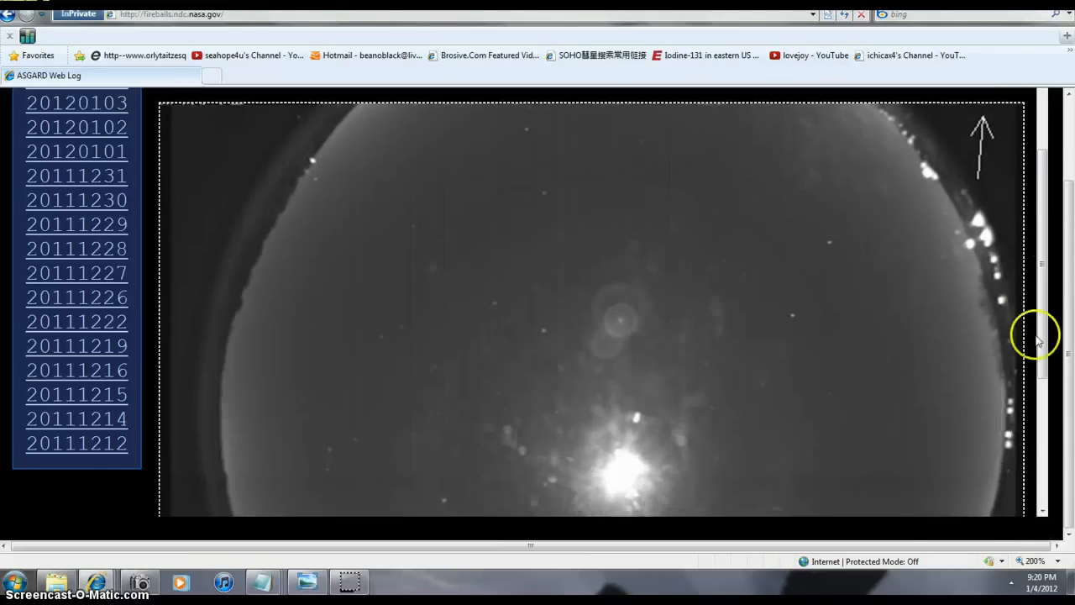
{"action": "scroll", "scroll_direction": "down", "scroll_amount": 3}
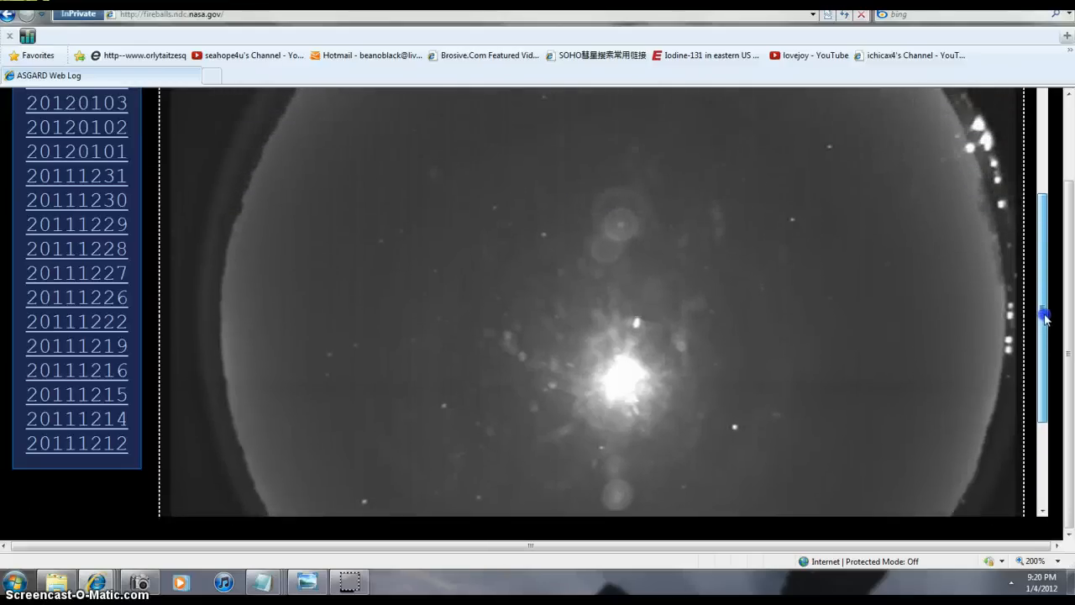
{"action": "scroll", "scroll_direction": "up", "scroll_amount": 3}
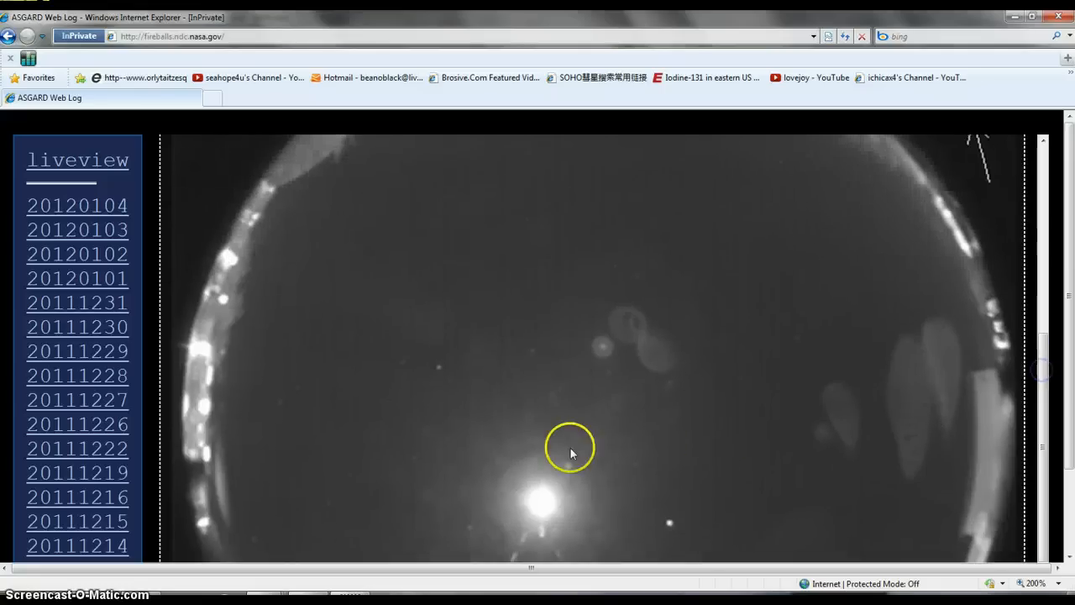
{"action": "mouse_move", "coordinate": [605, 369]}
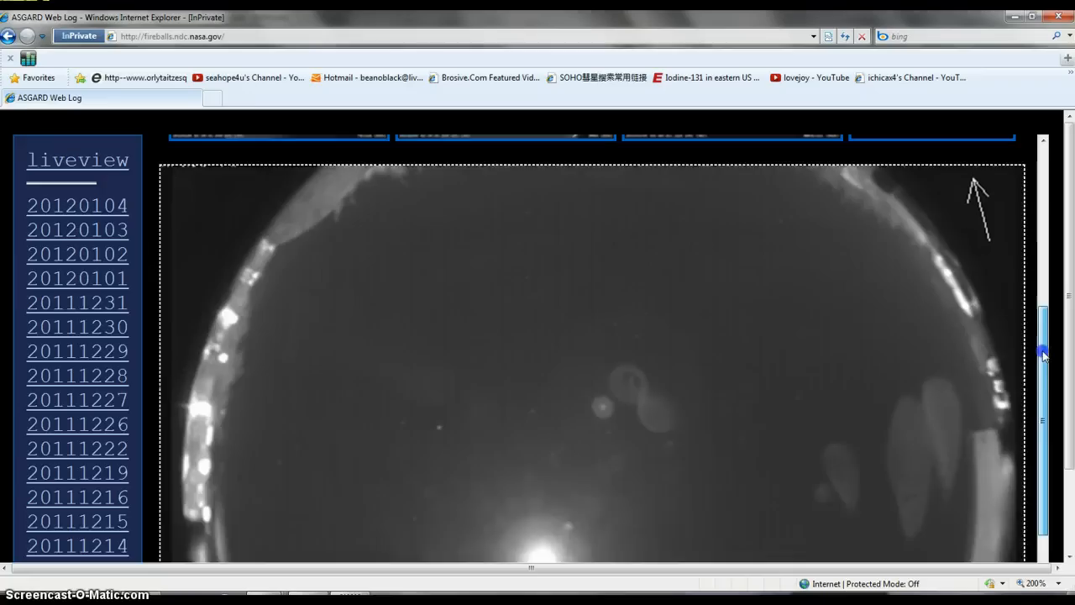
{"action": "scroll", "scroll_direction": "up", "scroll_amount": 3}
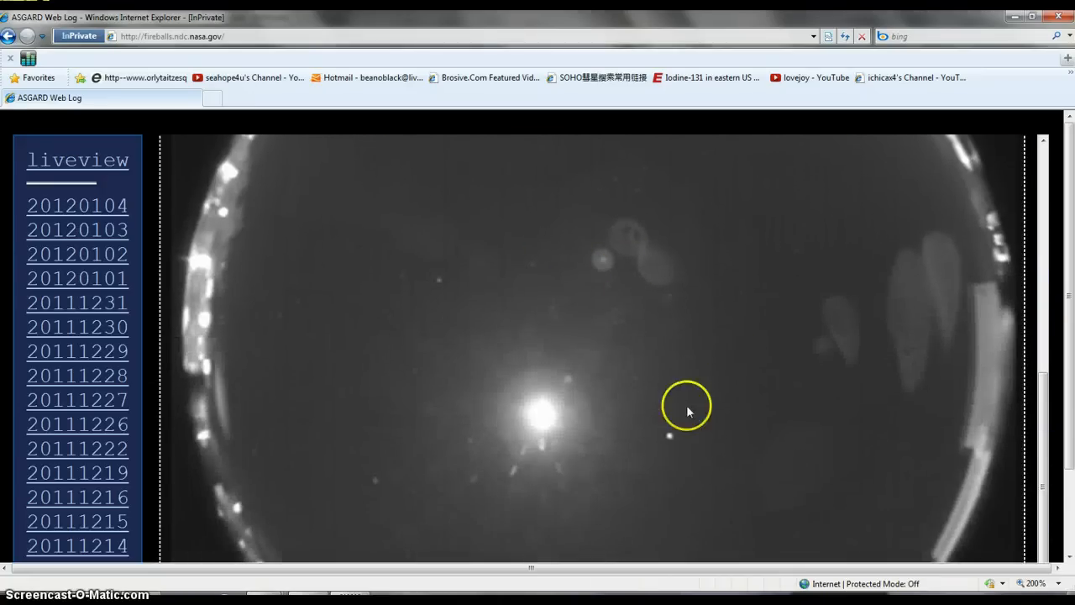
{"action": "mouse_move", "coordinate": [671, 314]}
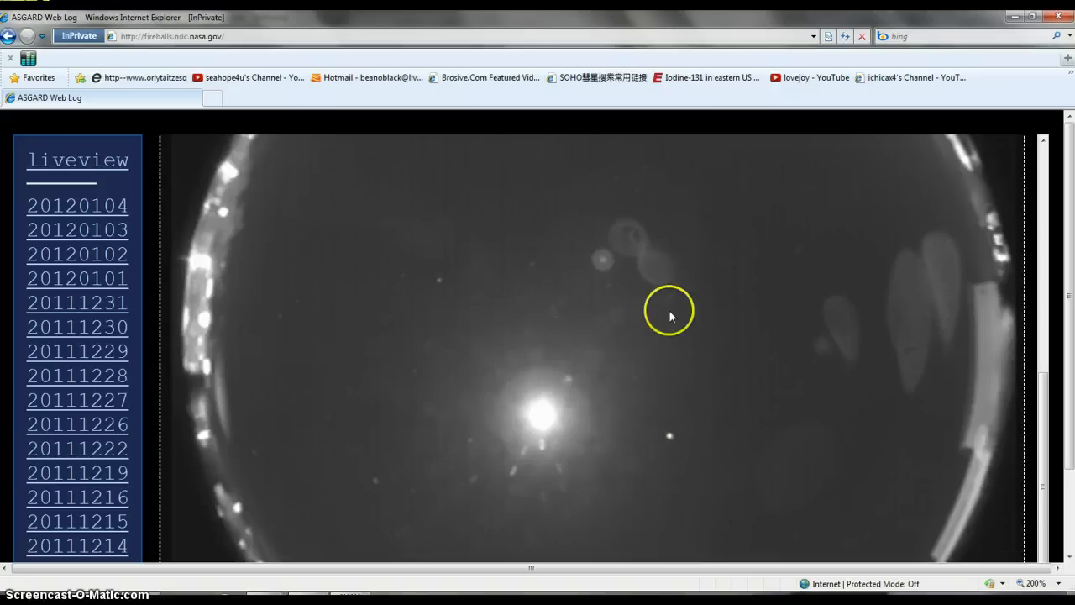
{"action": "mouse_move", "coordinate": [622, 262]}
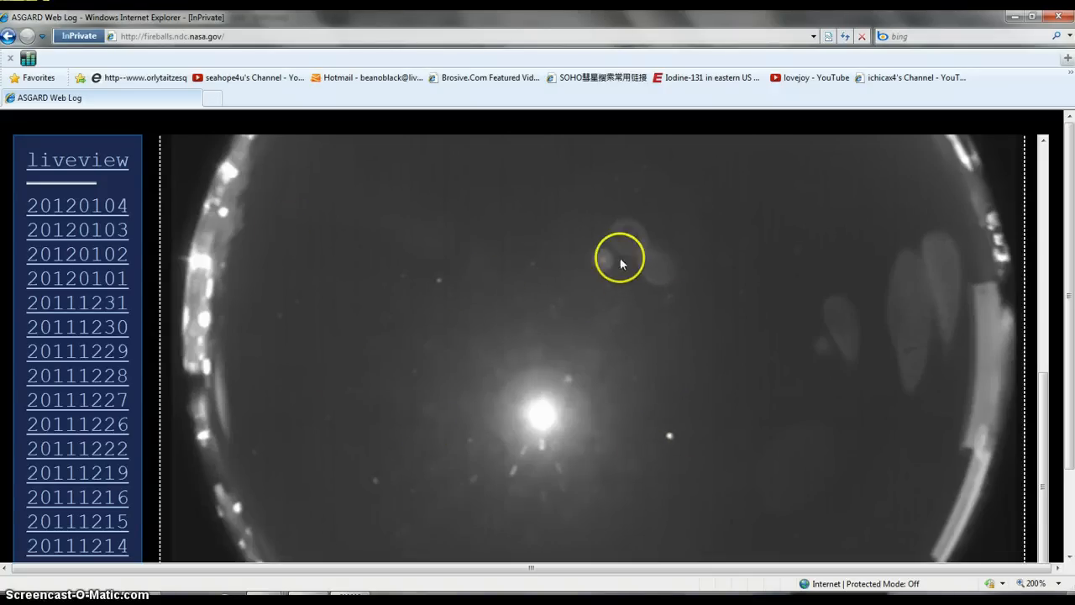
{"action": "mouse_move", "coordinate": [697, 404]}
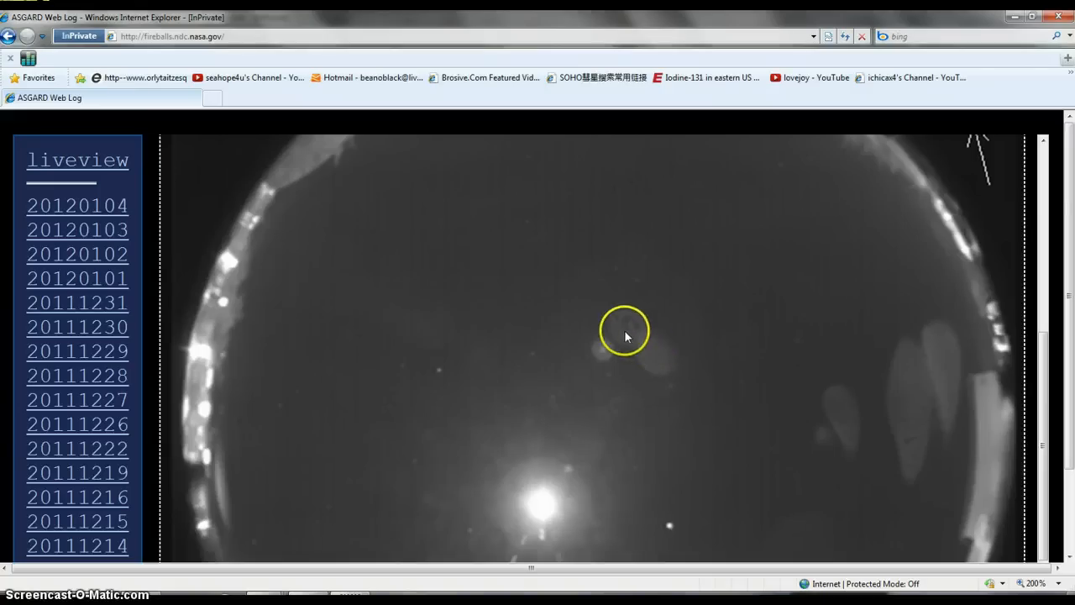
{"action": "mouse_move", "coordinate": [608, 296]}
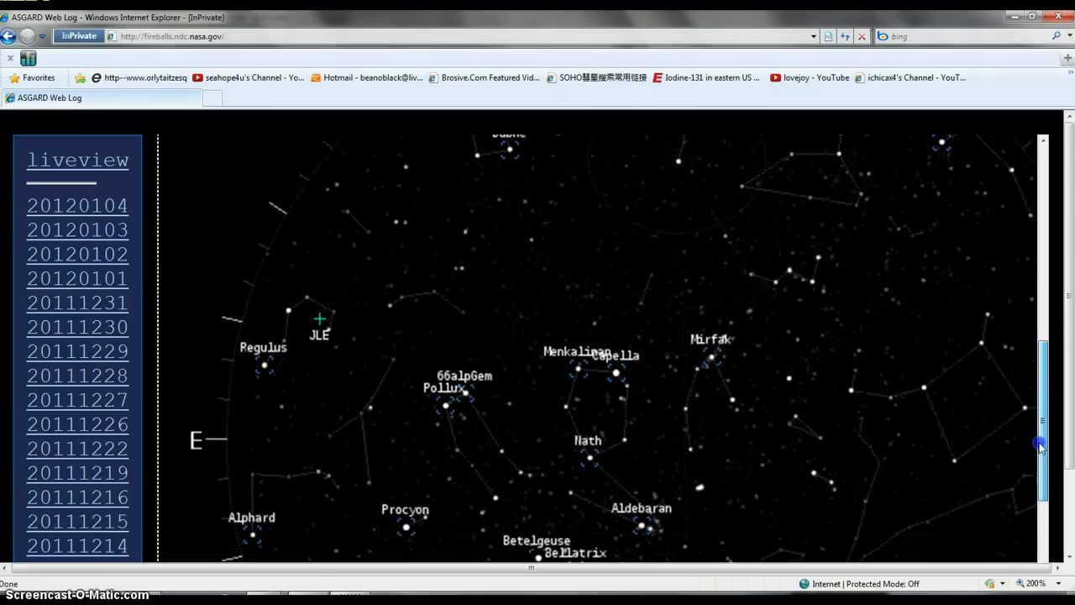
- Scroll the Wolfram|Alpha results down to the sky chart with Venus and the Sun near the horizon
{"action": "scroll", "scroll_direction": "down", "scroll_amount": 3}
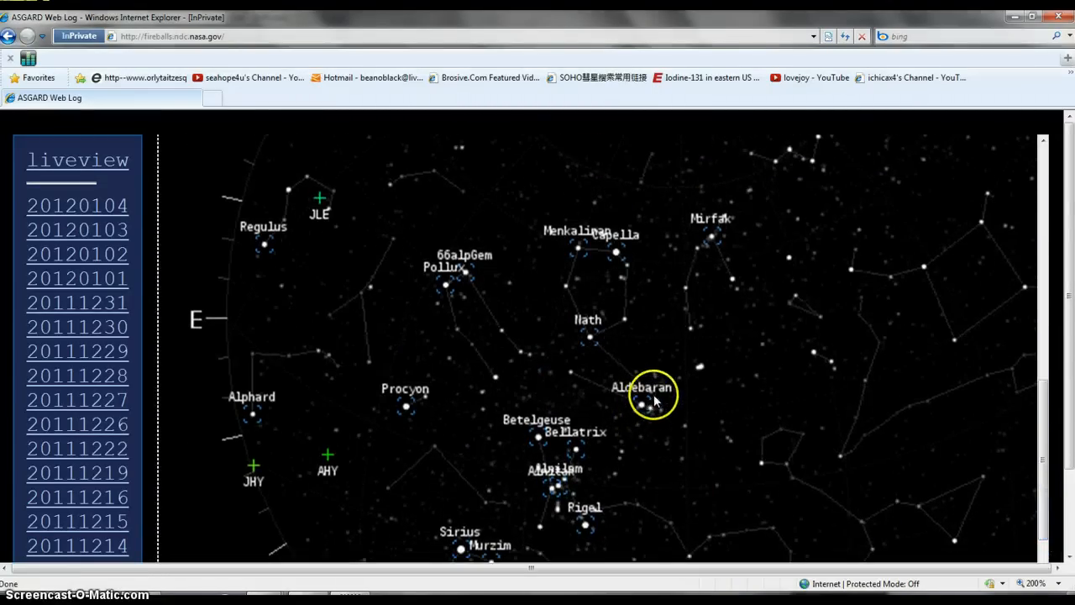
{"action": "mouse_move", "coordinate": [1042, 397]}
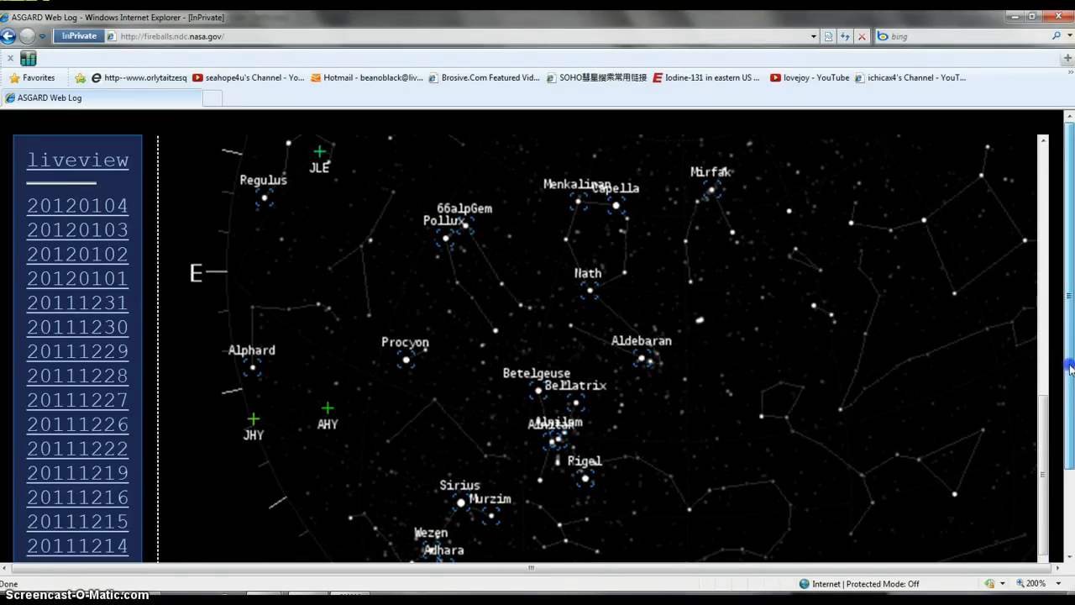
{"action": "scroll", "scroll_direction": "down", "scroll_amount": 3}
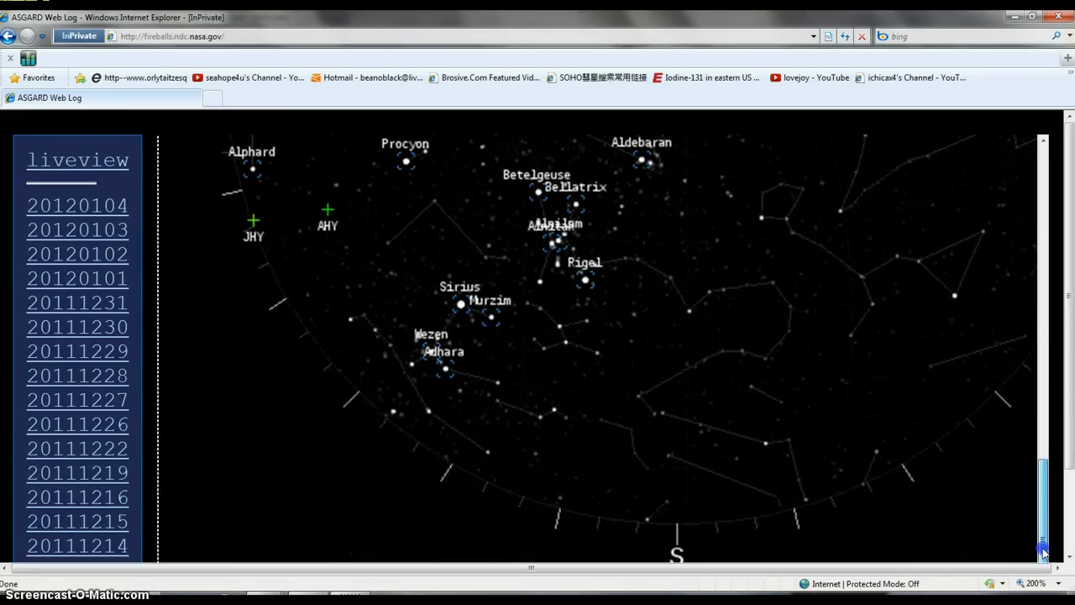
{"action": "scroll", "scroll_direction": "up", "scroll_amount": 3}
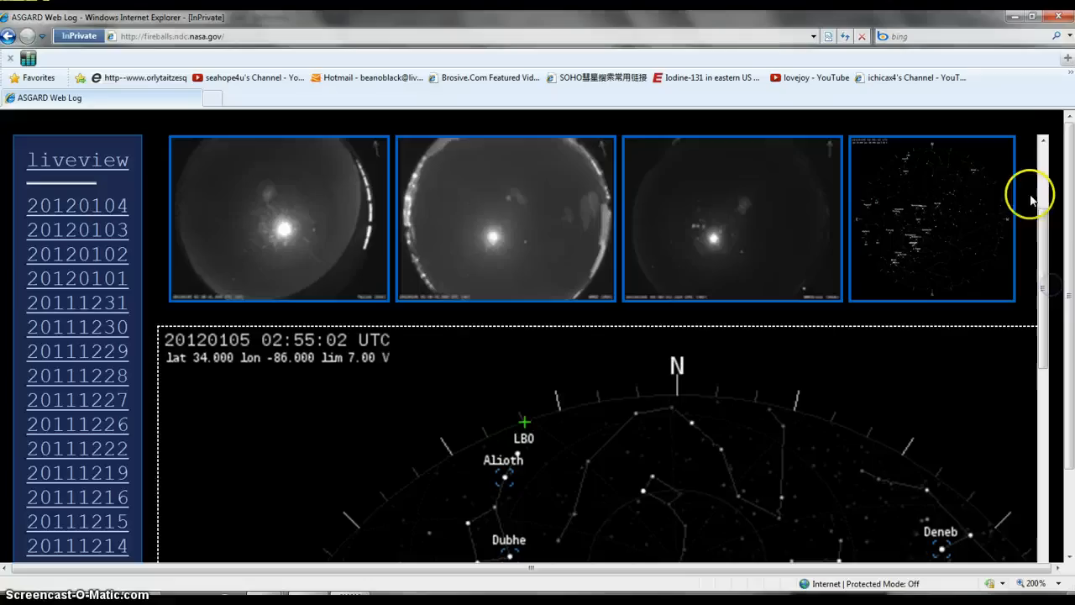
{"action": "mouse_move", "coordinate": [591, 228]}
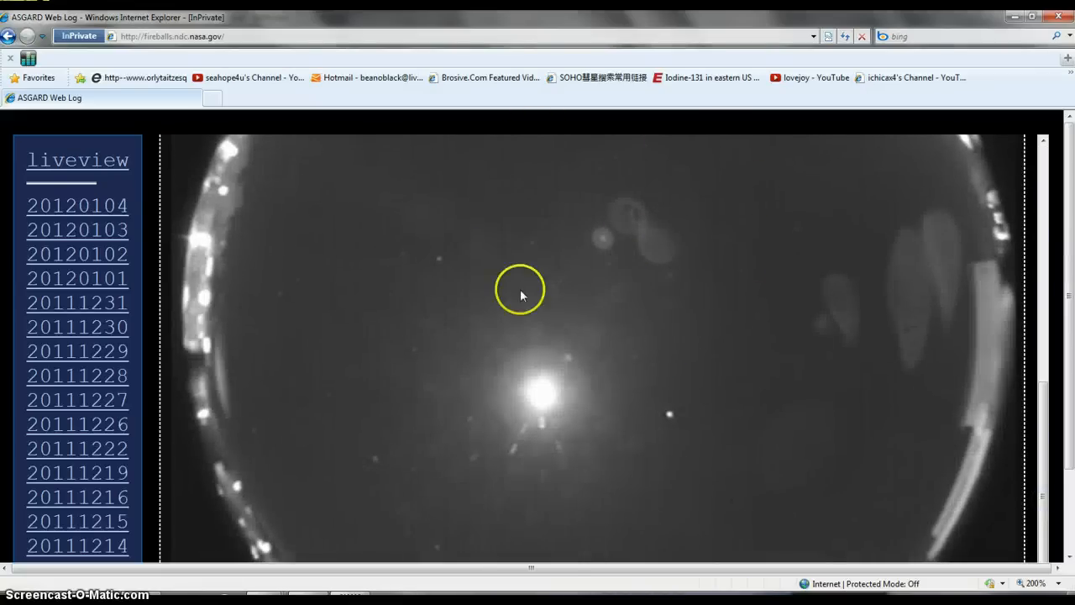
{"action": "mouse_move", "coordinate": [991, 333]}
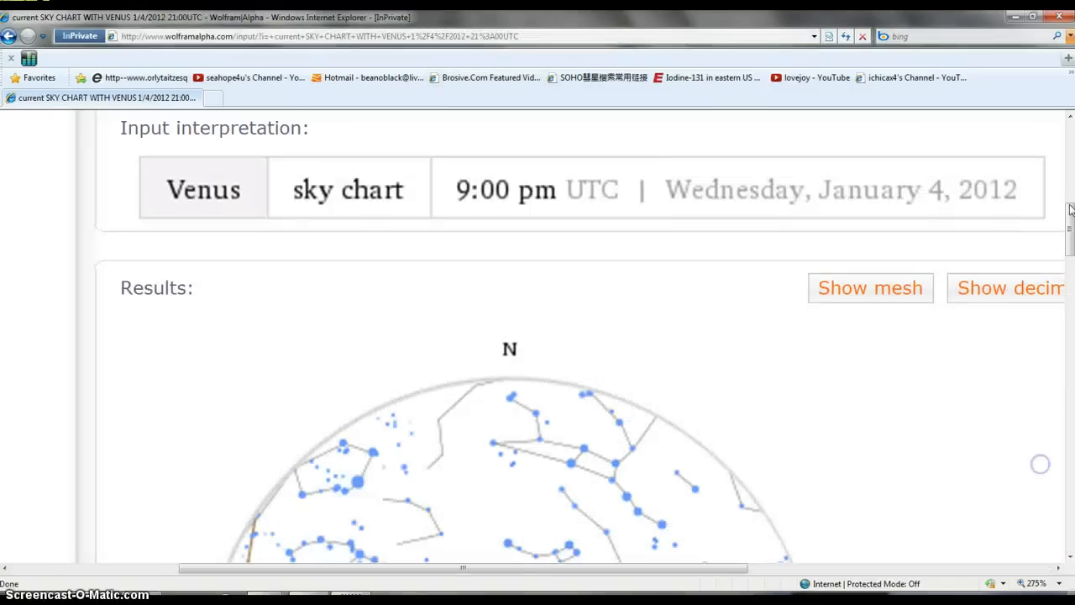
{"action": "scroll", "scroll_direction": "down", "scroll_amount": 3}
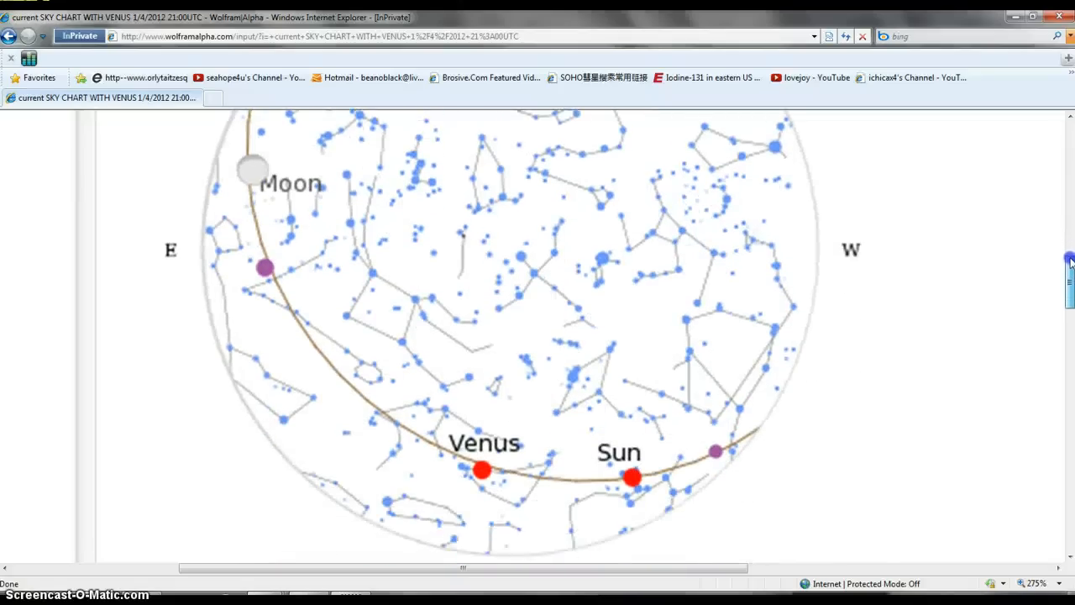
{"action": "scroll", "scroll_direction": "down", "scroll_amount": 3}
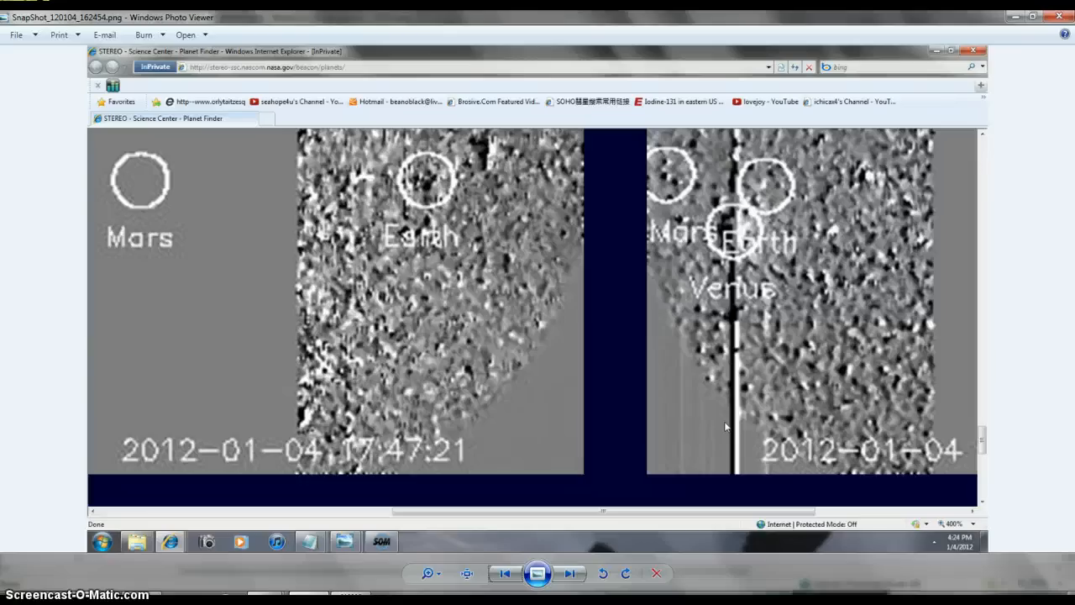
{"action": "mouse_move", "coordinate": [967, 461]}
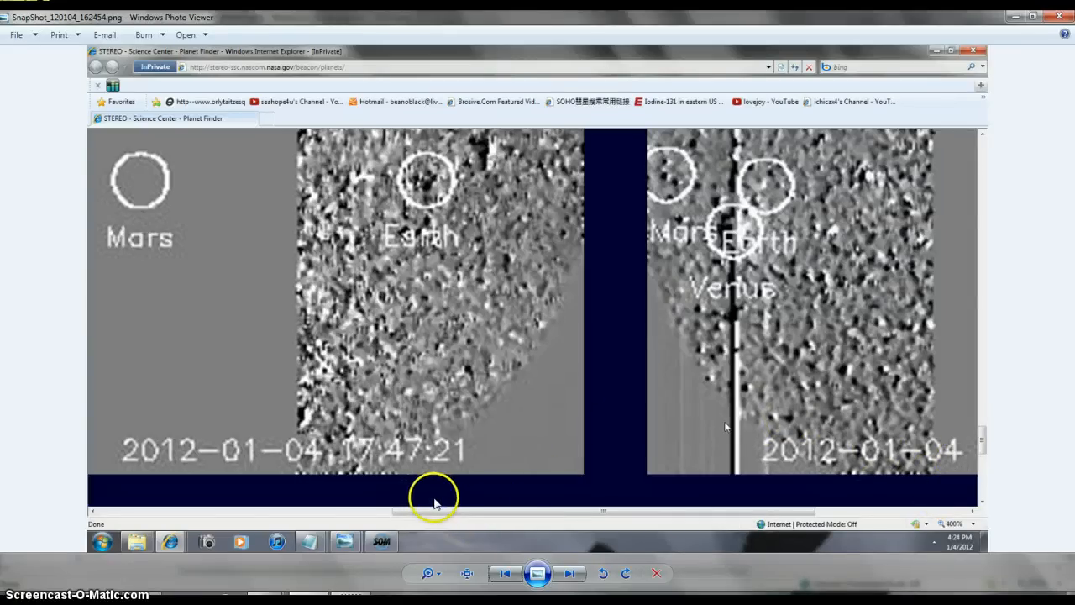
{"action": "mouse_move", "coordinate": [844, 457]}
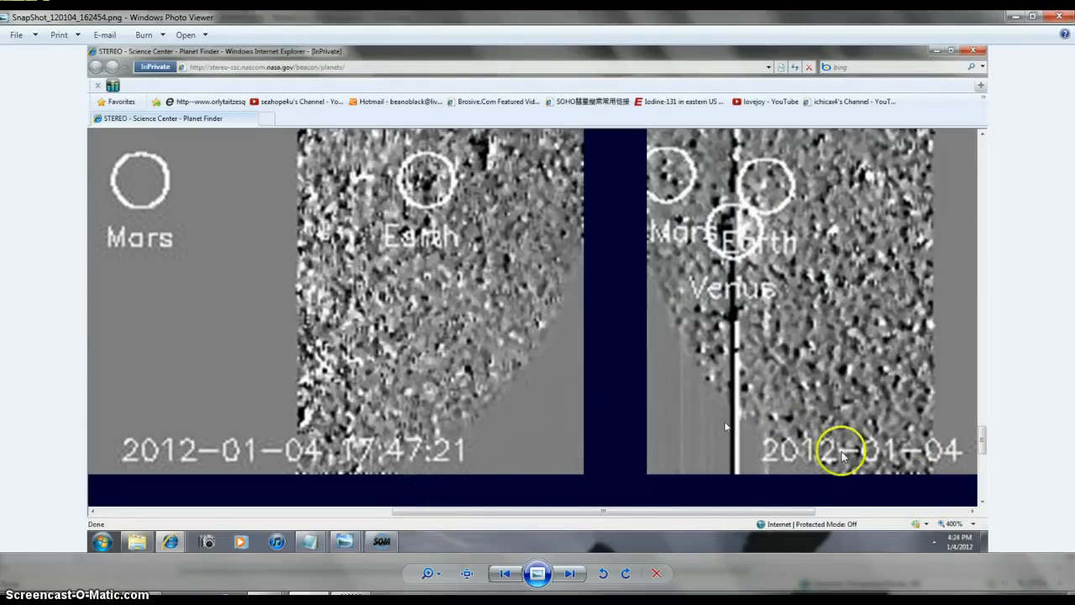
{"action": "mouse_move", "coordinate": [836, 327]}
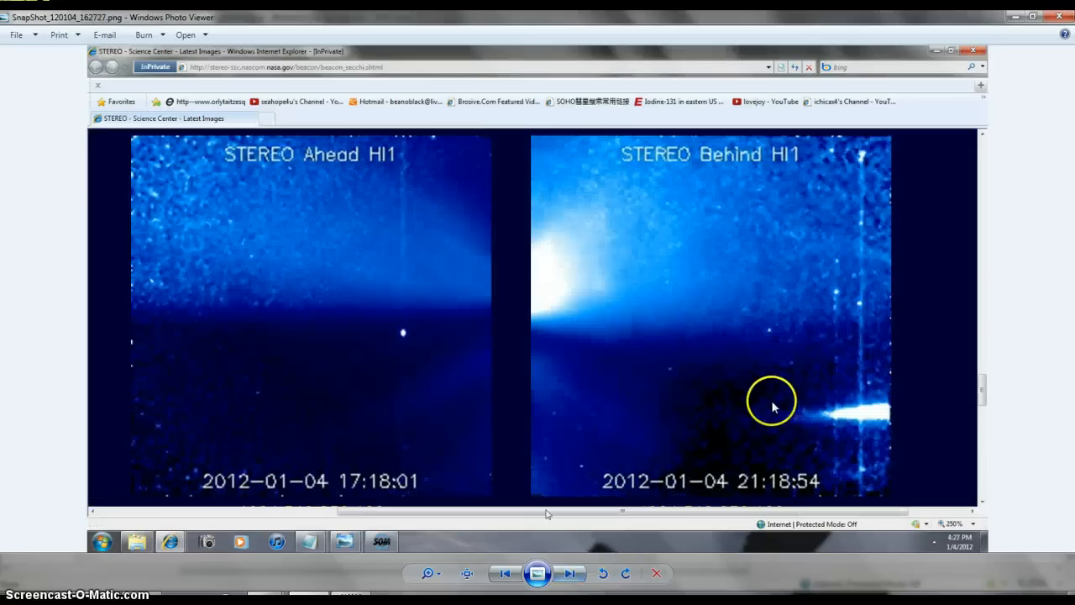
{"action": "mouse_move", "coordinate": [524, 299]}
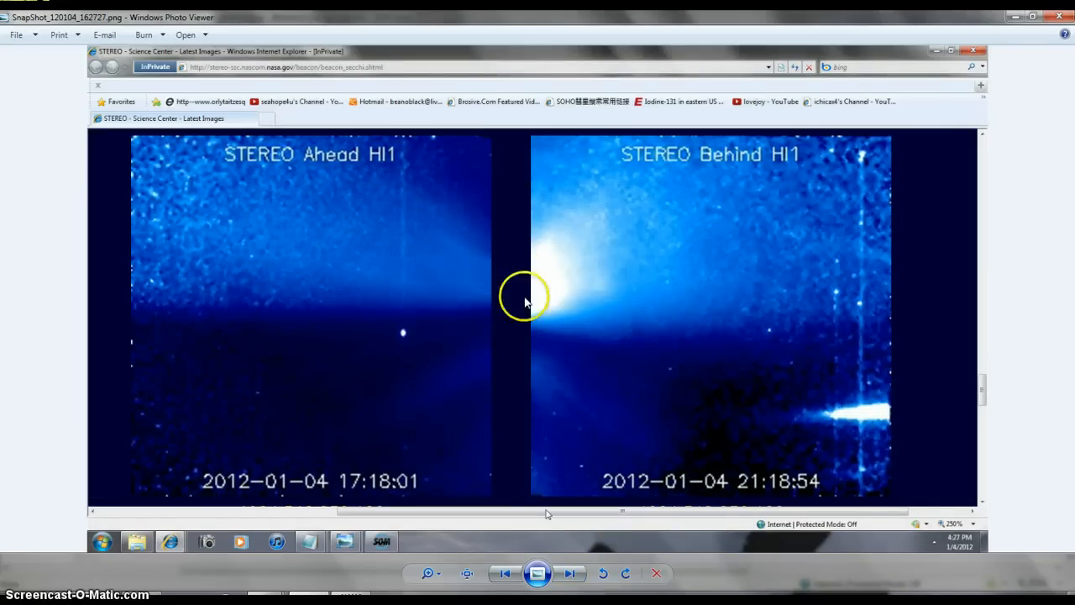
{"action": "mouse_move", "coordinate": [873, 424]}
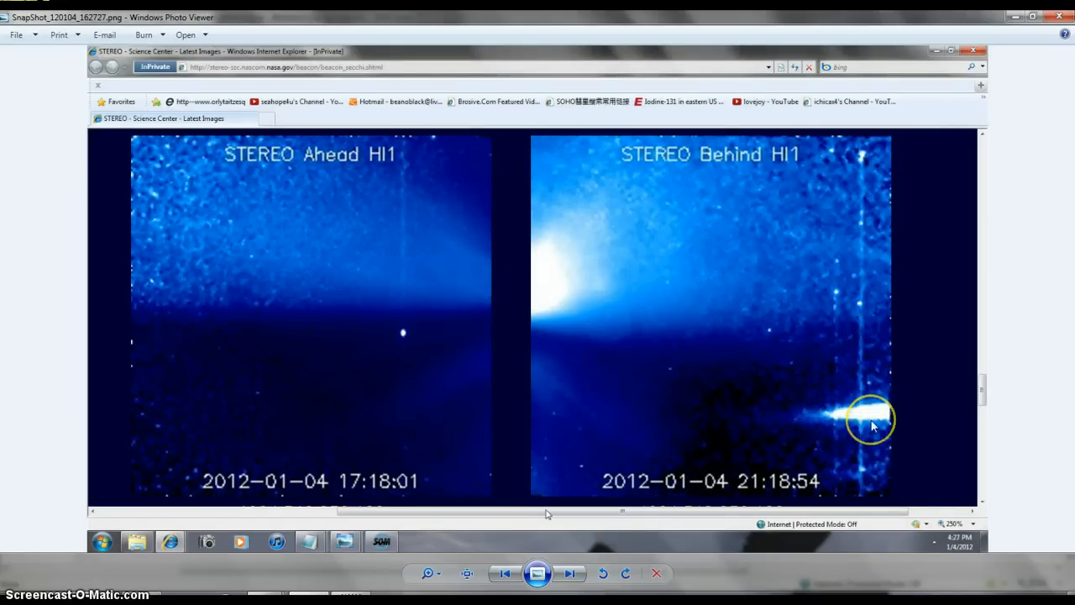
{"action": "mouse_move", "coordinate": [848, 408]}
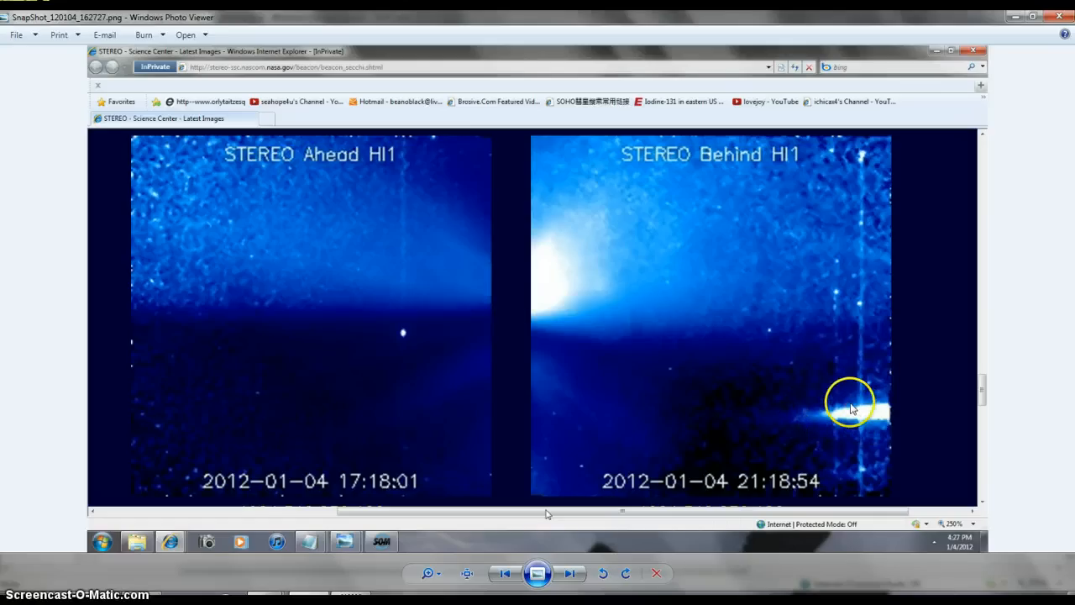
{"action": "mouse_move", "coordinate": [658, 322]}
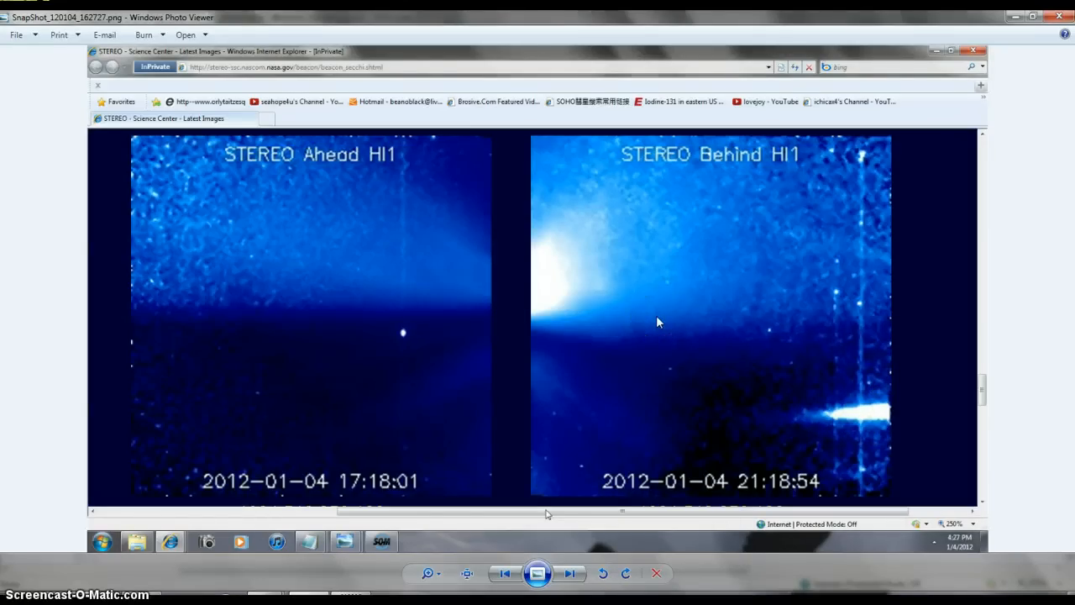
{"action": "mouse_move", "coordinate": [820, 457]}
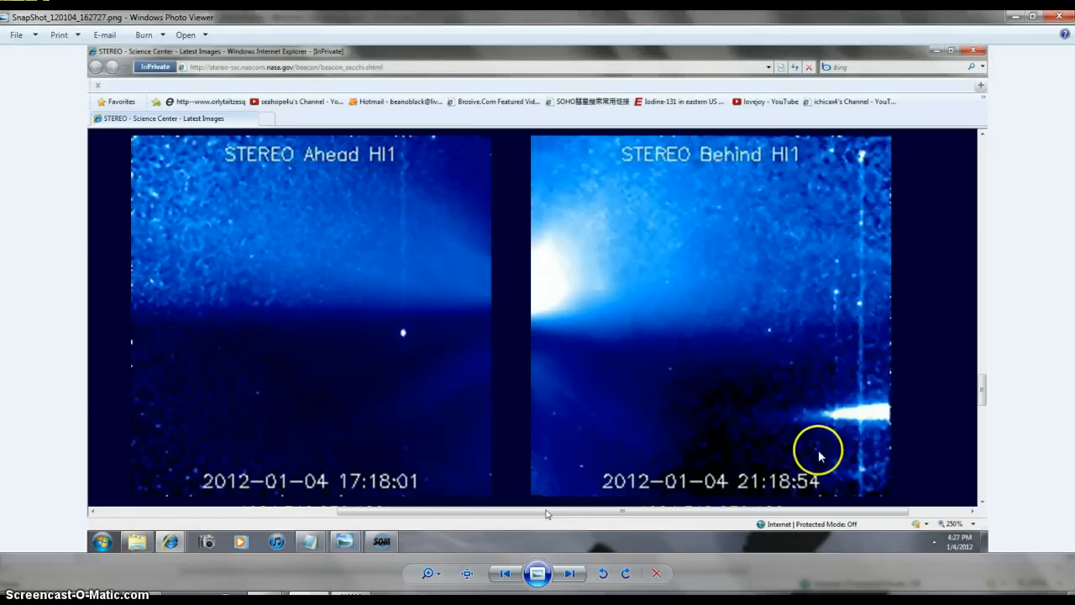
{"action": "mouse_move", "coordinate": [753, 462]}
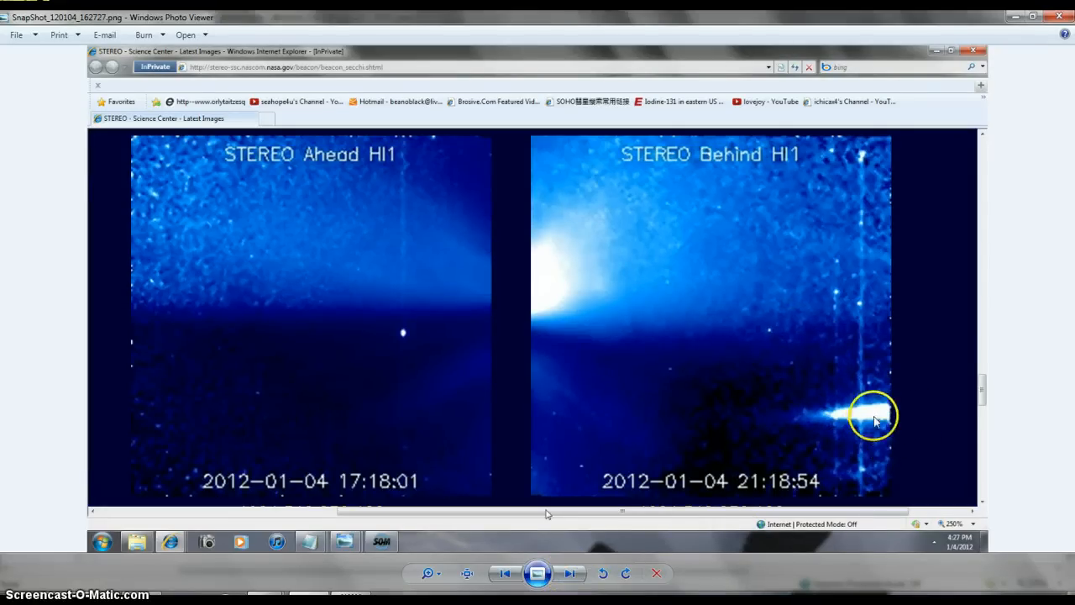
{"action": "mouse_move", "coordinate": [618, 277]}
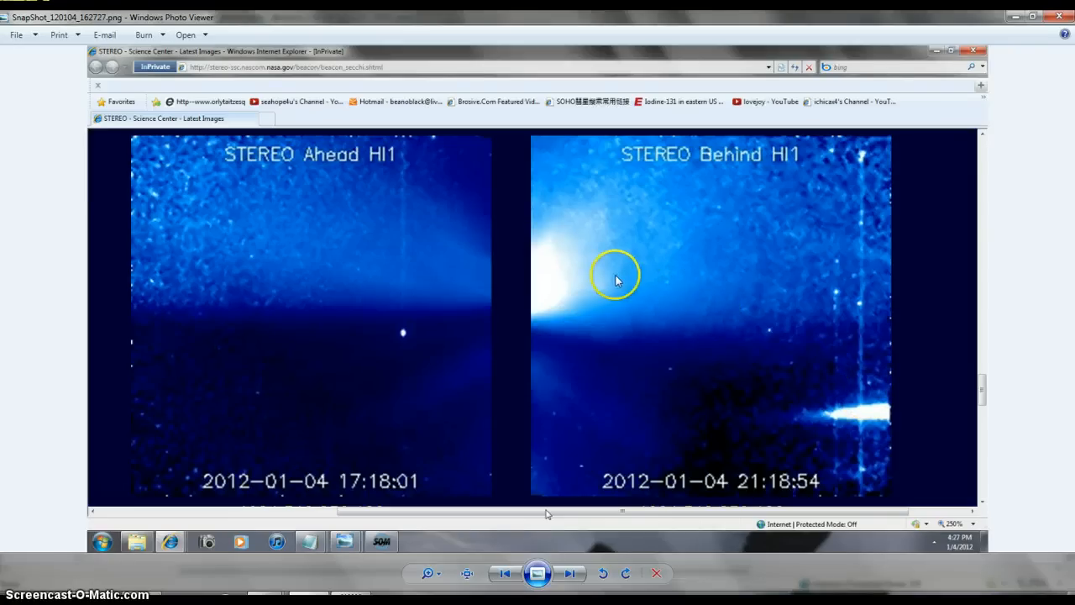
{"action": "mouse_move", "coordinate": [865, 440]}
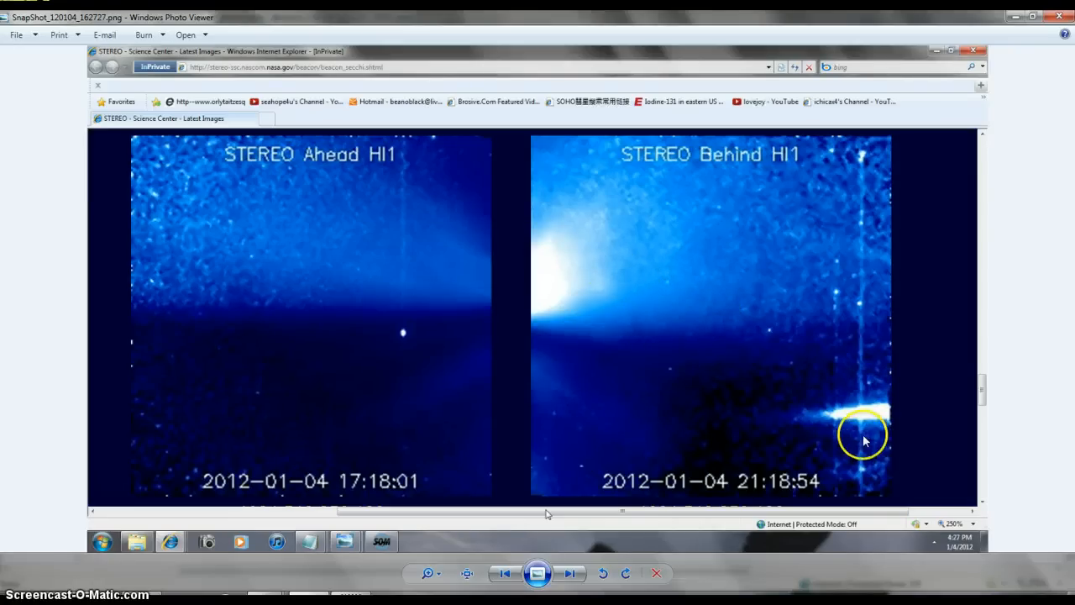
{"action": "mouse_move", "coordinate": [923, 433]}
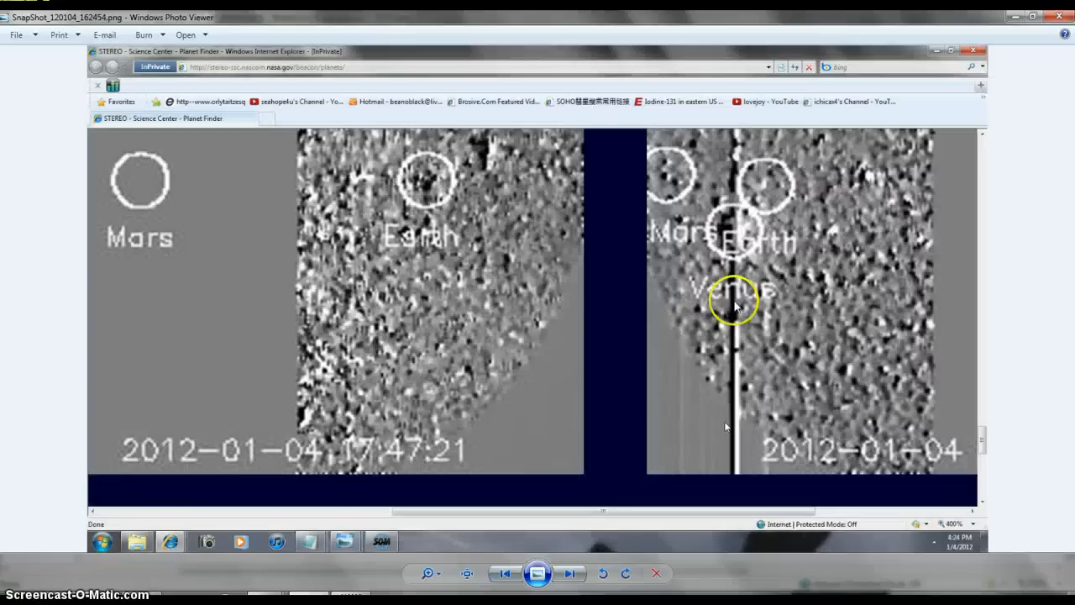
{"action": "mouse_move", "coordinate": [709, 434]}
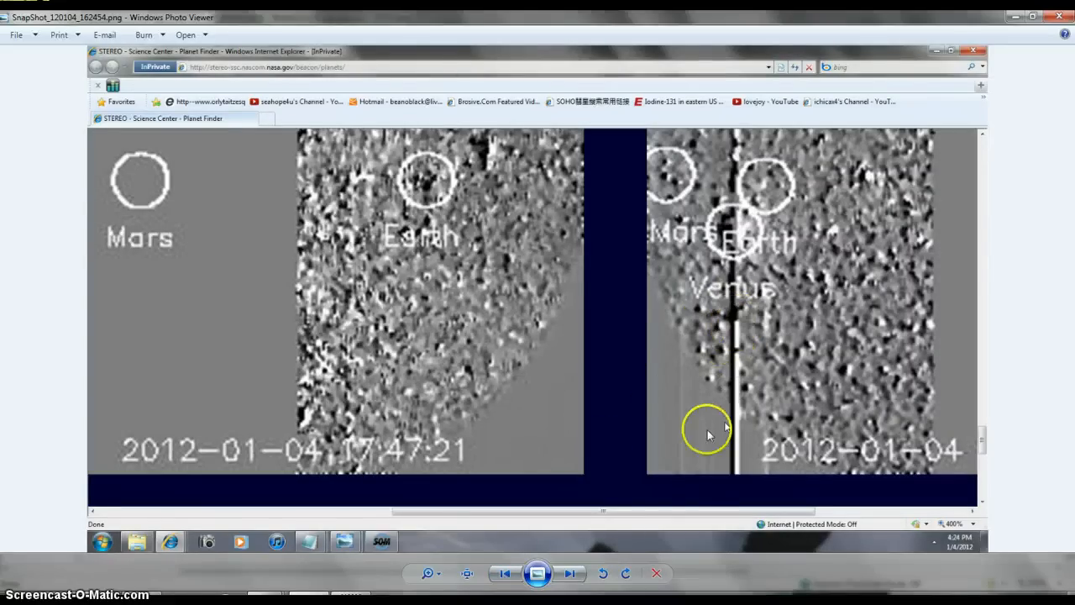
{"action": "mouse_move", "coordinate": [737, 244]}
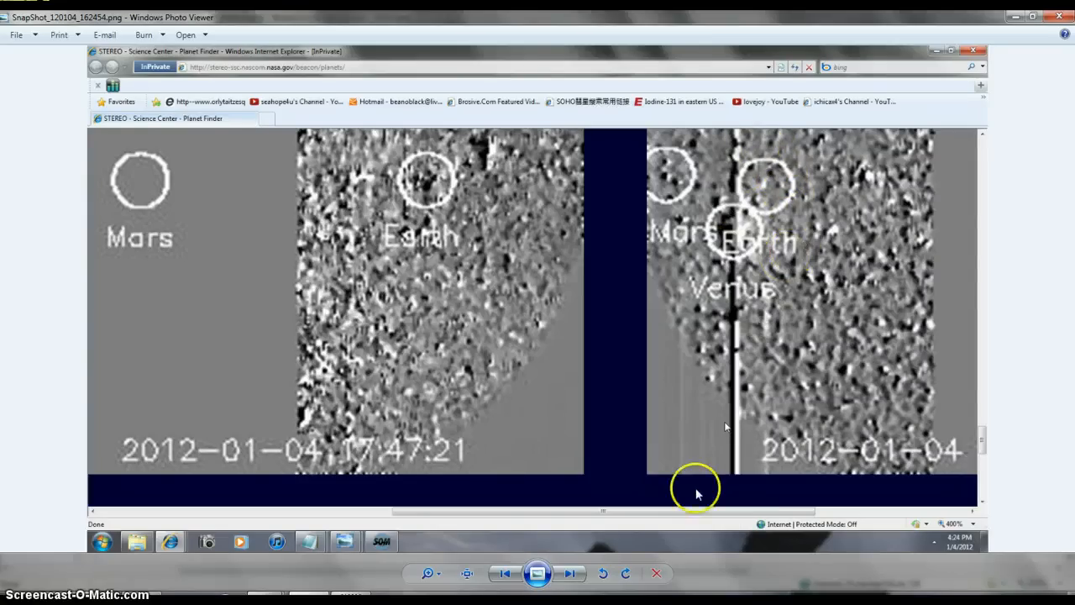
{"action": "mouse_move", "coordinate": [754, 201]}
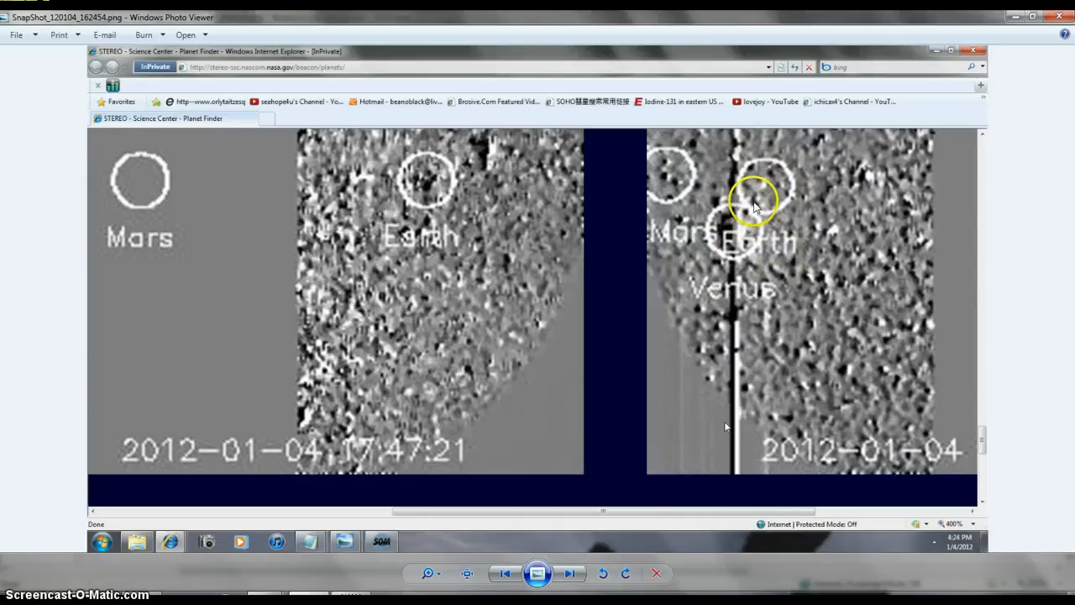
{"action": "mouse_move", "coordinate": [470, 551]}
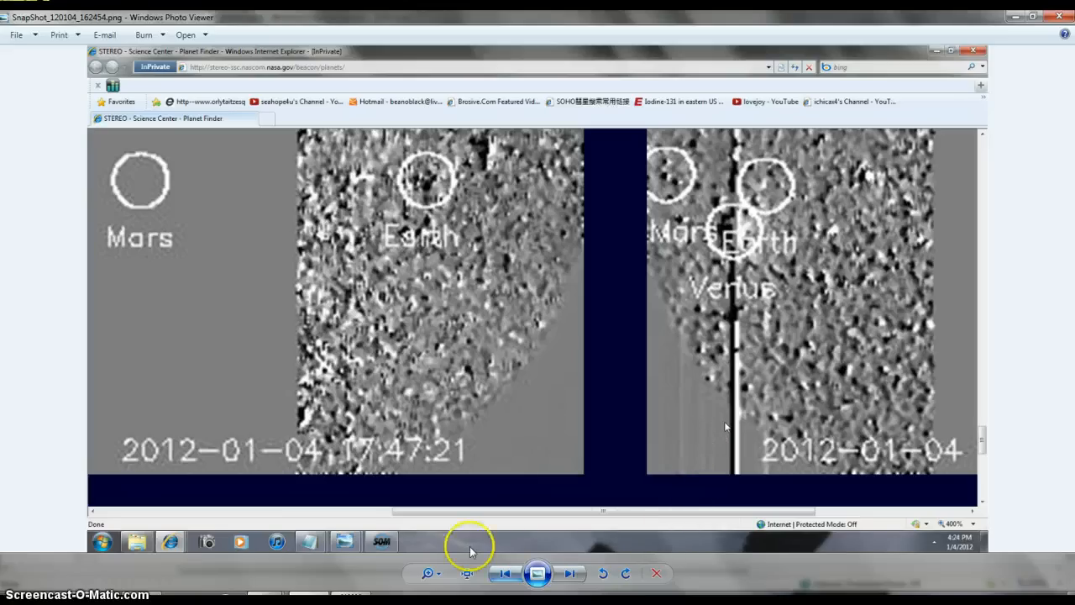
- Step back to the planet finder snapshot, then forward to the STEREO HI1 images of 2012-01-04
{"action": "left_click", "coordinate": [568, 573]}
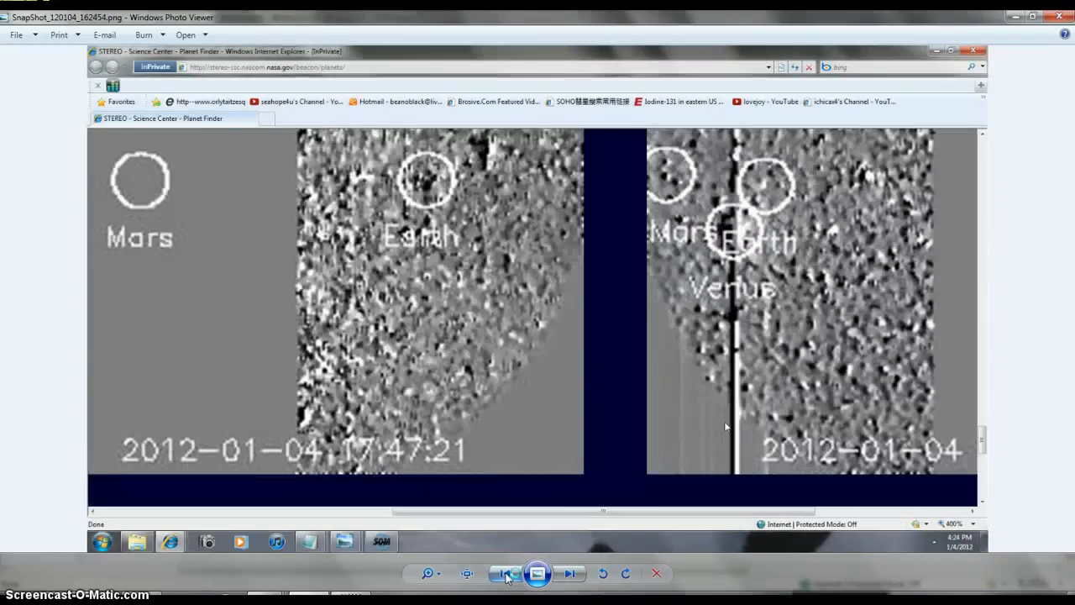
{"action": "mouse_move", "coordinate": [569, 573]}
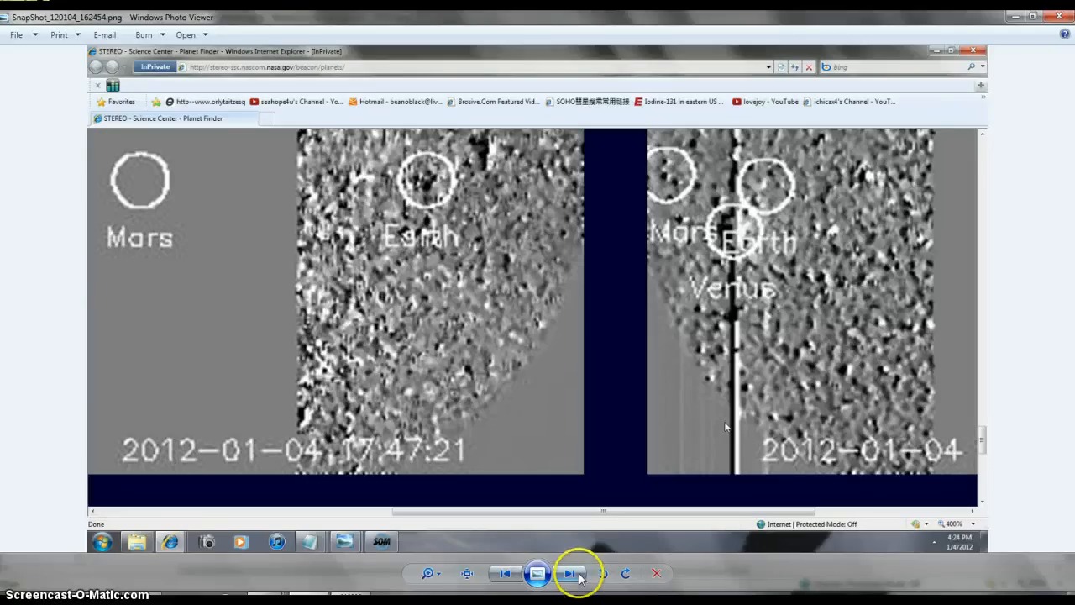
{"action": "left_click", "coordinate": [572, 573]}
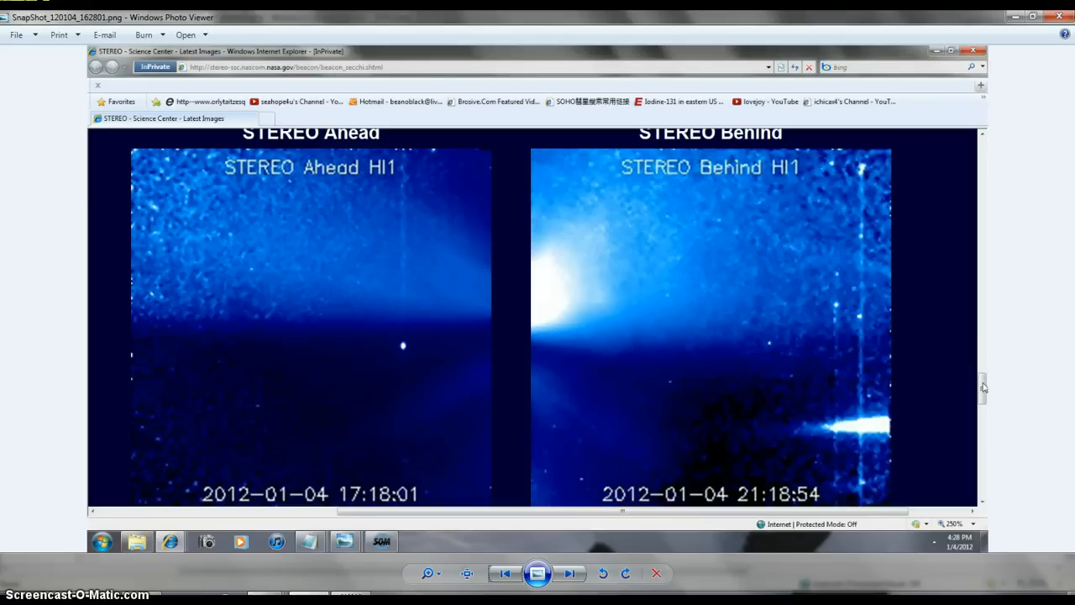
{"action": "mouse_move", "coordinate": [863, 474]}
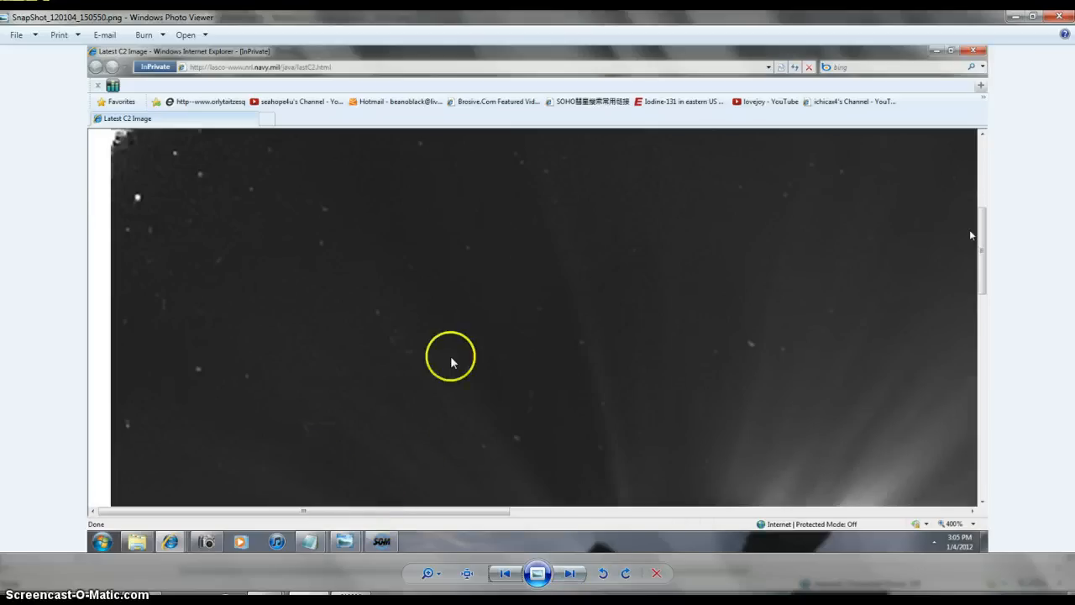
{"action": "mouse_move", "coordinate": [255, 427]}
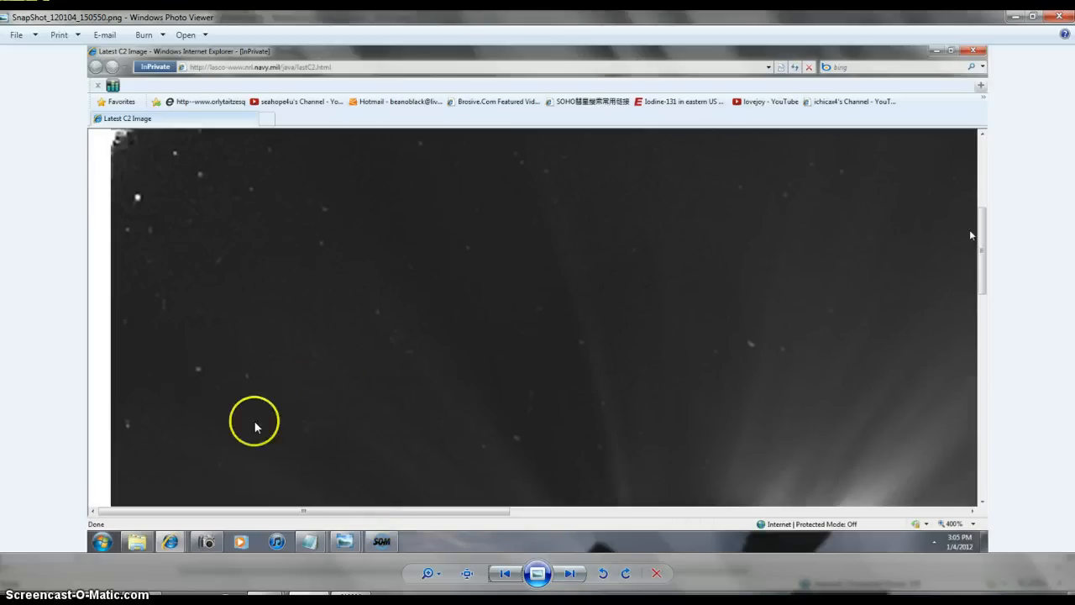
- Step through the LASCO C2 streamer snapshots back to the LASCO C3 snapshot of 12 January 04
{"action": "left_click", "coordinate": [570, 573]}
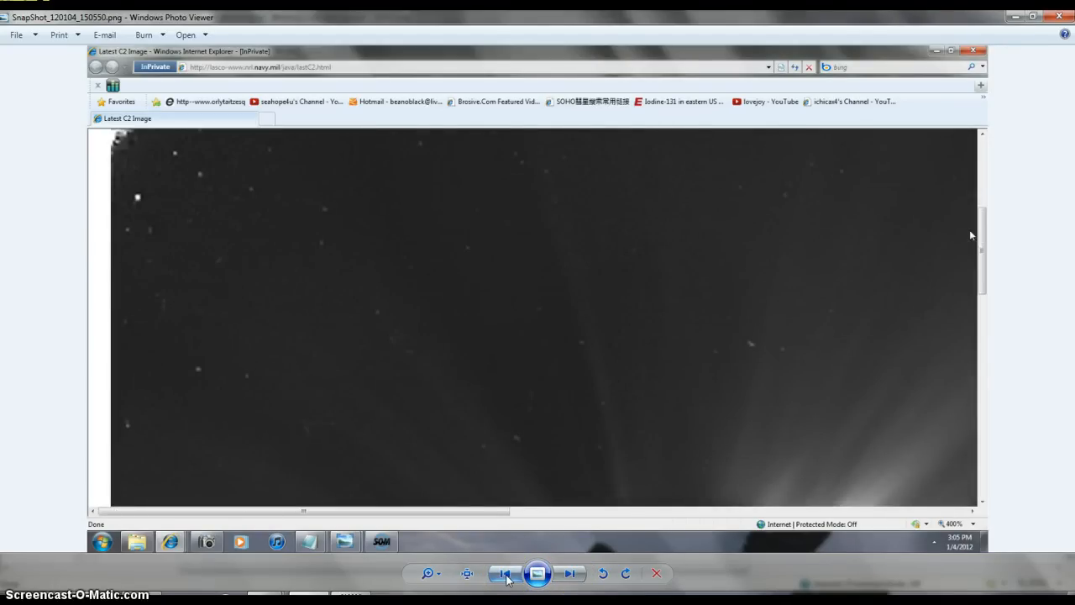
{"action": "left_click", "coordinate": [504, 572]}
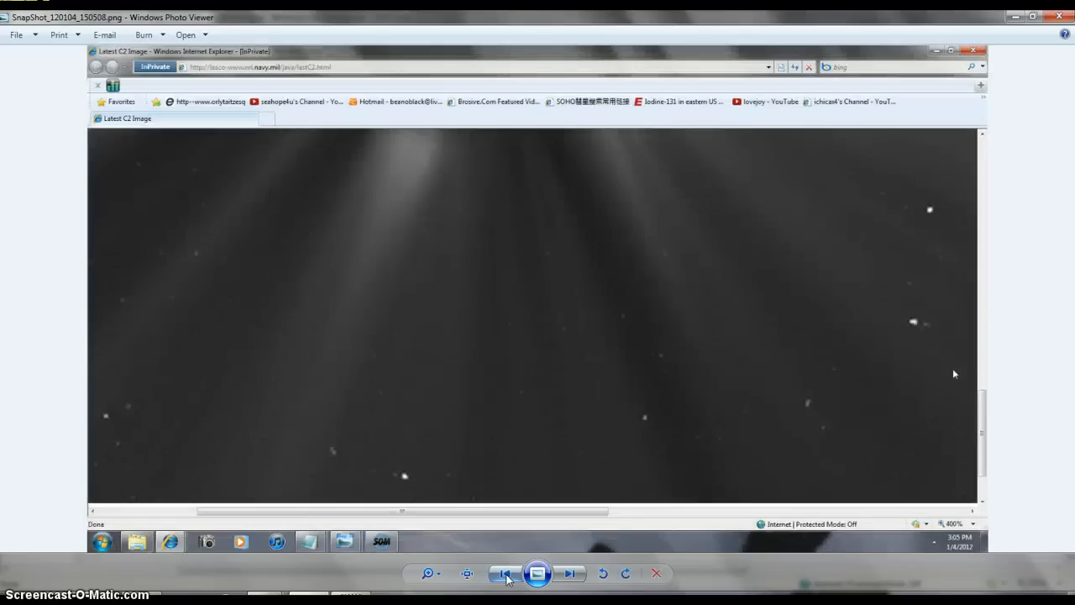
{"action": "left_click", "coordinate": [504, 573]}
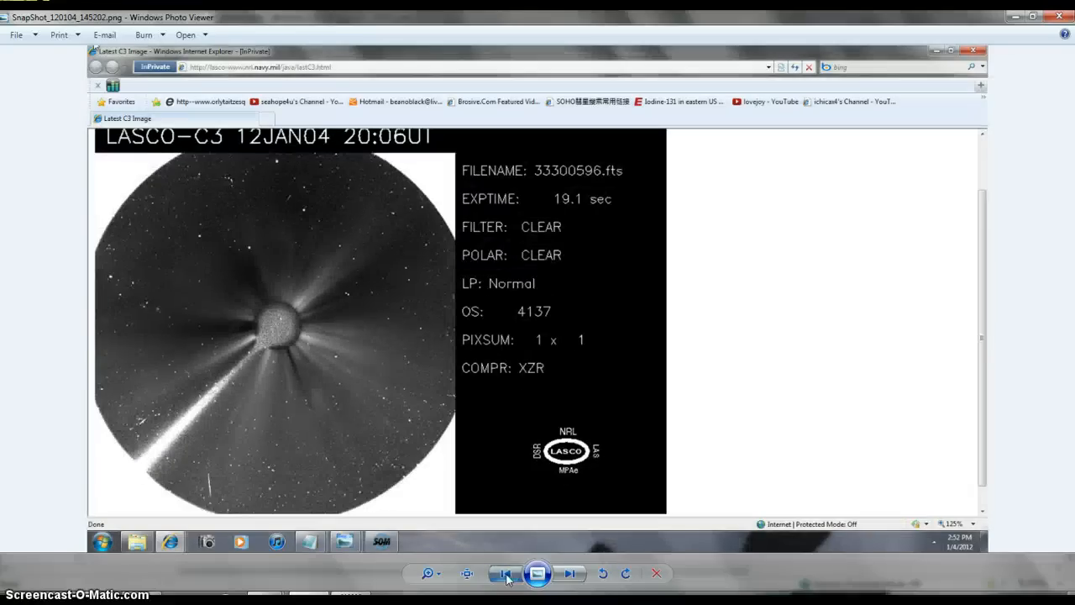
- Go back three LASCO C3 snapshots to the close-up showing a bright streak among stars
{"action": "left_click", "coordinate": [507, 575]}
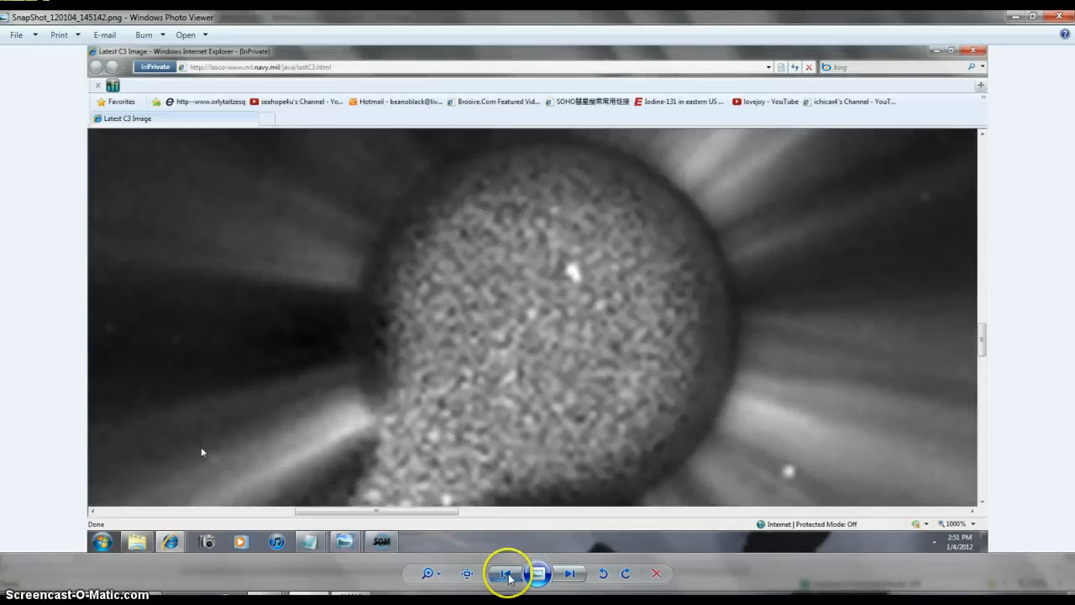
{"action": "left_click", "coordinate": [504, 573]}
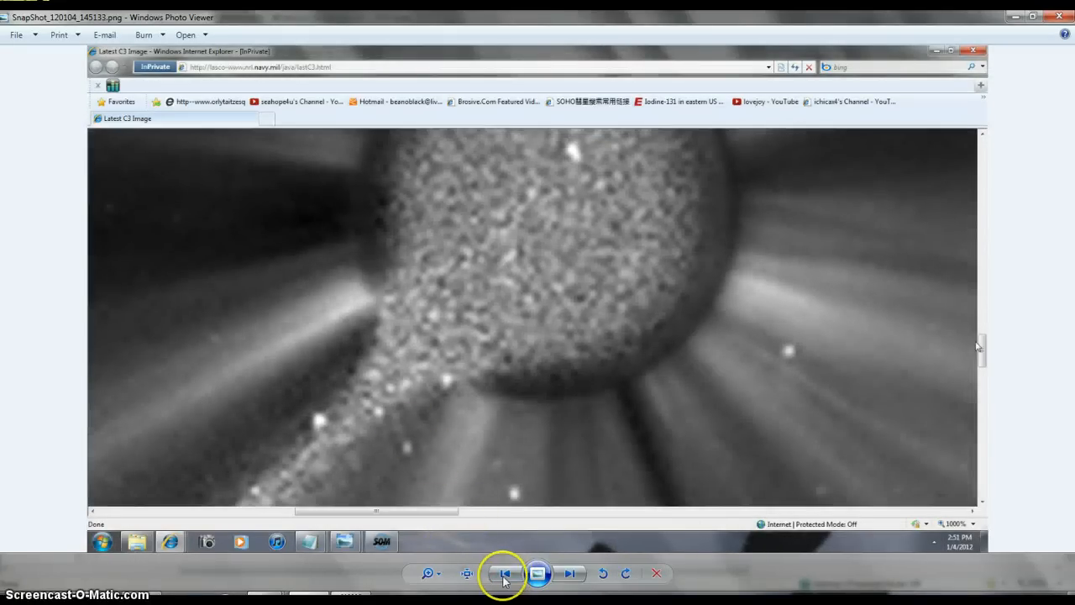
{"action": "left_click", "coordinate": [504, 575]}
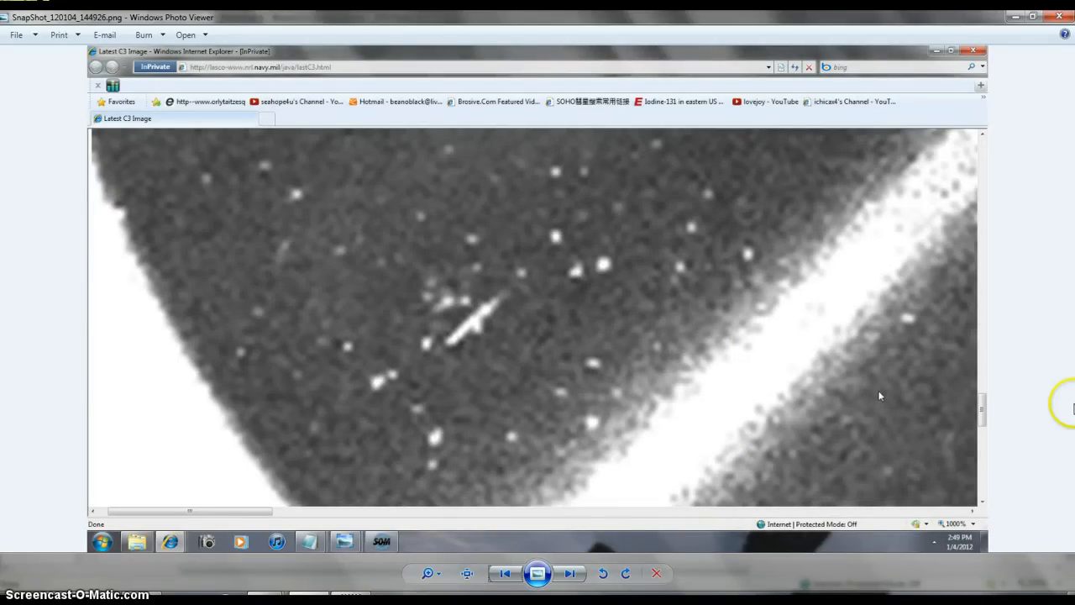